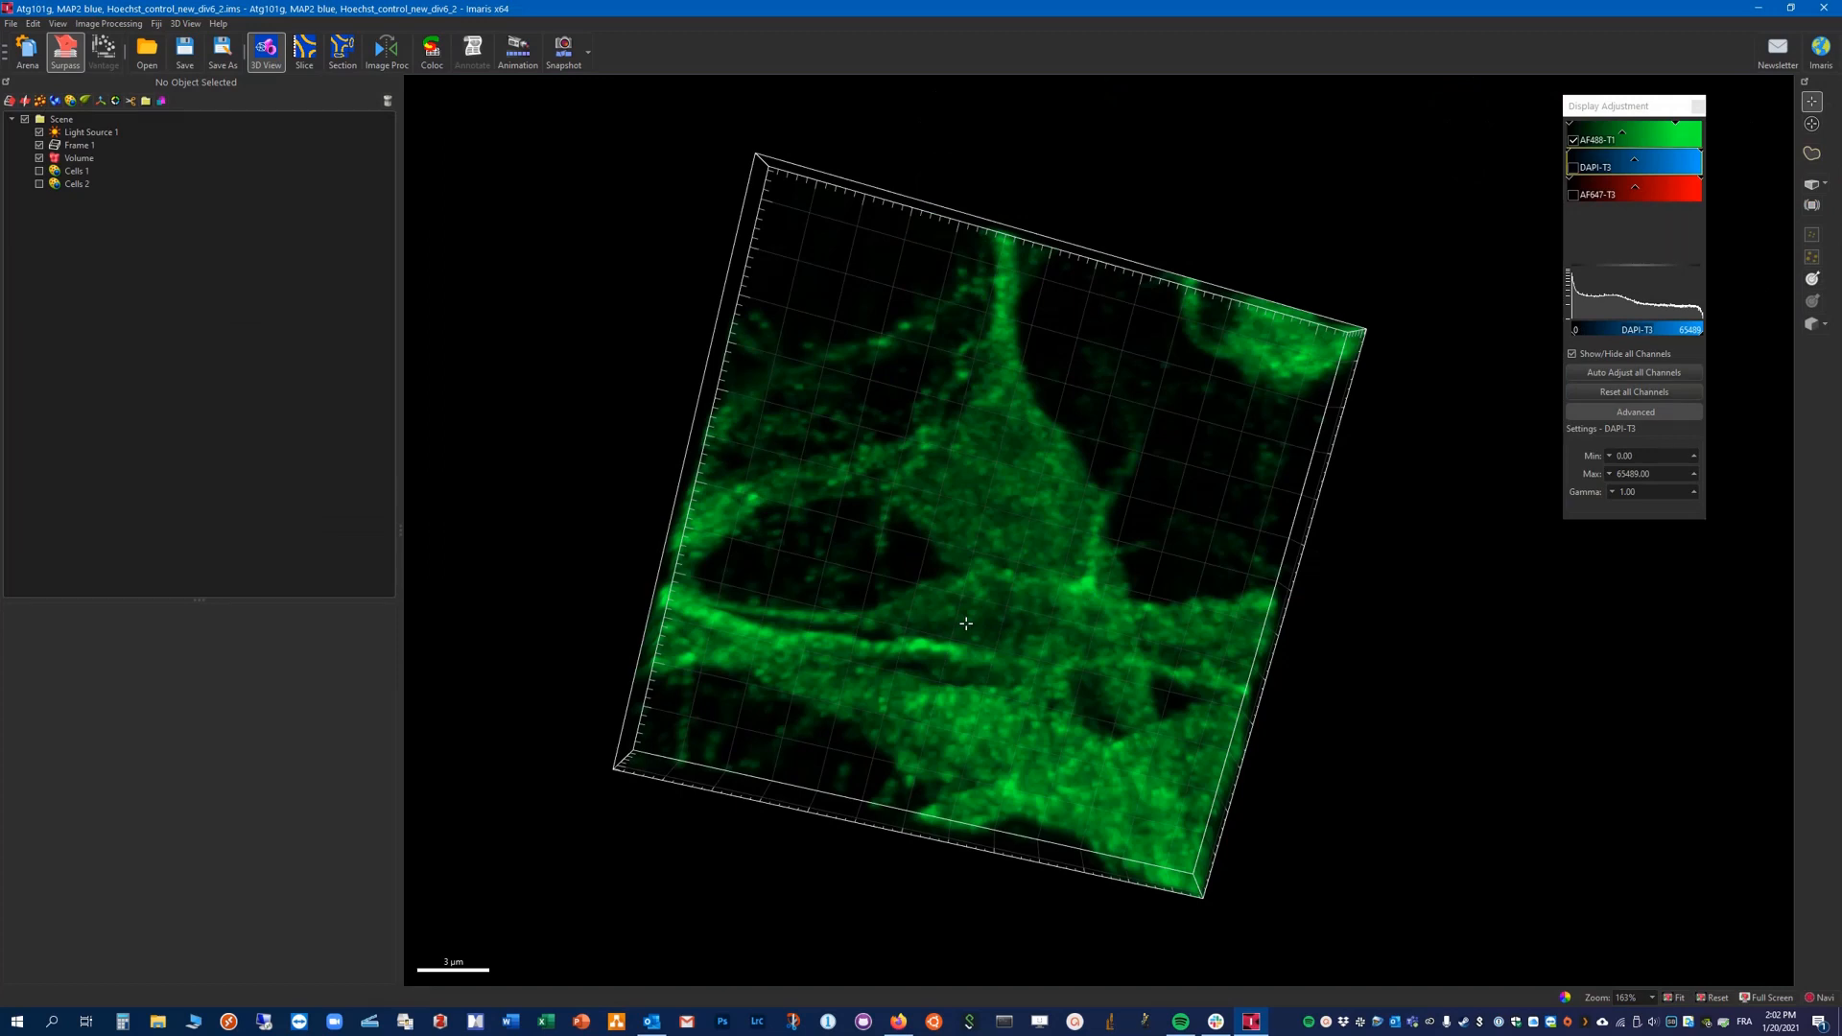
{"action": "mouse_move", "coordinate": [852, 470]}
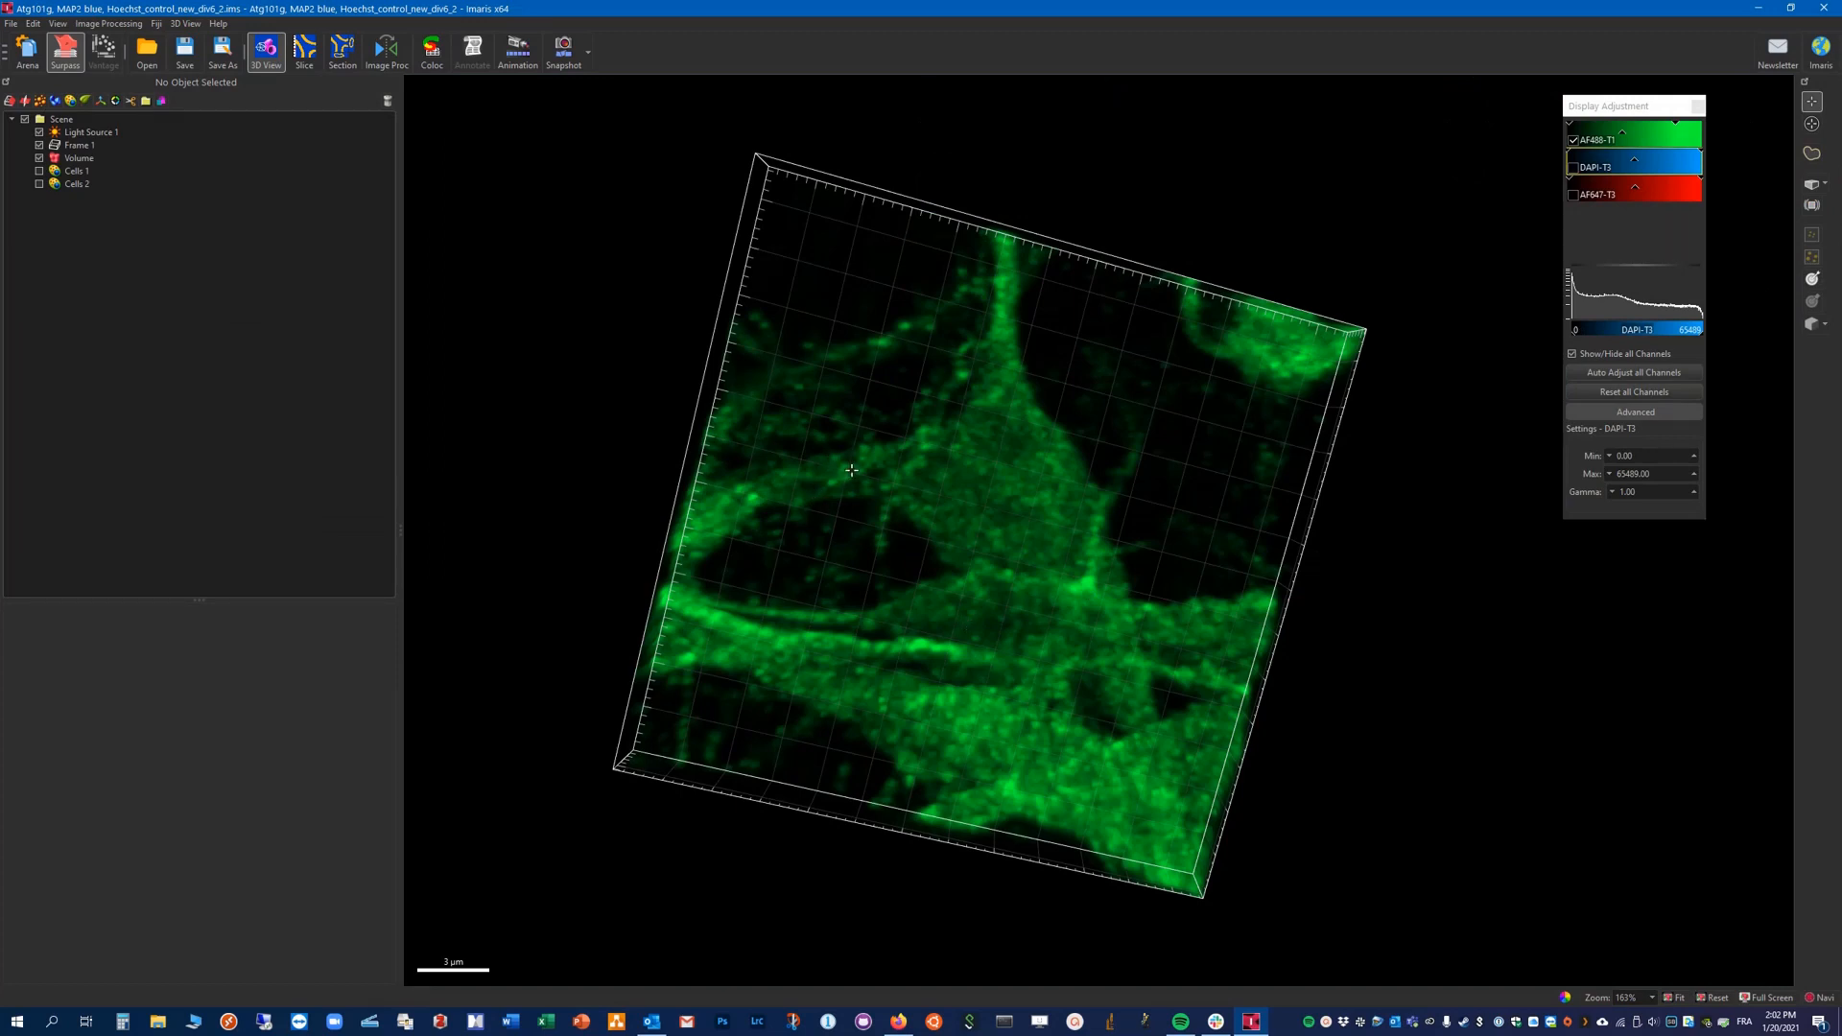
{"action": "mouse_move", "coordinate": [805, 461]}
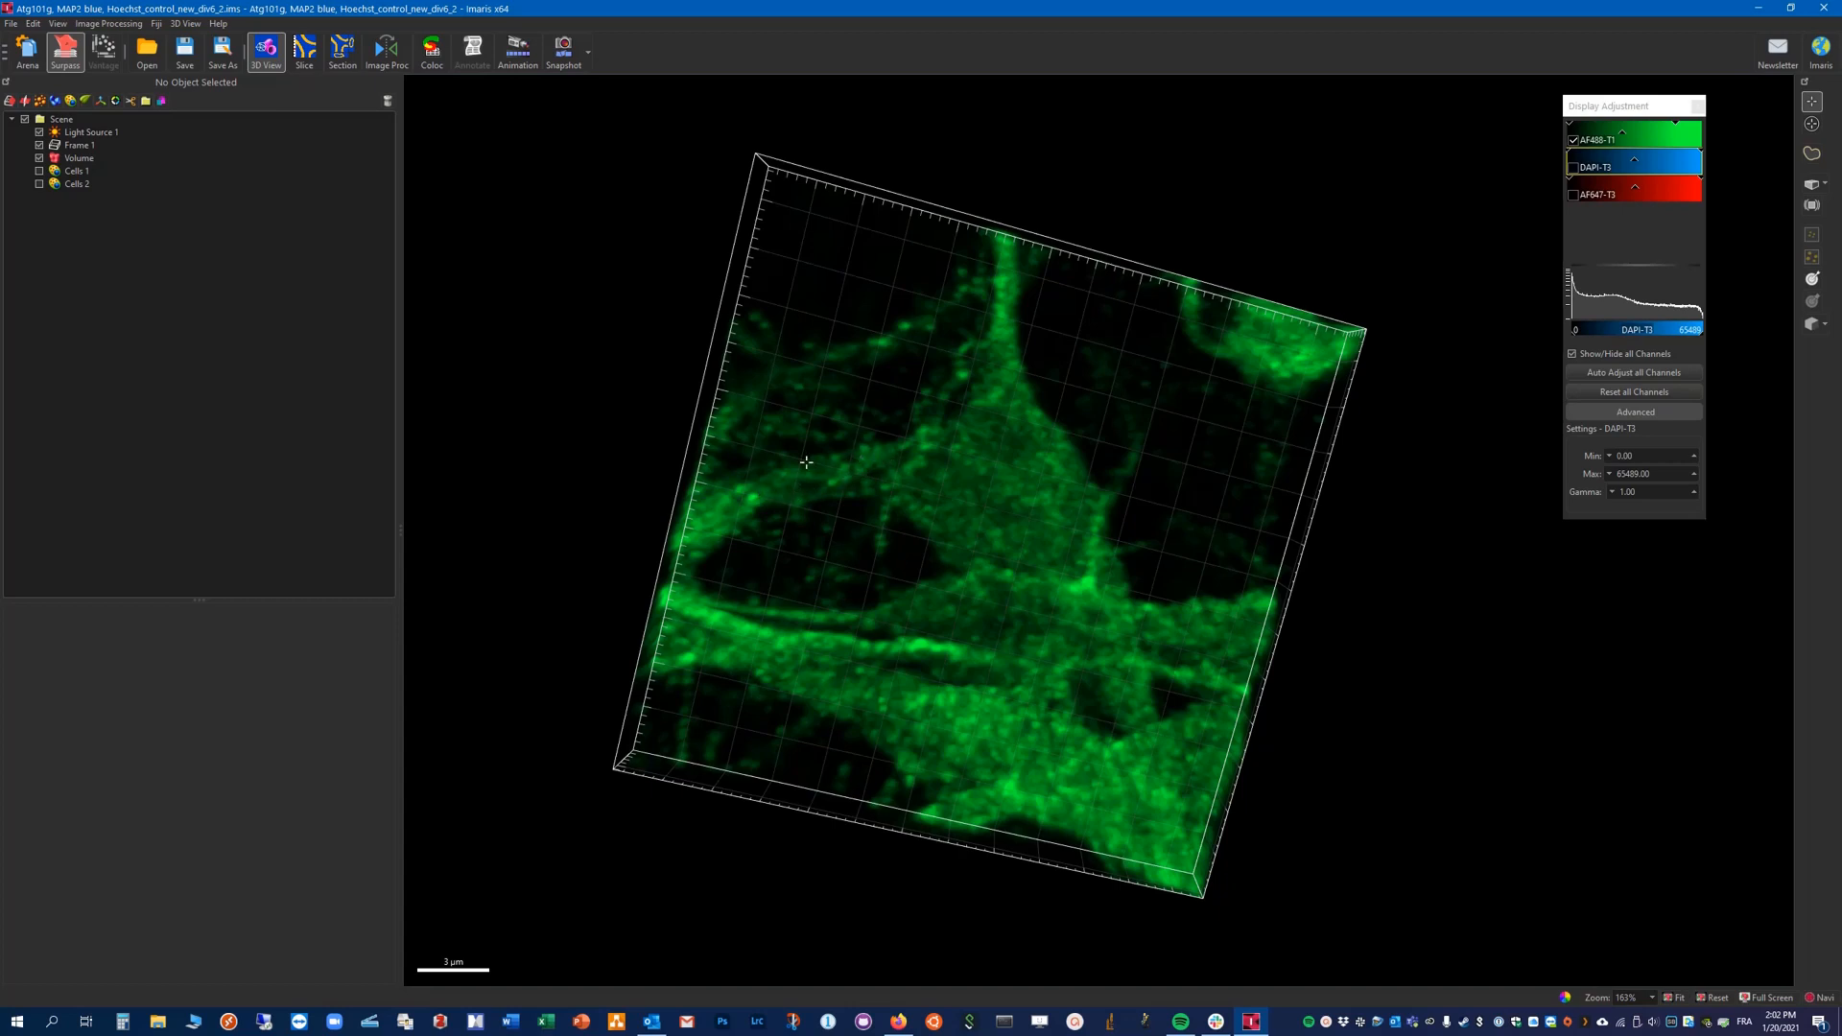
{"action": "mouse_move", "coordinate": [734, 497]}
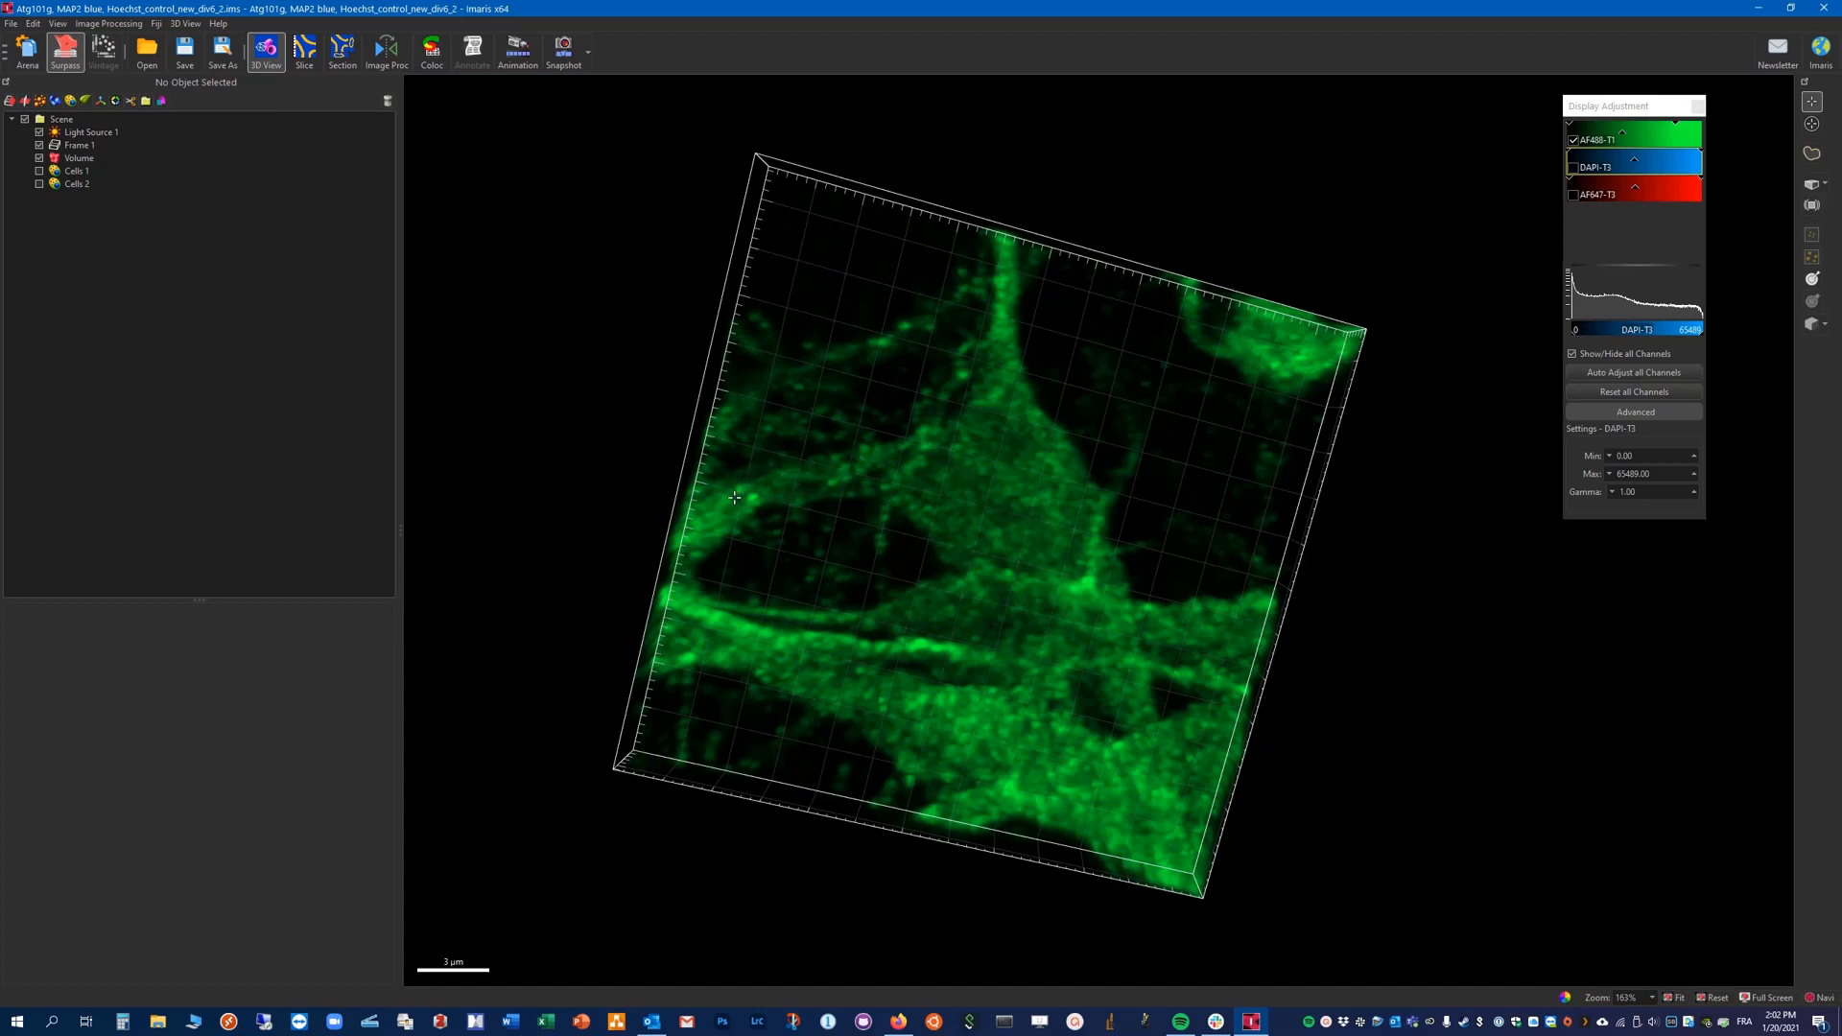
{"action": "mouse_move", "coordinate": [766, 587]}
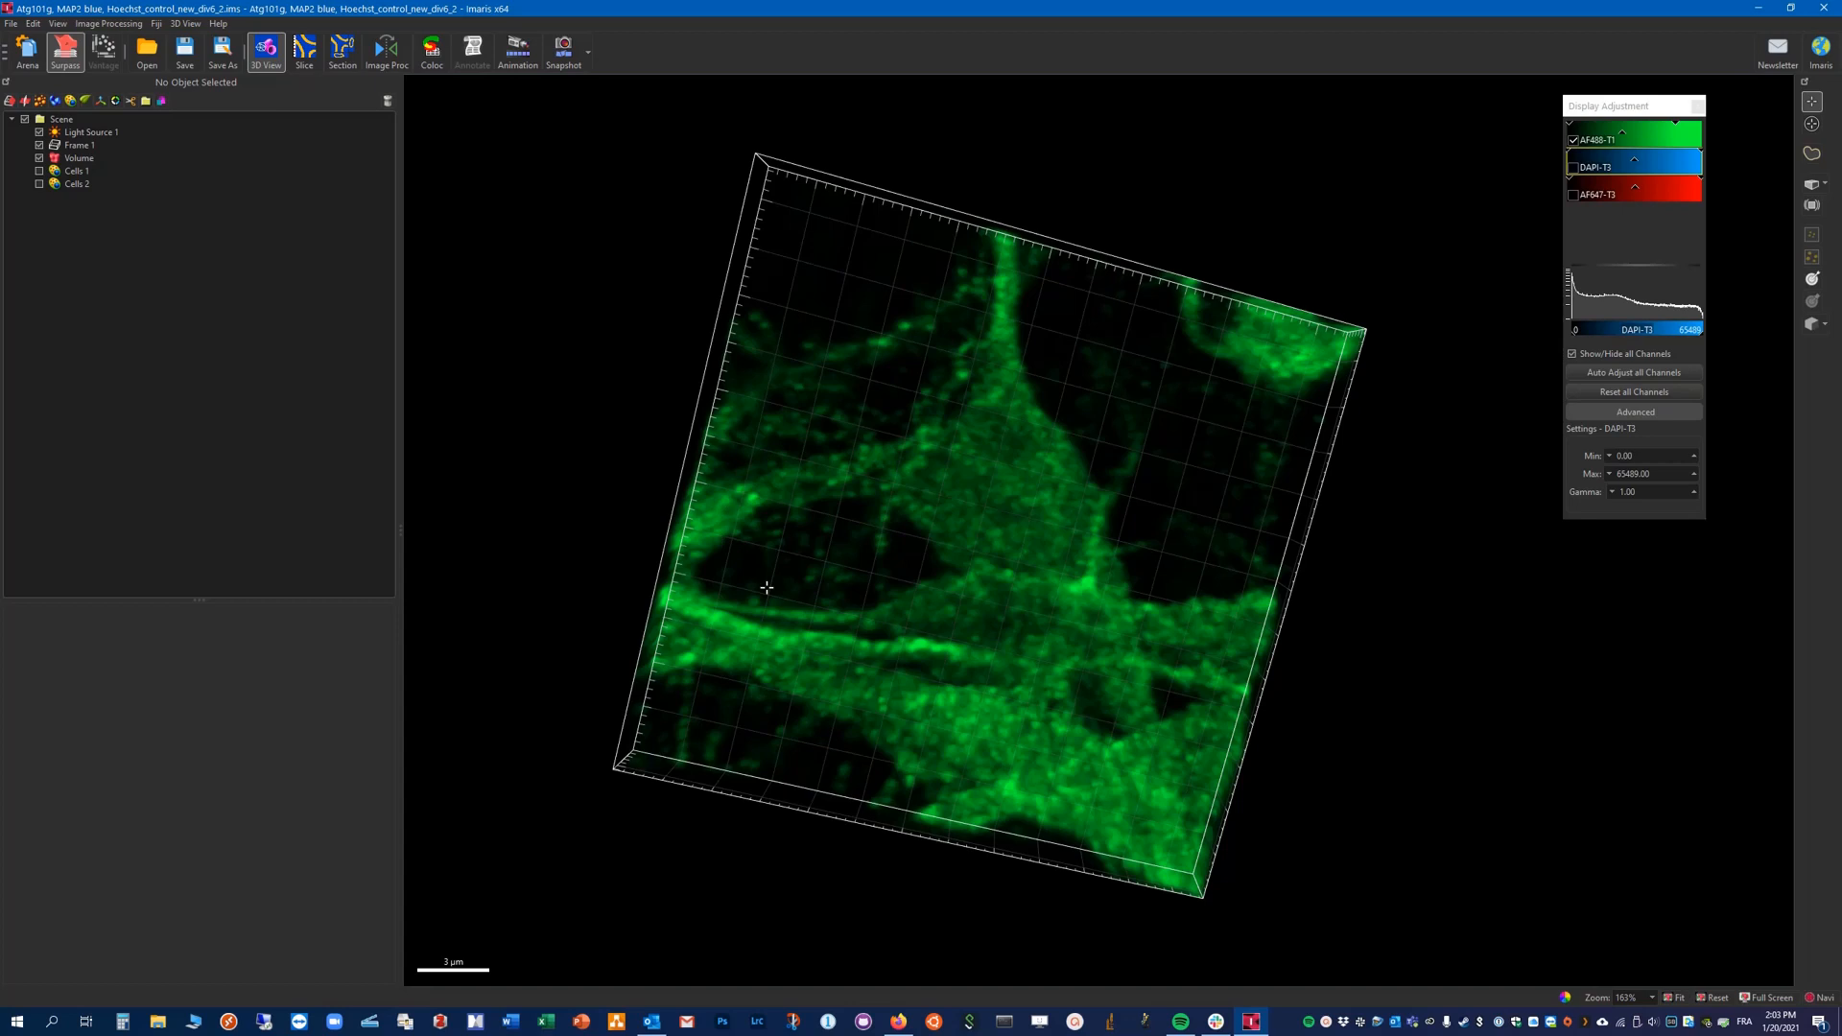
{"action": "mouse_move", "coordinate": [962, 597]}
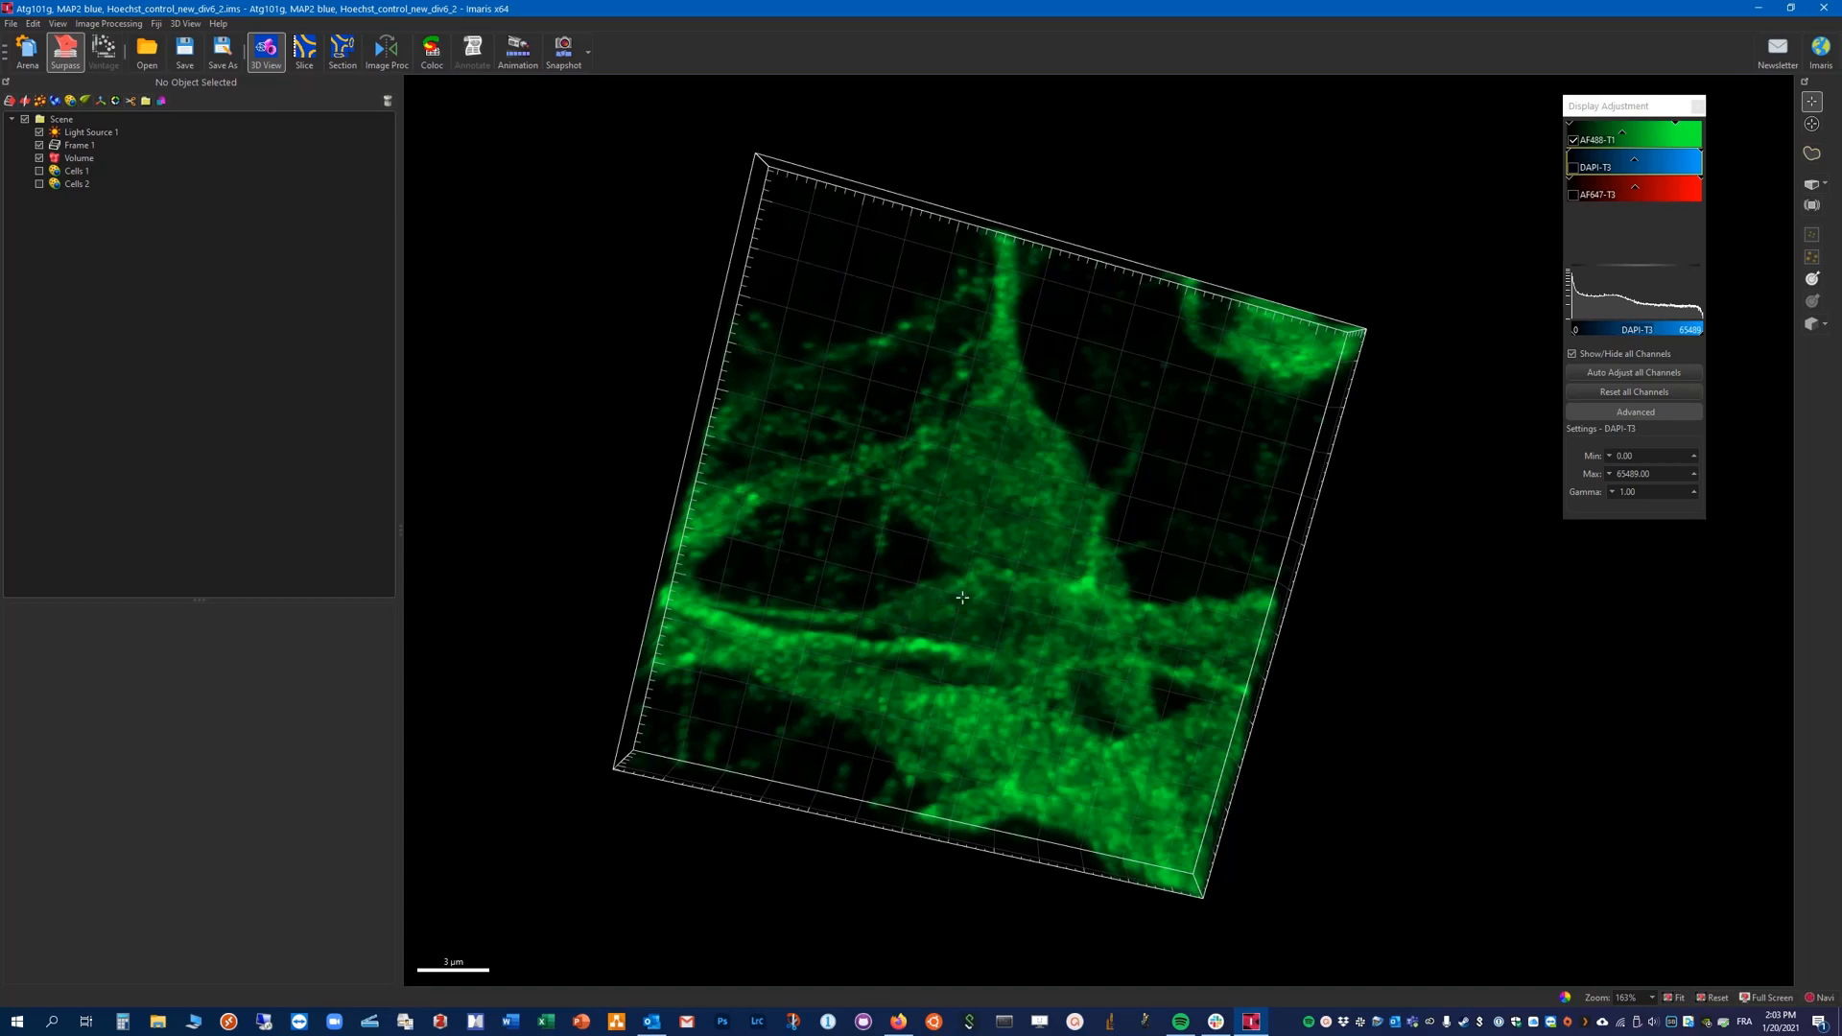
{"action": "mouse_move", "coordinate": [800, 565]}
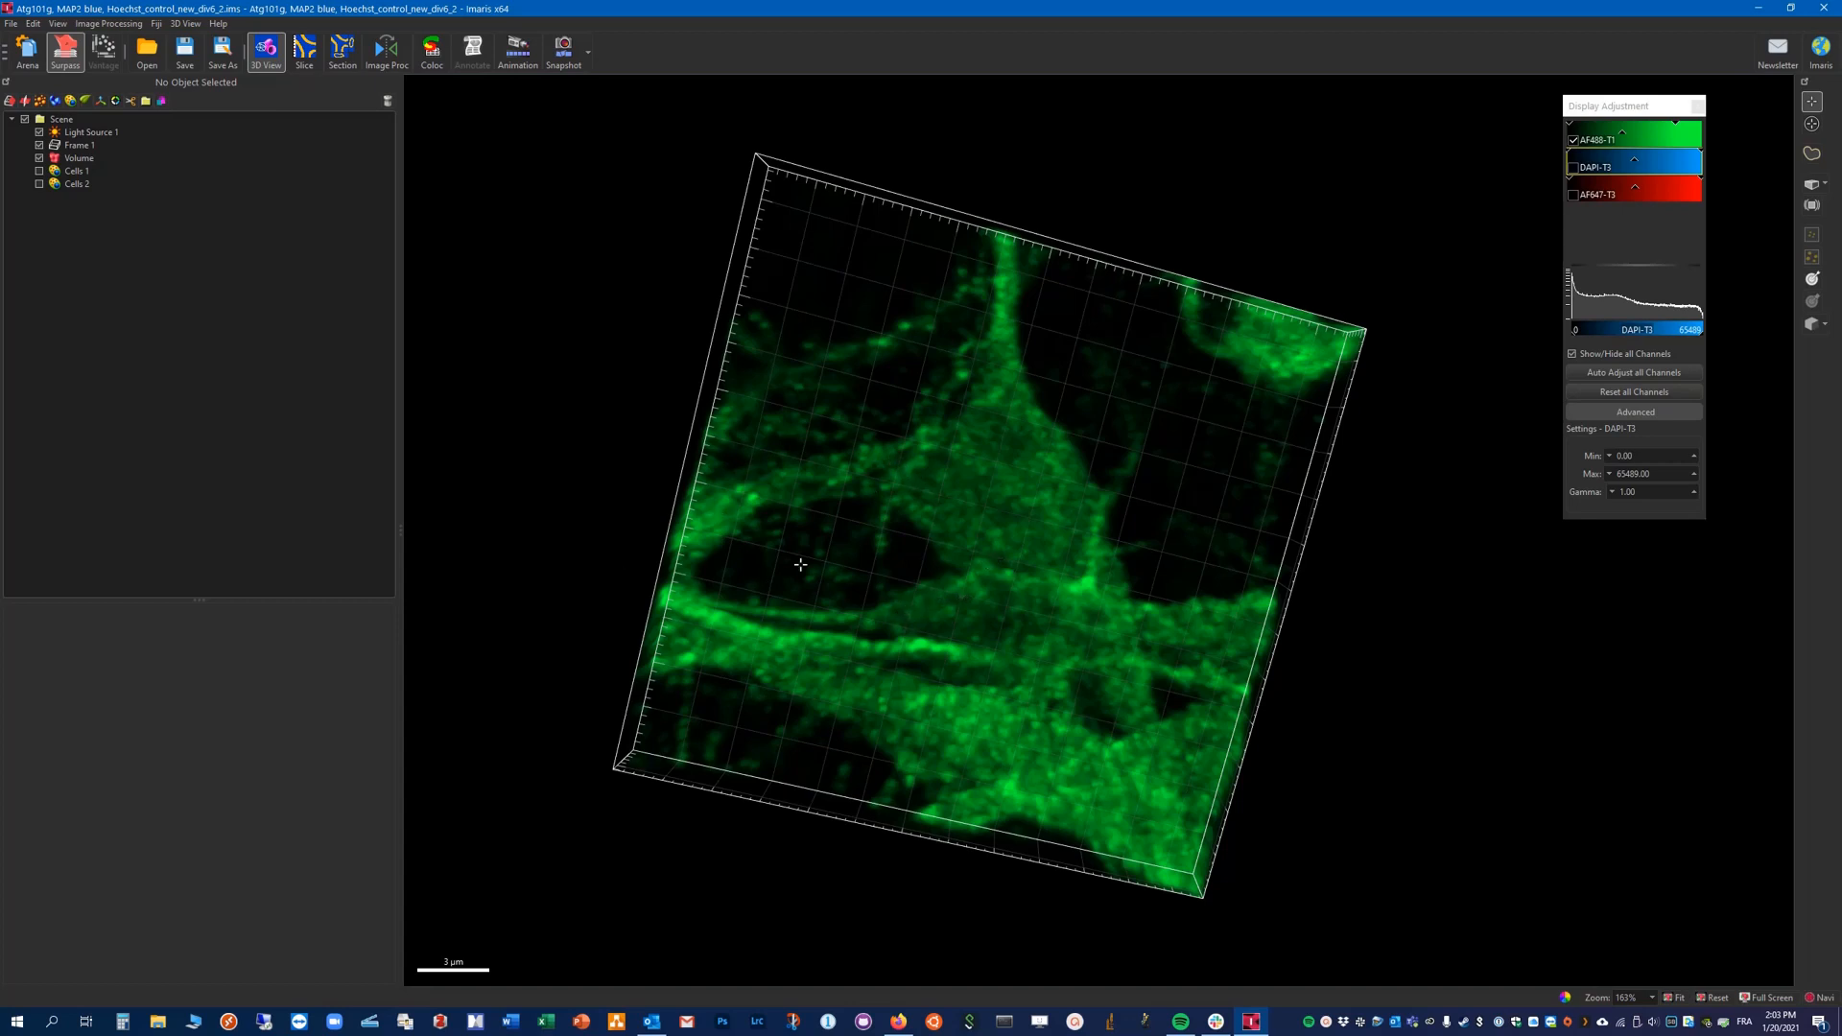
{"action": "mouse_move", "coordinate": [862, 528]}
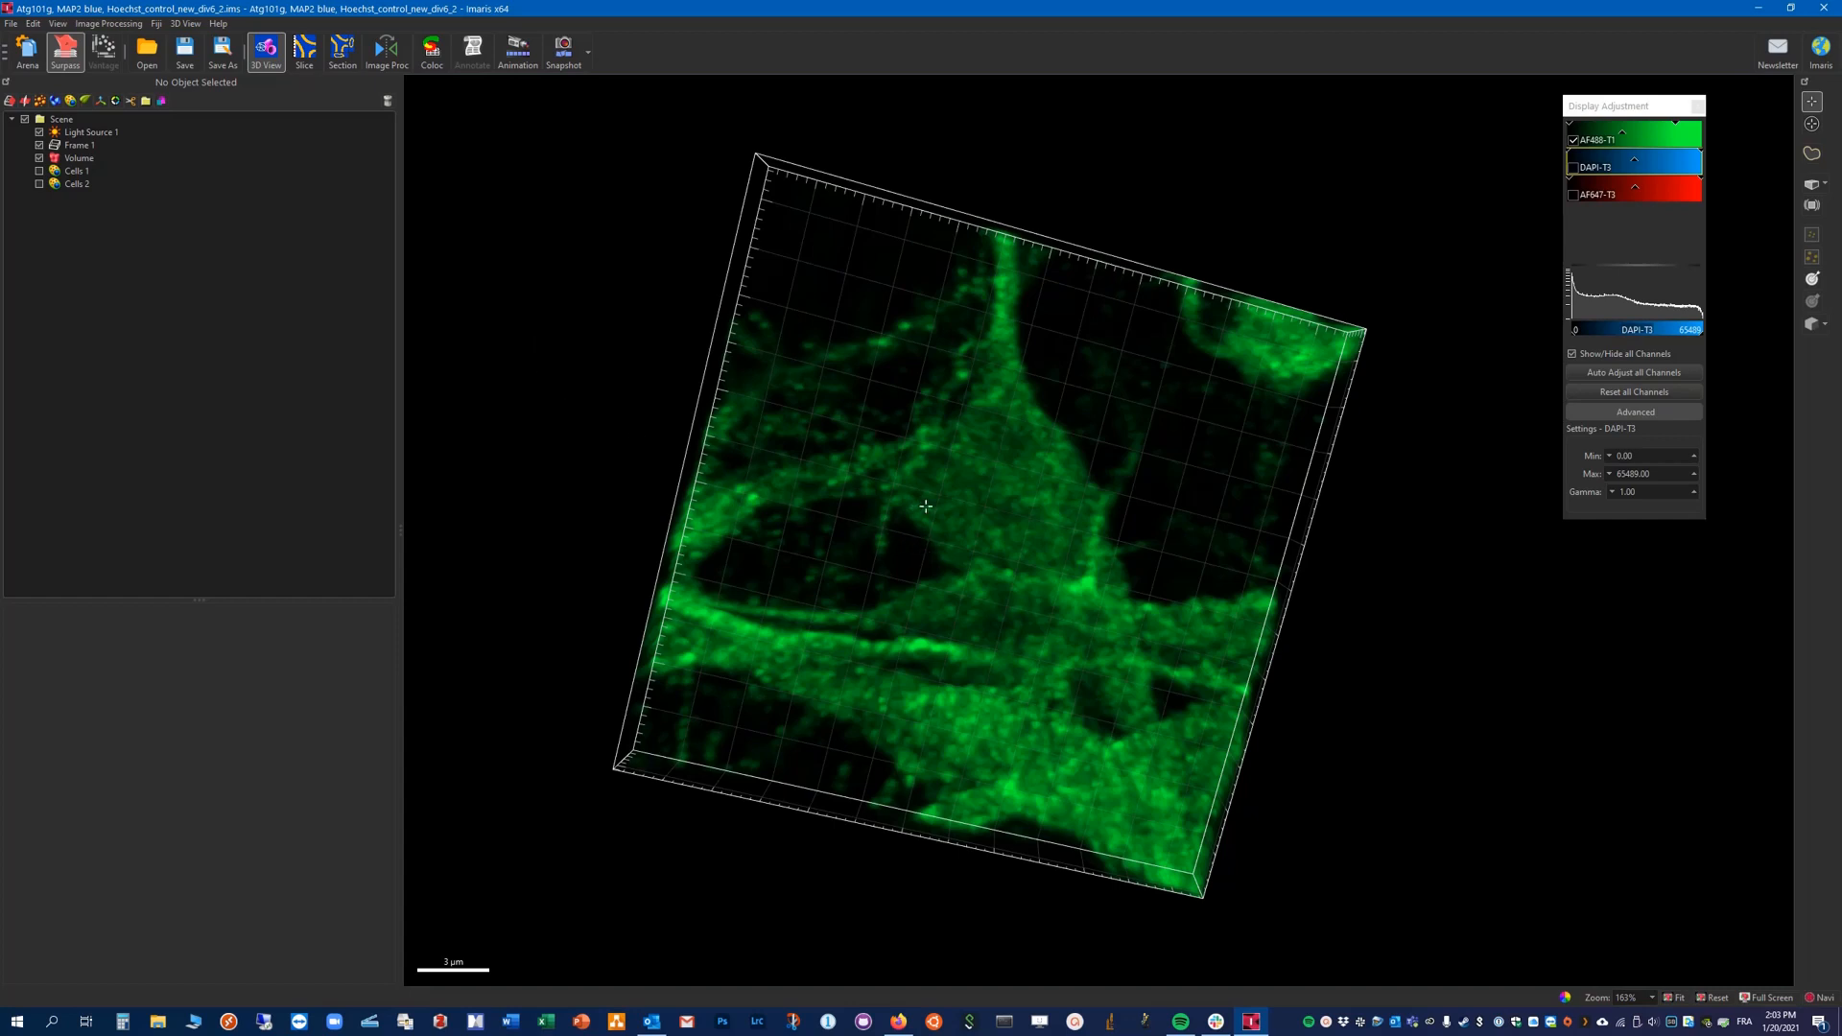
{"action": "mouse_move", "coordinate": [161, 224]}
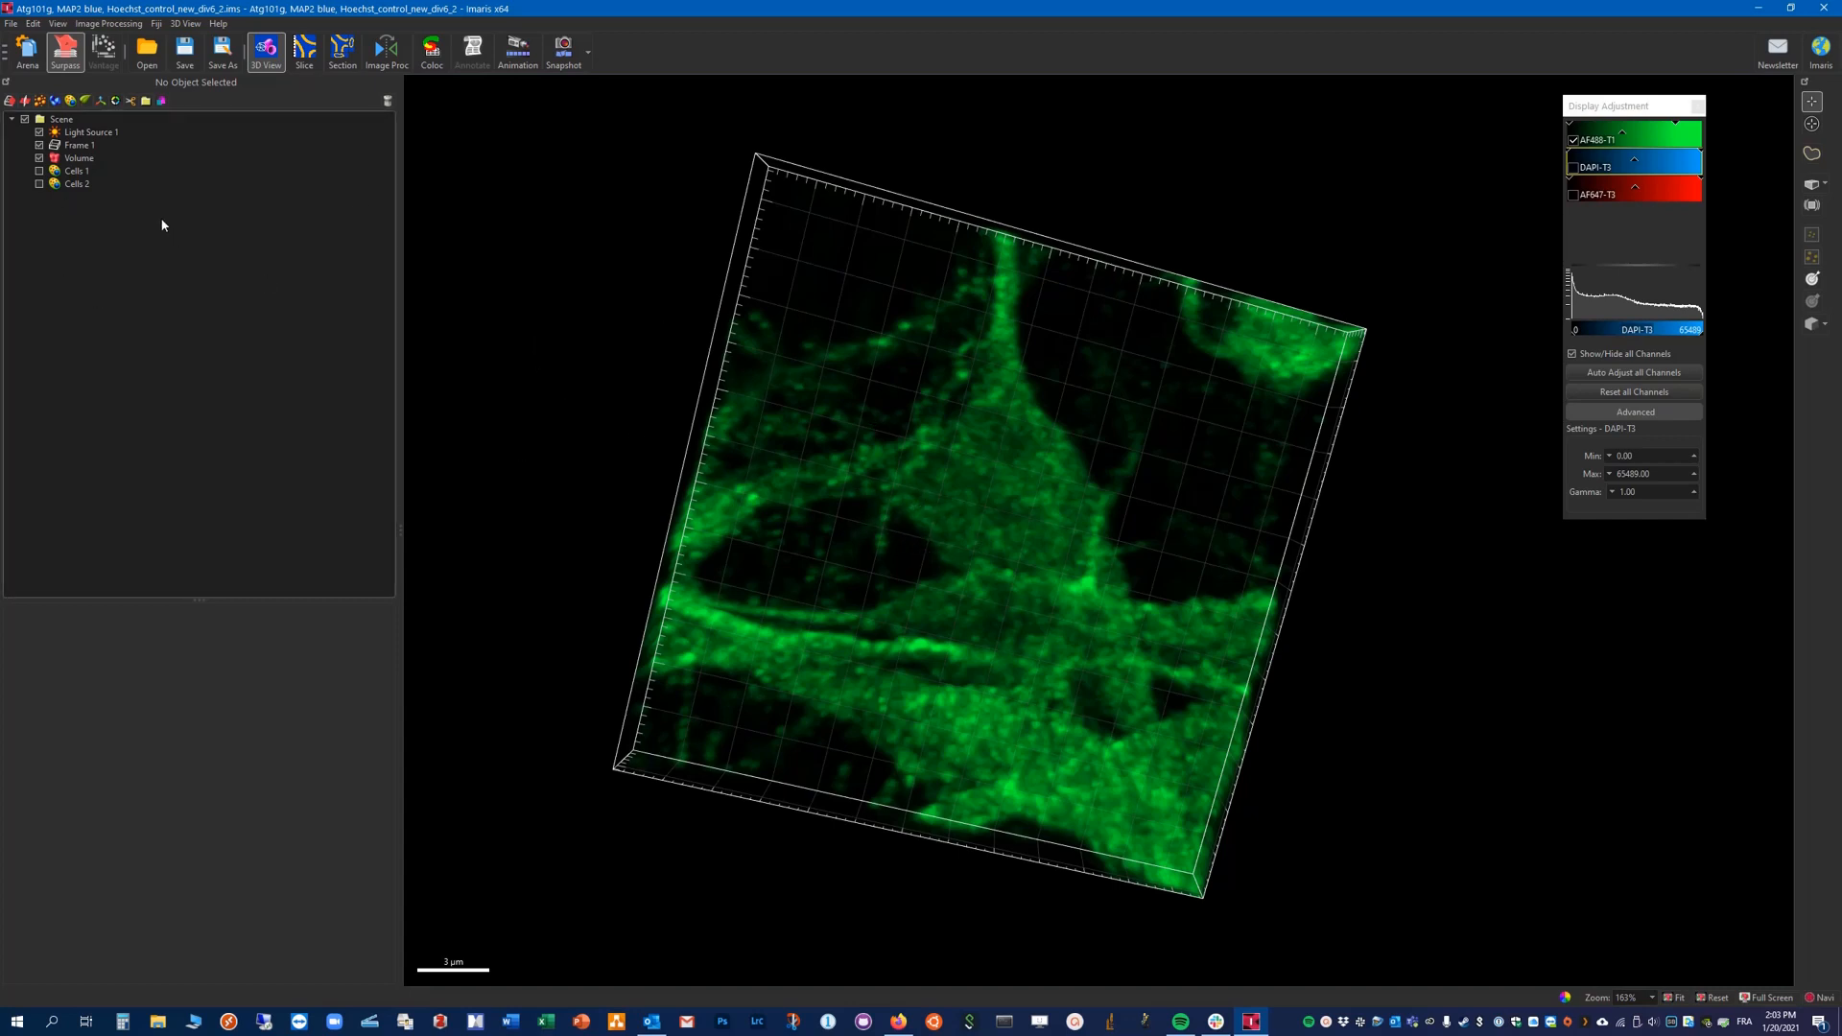
{"action": "mouse_move", "coordinate": [587, 443]}
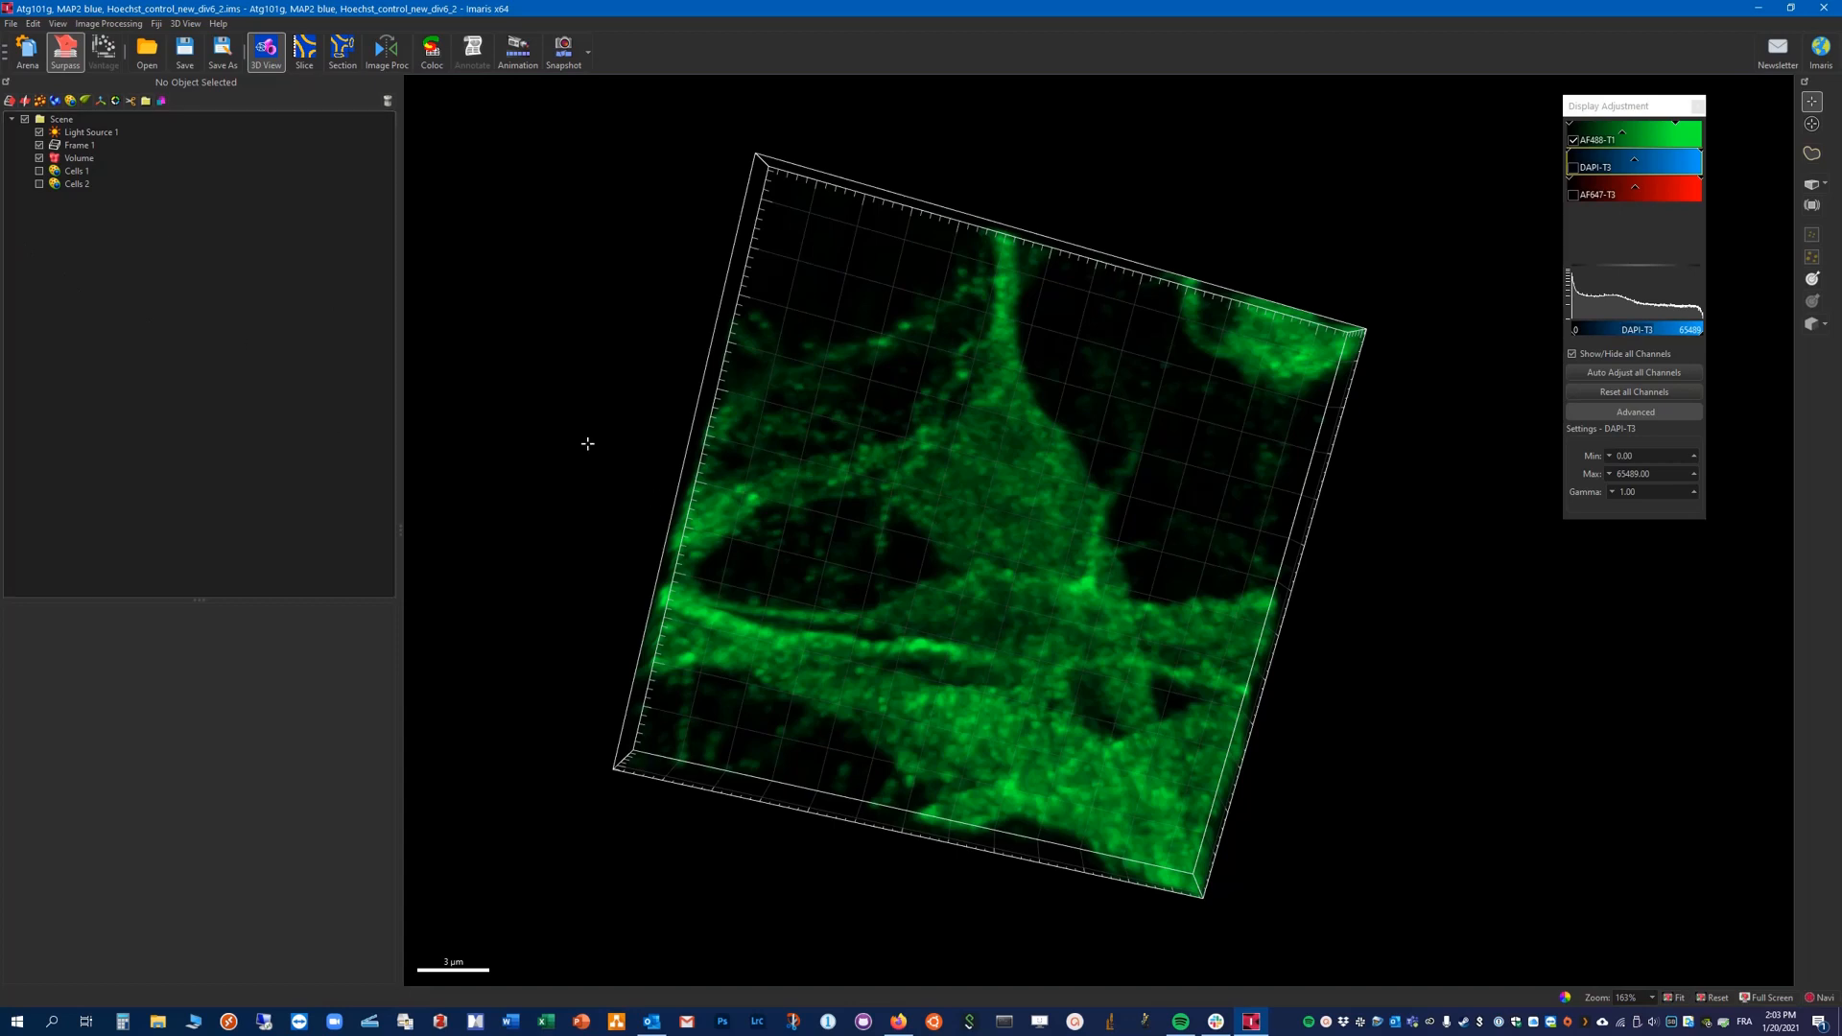
{"action": "mouse_move", "coordinate": [57, 101]}
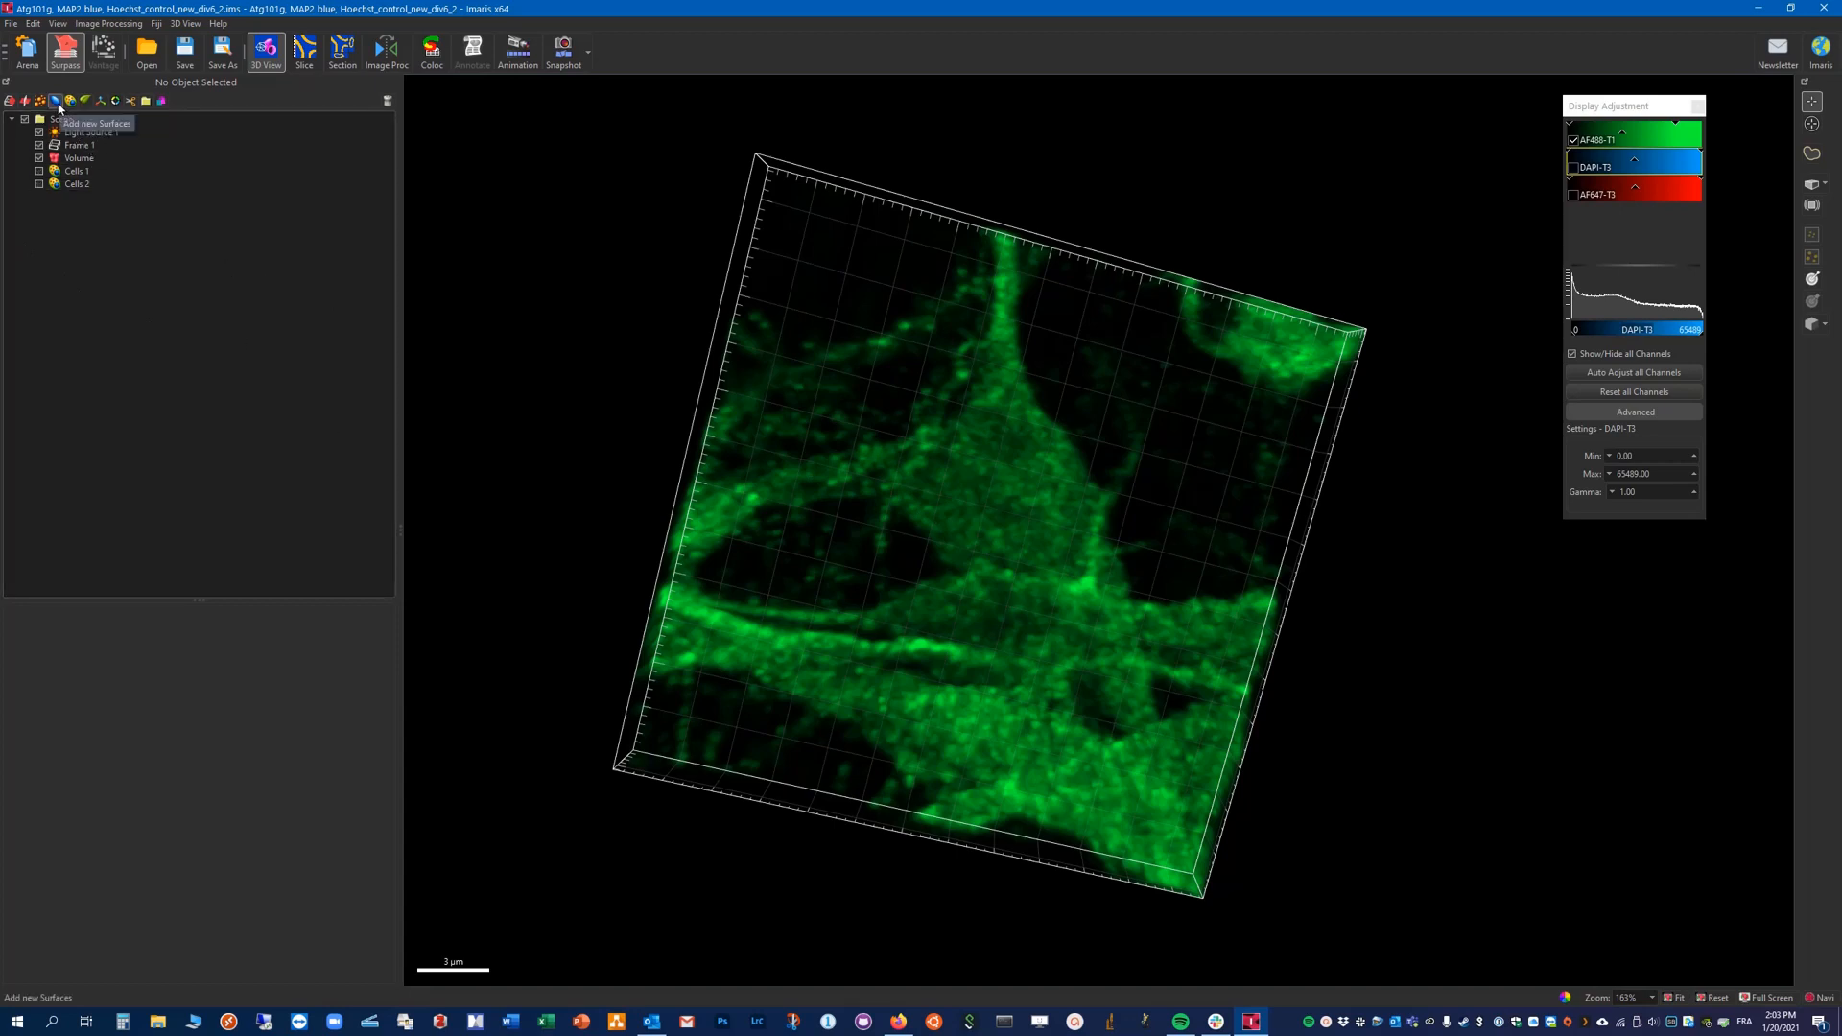
Step: Add Surfaces 1 and turn off surface classification and shortest distance calculation
{"action": "left_click", "coordinate": [56, 101]}
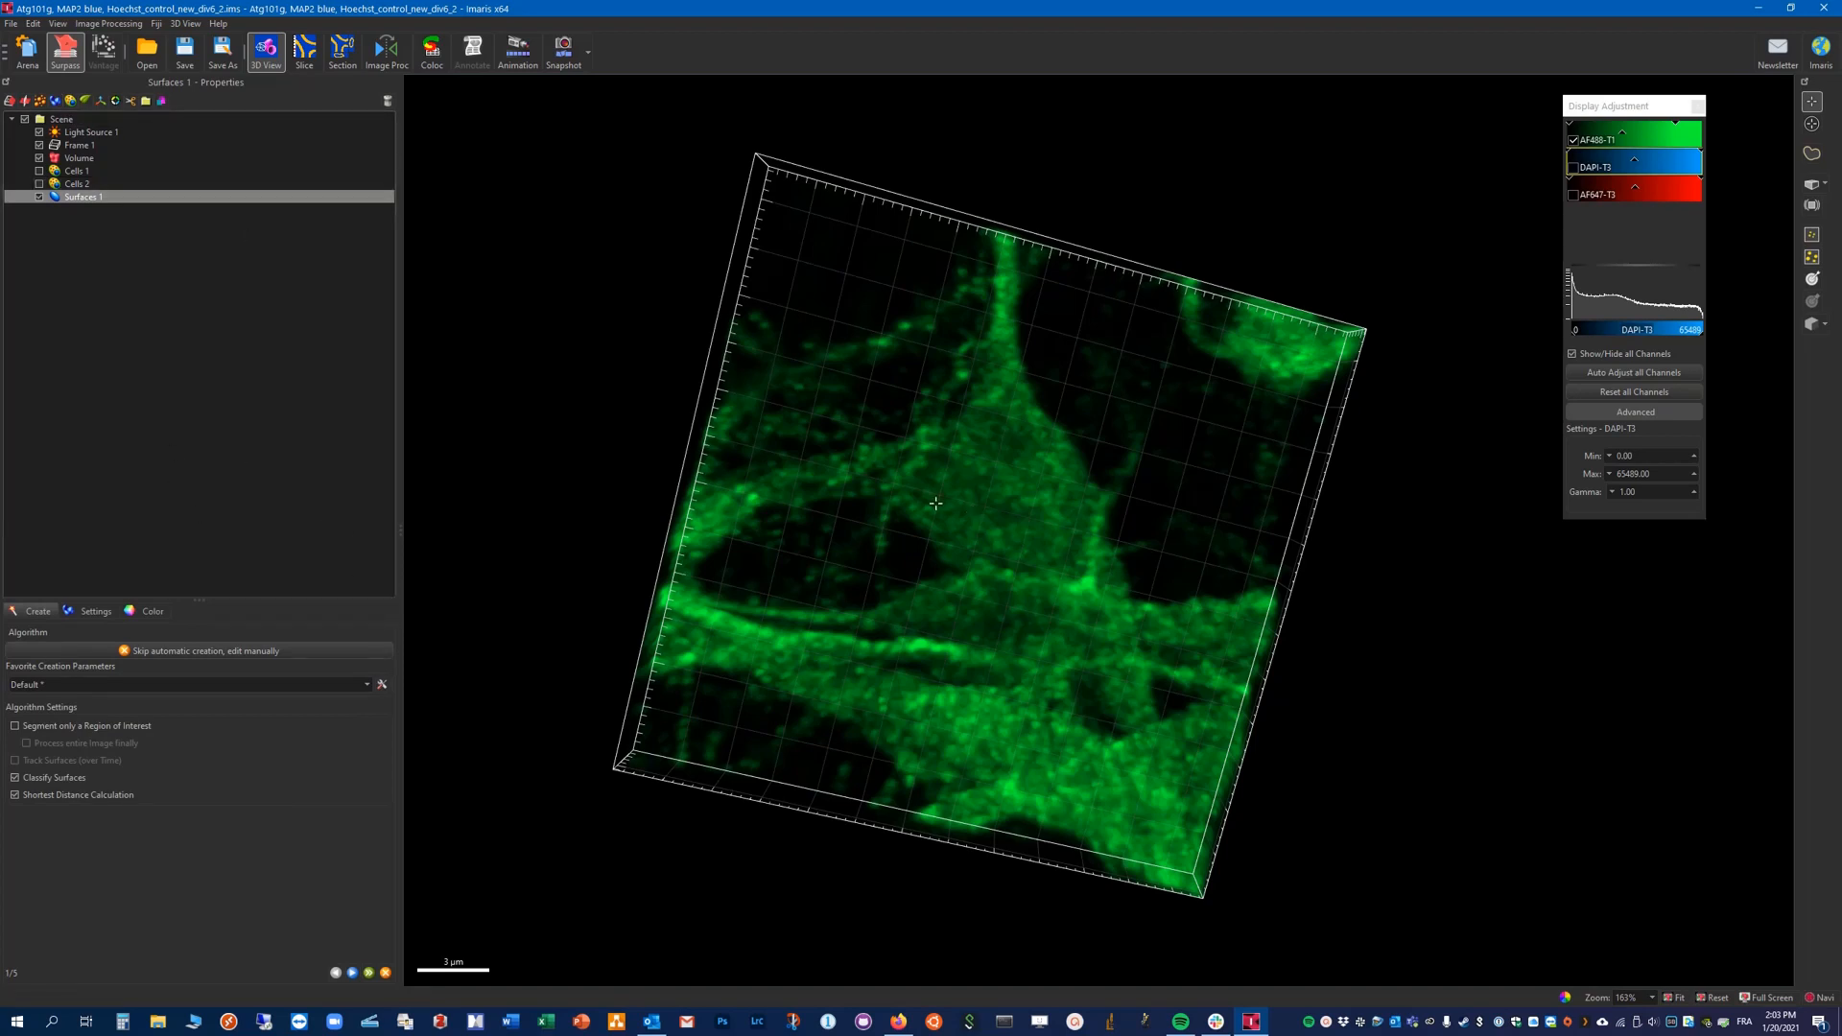
{"action": "mouse_move", "coordinate": [166, 685]}
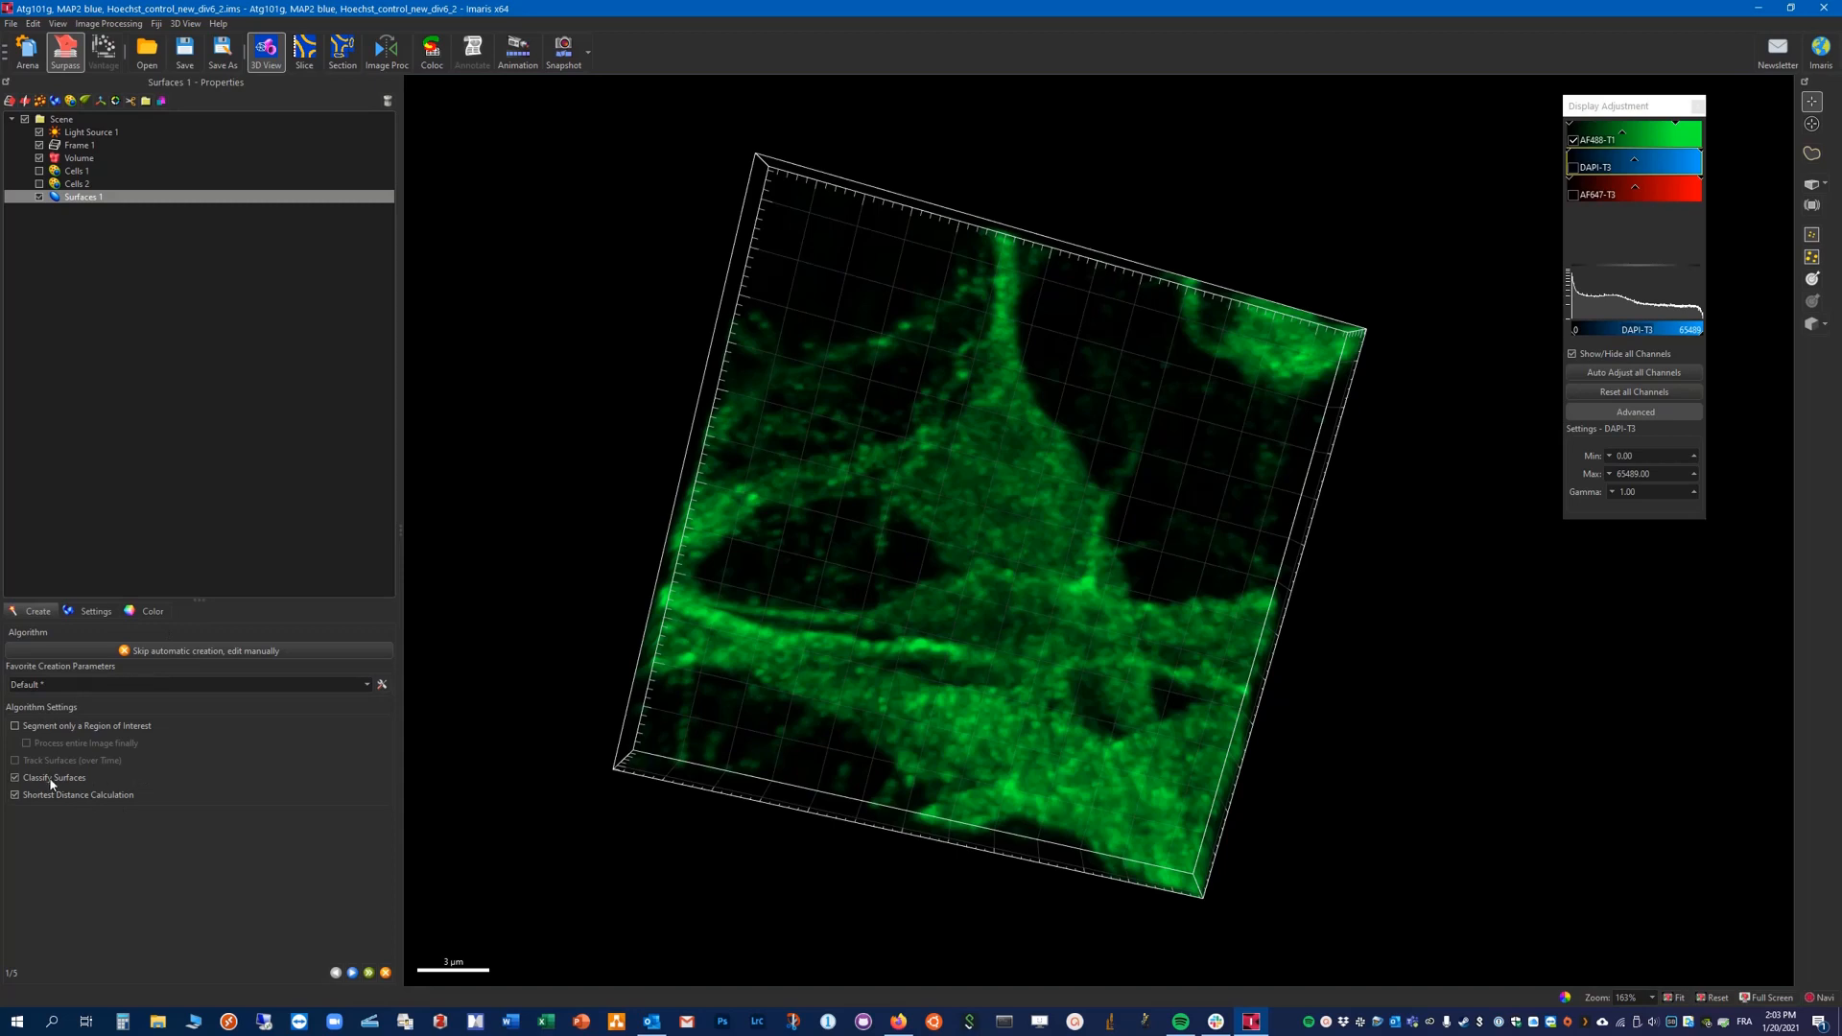
{"action": "left_click", "coordinate": [15, 778]}
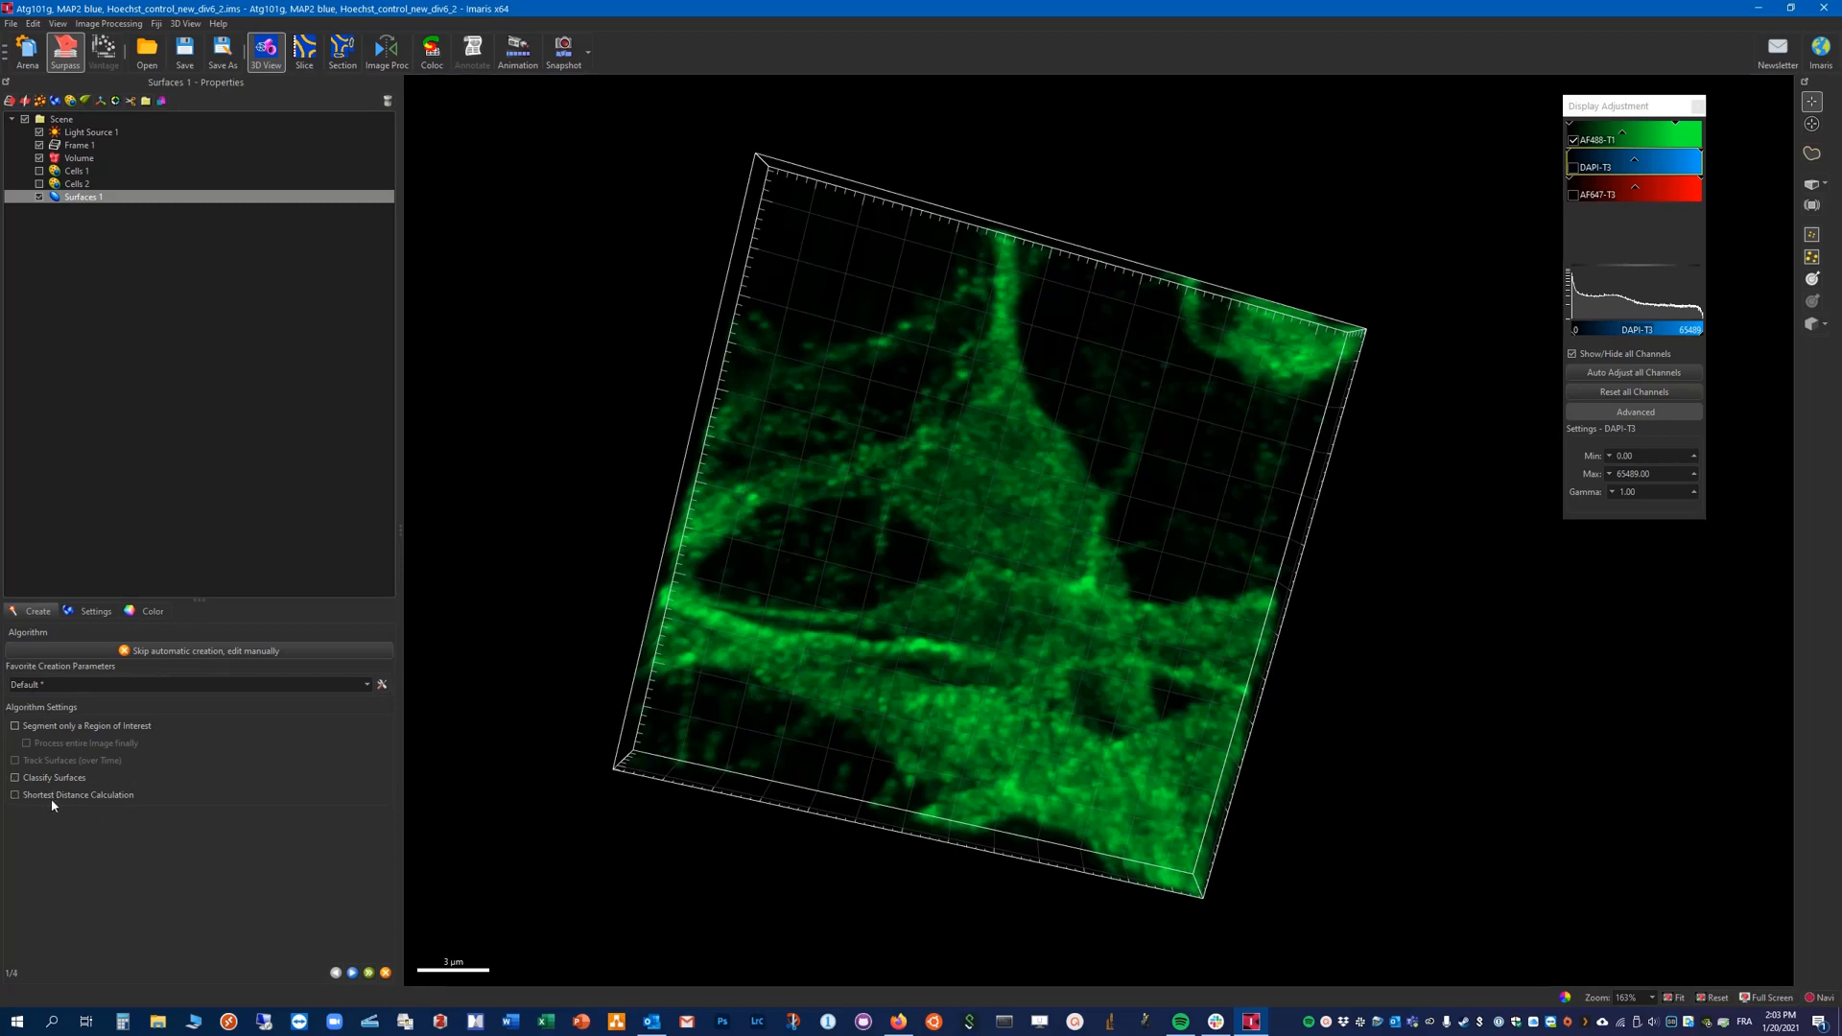
{"action": "mouse_move", "coordinate": [236, 818]}
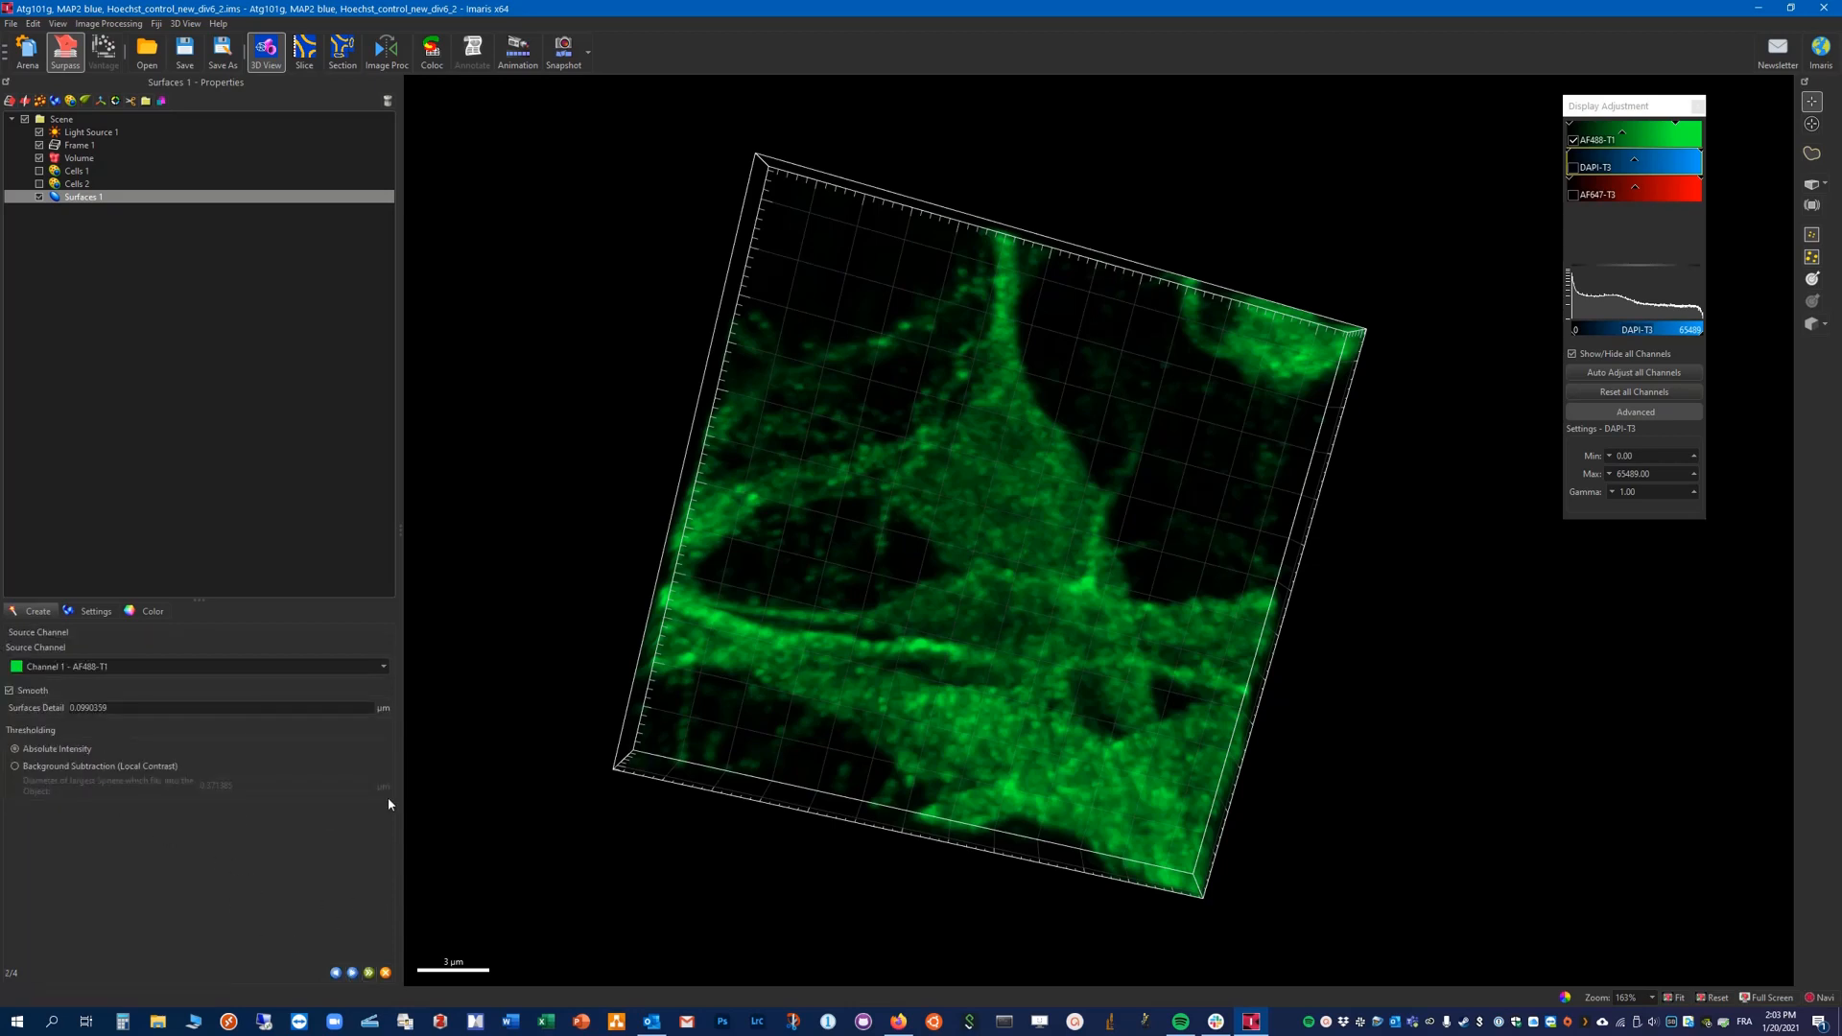
{"action": "mouse_move", "coordinate": [188, 926]}
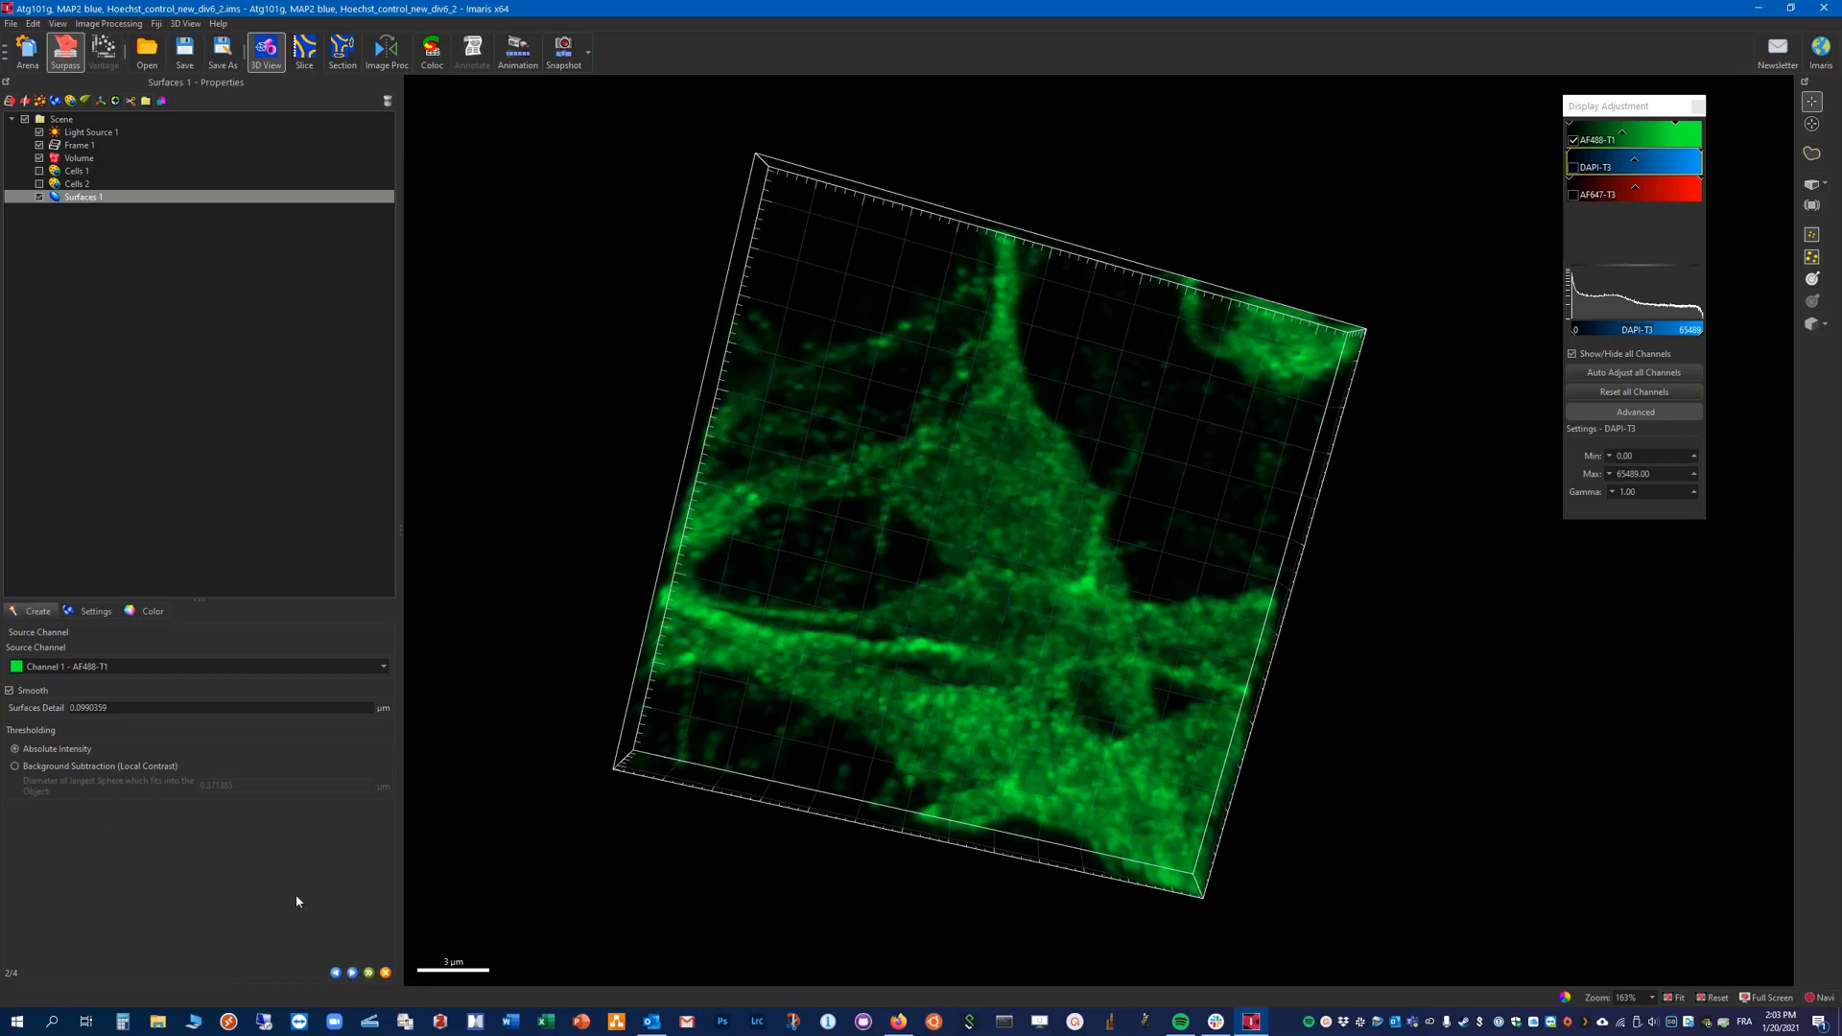
{"action": "mouse_move", "coordinate": [351, 973]}
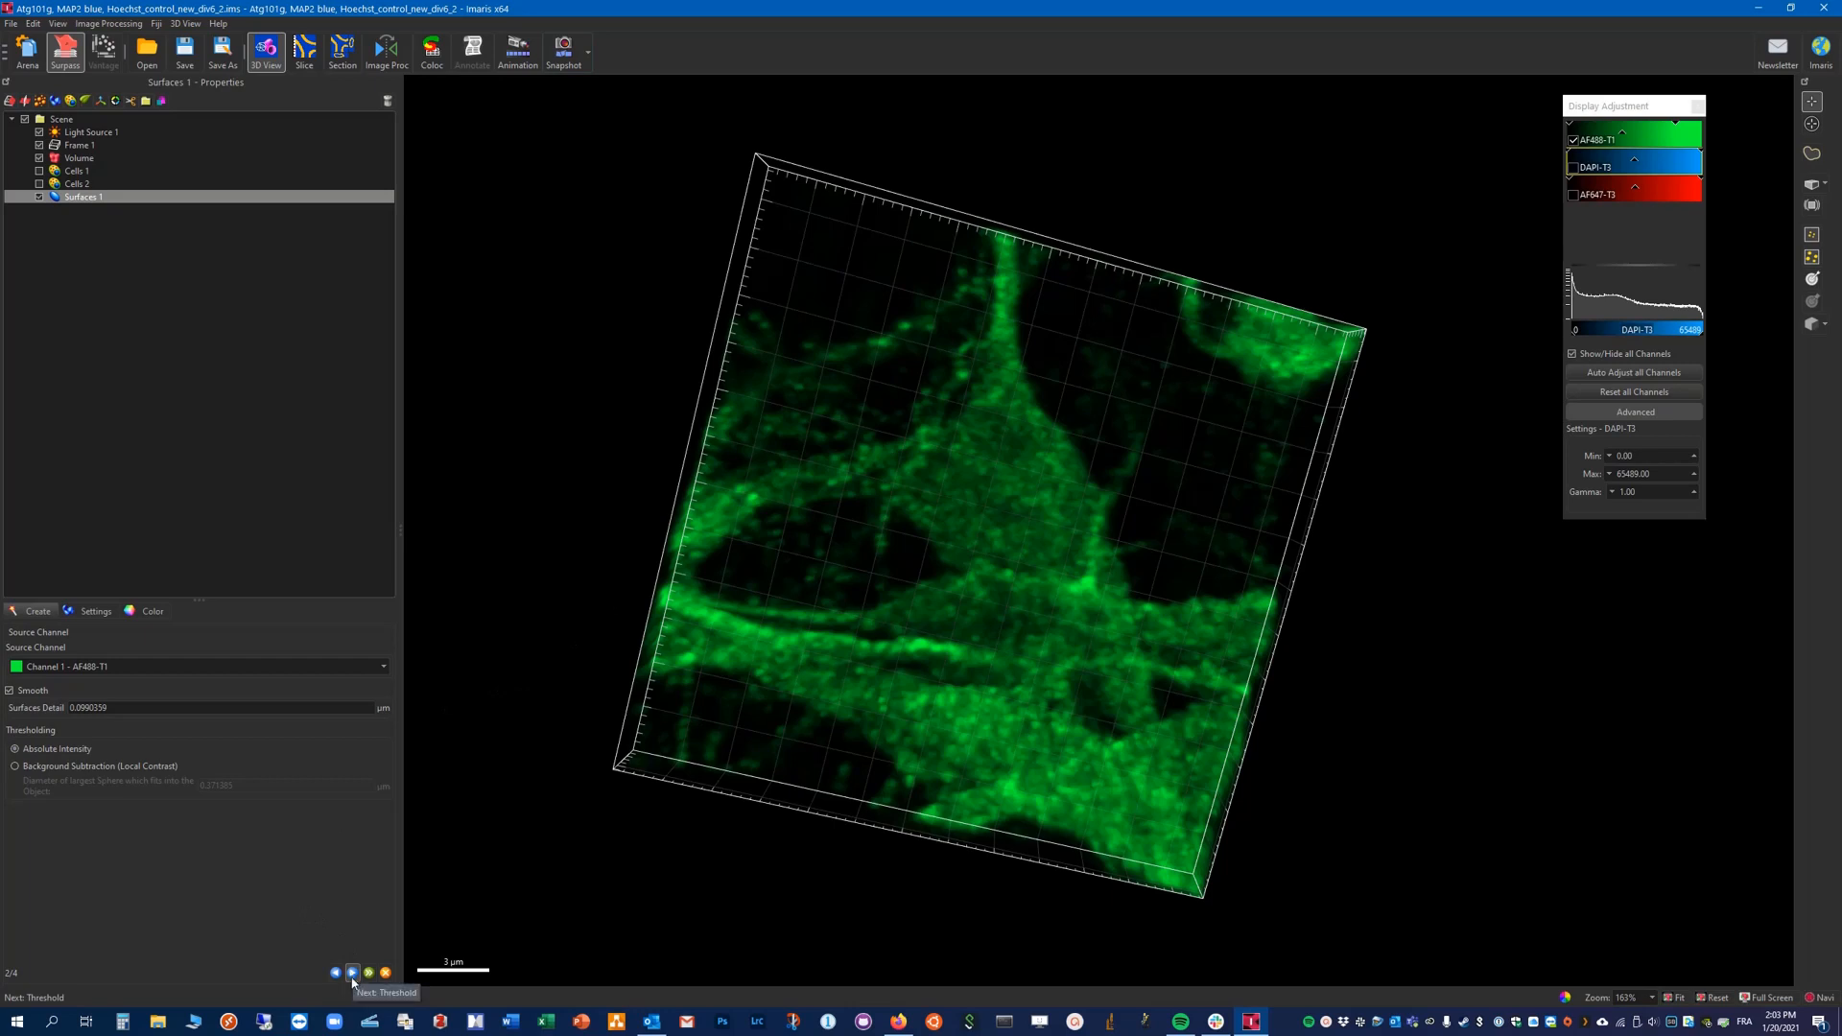
{"action": "mouse_move", "coordinate": [712, 547]}
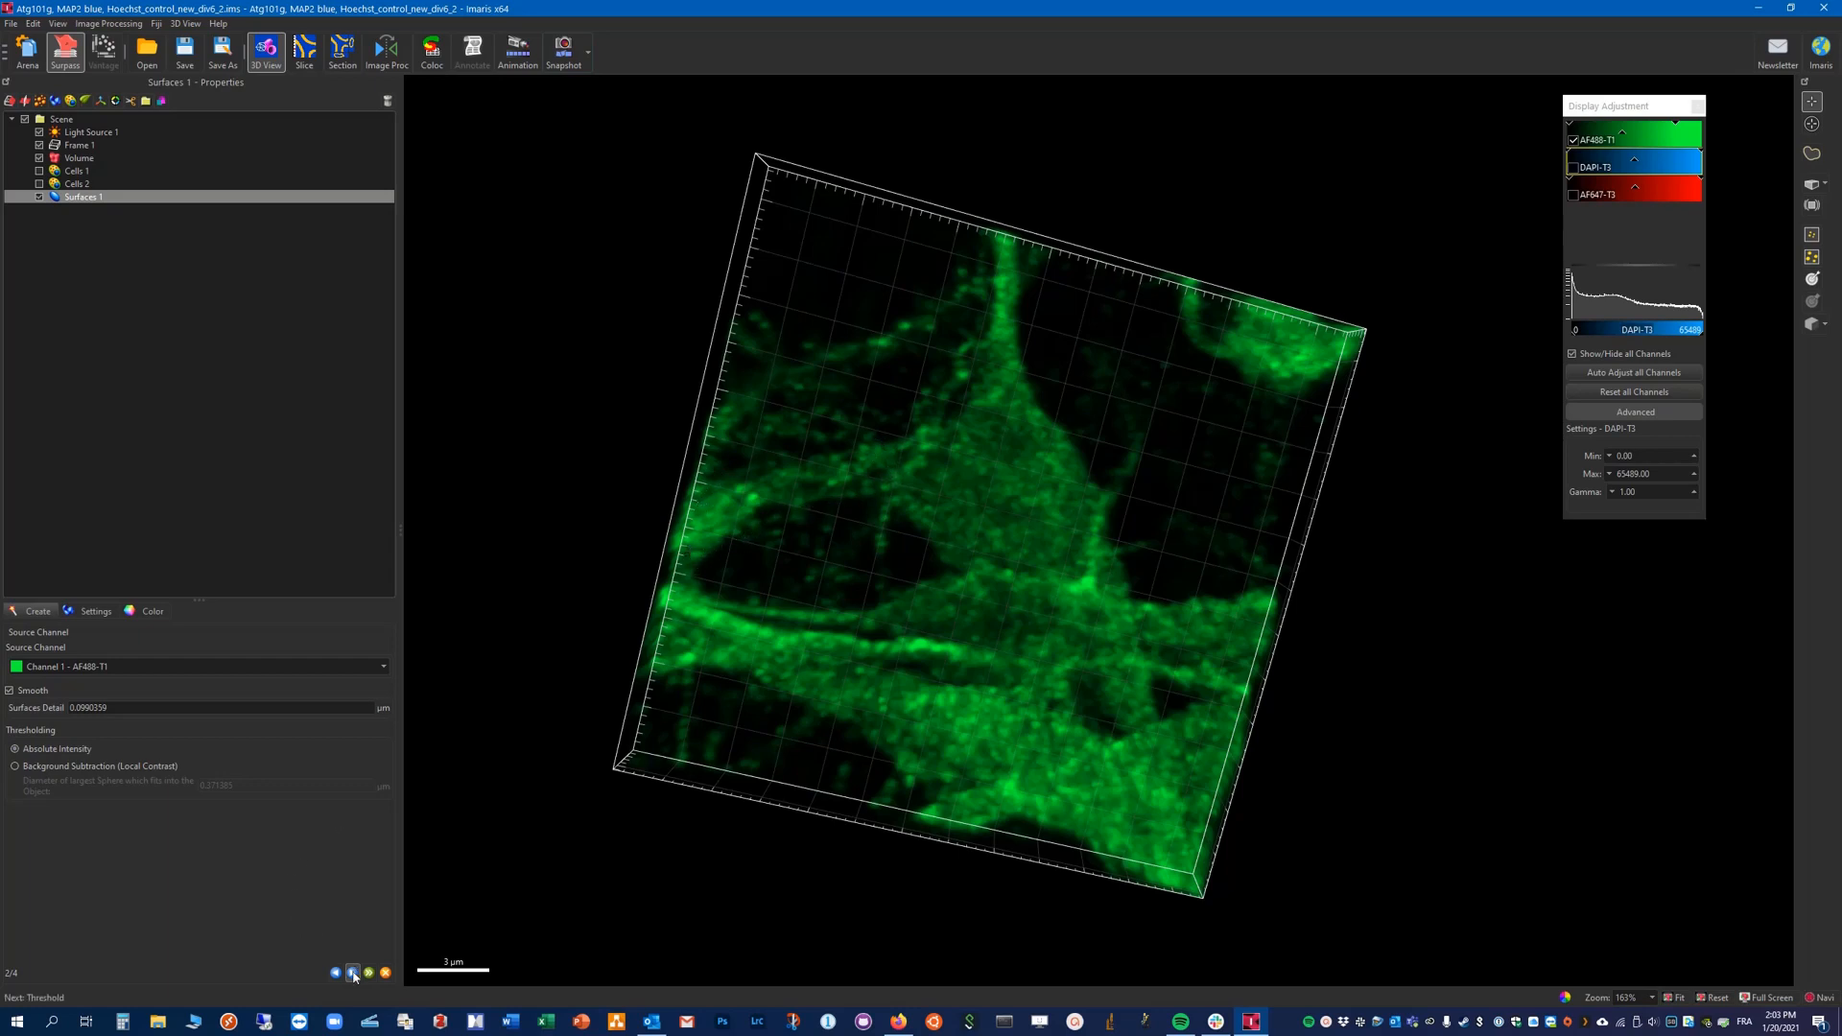
Step: Set surface detail to 0.2 and lower the intensity threshold to about 6146
{"action": "left_click", "coordinate": [352, 972]}
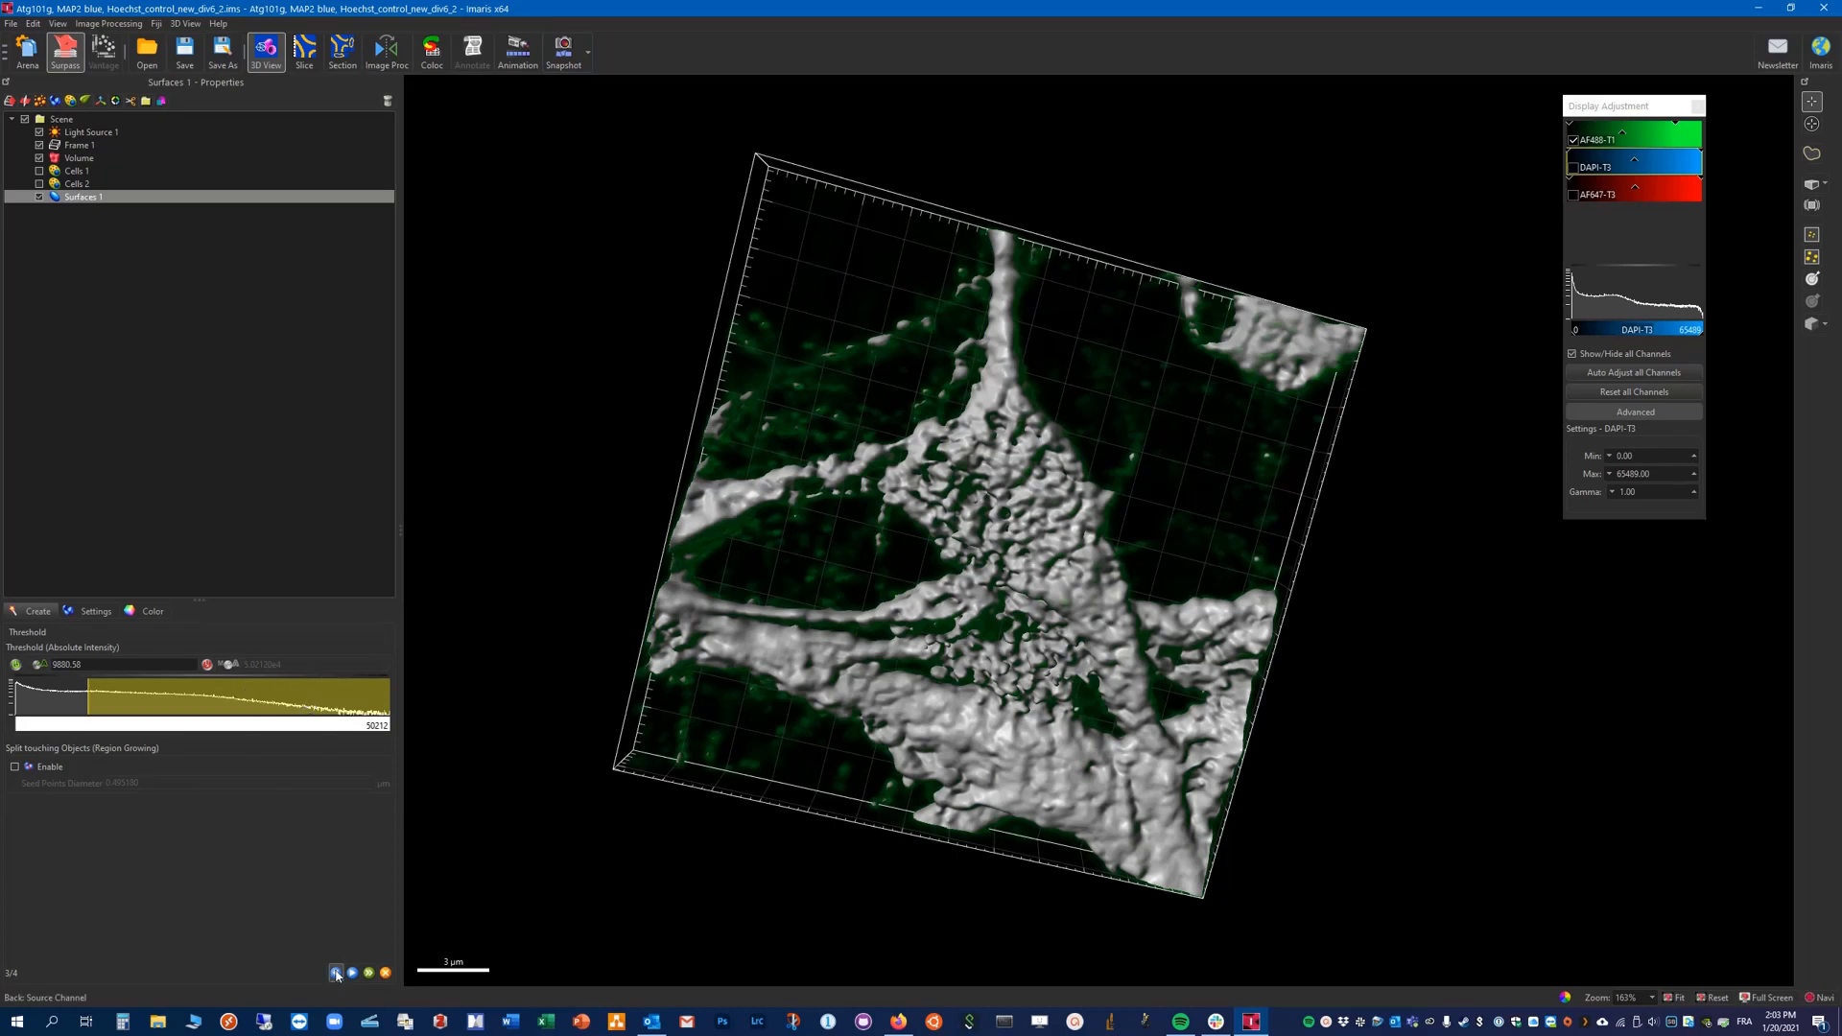
{"action": "left_click", "coordinate": [336, 973]}
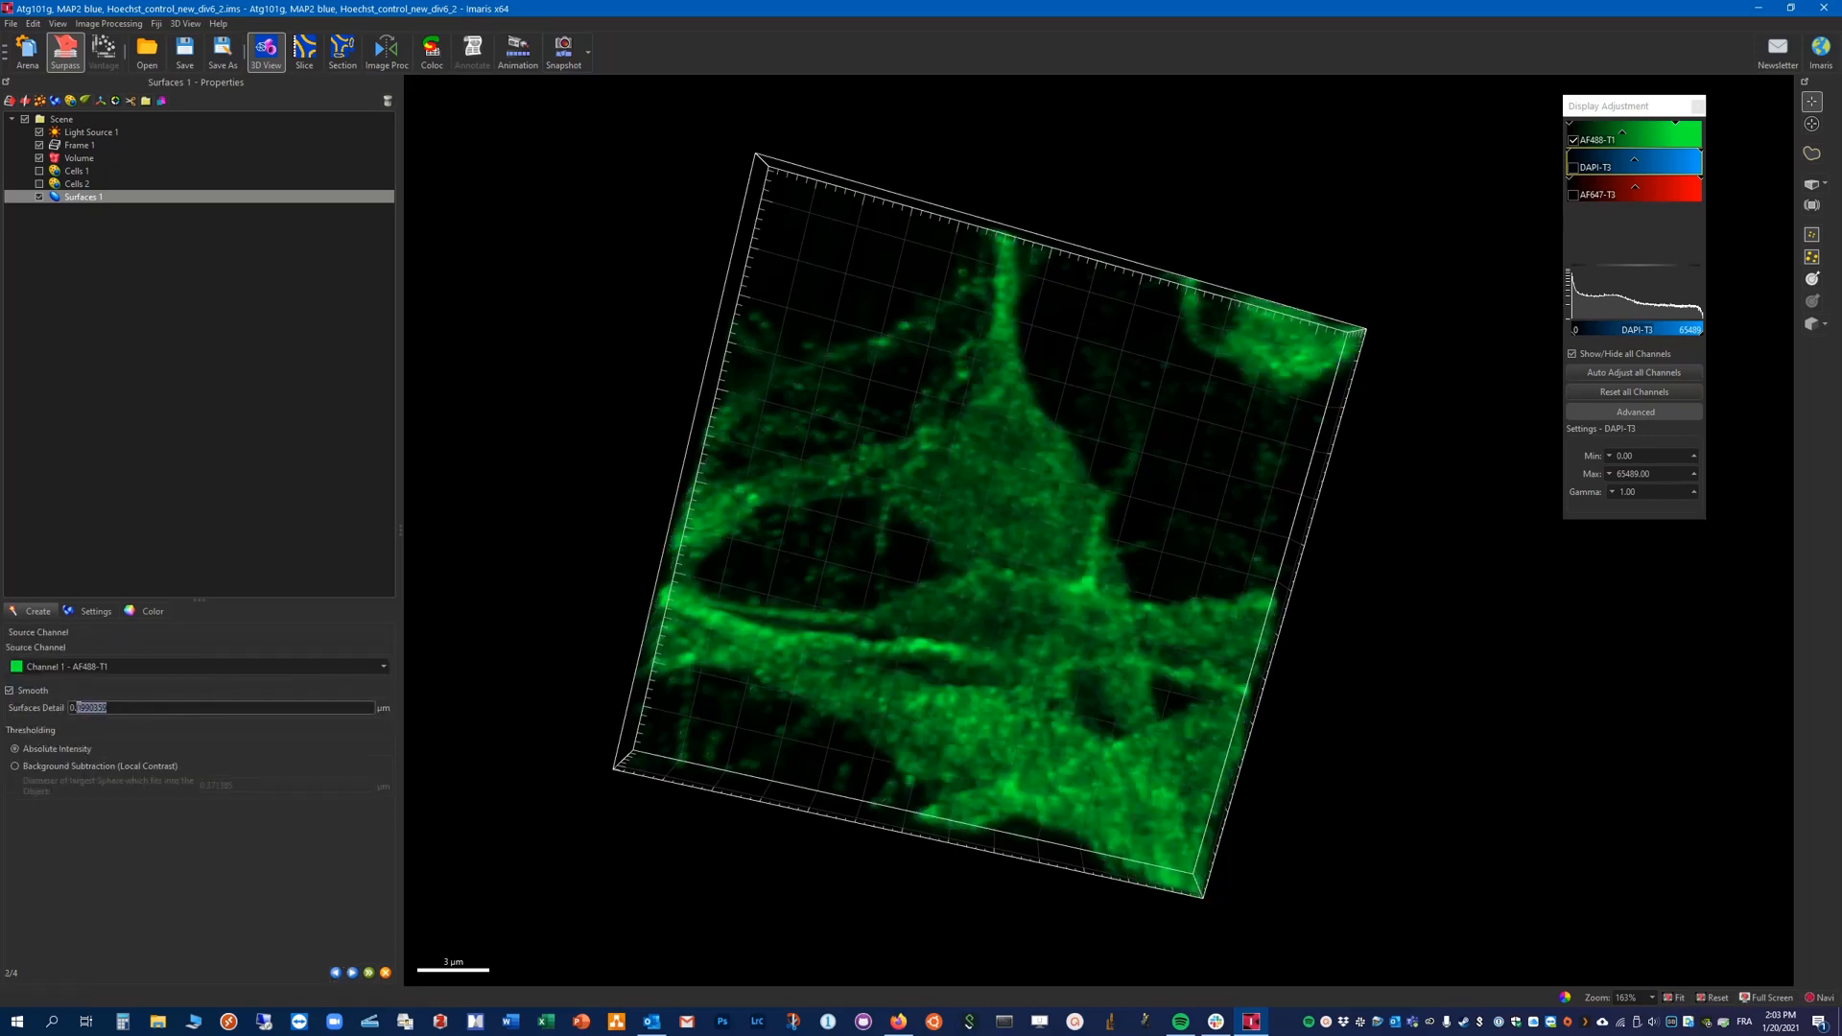
{"action": "type", "text": "0.2"}
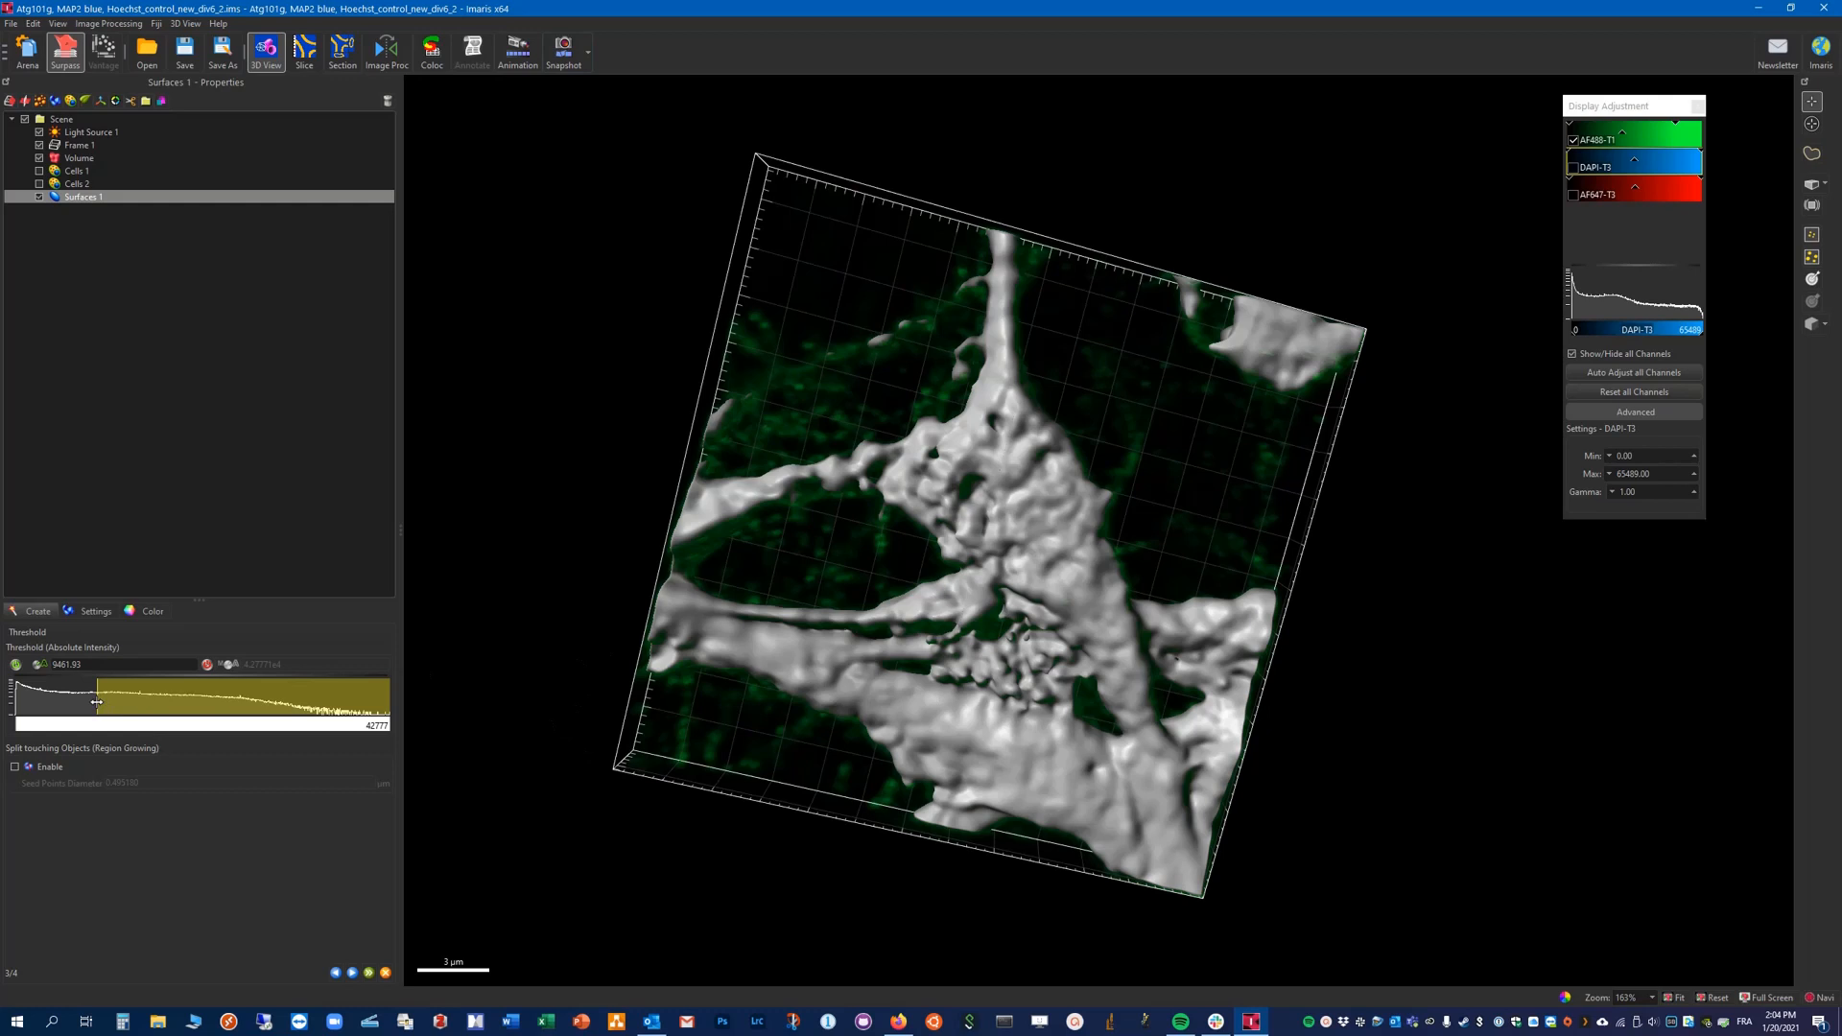
{"action": "left_click_drag", "start_coordinate": [98, 701], "coordinate": [79, 702]}
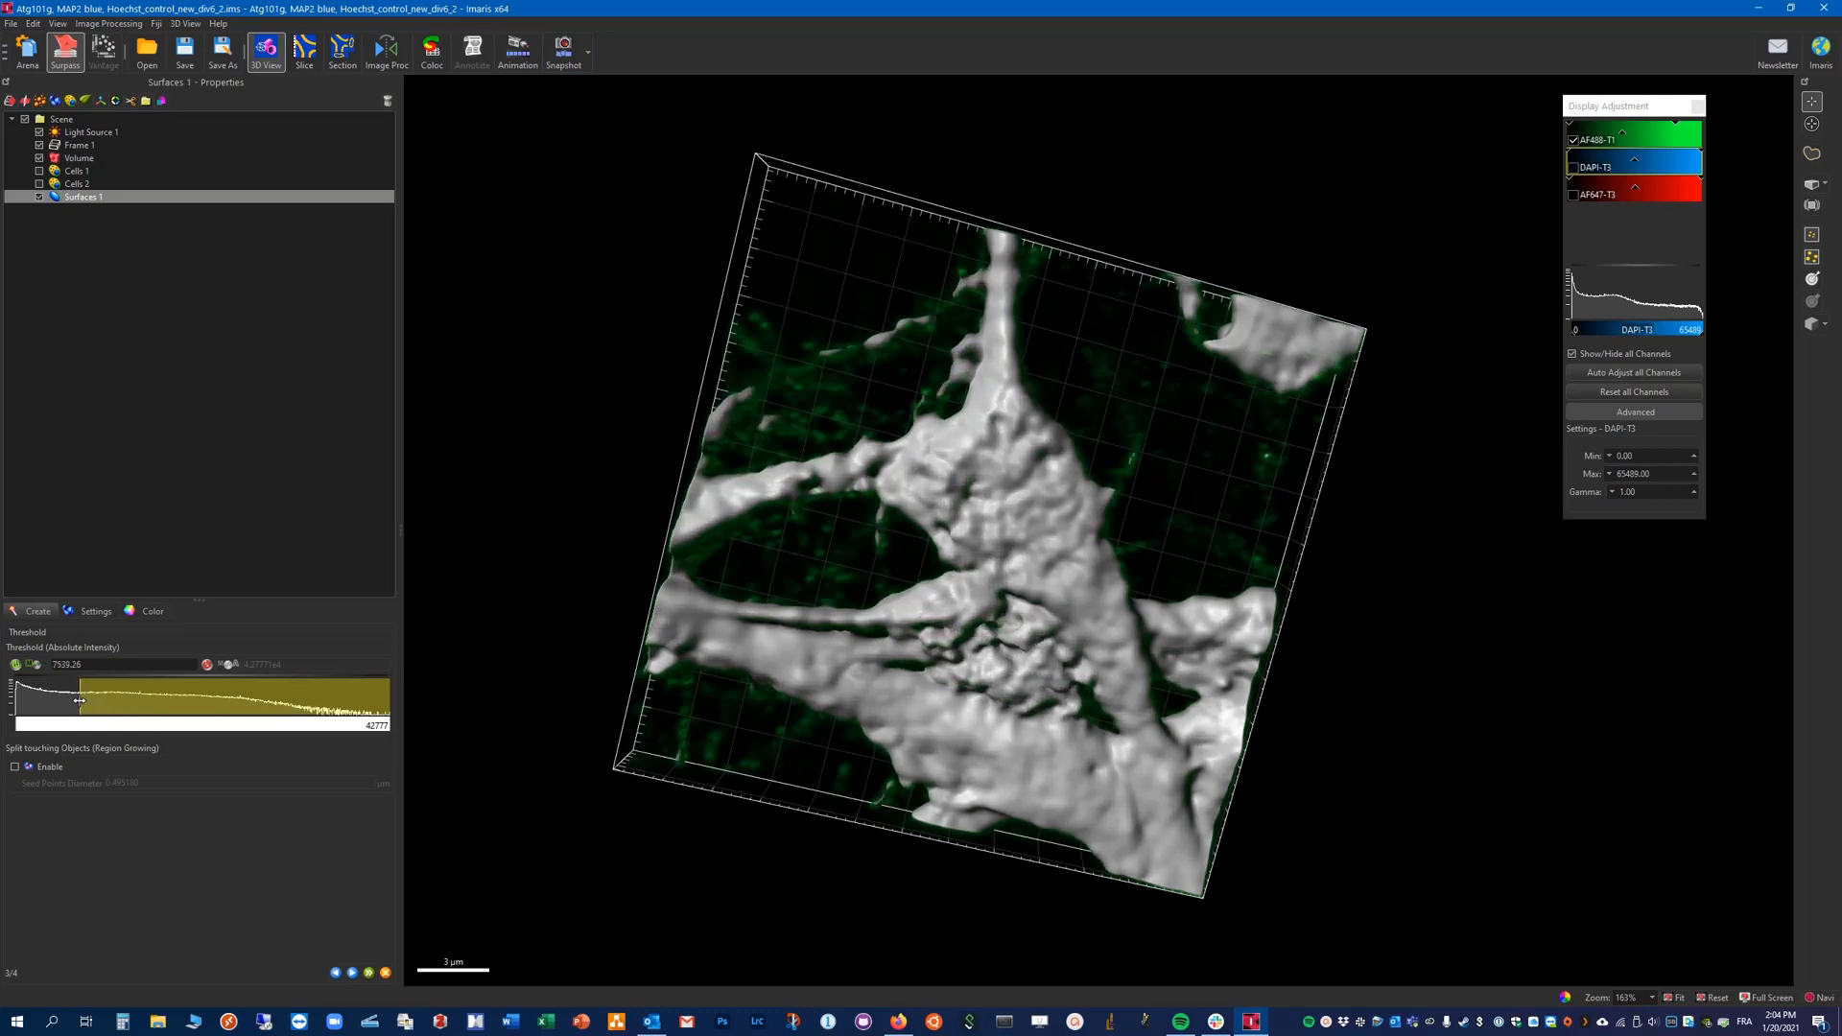
{"action": "left_click_drag", "start_coordinate": [80, 702], "coordinate": [68, 694]}
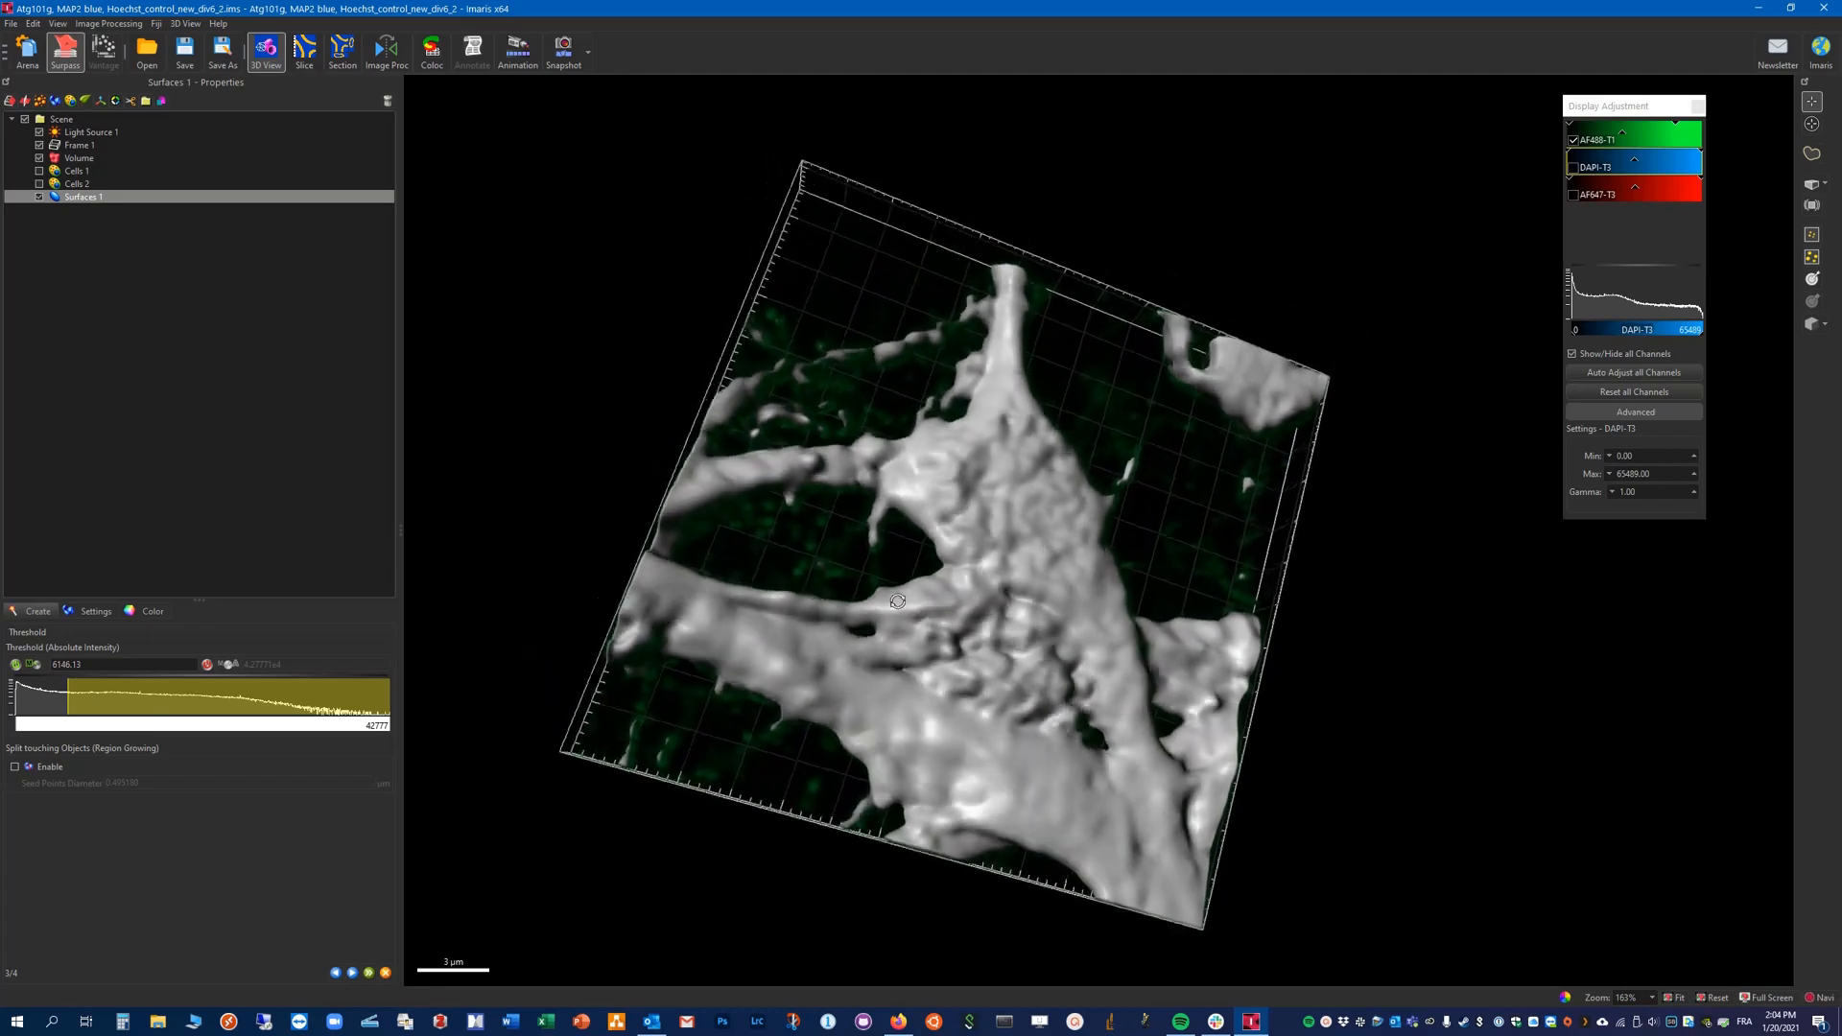
{"action": "left_click_drag", "start_coordinate": [899, 598], "coordinate": [705, 470]}
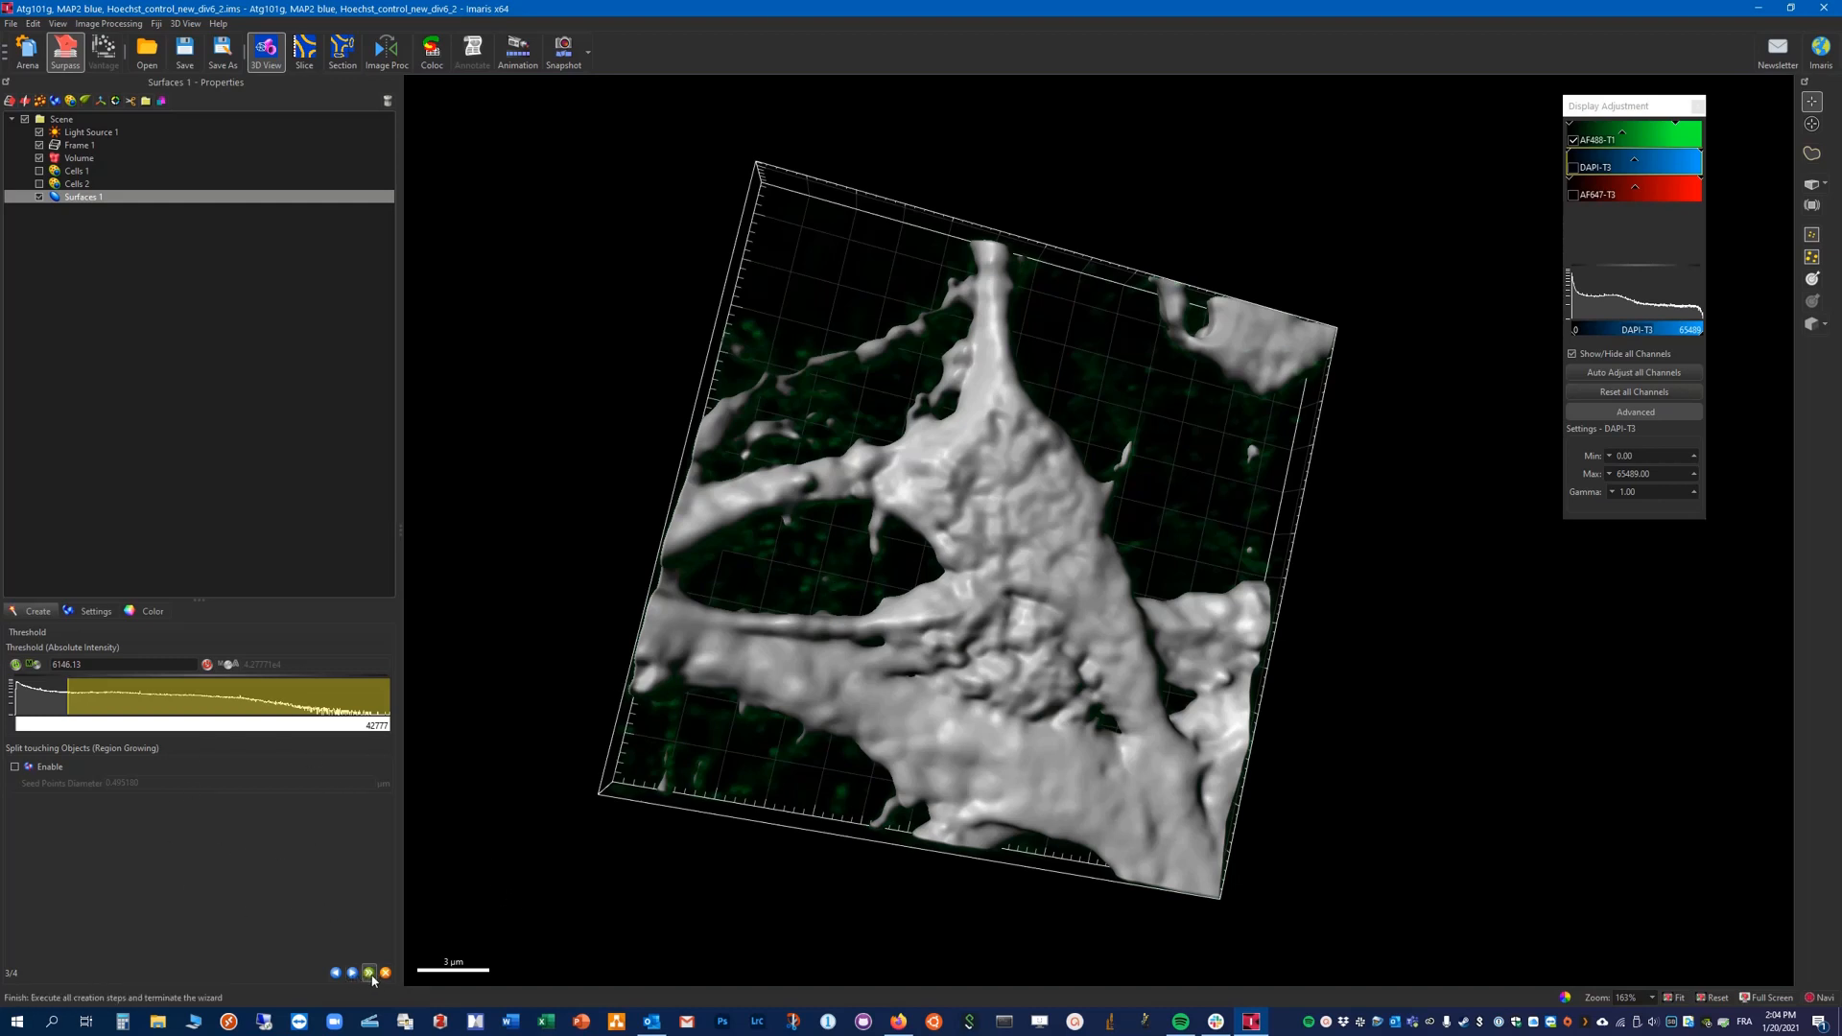
Step: Finish Surfaces 1 and rotate and zoom in to inspect the thin neuron branches
{"action": "left_click", "coordinate": [369, 973]}
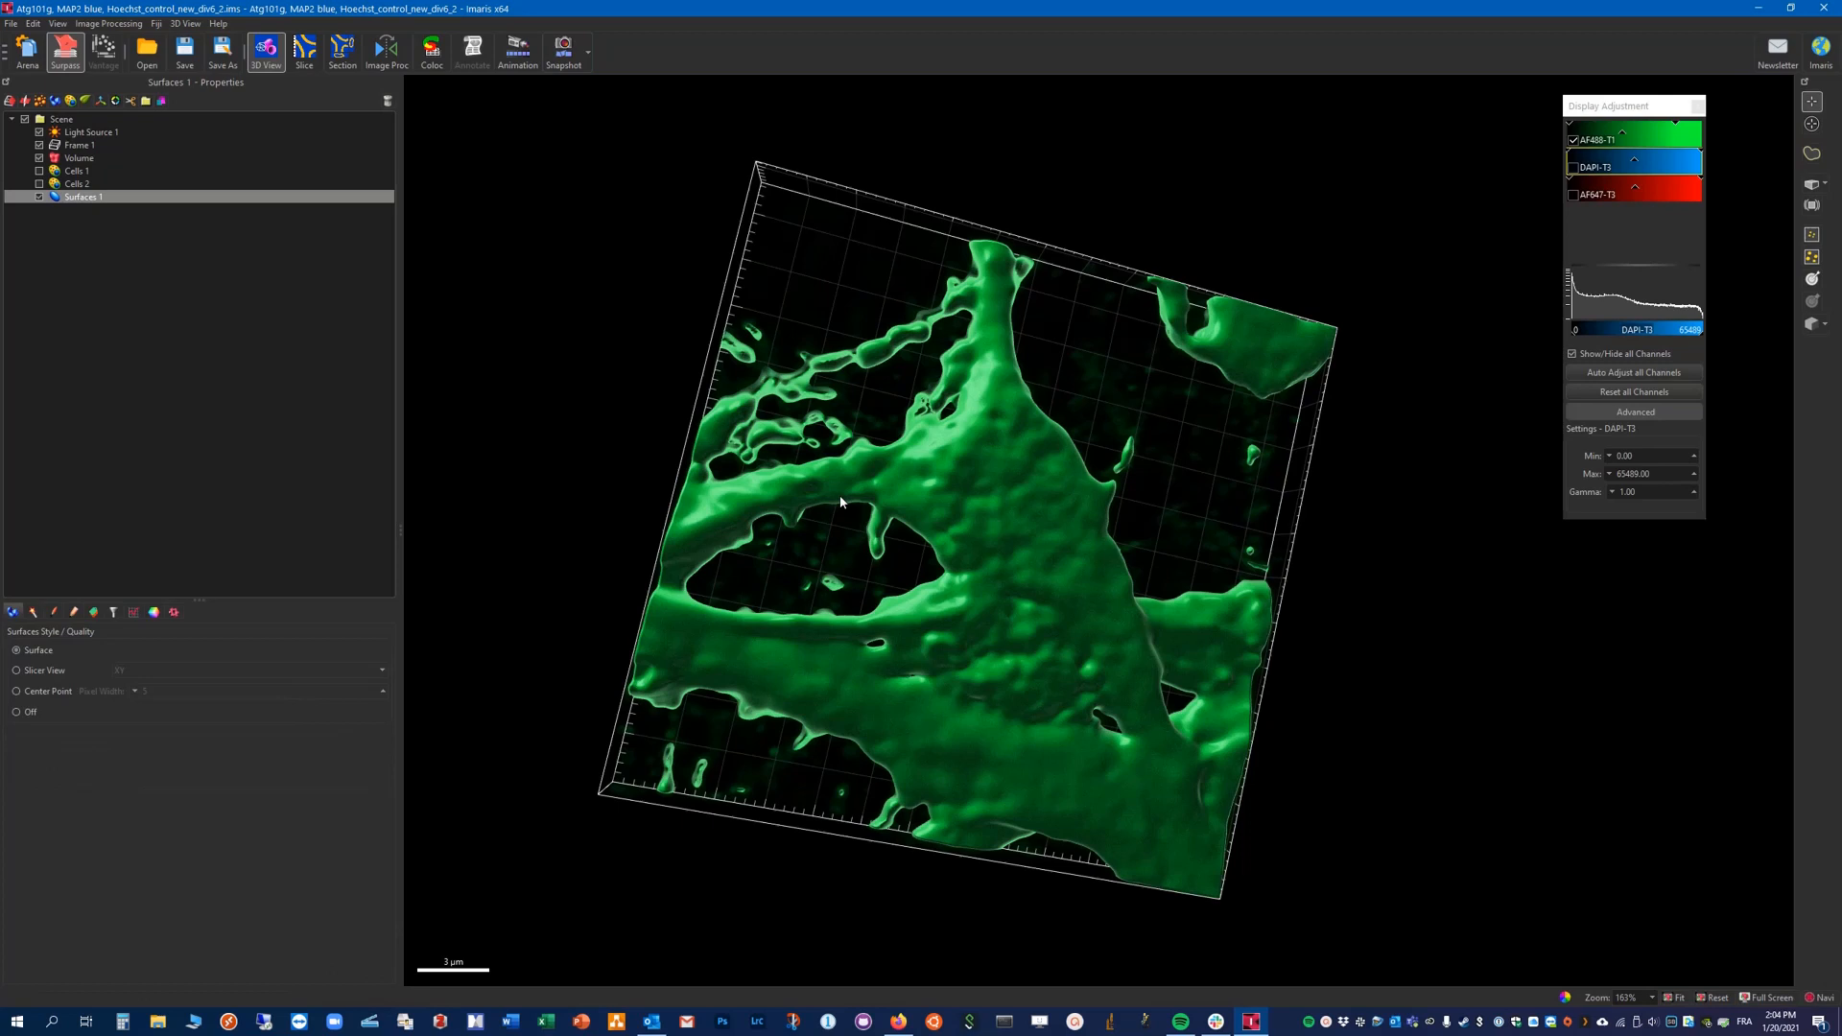
{"action": "mouse_move", "coordinate": [804, 433]}
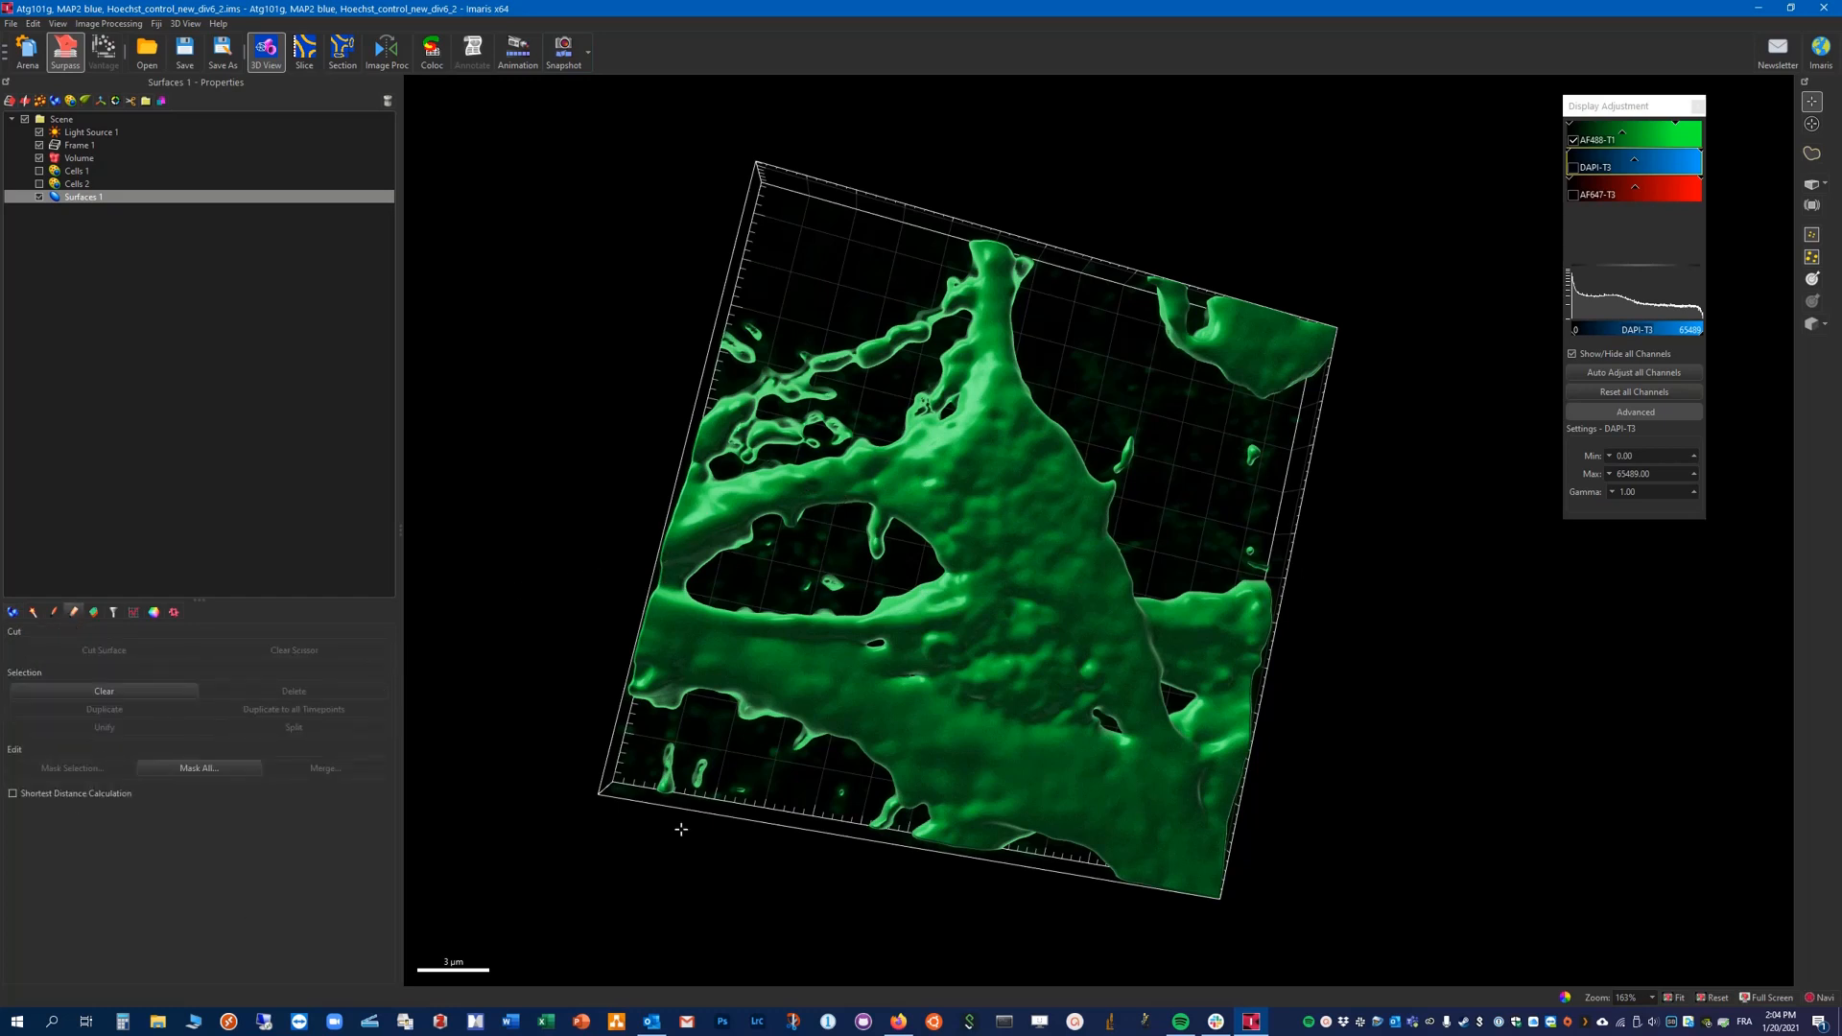
{"action": "left_click_drag", "start_coordinate": [681, 829], "coordinate": [811, 358]}
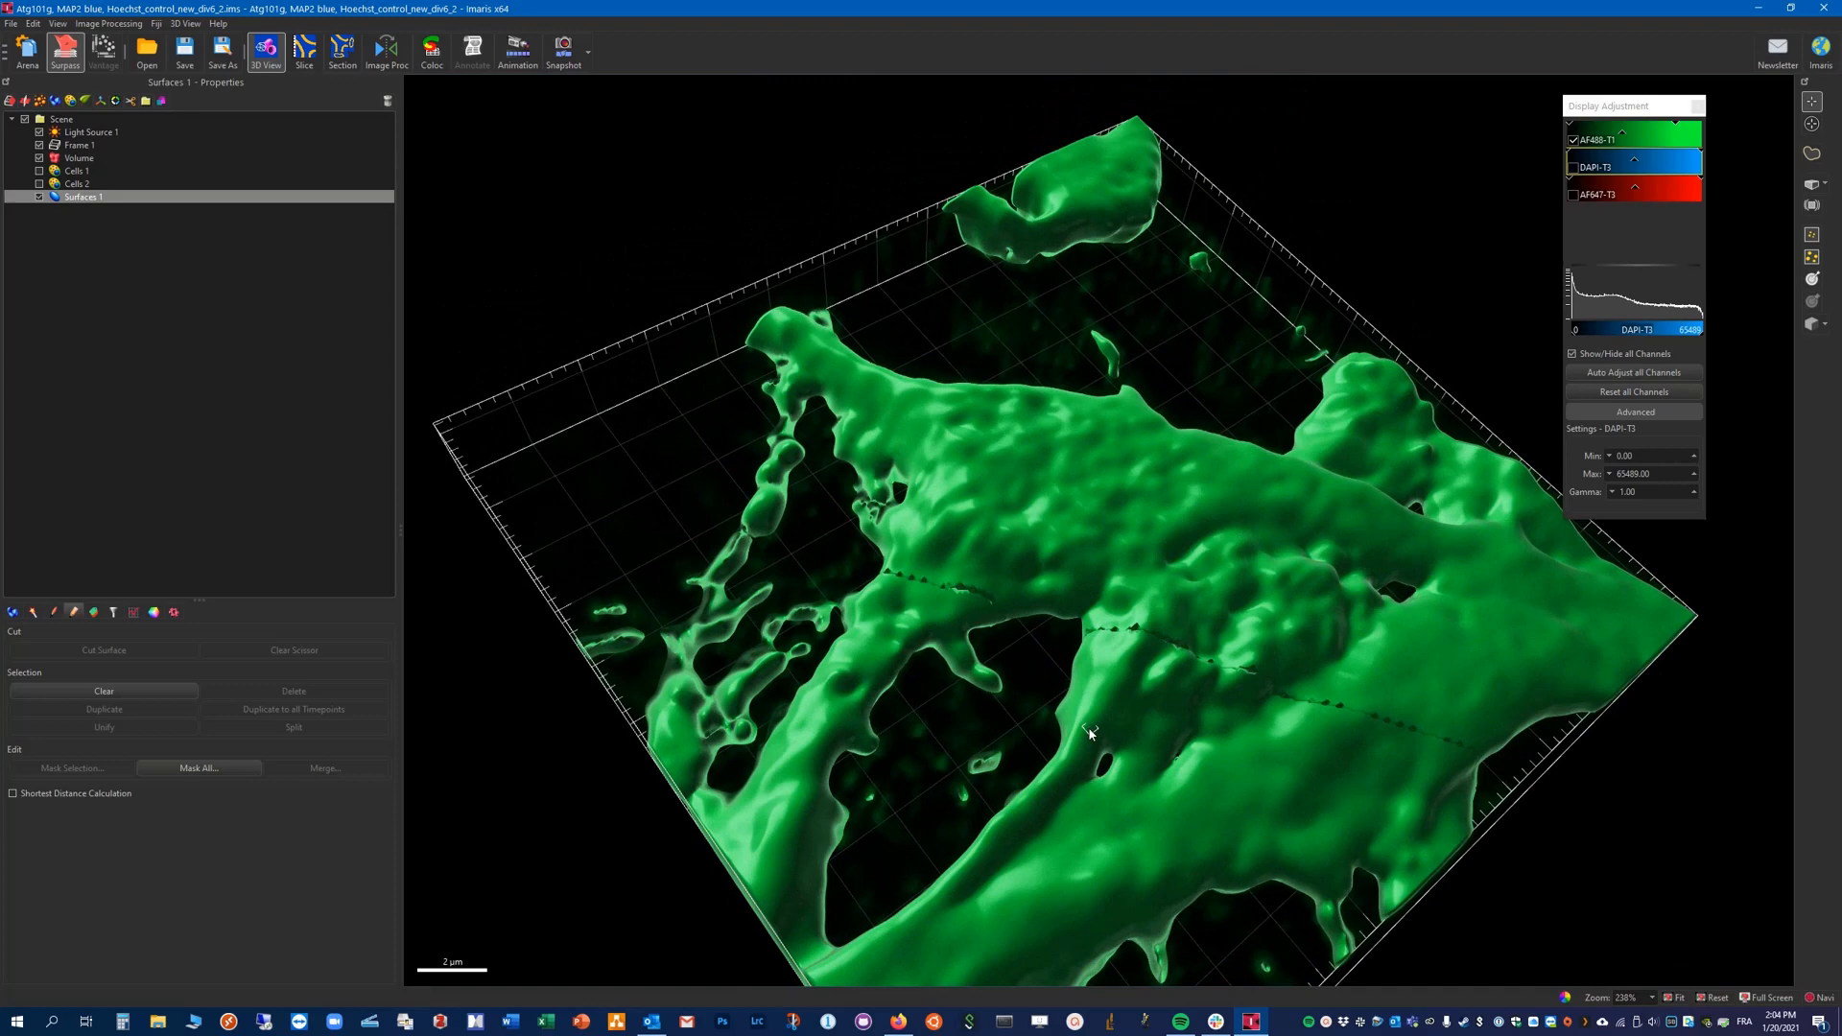
{"action": "left_click_drag", "start_coordinate": [1089, 733], "coordinate": [956, 558]}
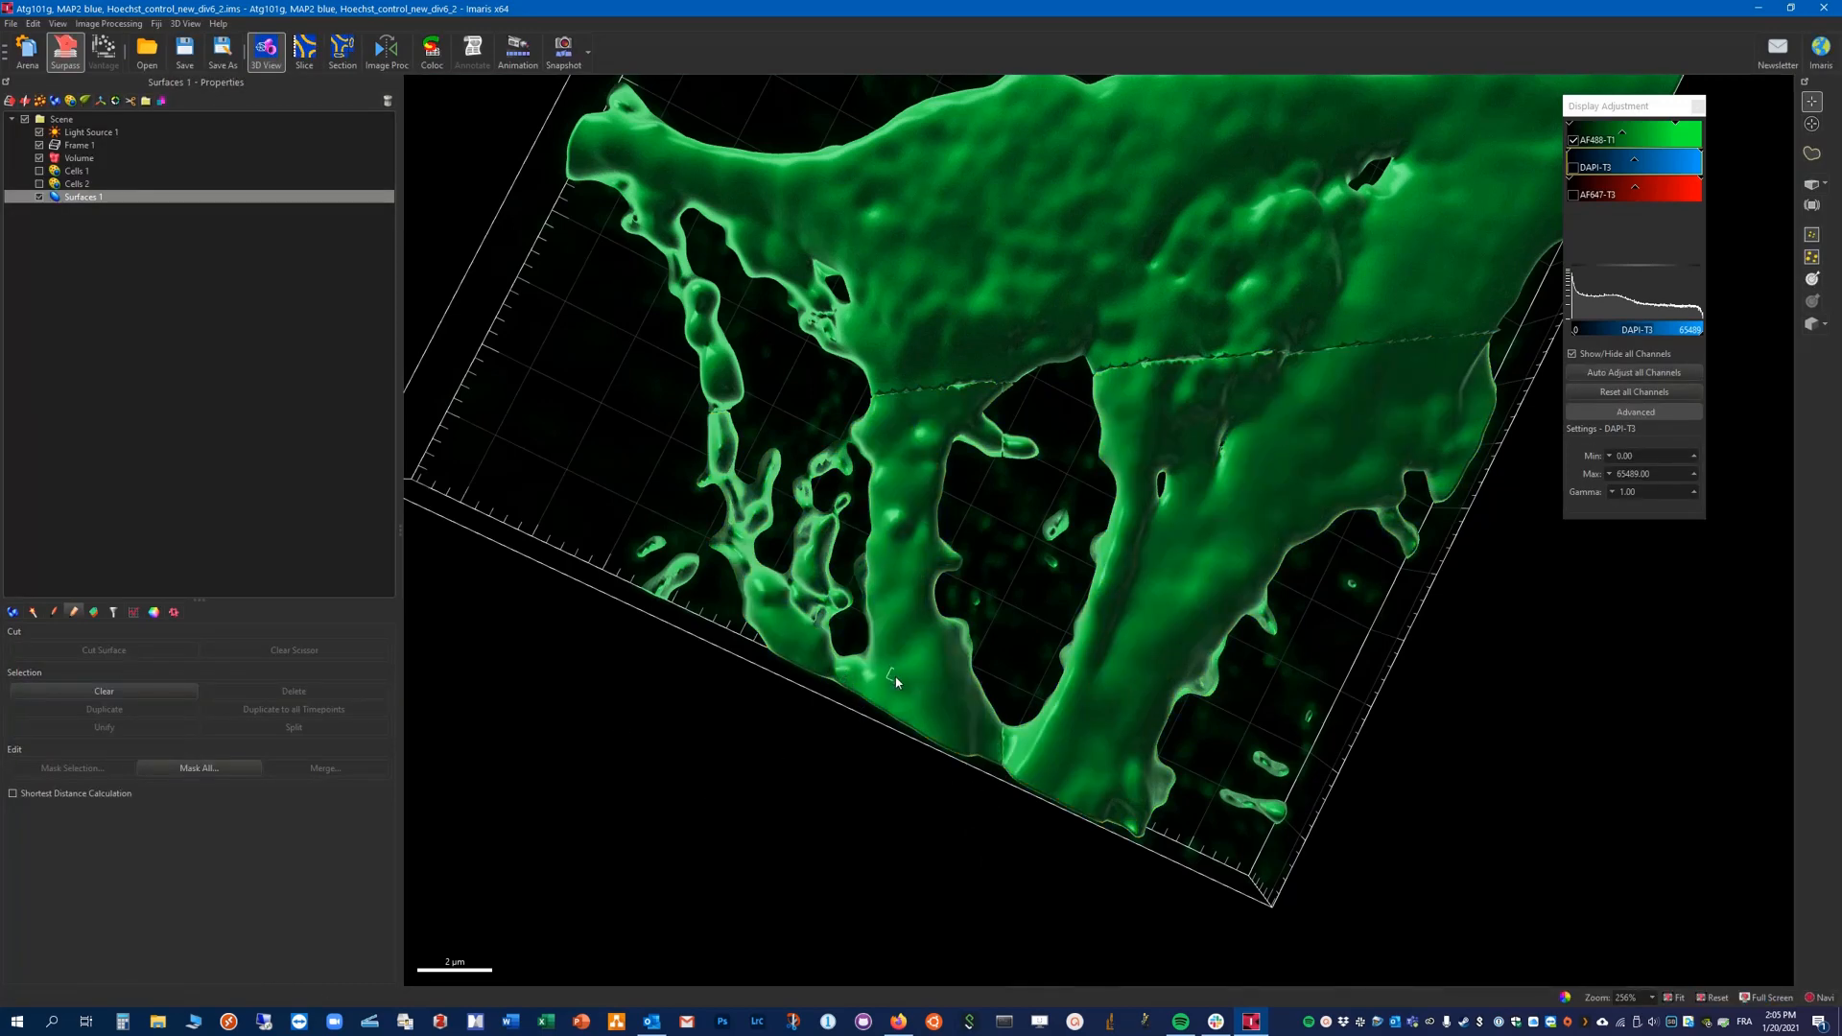
Step: Select the short left side branch of the neuron surface, highlighting it yellow
{"action": "left_click", "coordinate": [894, 681]}
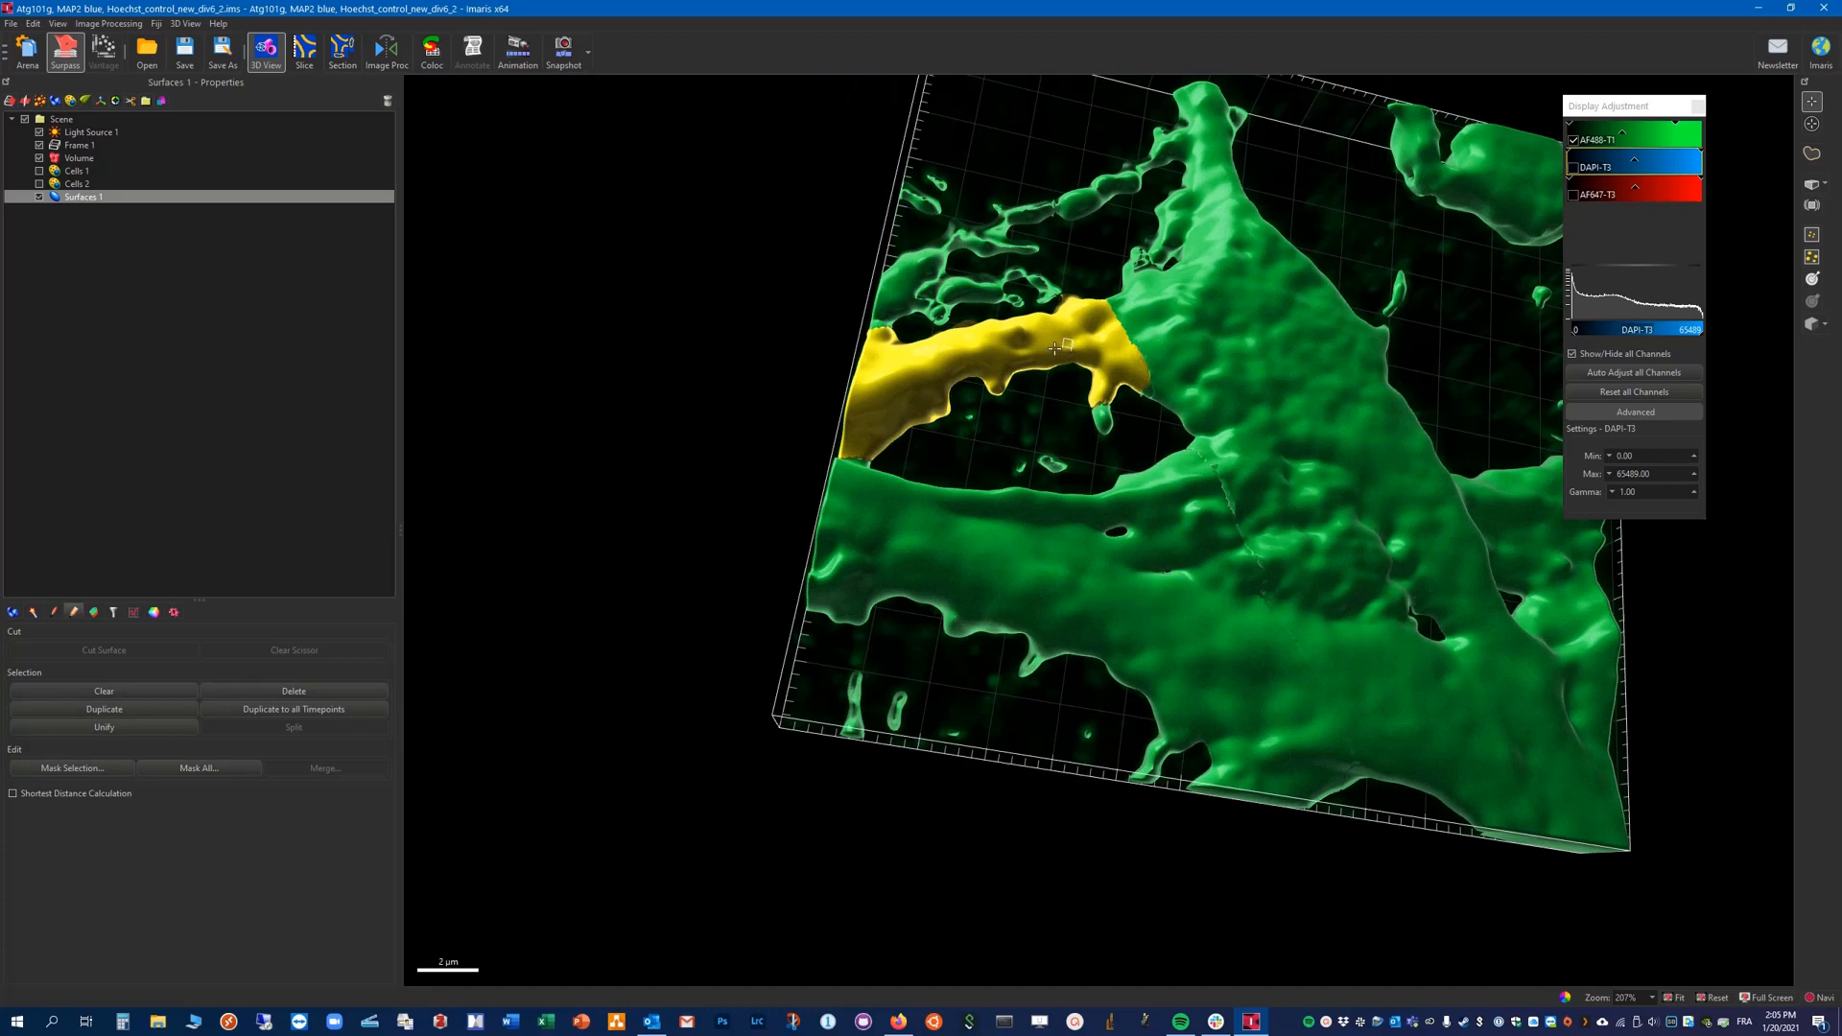
{"action": "mouse_move", "coordinate": [495, 658]}
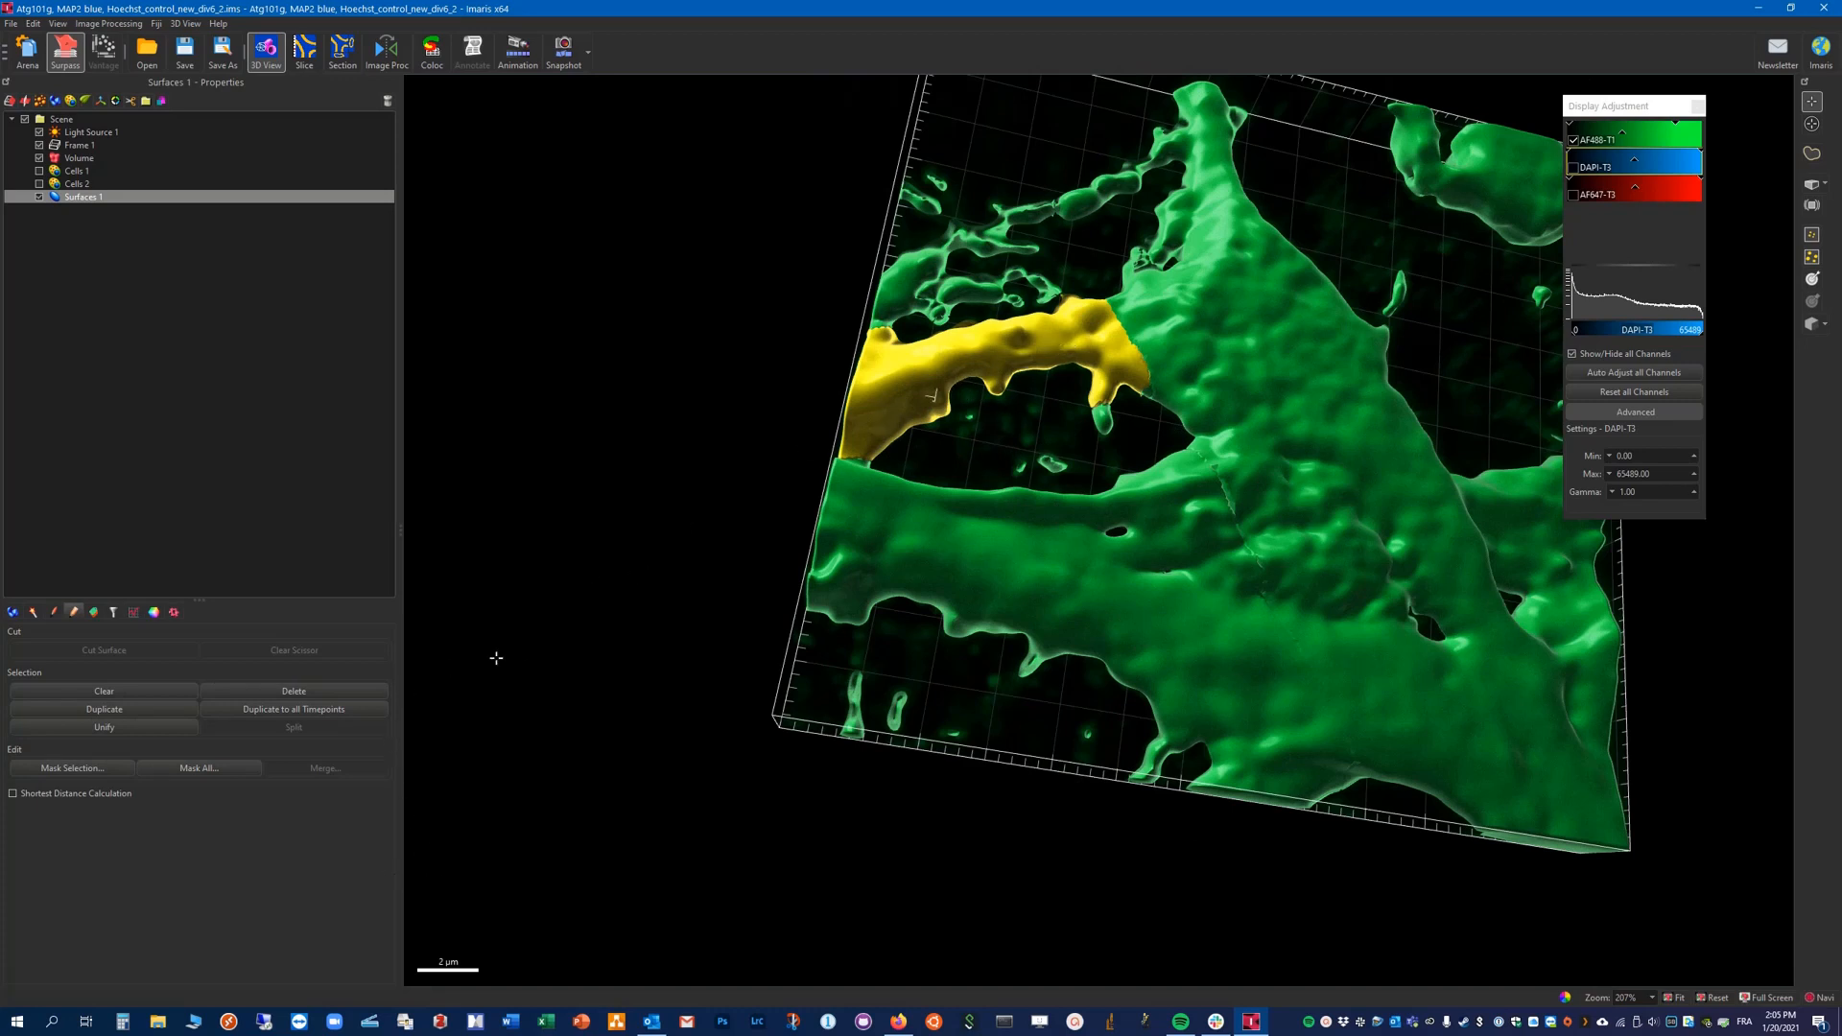
{"action": "mouse_move", "coordinate": [72, 612]}
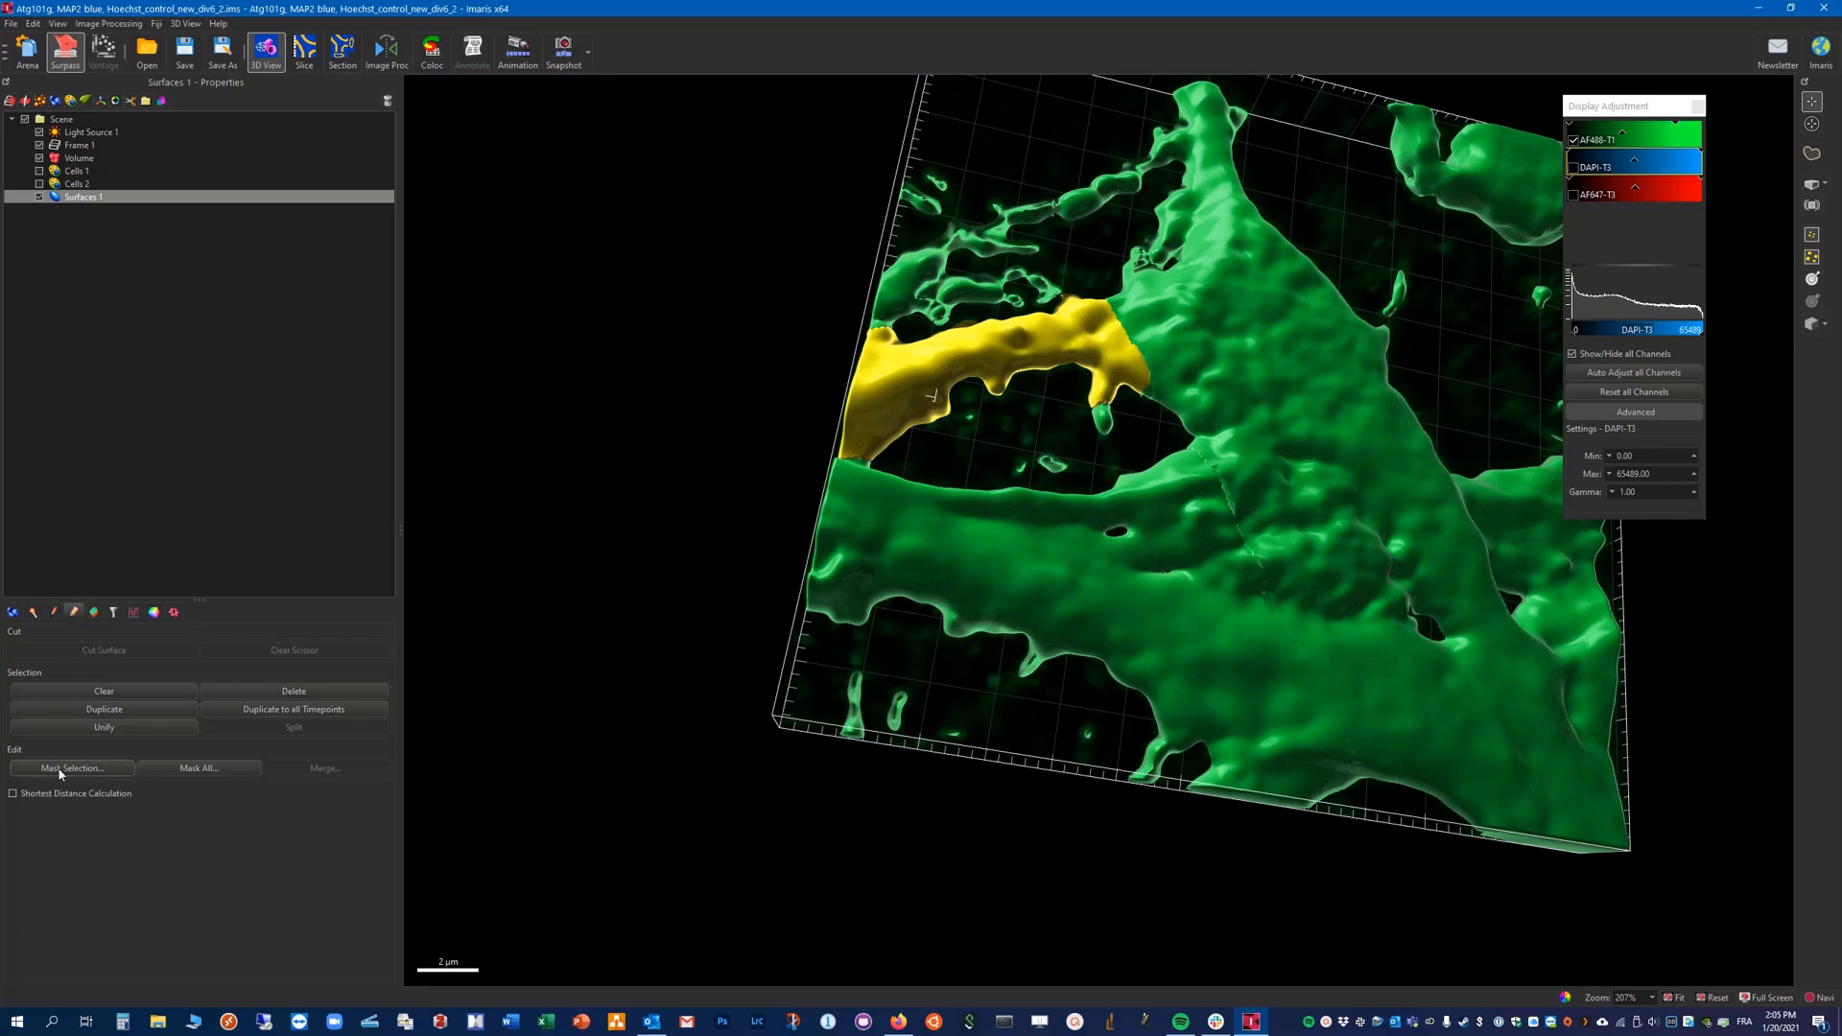
Step: Mask Channel 1 AF488 with the selected branch, duplicating it with outside voxels set to 0
{"action": "left_click", "coordinate": [69, 768]}
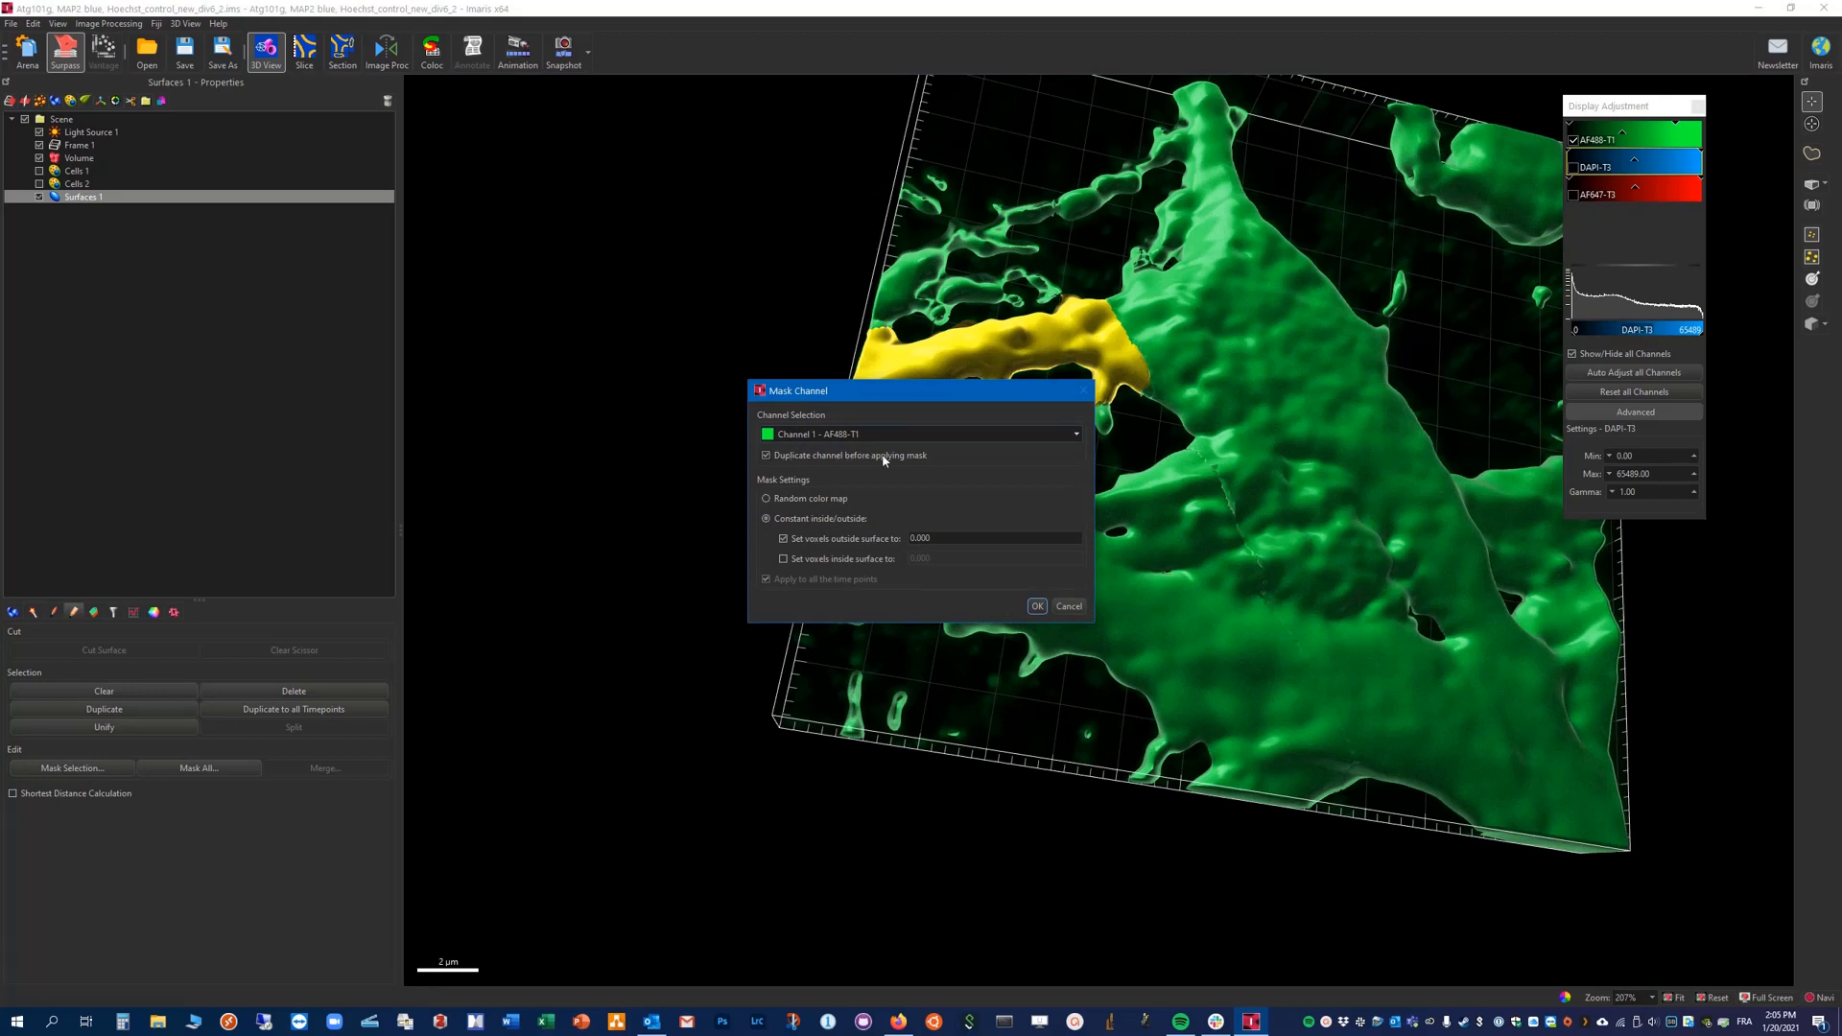
{"action": "mouse_move", "coordinate": [843, 490]}
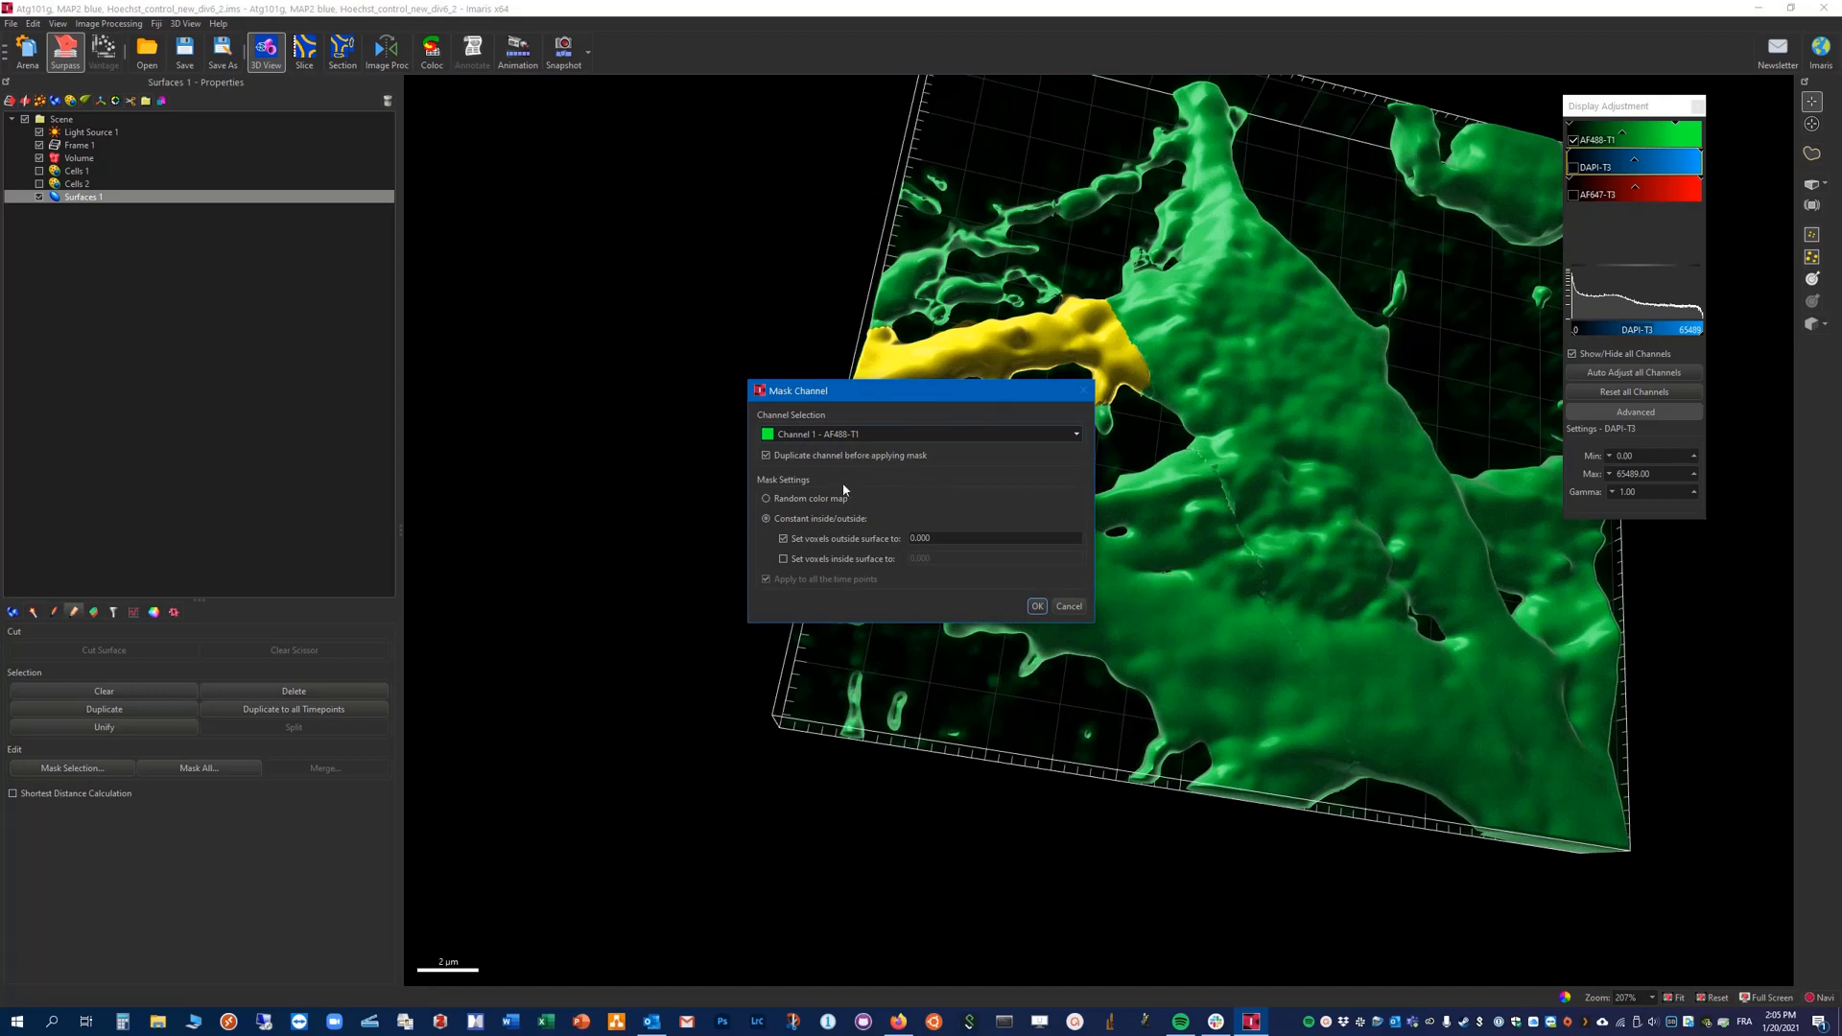
{"action": "mouse_move", "coordinate": [943, 628]}
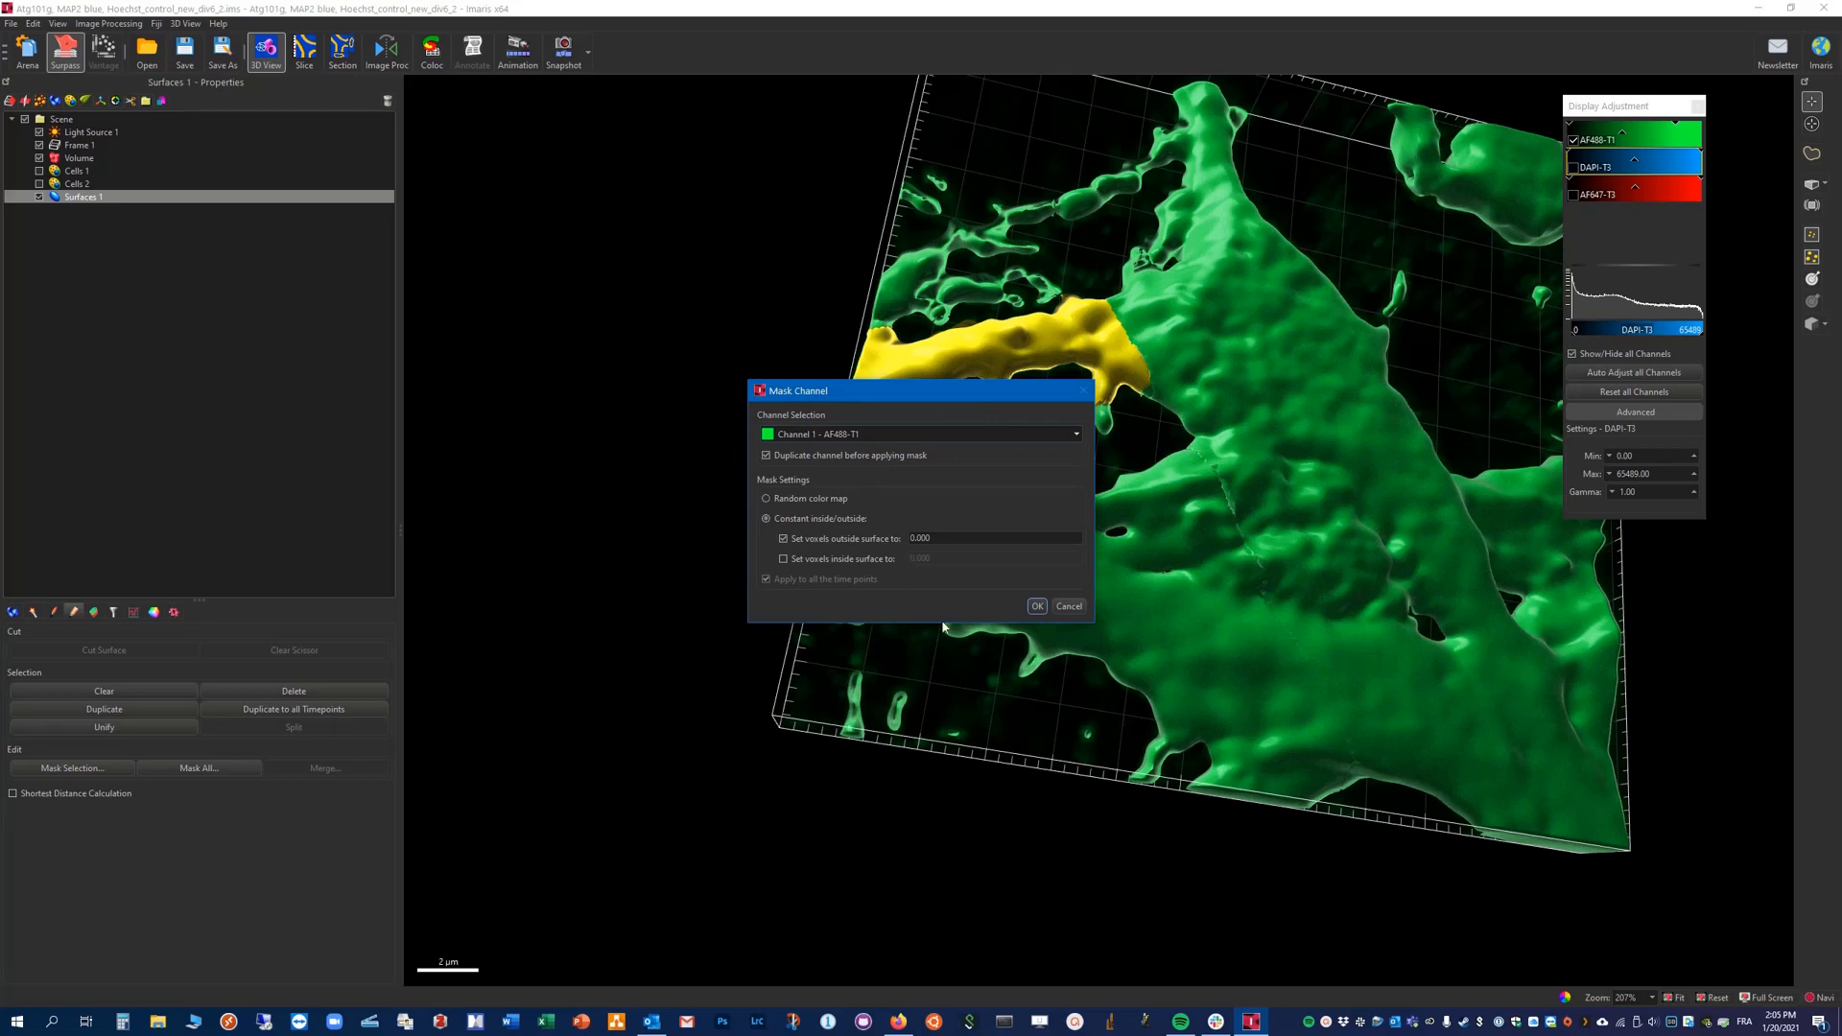
{"action": "mouse_move", "coordinate": [933, 553]}
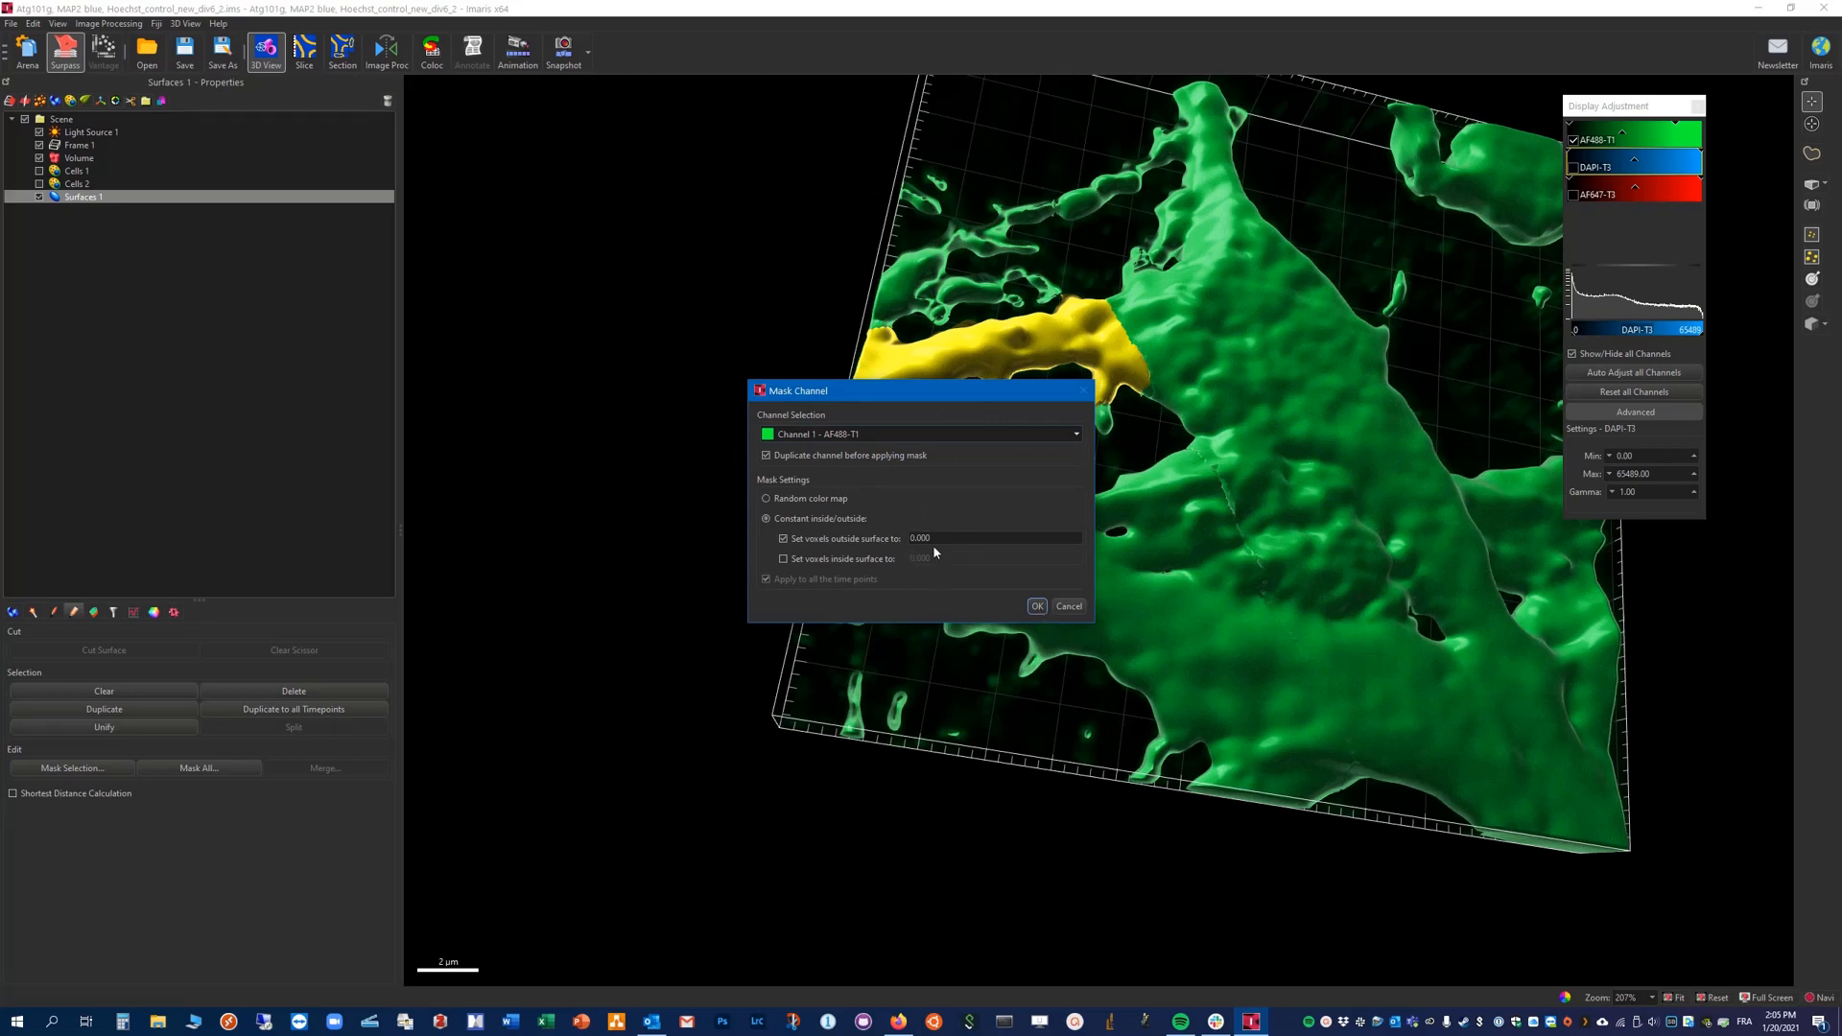
{"action": "mouse_move", "coordinate": [1051, 576]}
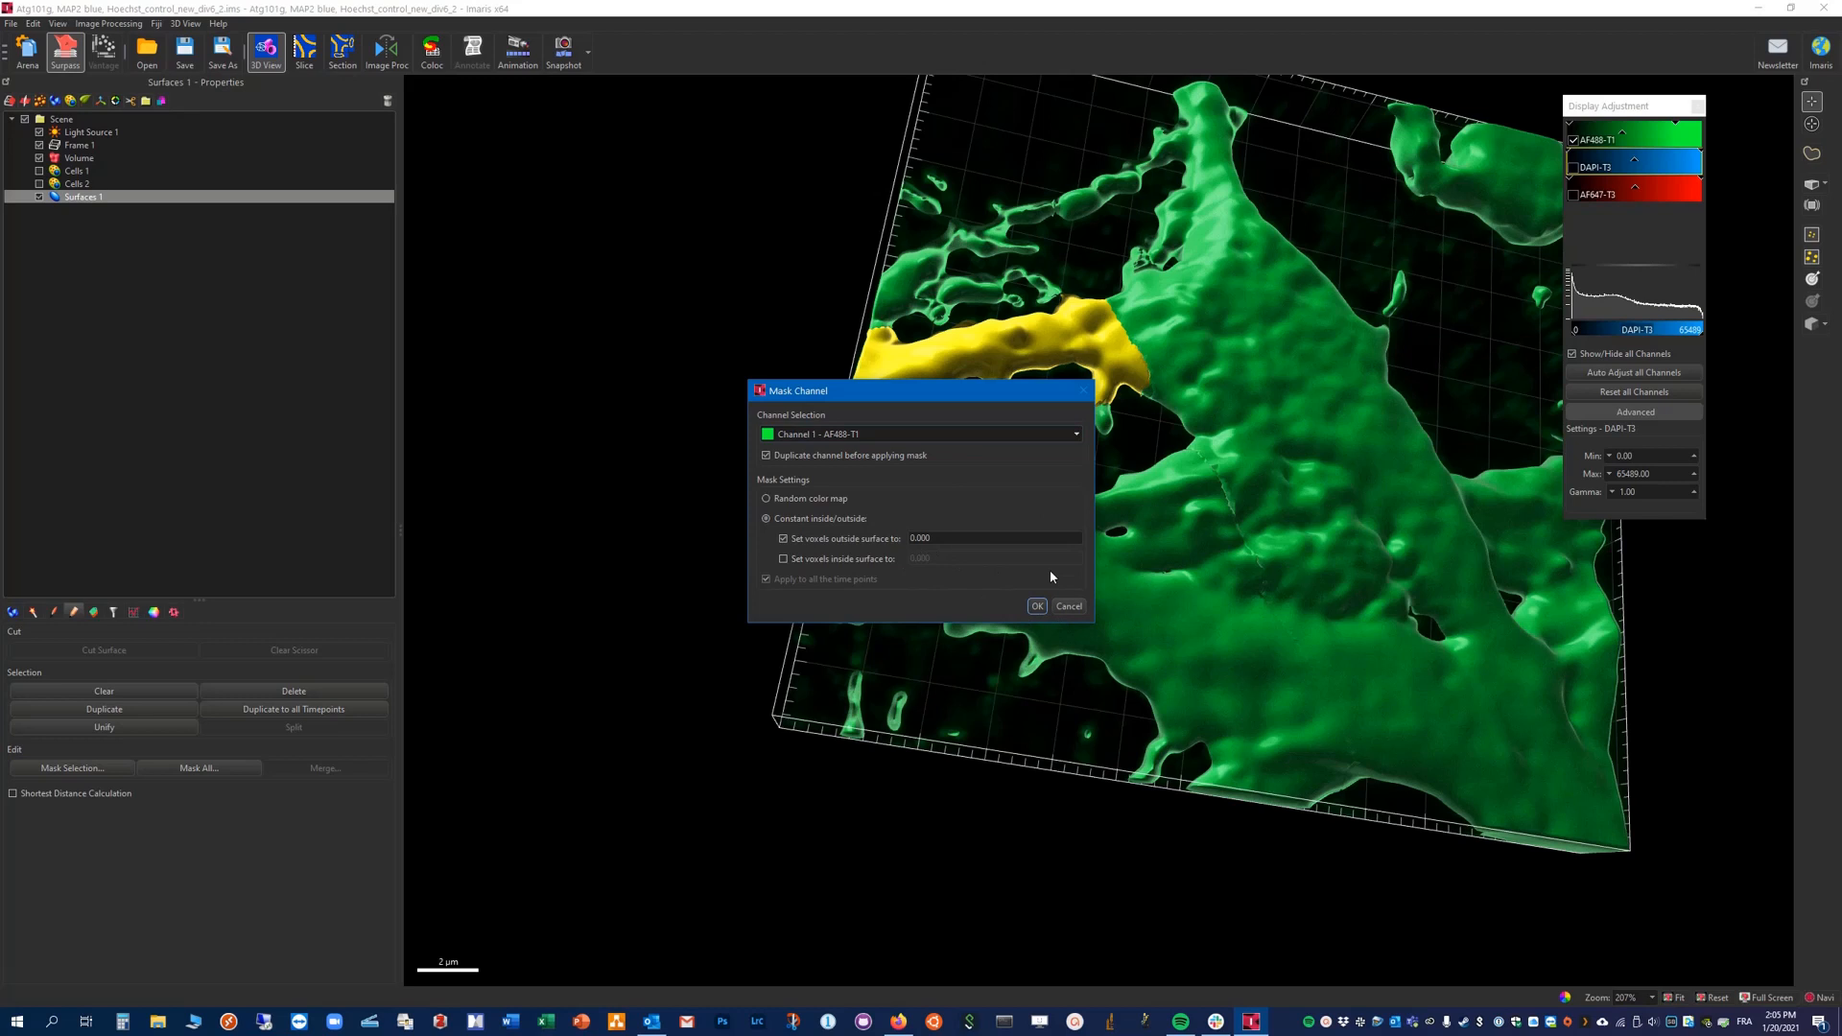
{"action": "left_click", "coordinate": [1035, 606]}
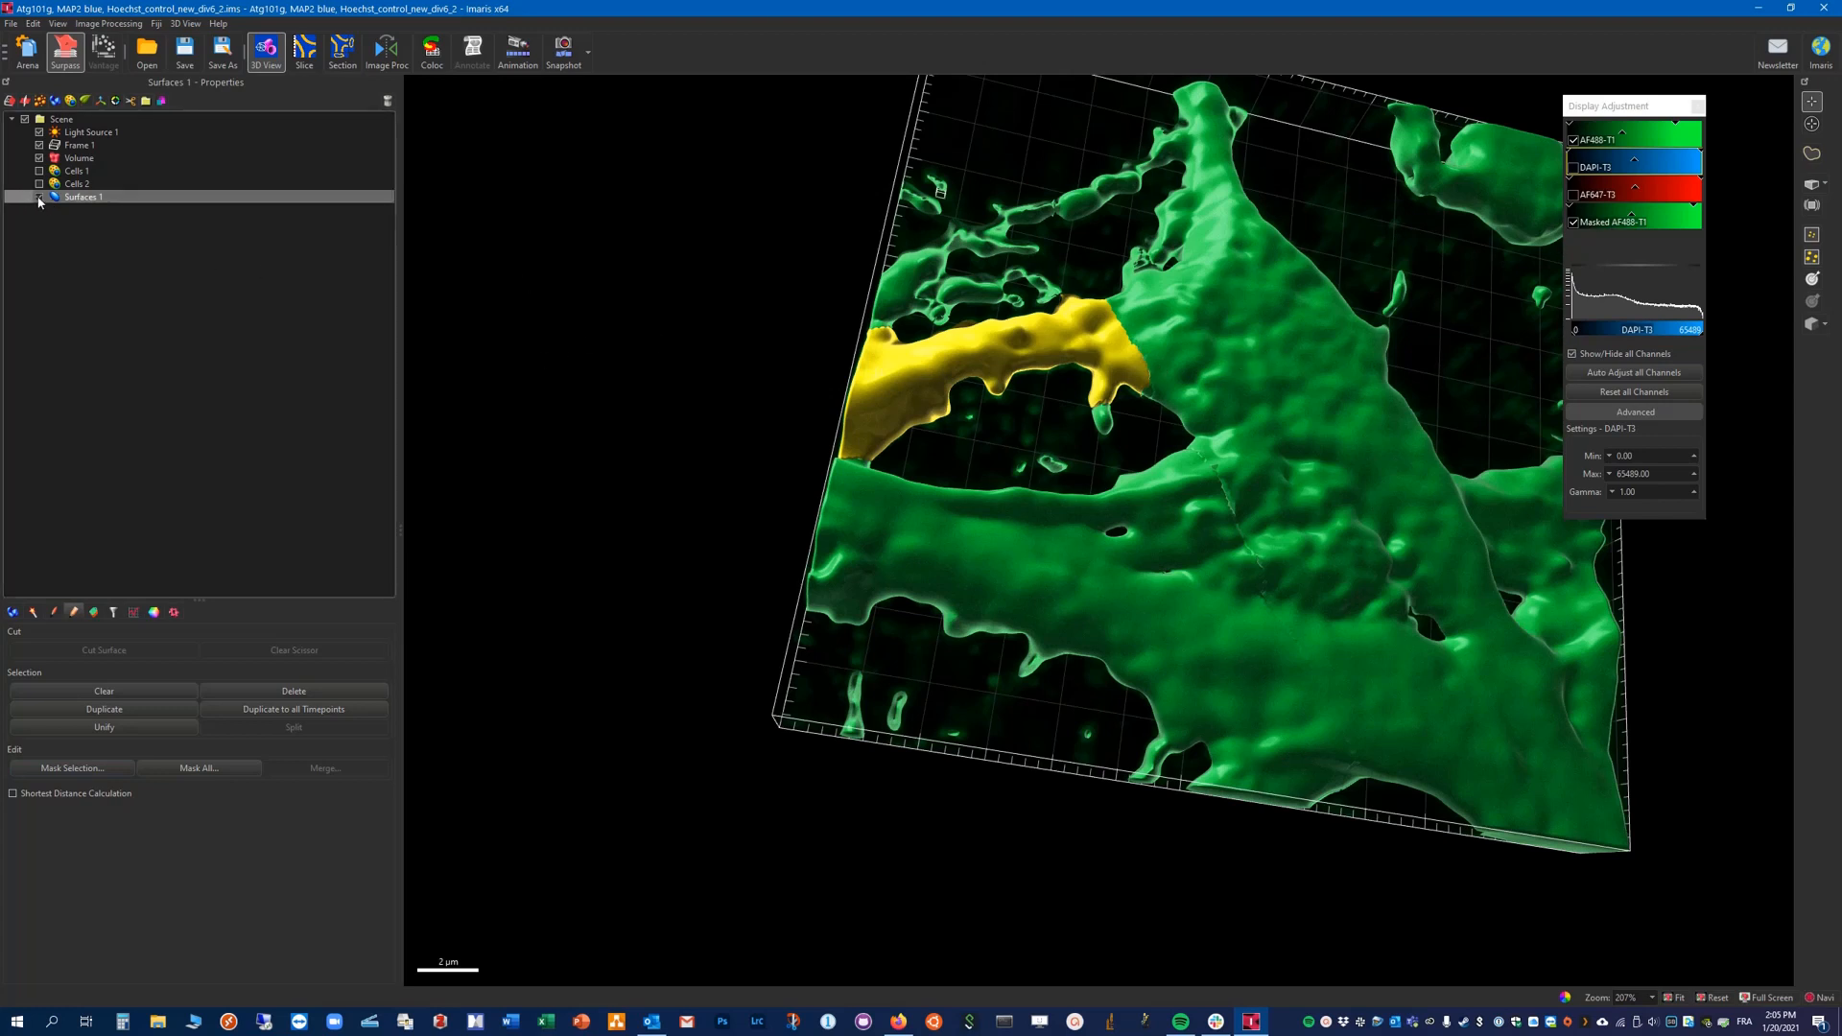
Step: Hide Surfaces 1 and the original AF488-T1 channel, leaving only the masked branch
{"action": "left_click", "coordinate": [38, 197]}
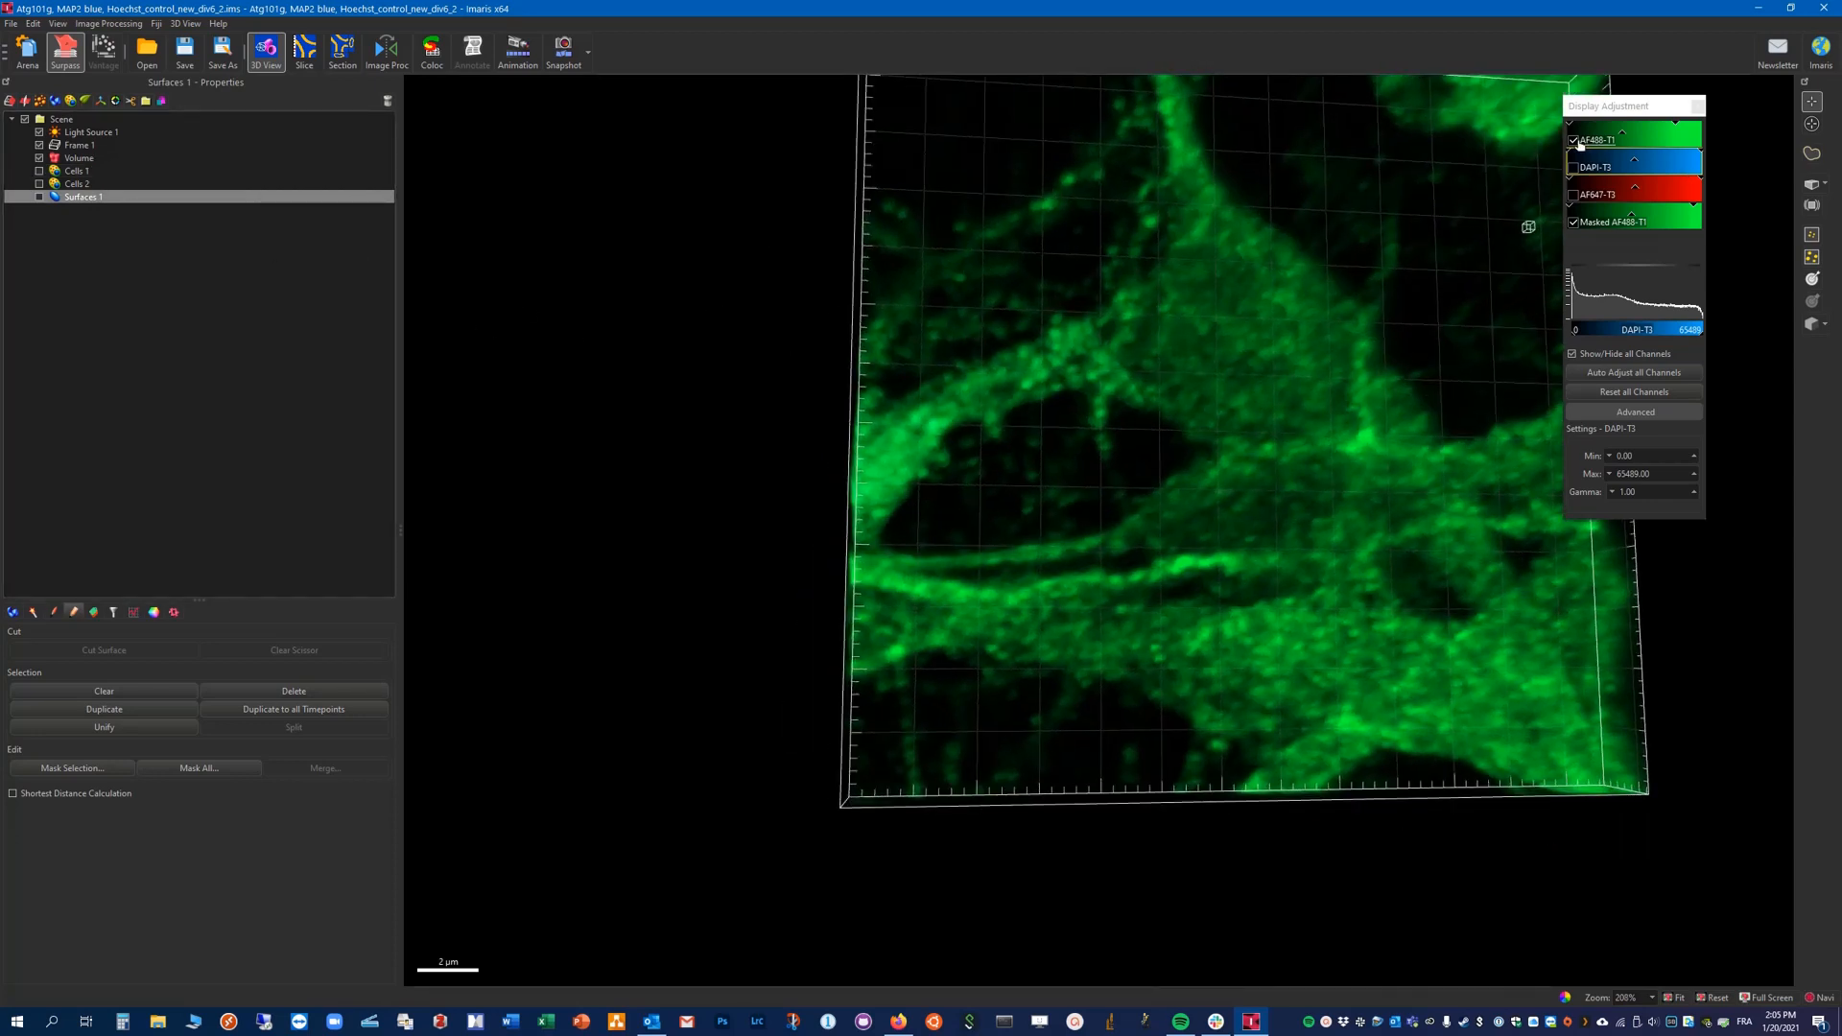
{"action": "left_click", "coordinate": [1571, 139]}
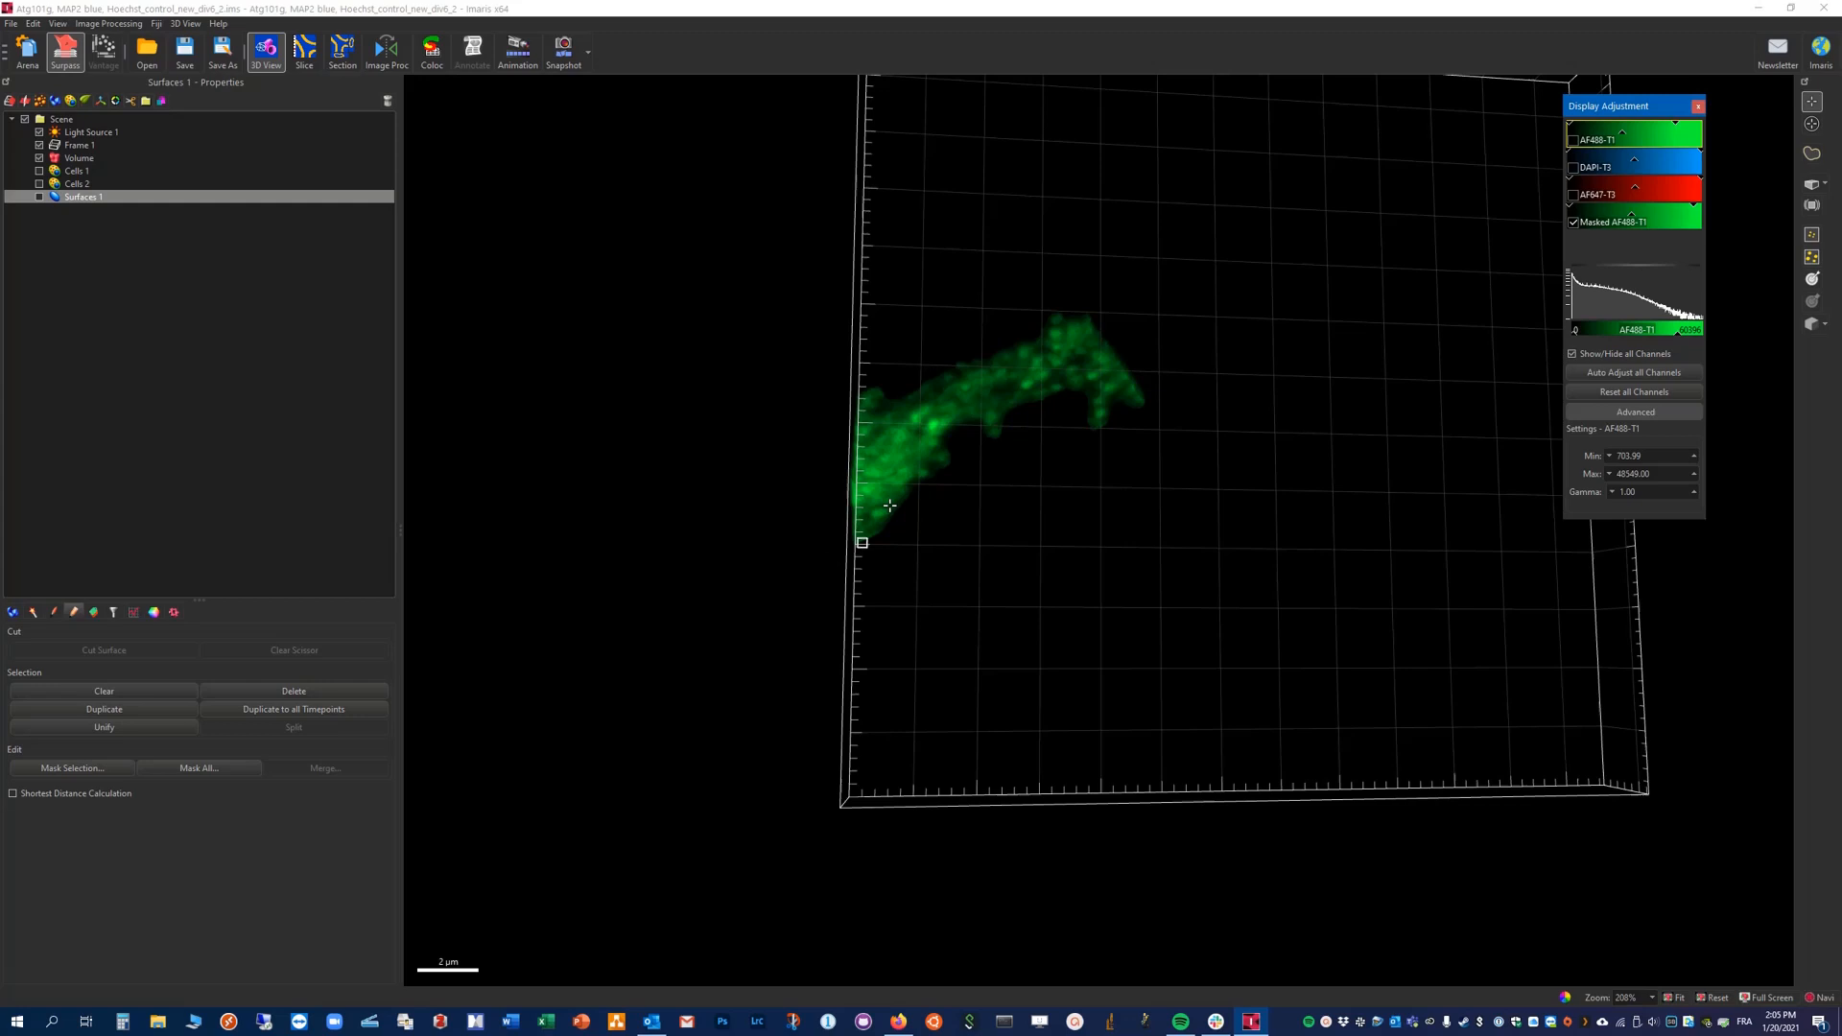
{"action": "mouse_move", "coordinate": [1113, 356]}
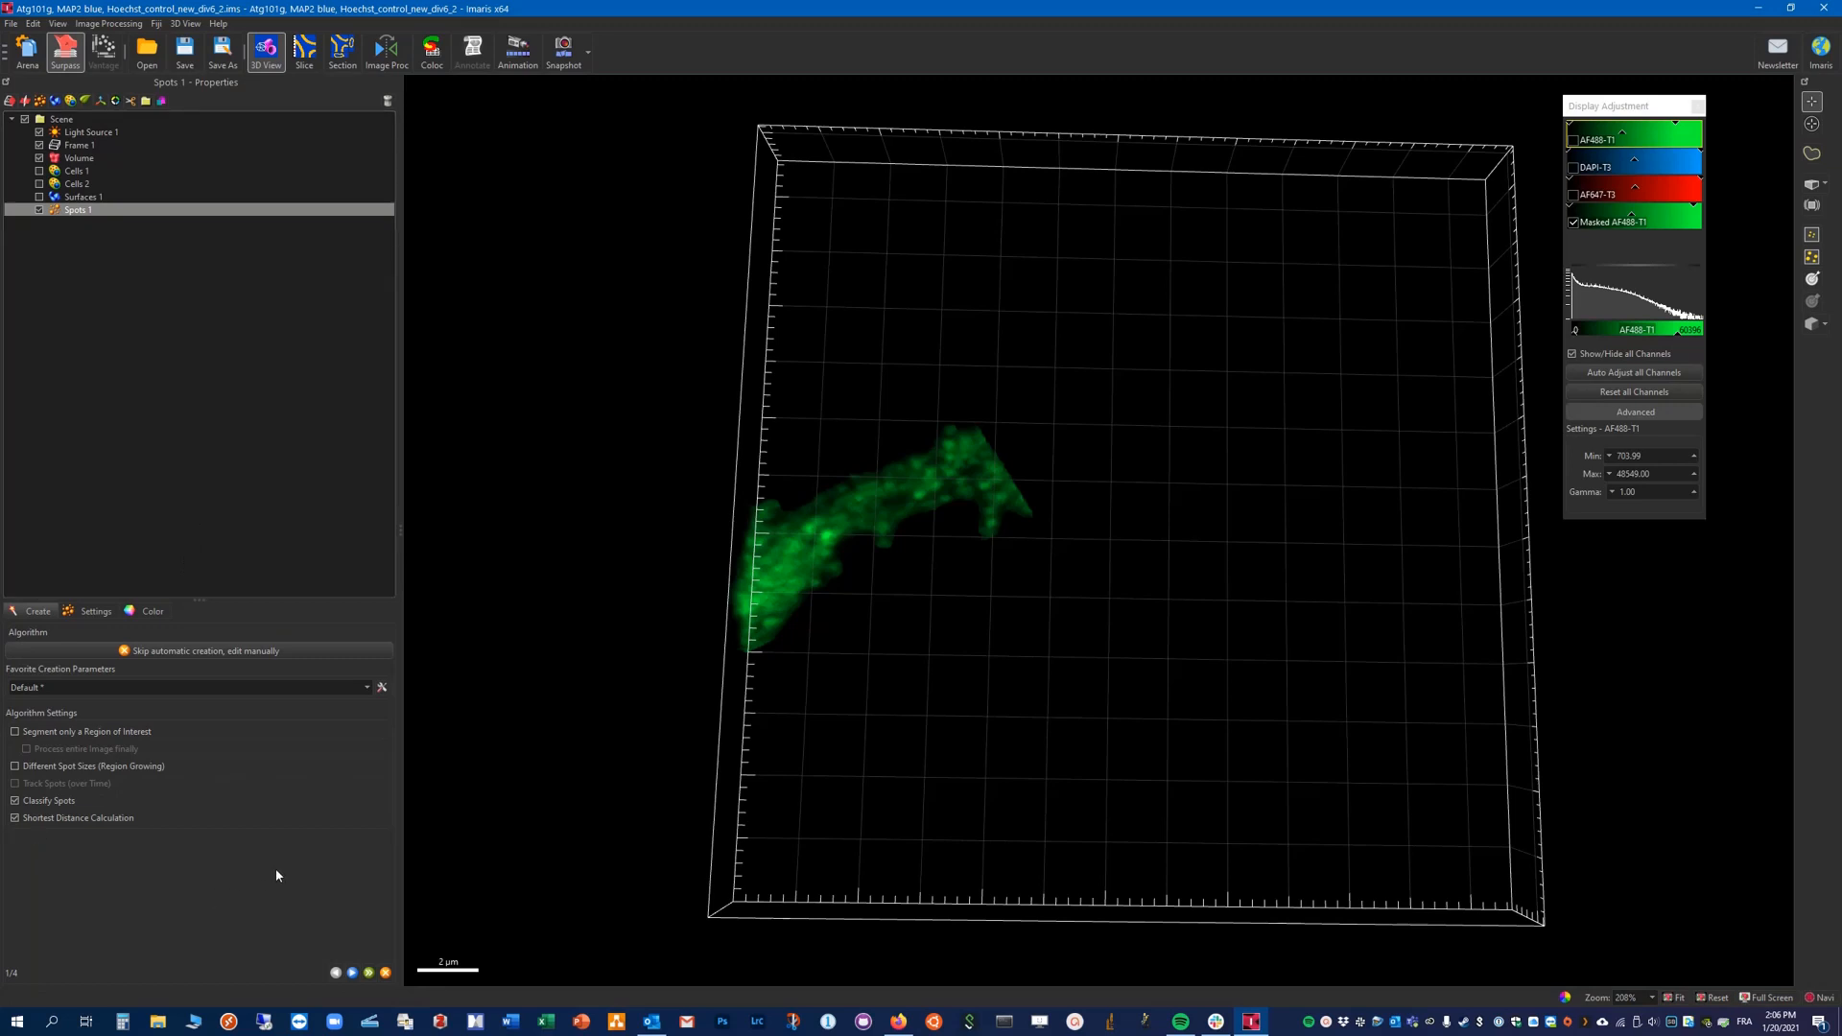
{"action": "mouse_move", "coordinate": [143, 780]}
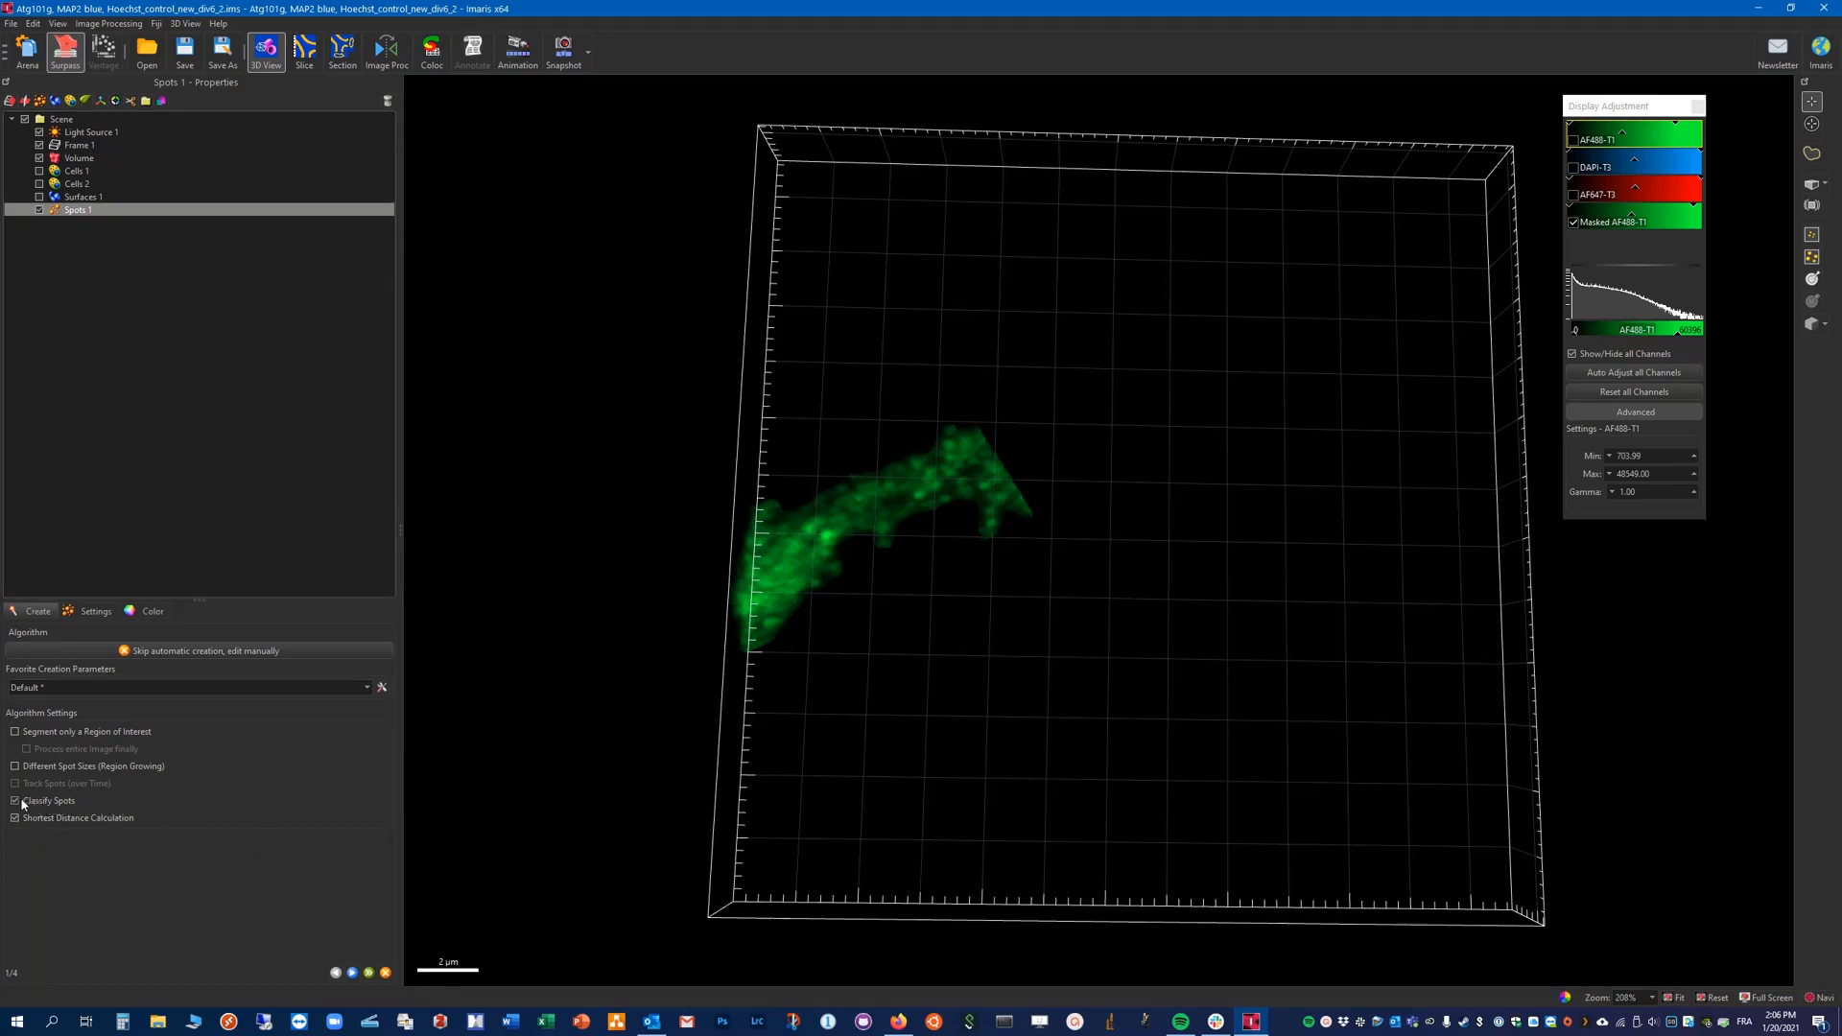
Step: Add Spots 1 with Classify Spots kept on and advance to source-channel selection
{"action": "left_click", "coordinate": [14, 800]}
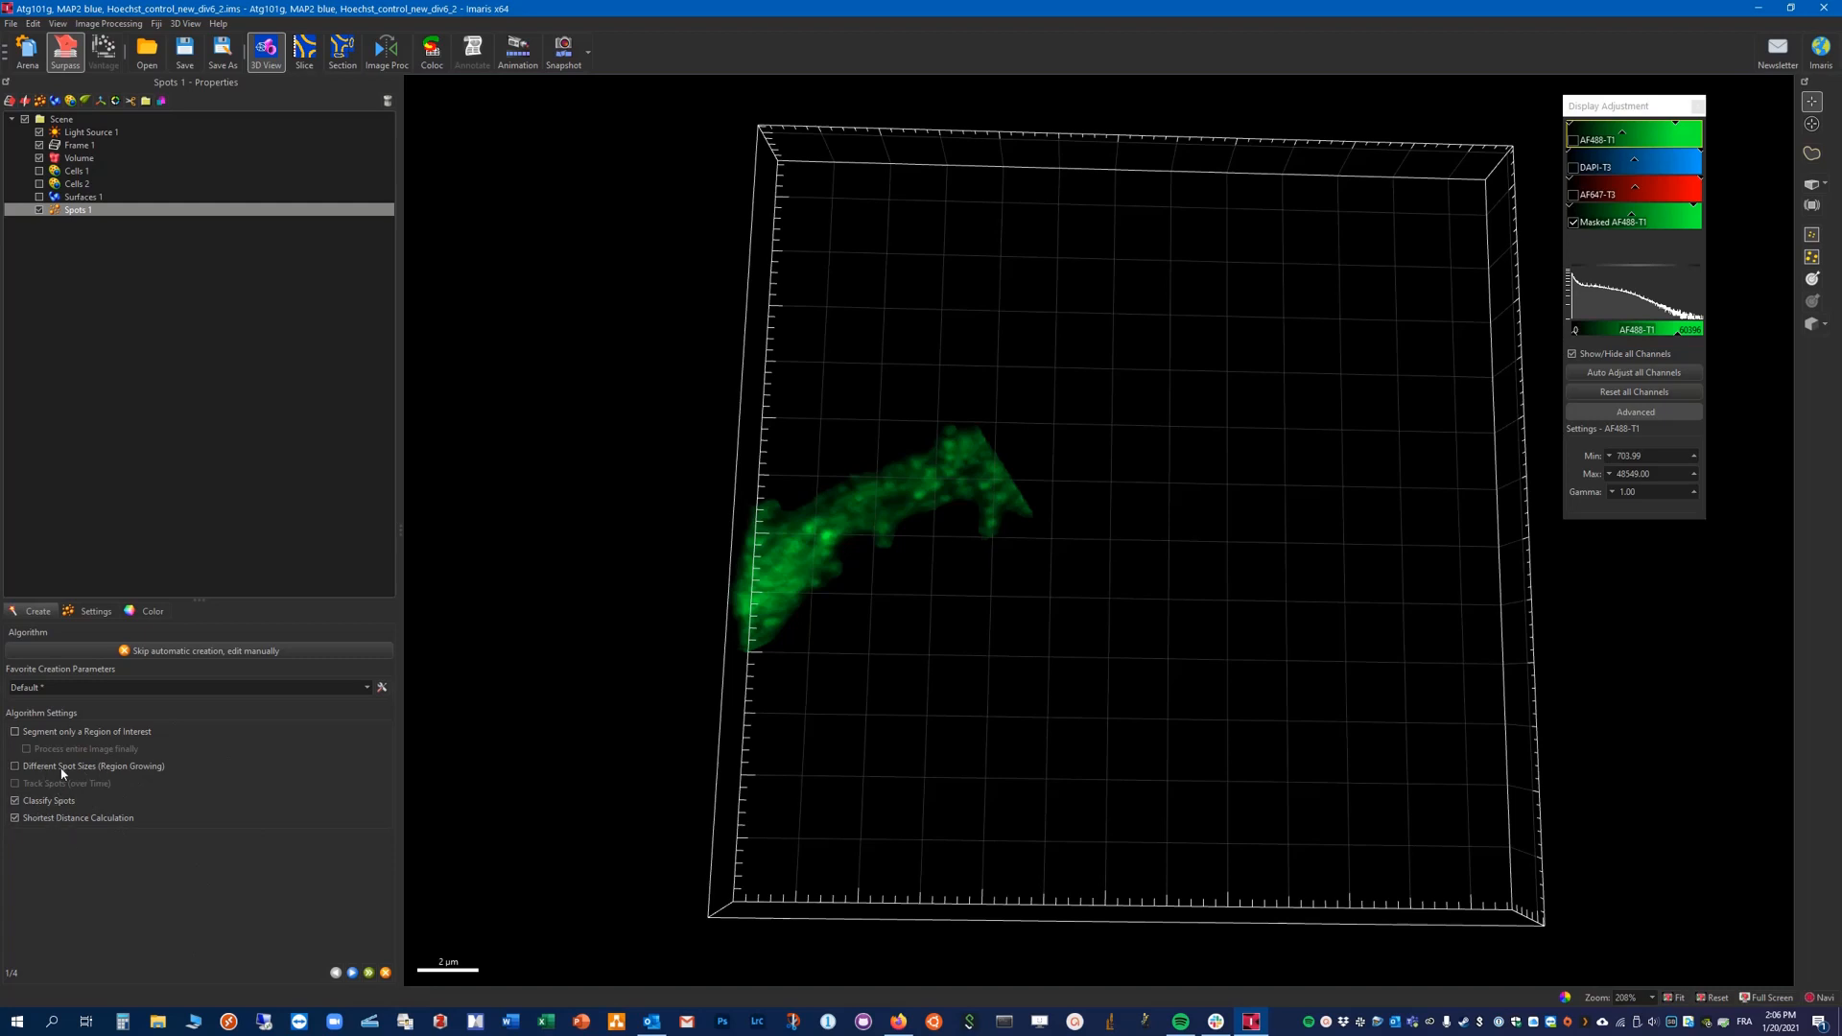
{"action": "left_click", "coordinate": [15, 765]}
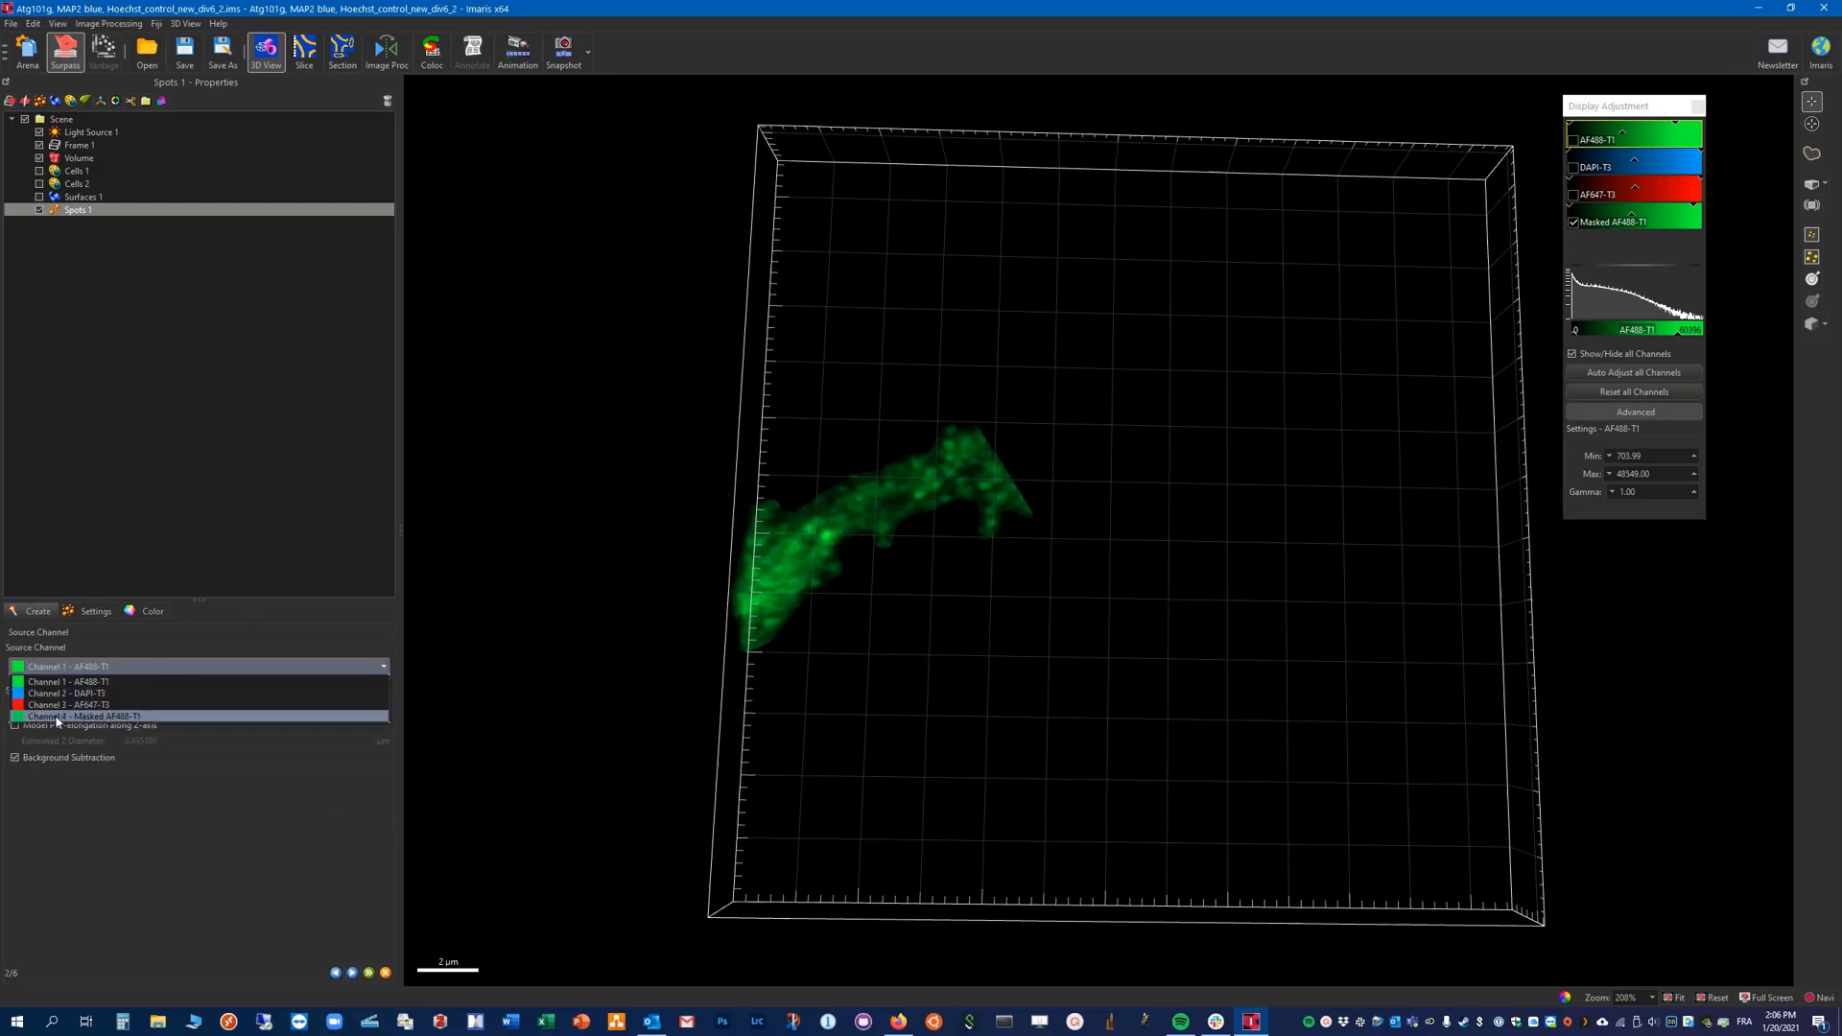
Step: Use Masked AF488-T1 as the spots source and enable Z-axis PSF elongation
{"action": "left_click", "coordinate": [84, 715]}
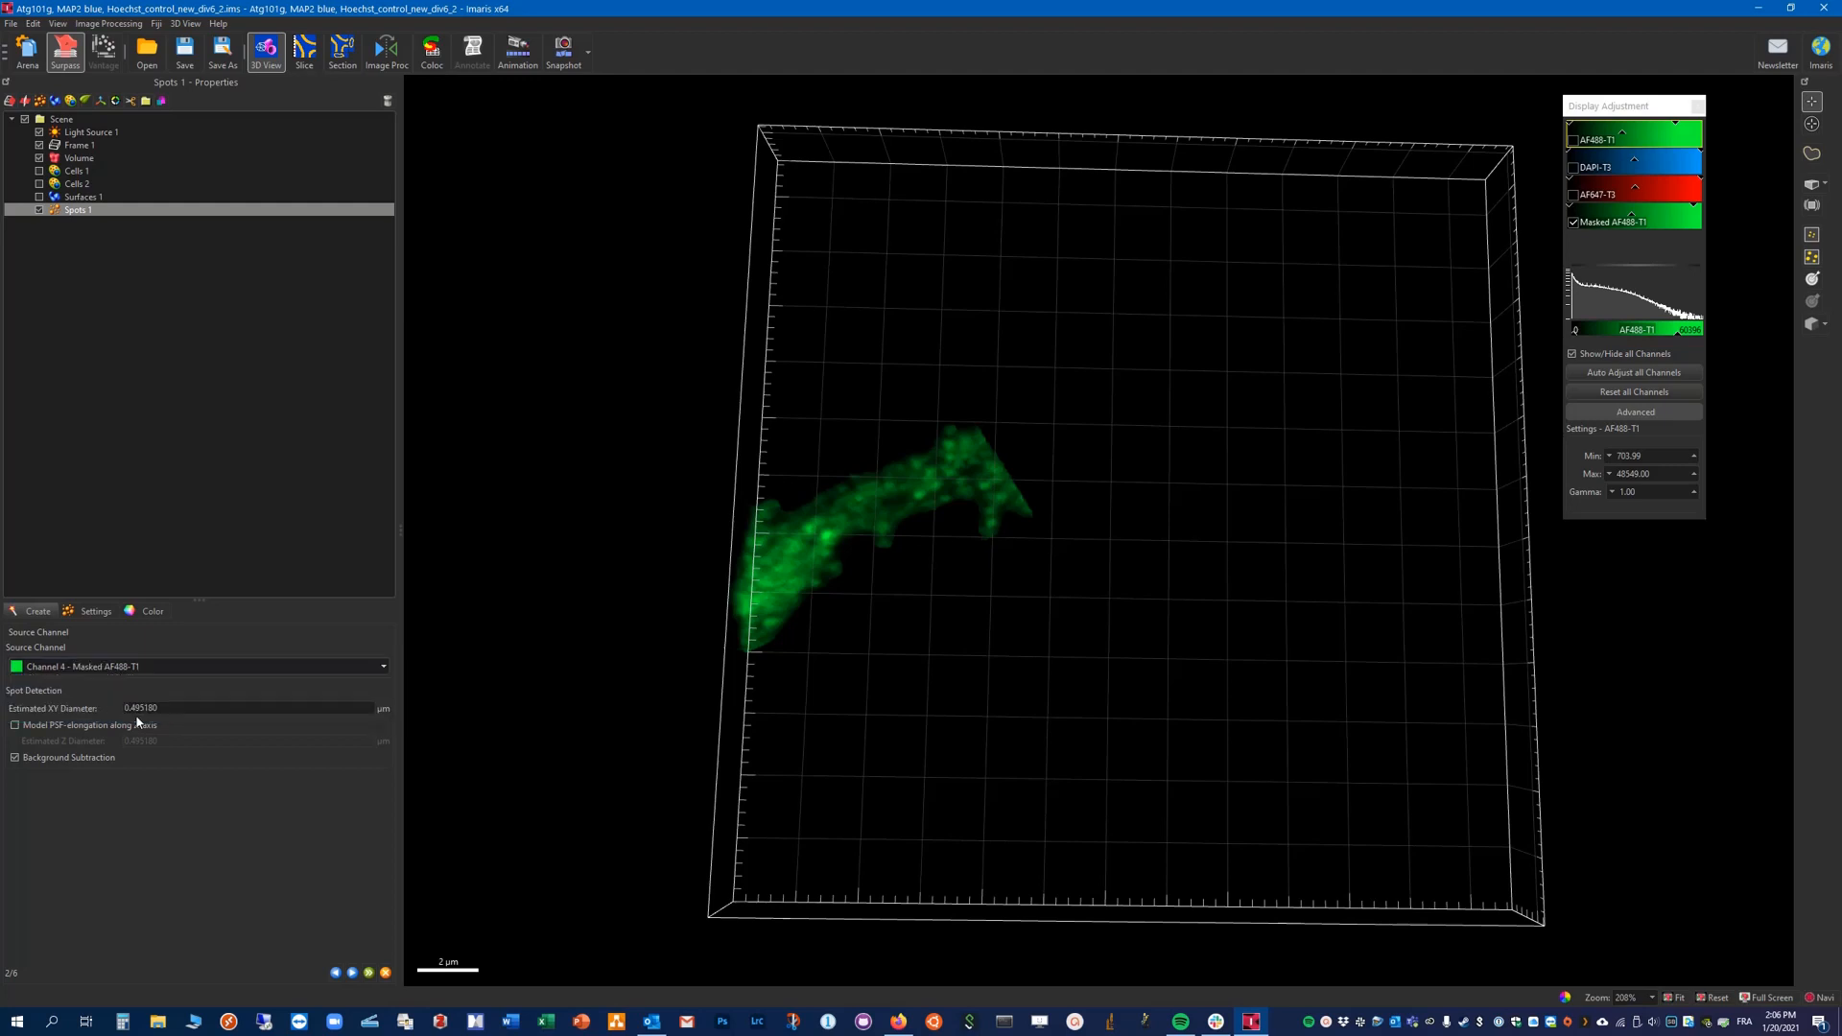
{"action": "mouse_move", "coordinate": [396, 769]}
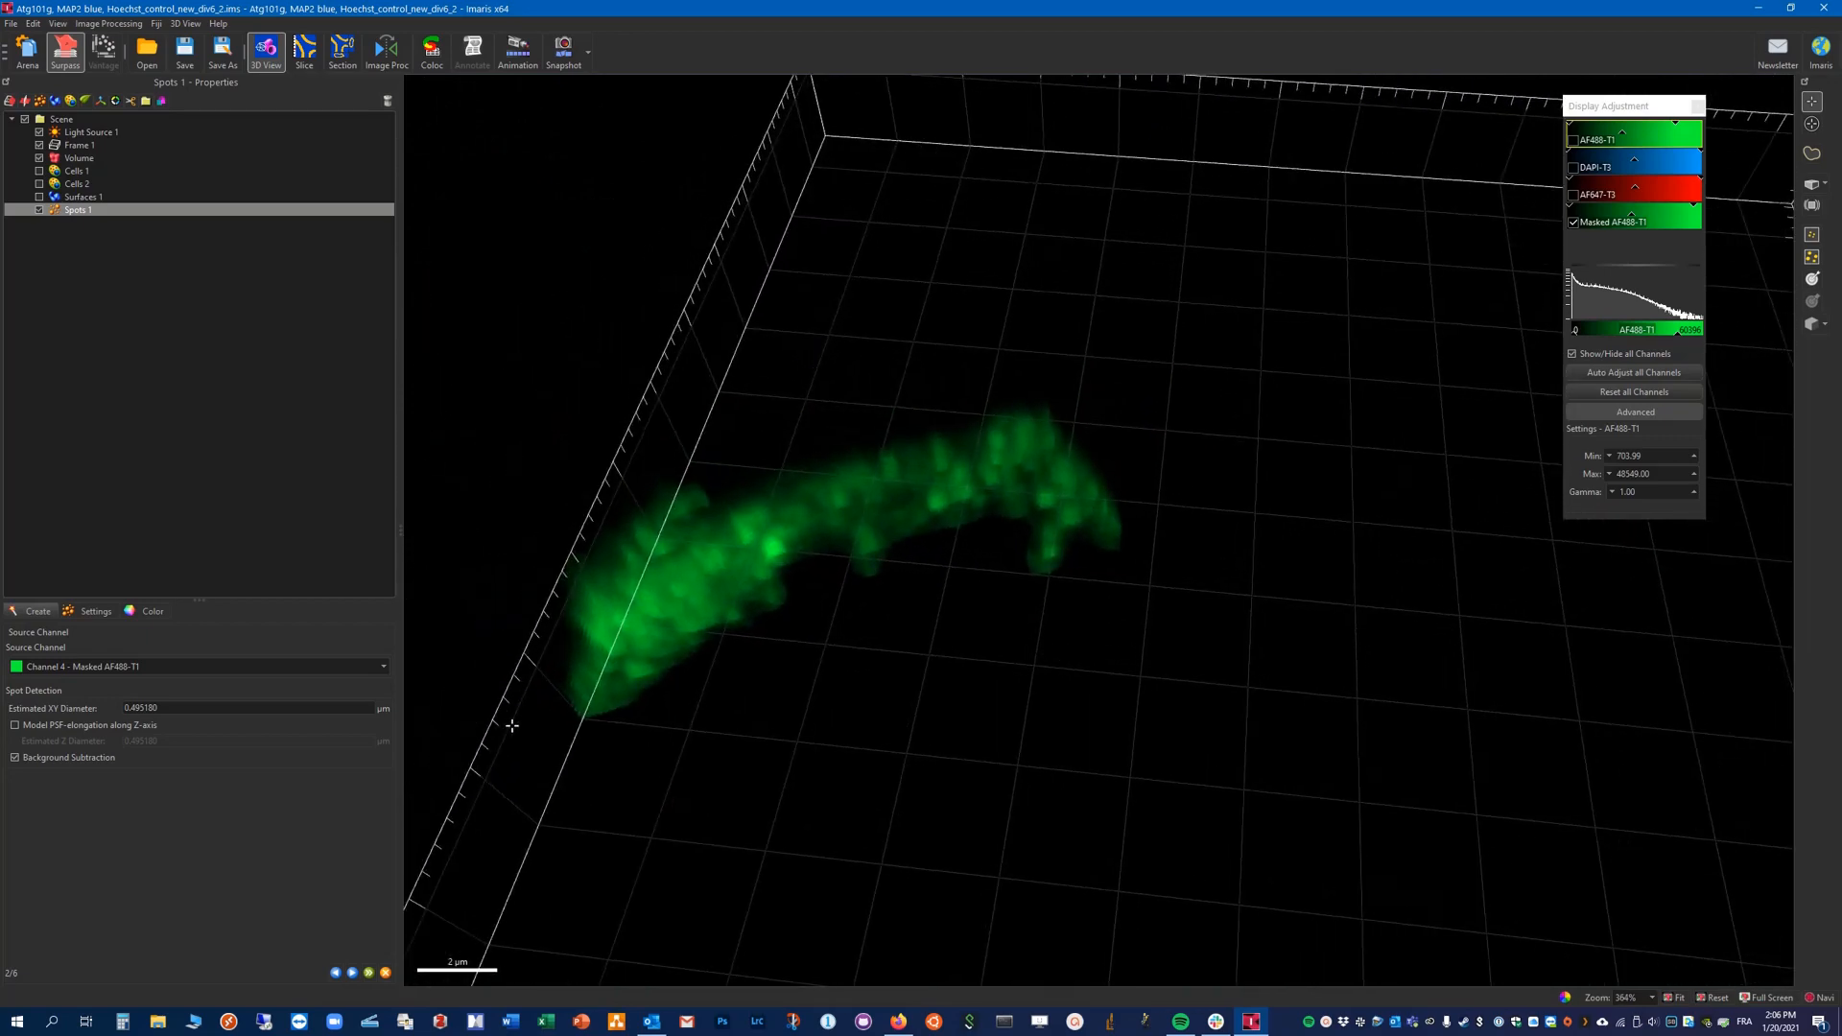
{"action": "left_click", "coordinate": [15, 725]}
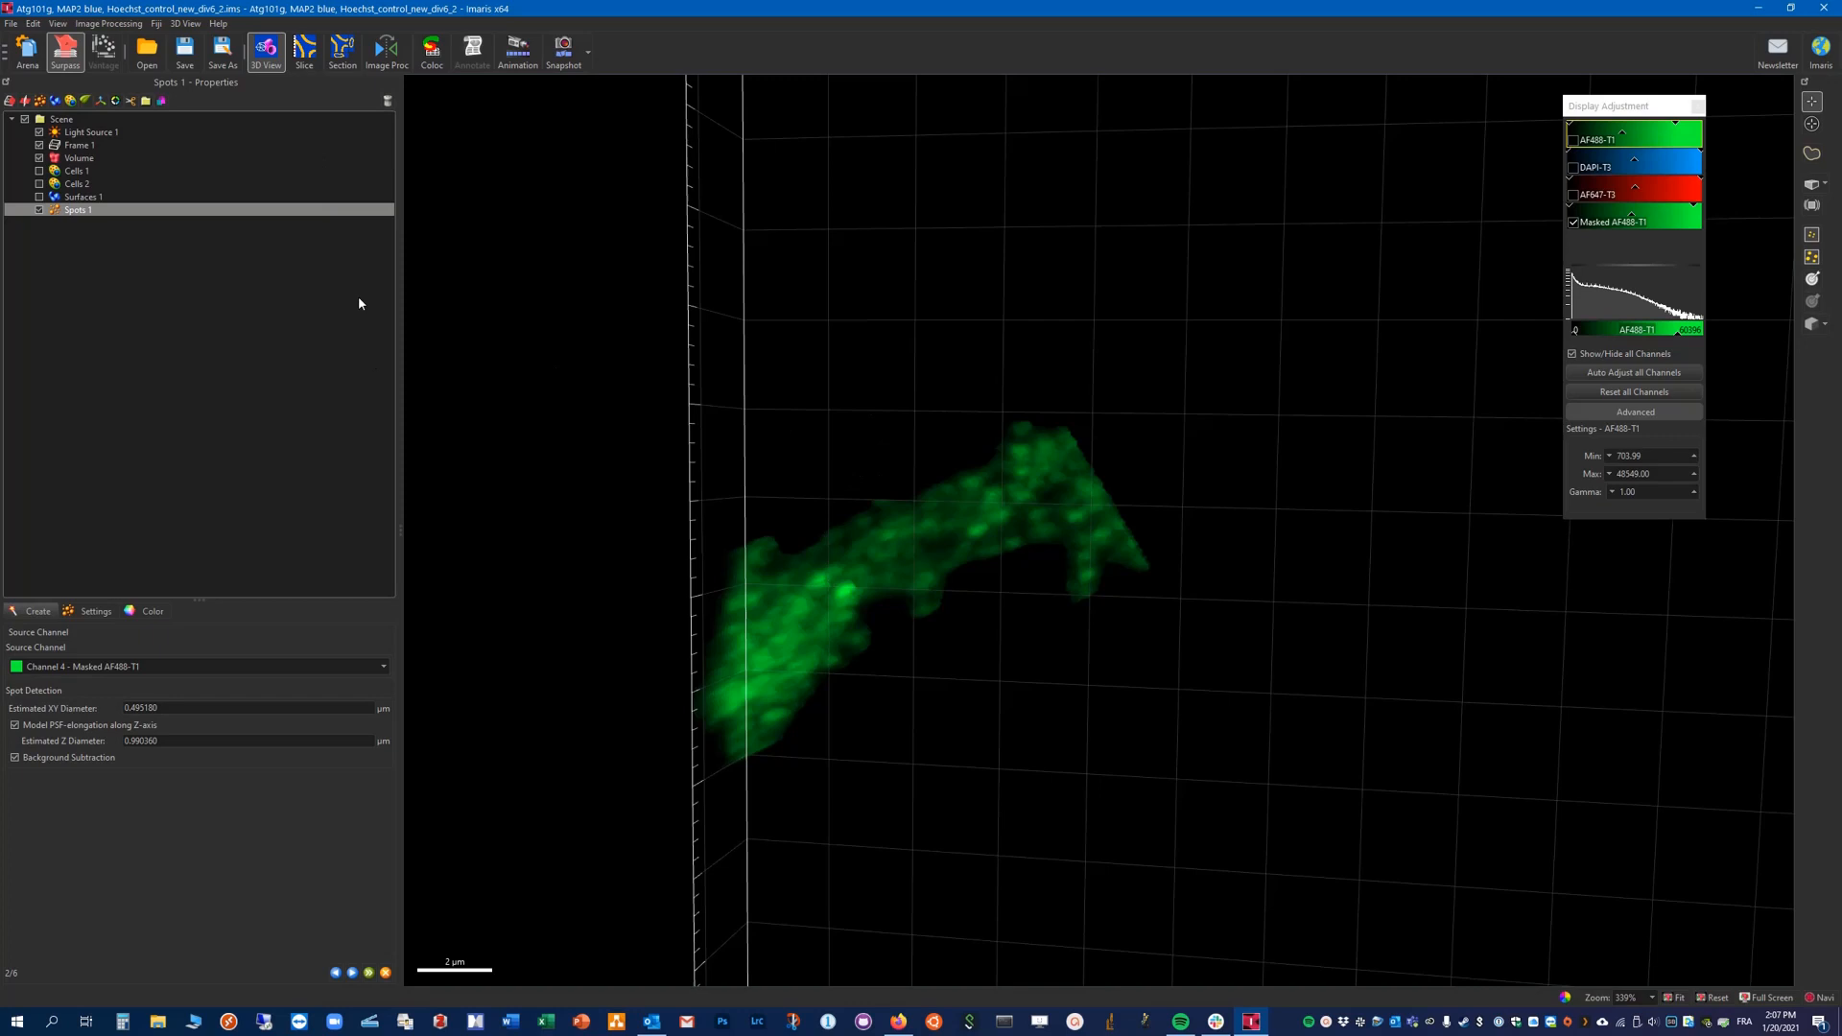
Step: Switch to Slice view and measure across bright puncta on the masked branch
{"action": "left_click", "coordinate": [303, 49]}
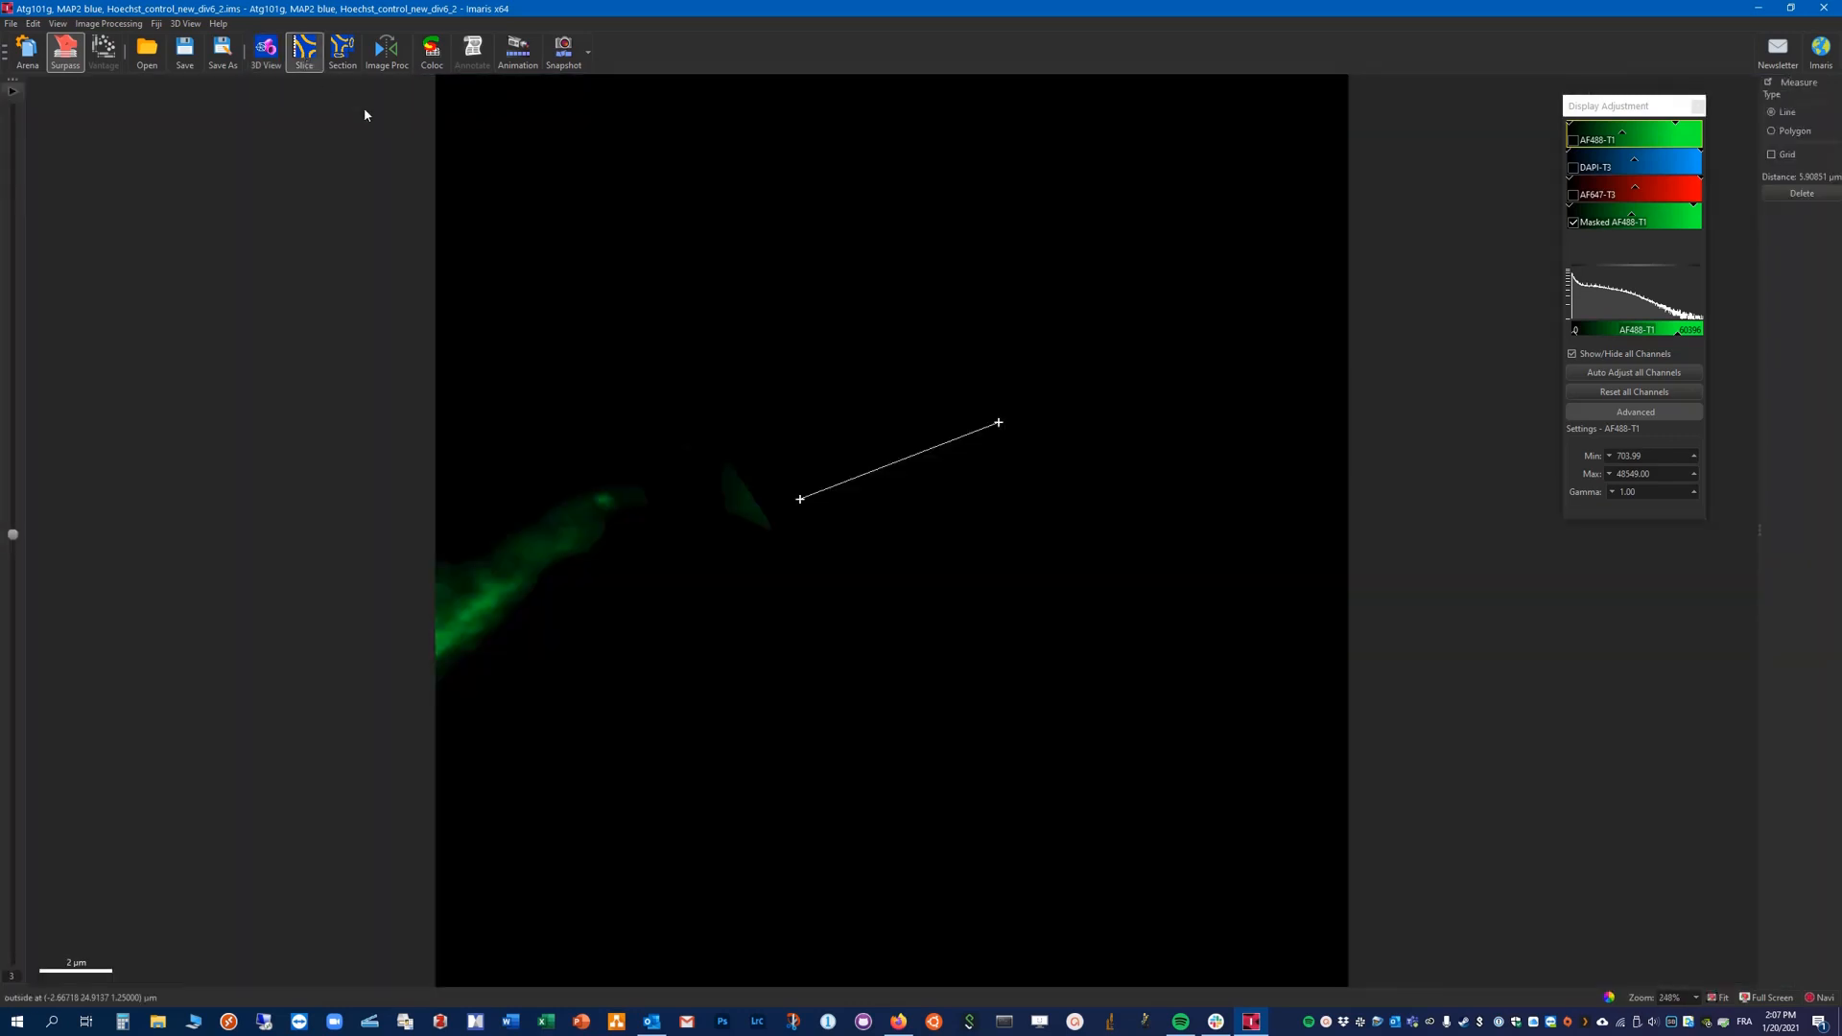
{"action": "mouse_move", "coordinate": [2, 535]}
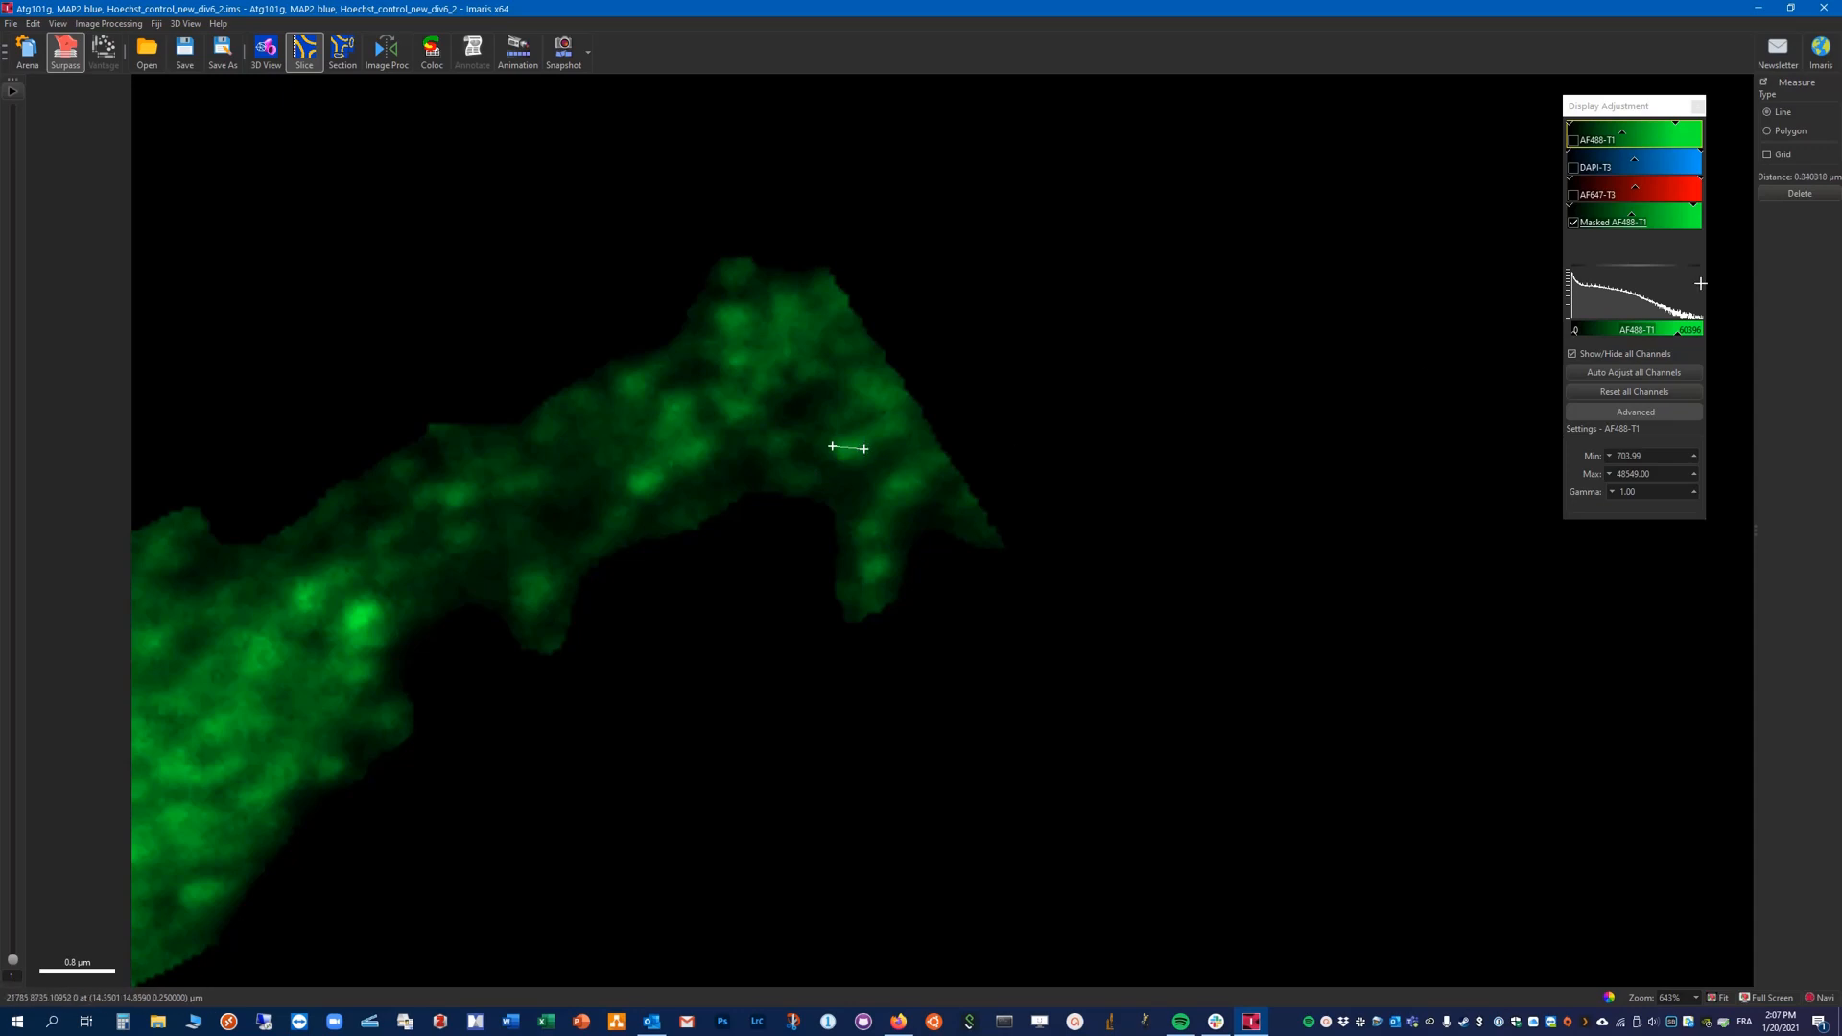
{"action": "mouse_move", "coordinate": [860, 553]}
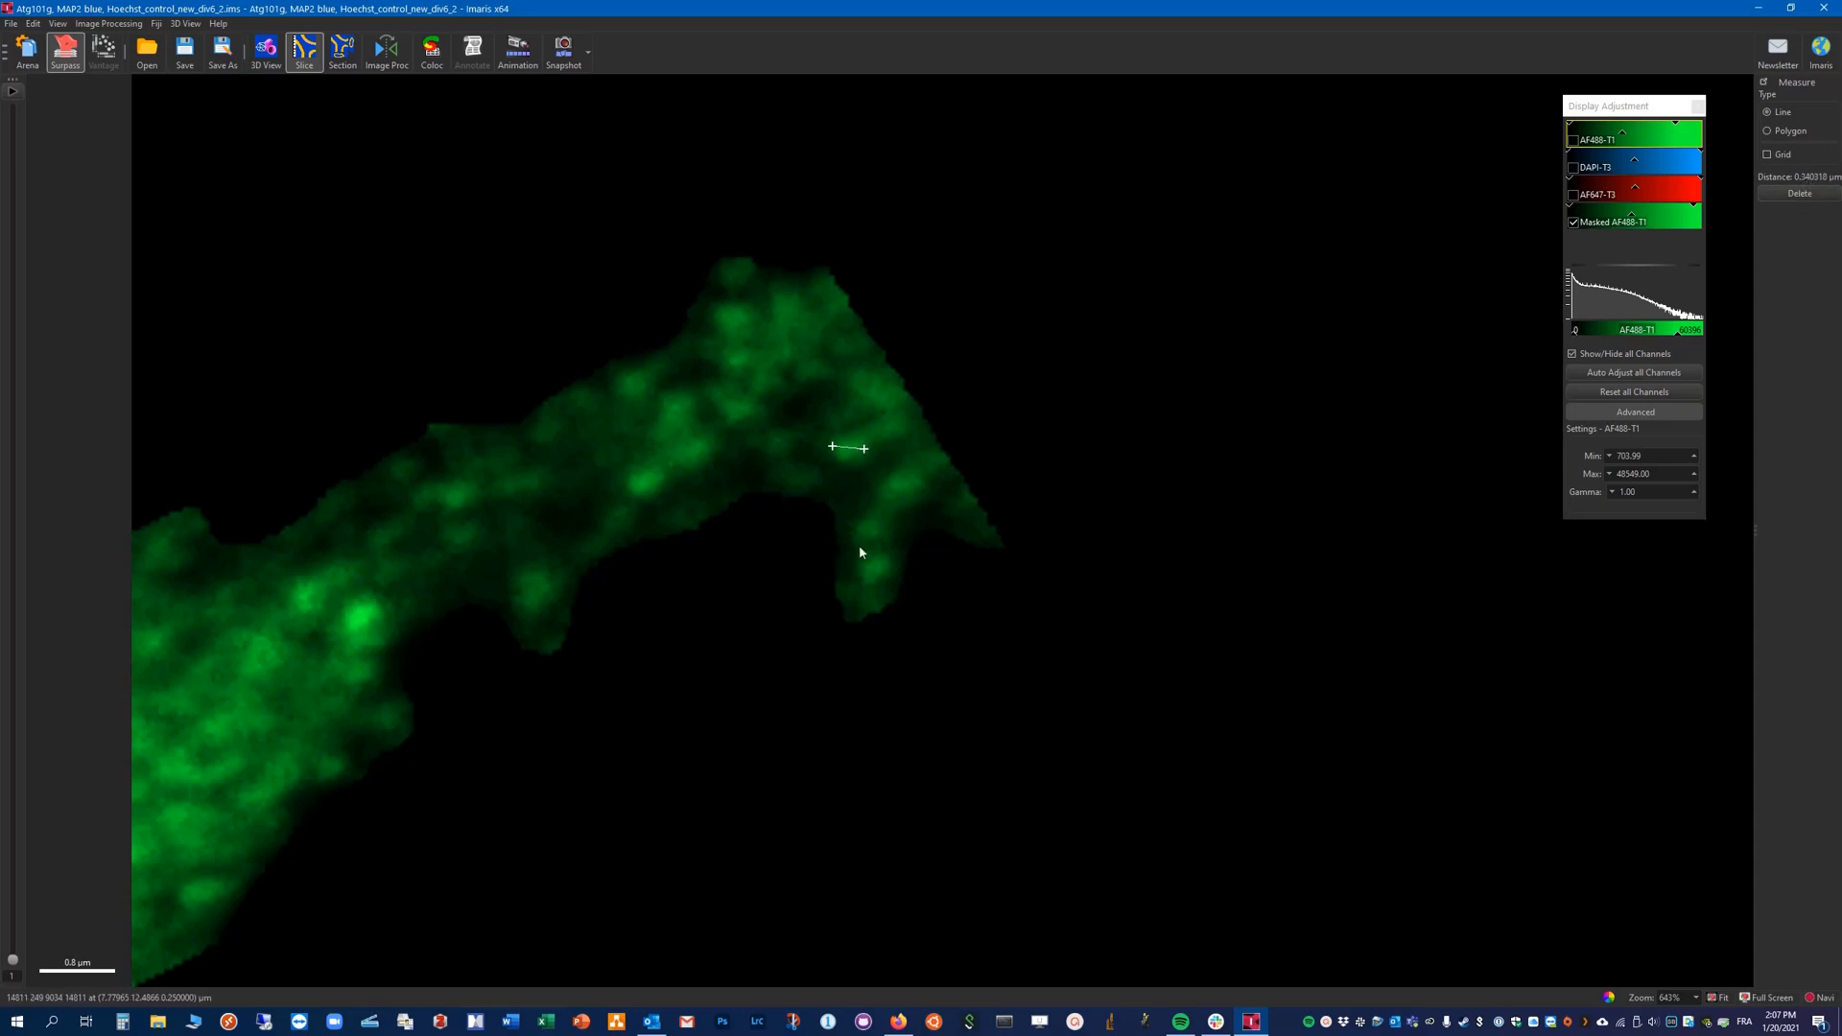
{"action": "mouse_move", "coordinate": [1445, 270]}
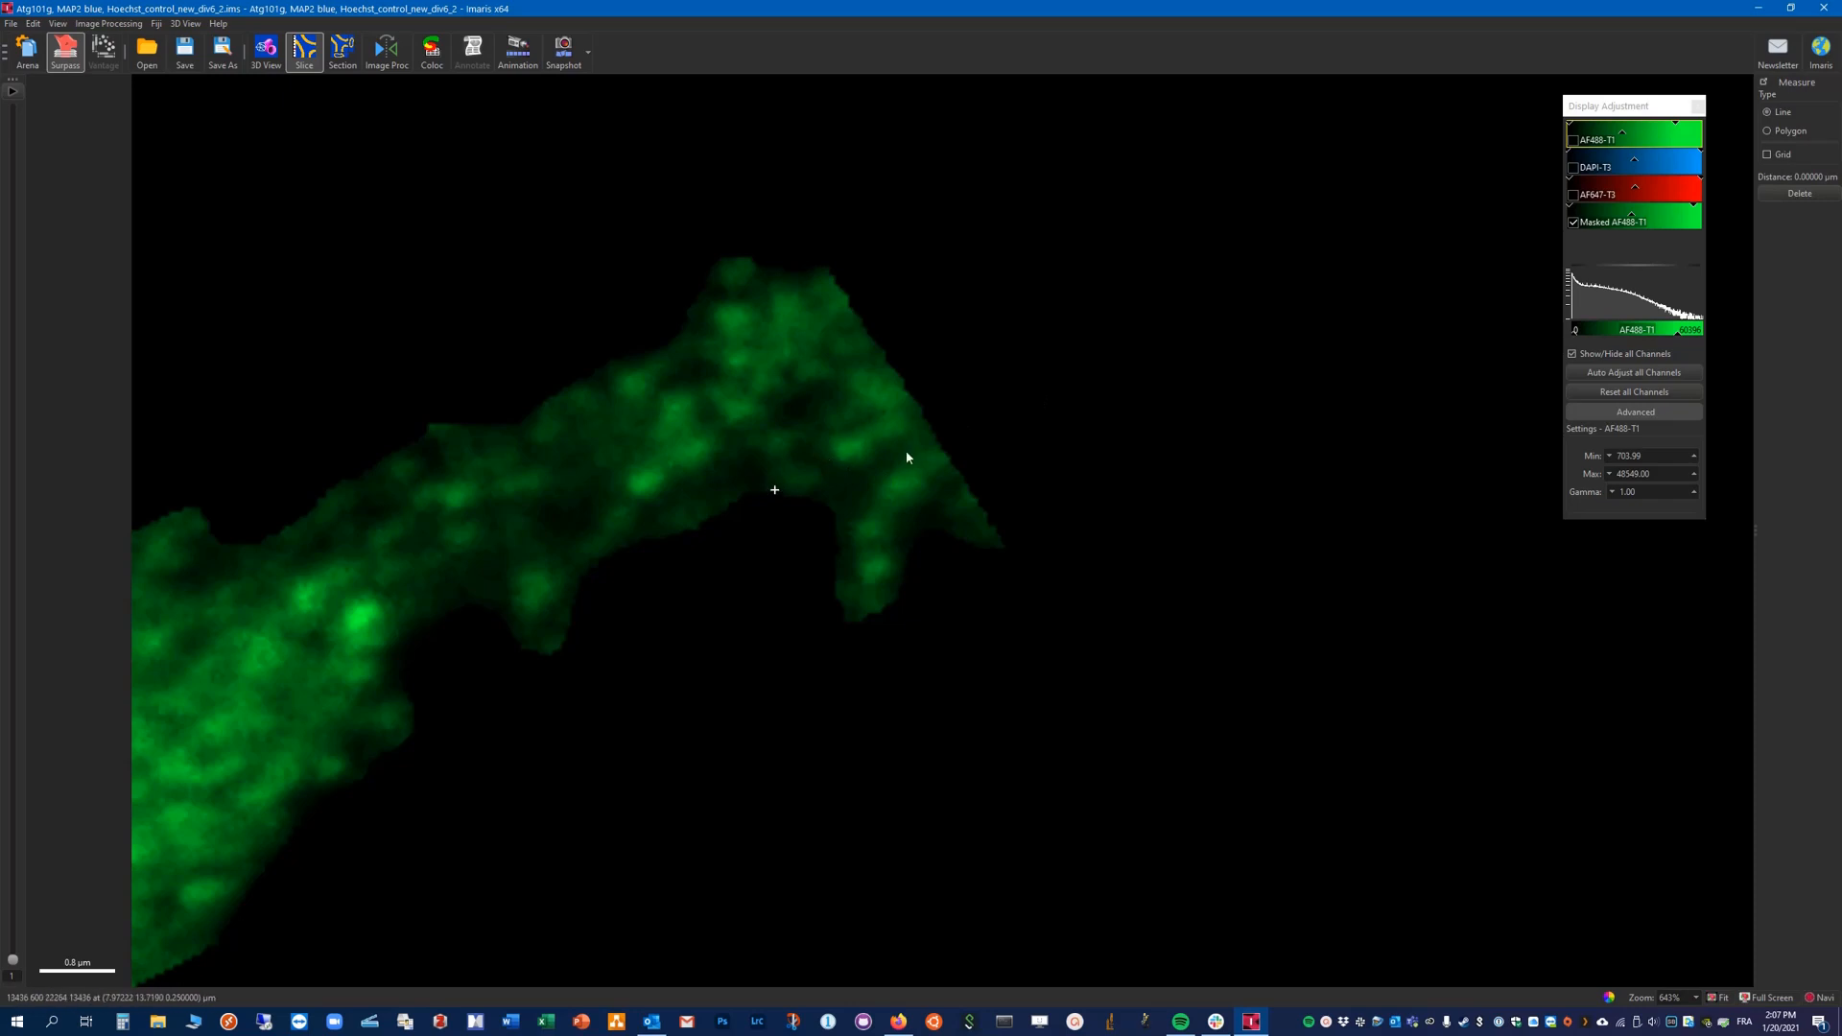
{"action": "mouse_move", "coordinate": [638, 491]}
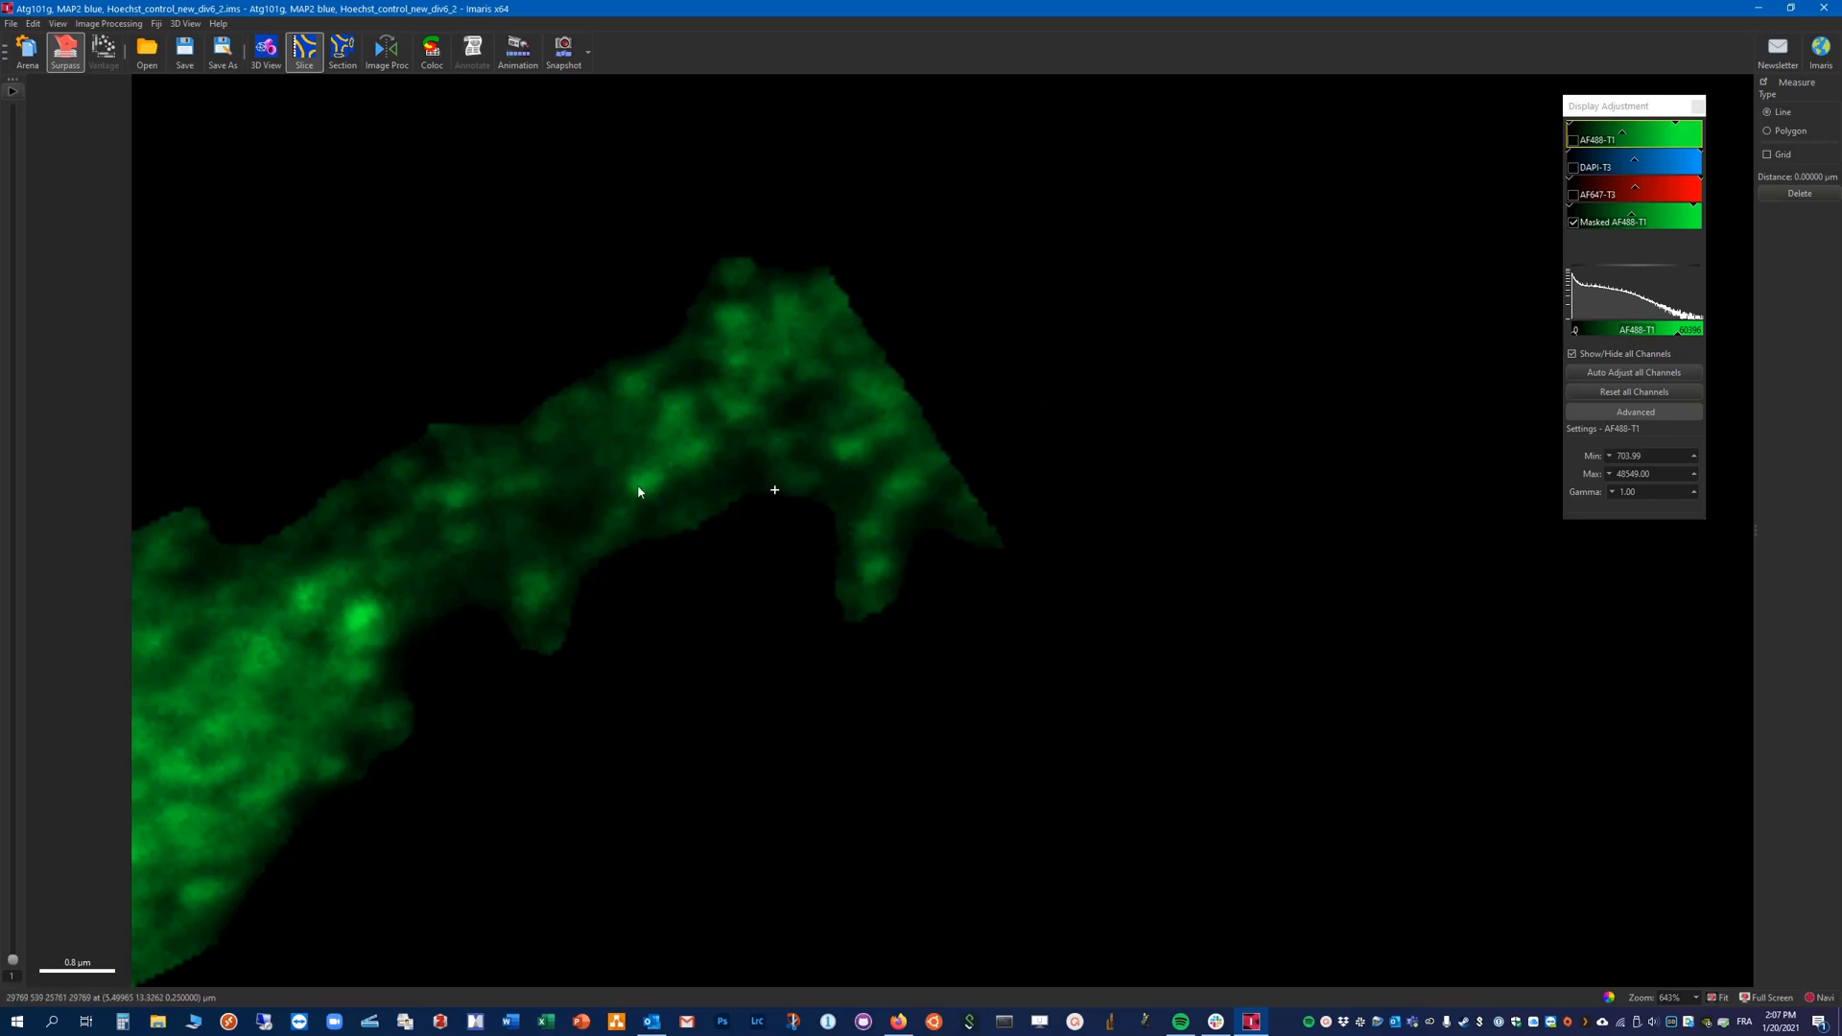
{"action": "left_click_drag", "start_coordinate": [643, 482], "coordinate": [774, 490]}
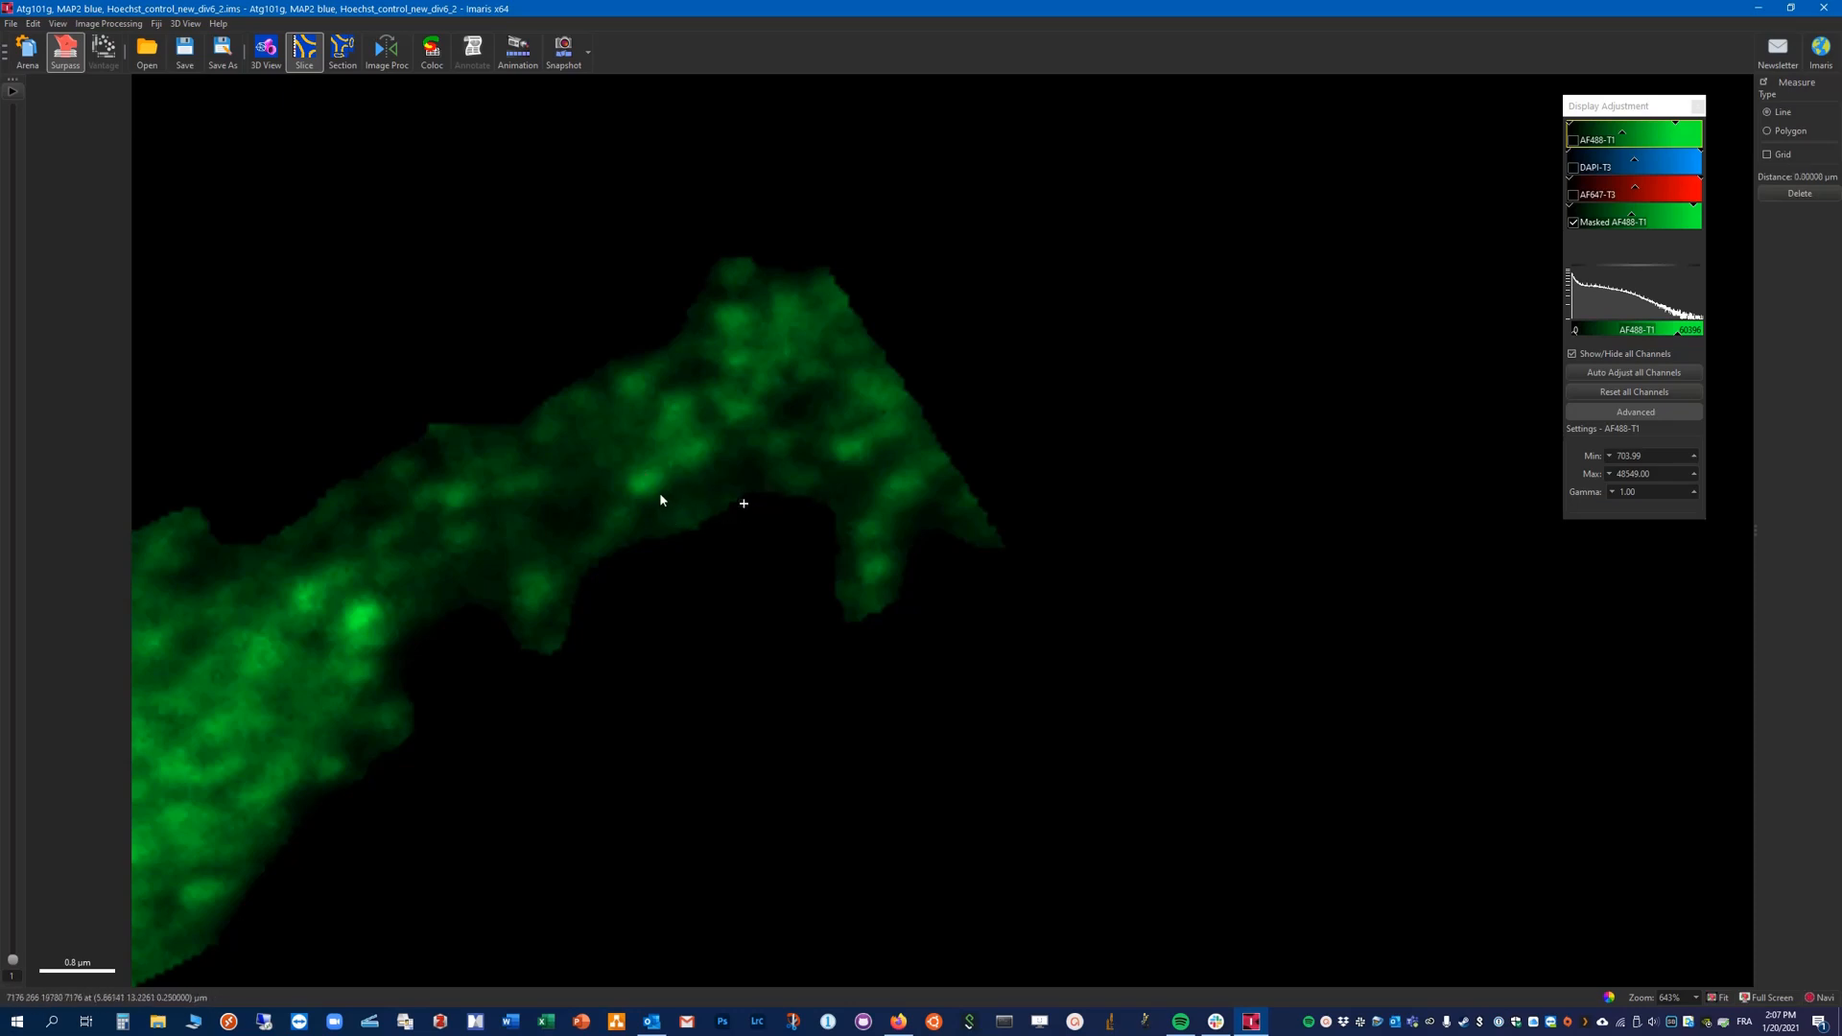
{"action": "left_click", "coordinate": [744, 517]}
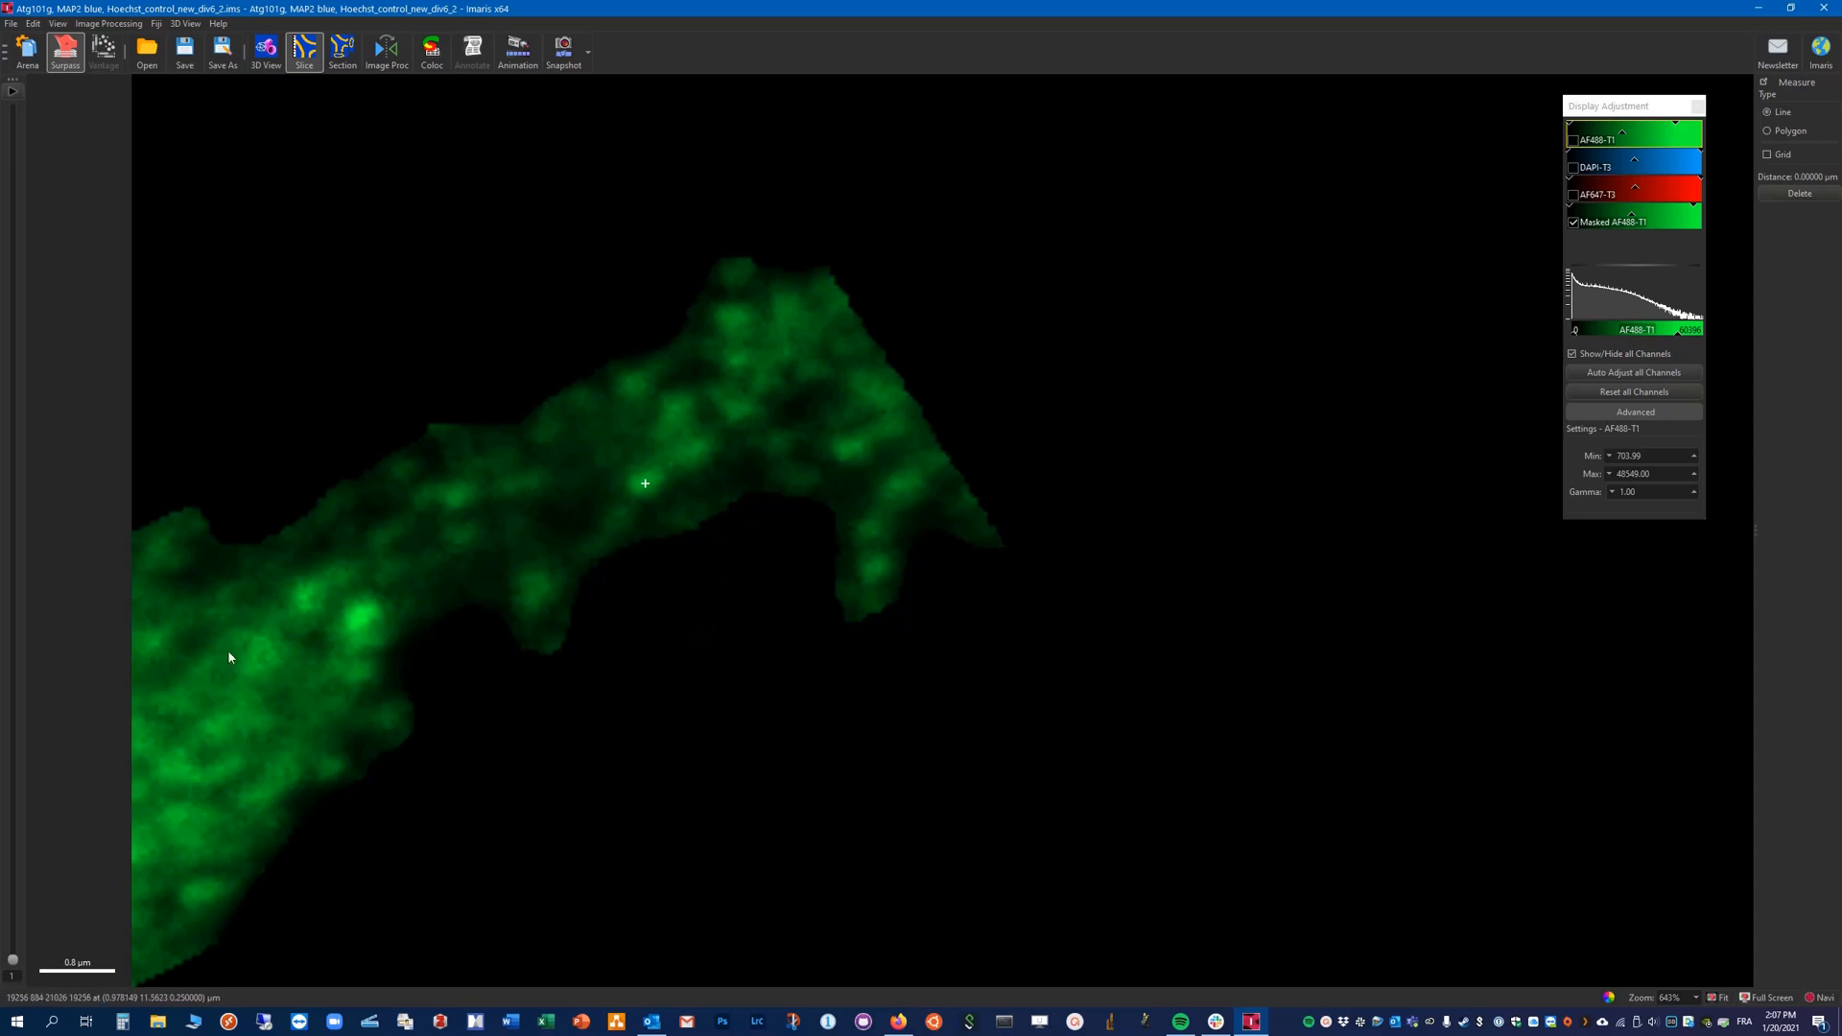
{"action": "mouse_move", "coordinate": [11, 955]}
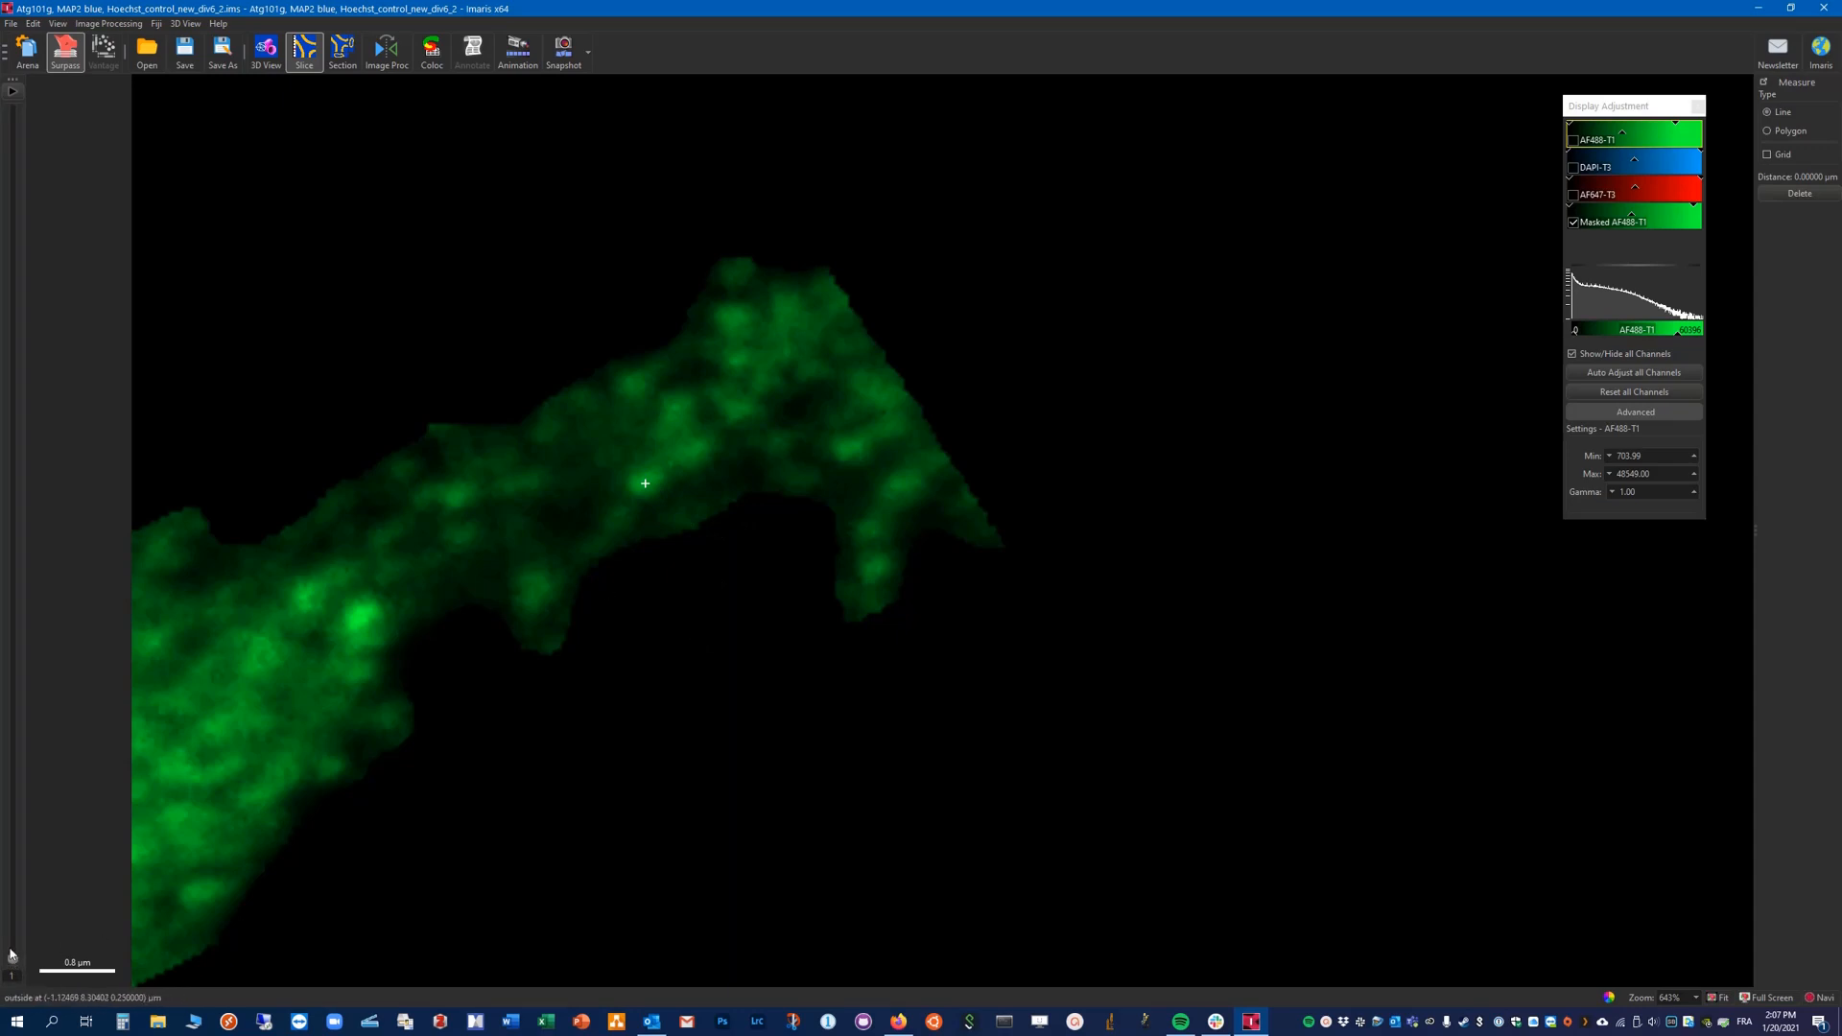
{"action": "mouse_move", "coordinate": [22, 889]}
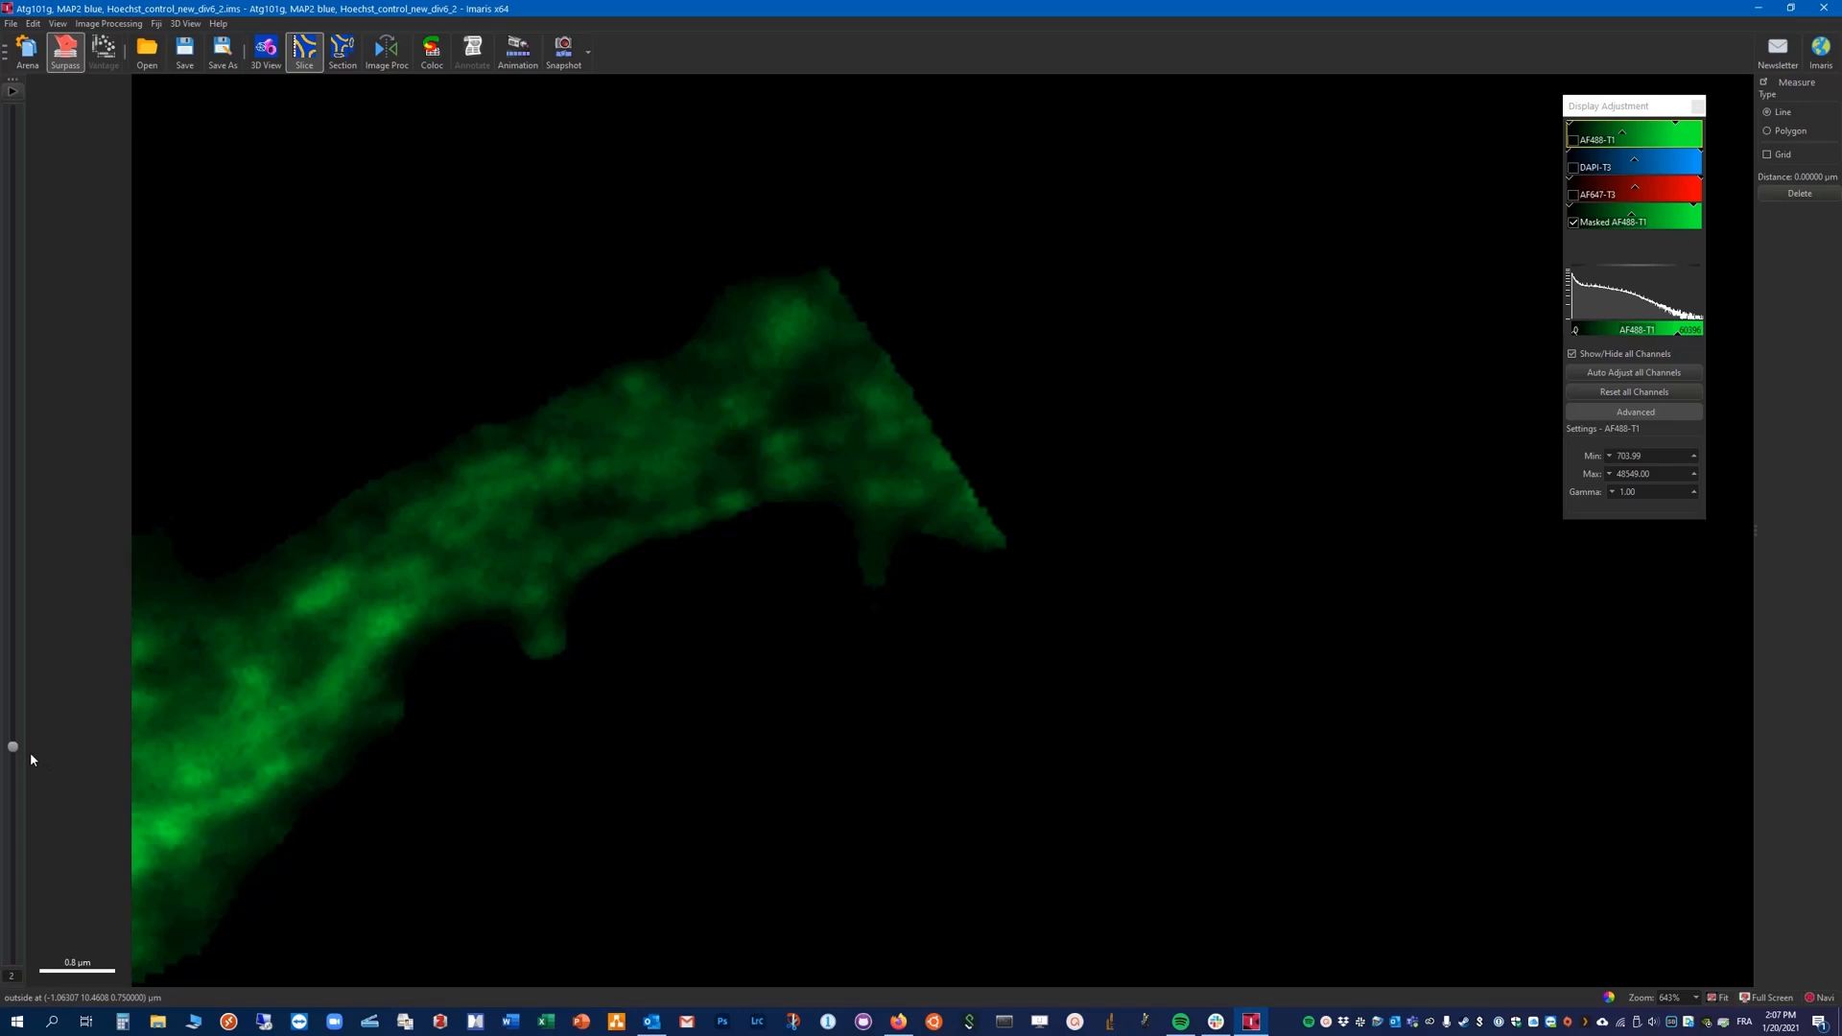
{"action": "mouse_move", "coordinate": [796, 596]}
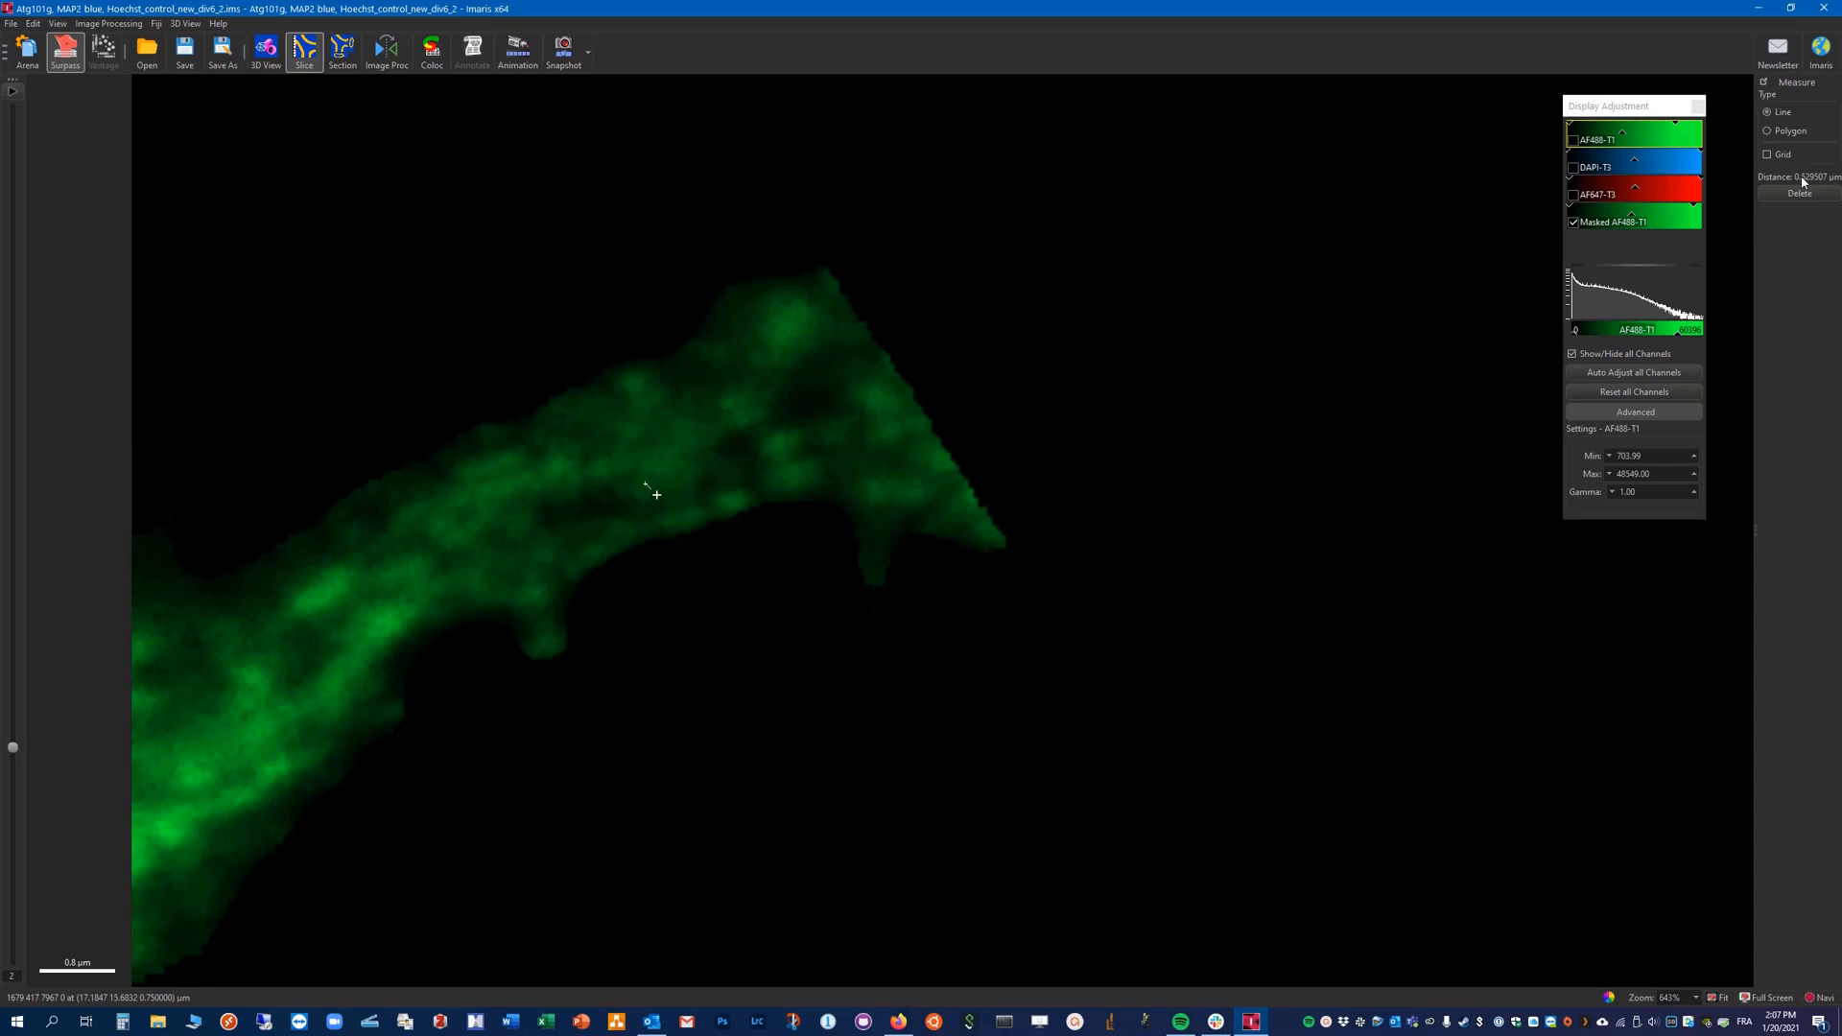
{"action": "mouse_move", "coordinate": [17, 752]}
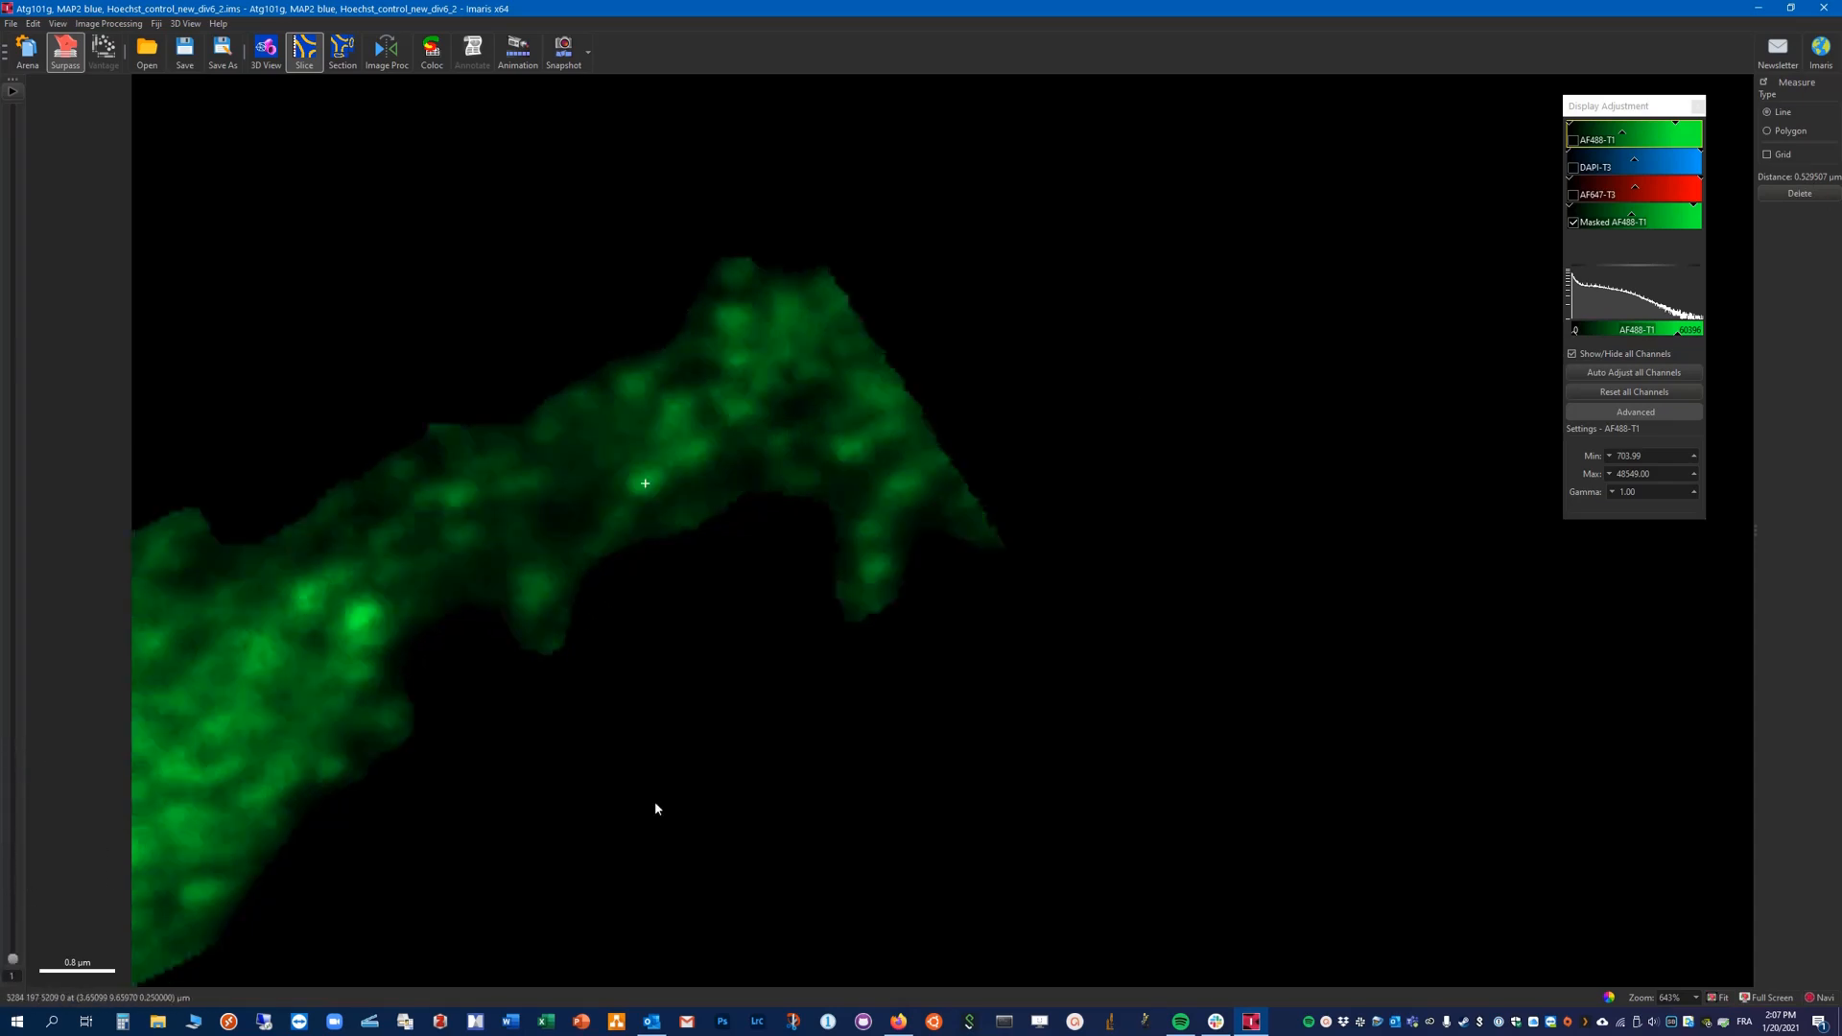
{"action": "mouse_move", "coordinate": [30, 874]}
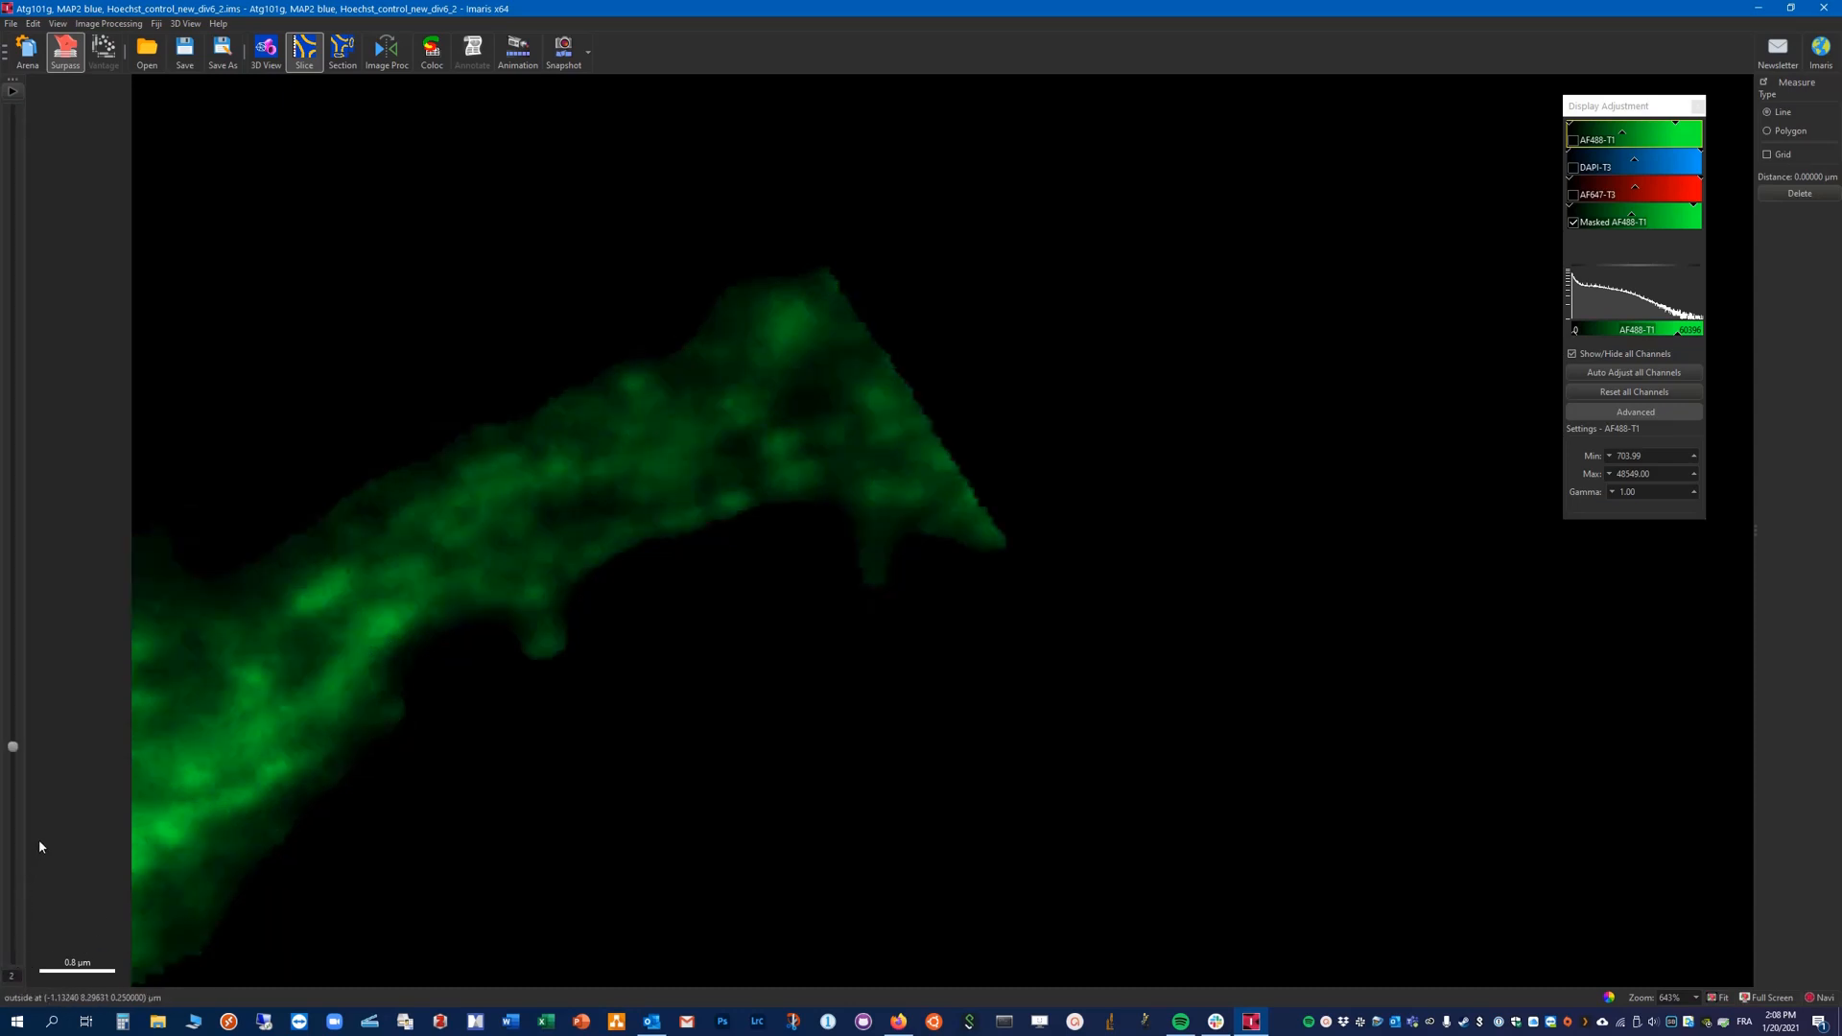
{"action": "mouse_move", "coordinate": [51, 705]}
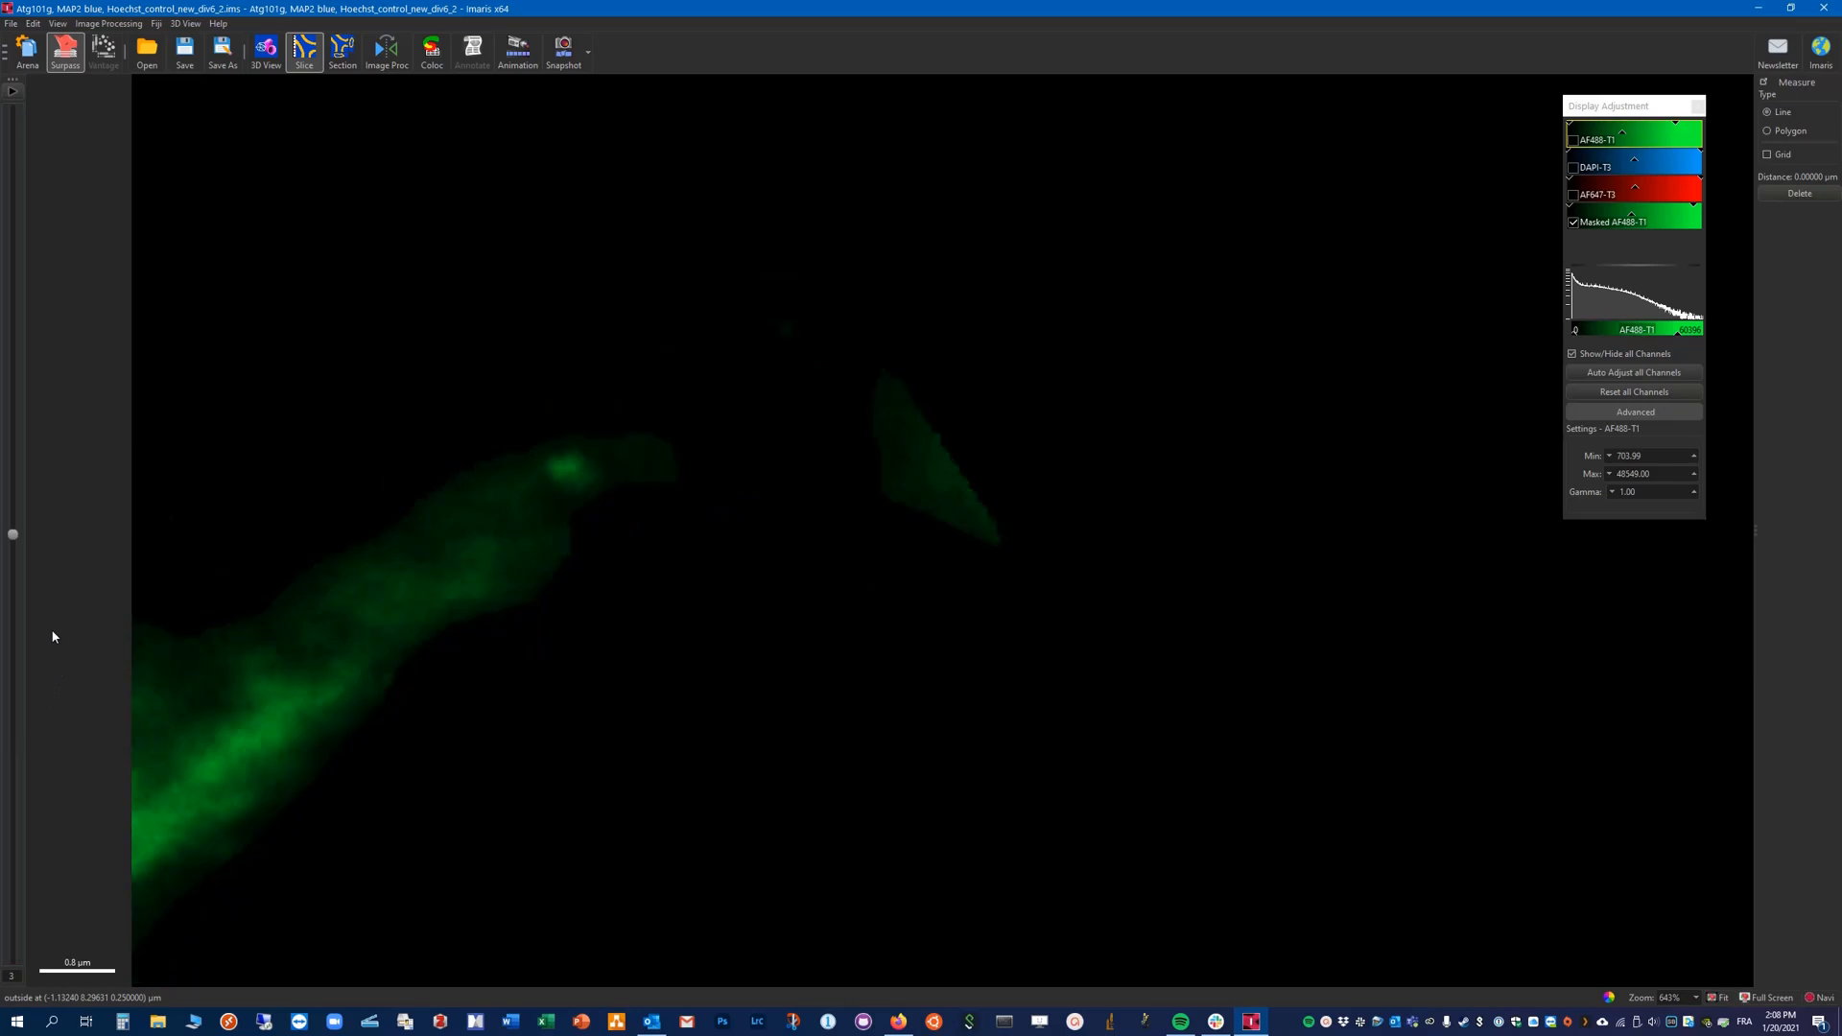
{"action": "mouse_move", "coordinate": [360, 674]}
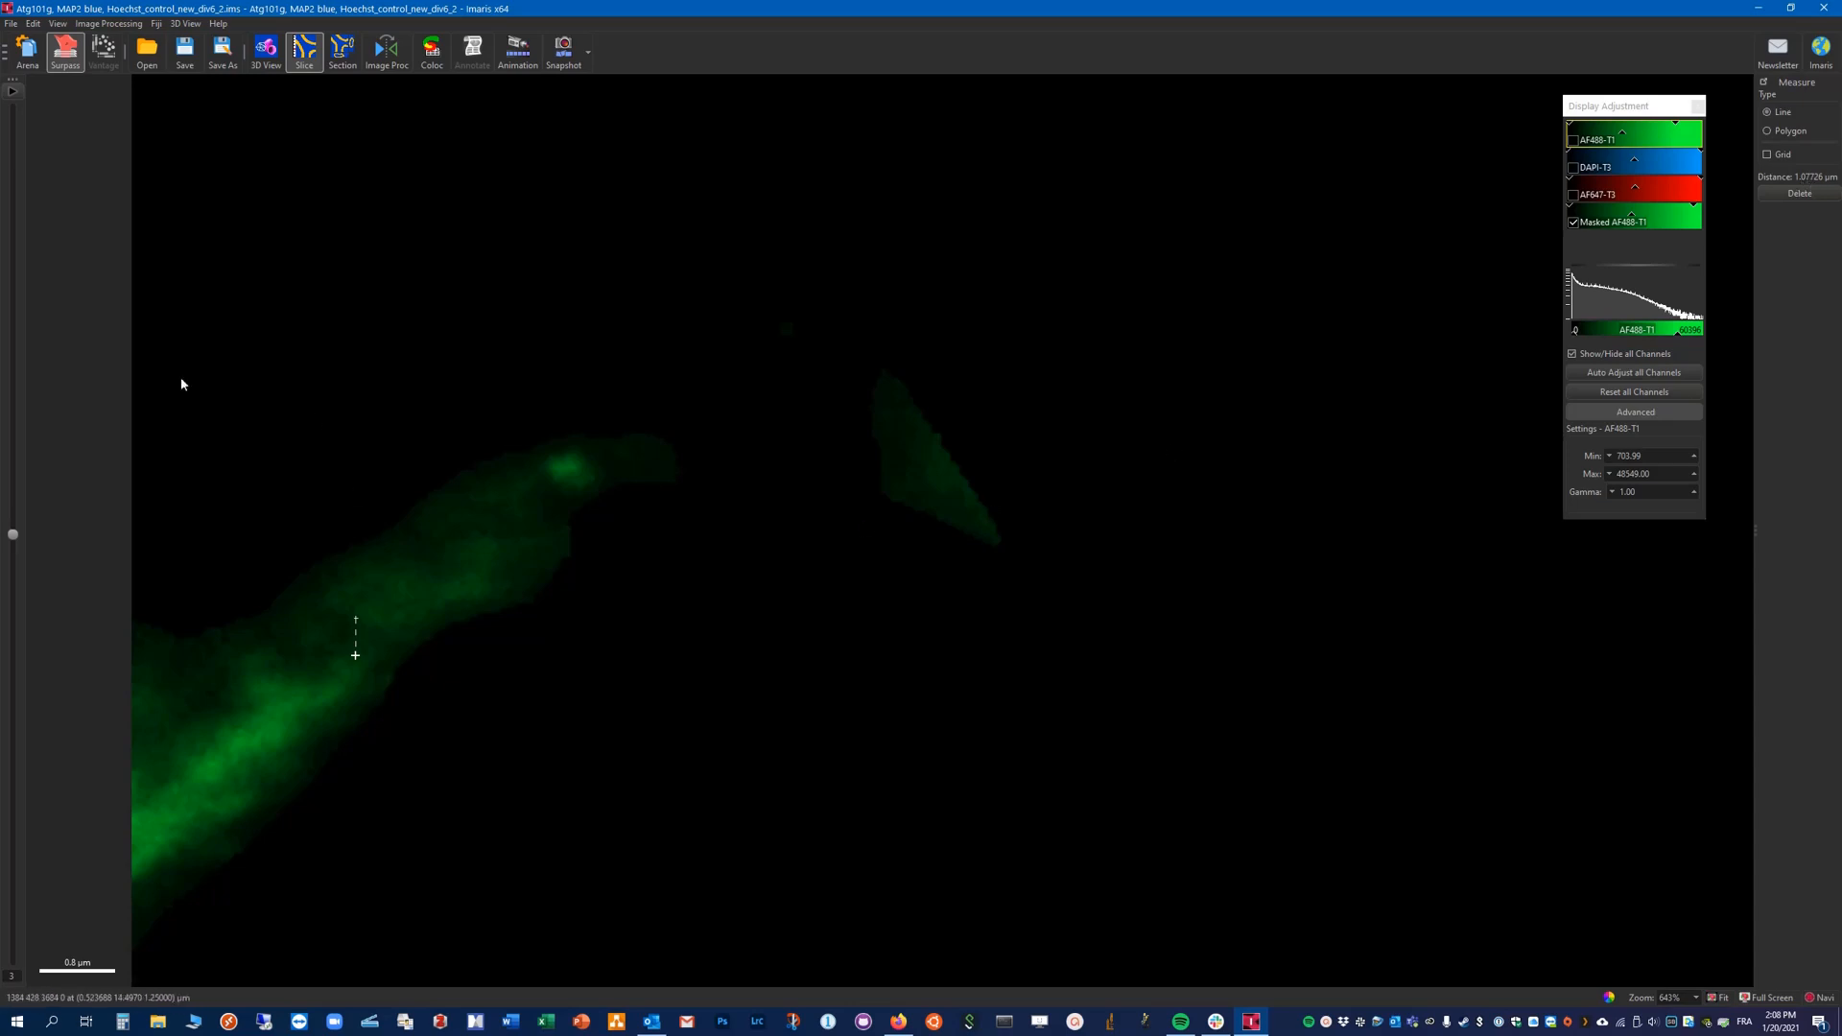
{"action": "mouse_move", "coordinate": [350, 164]}
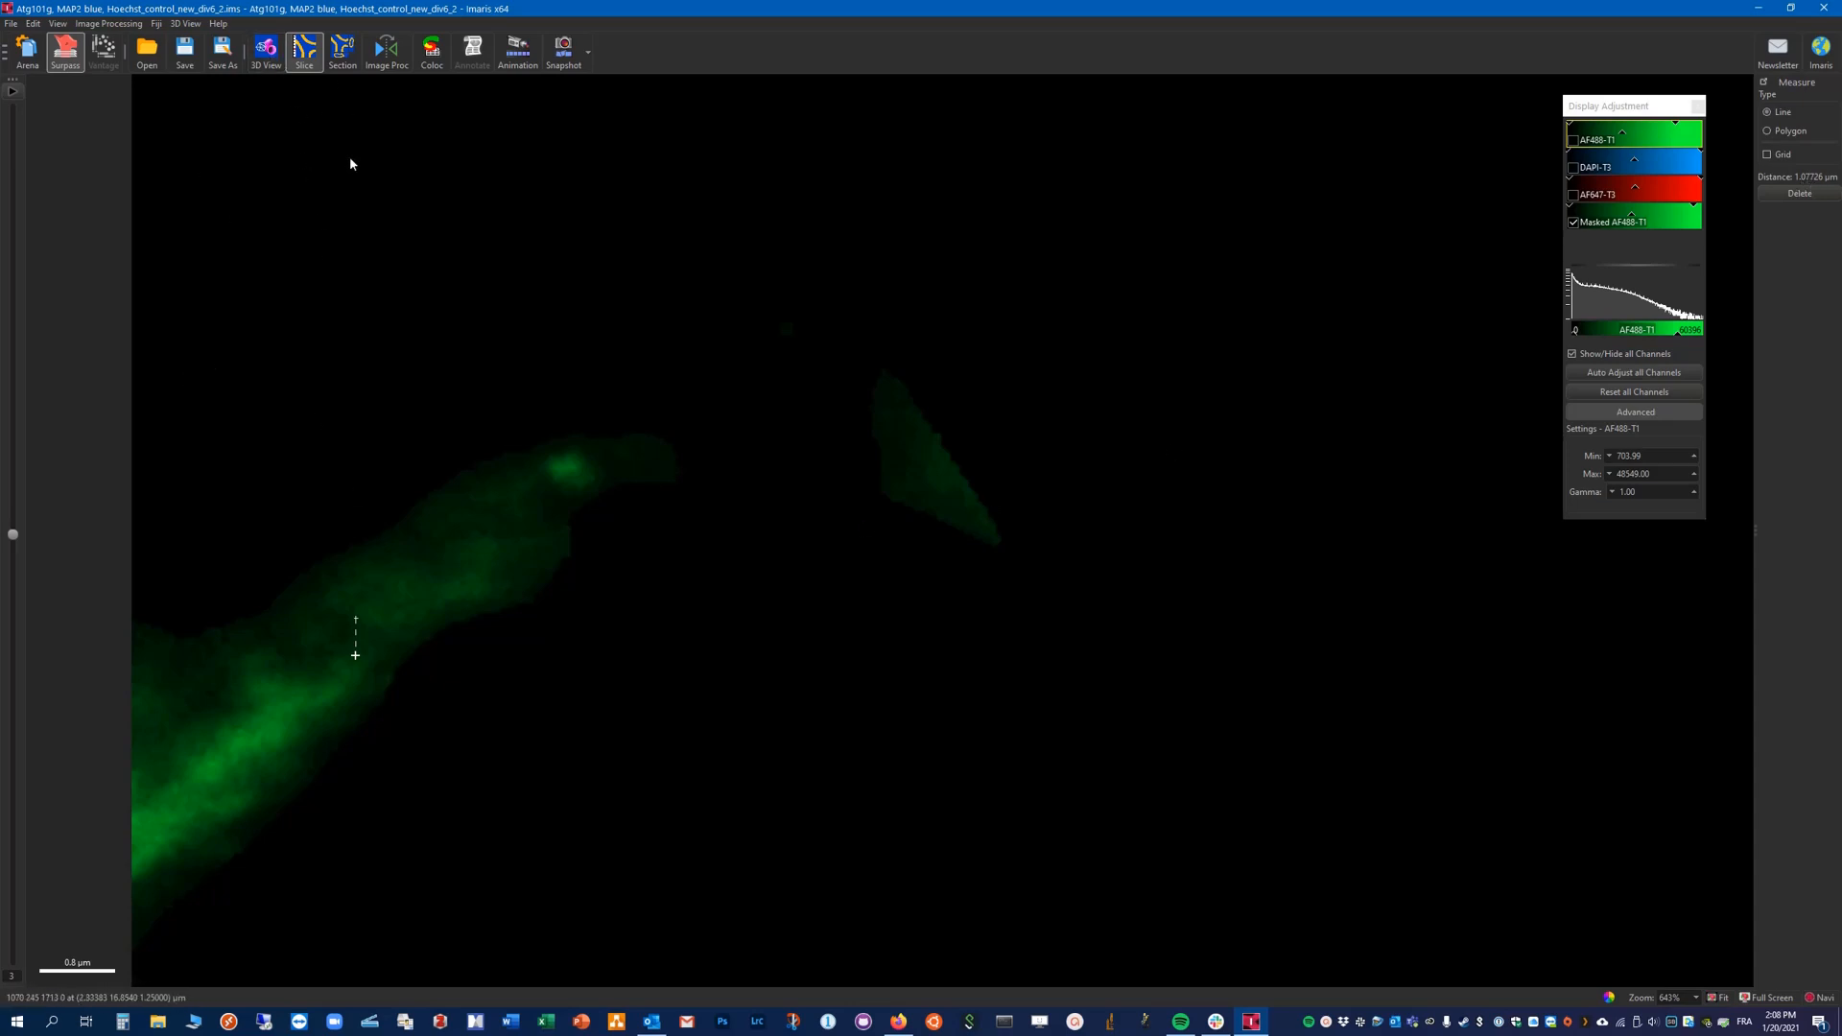
{"action": "mouse_move", "coordinate": [201, 599]}
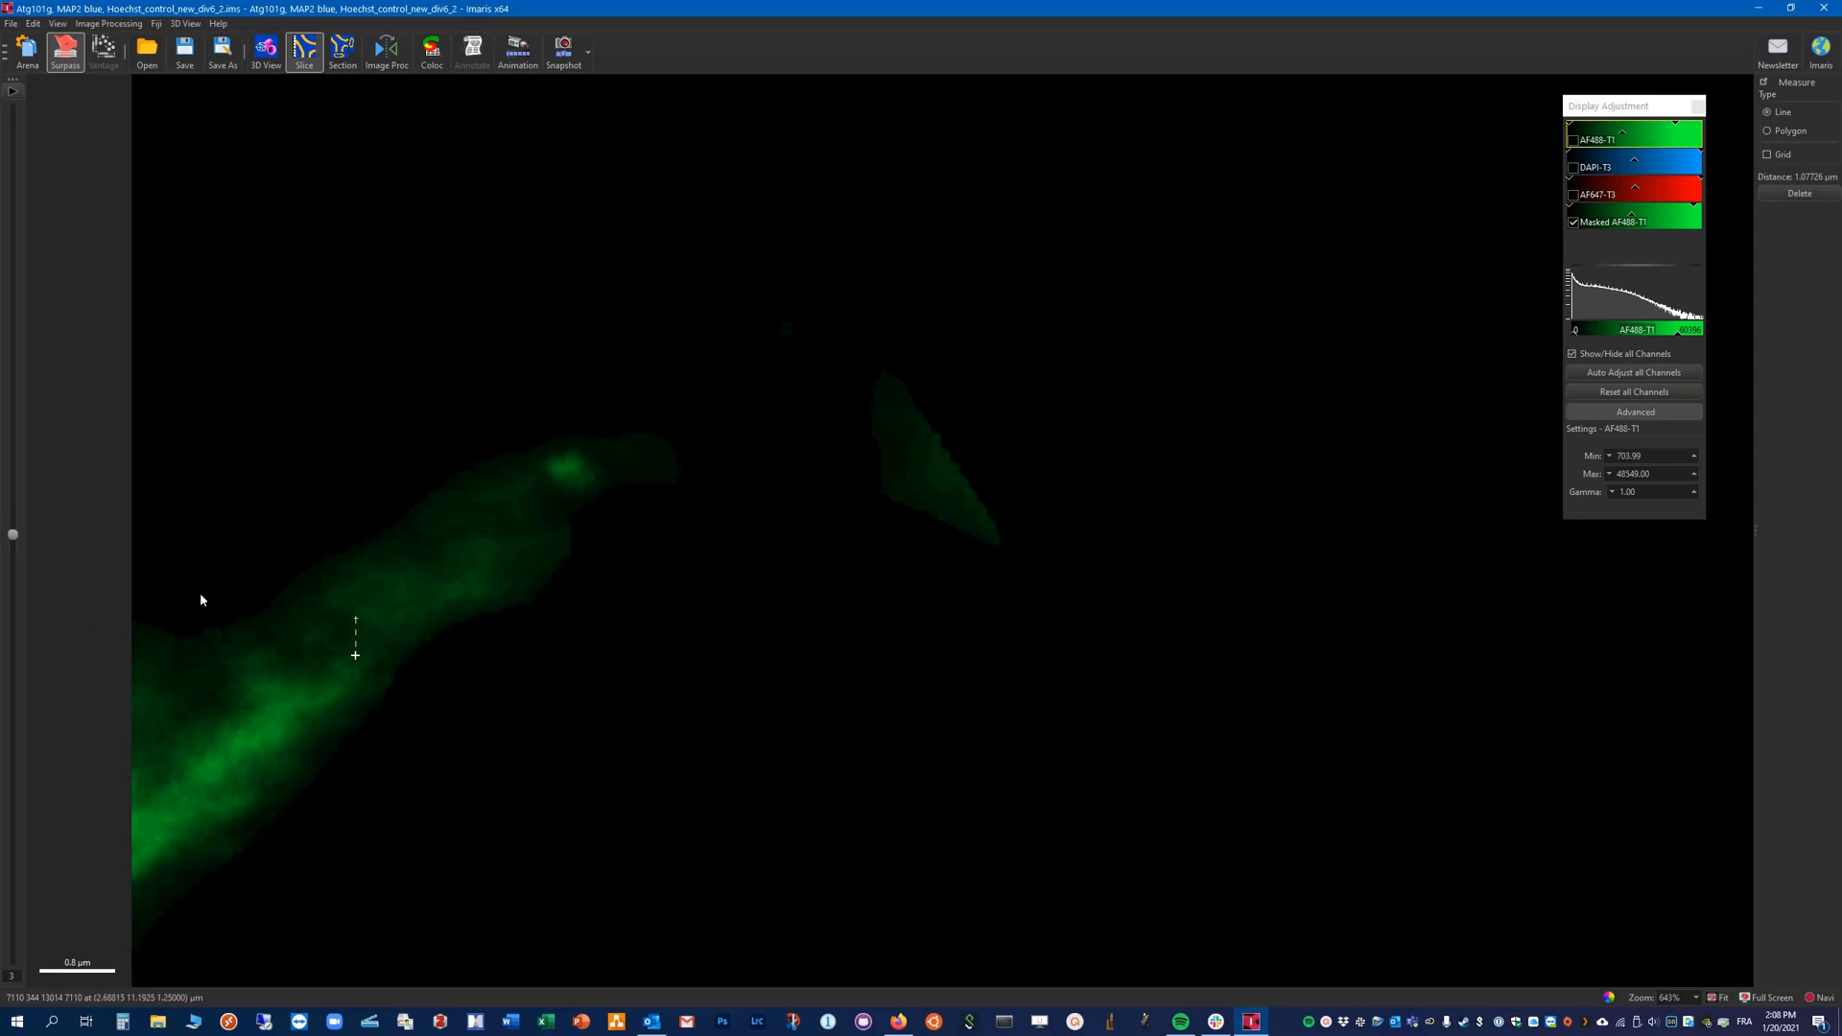
{"action": "mouse_move", "coordinate": [381, 514]}
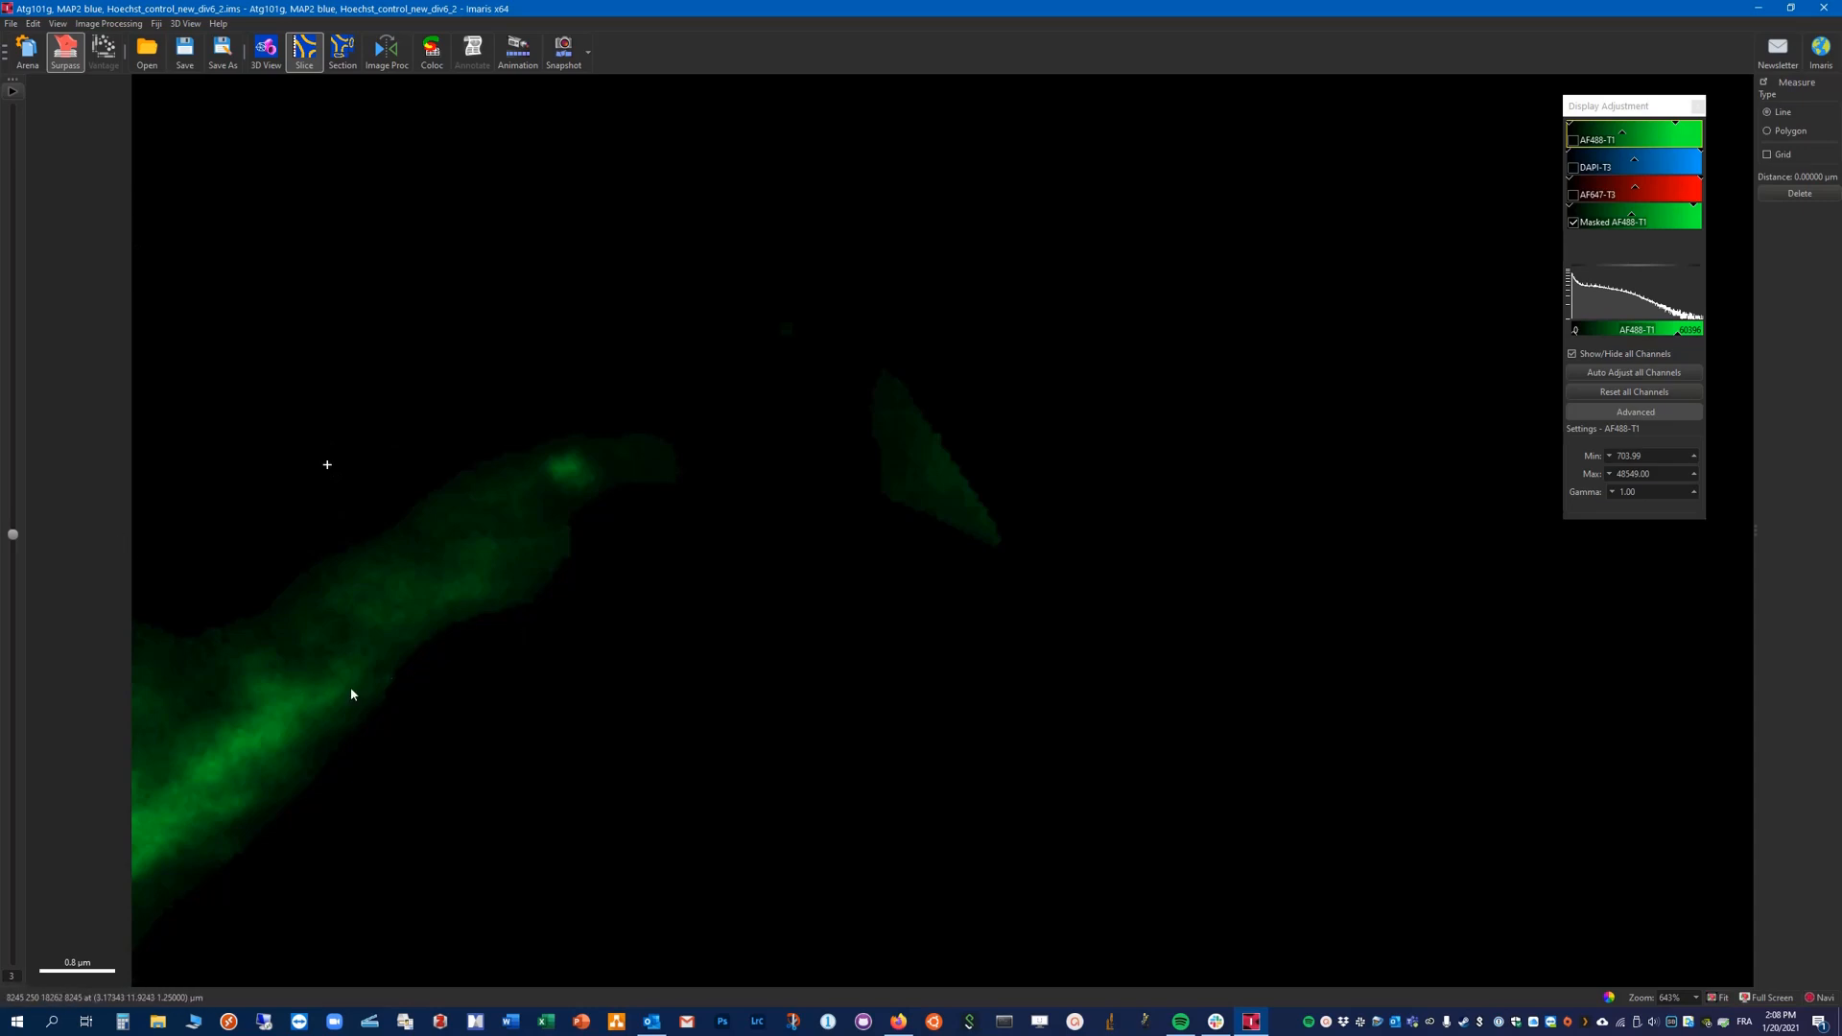
{"action": "mouse_move", "coordinate": [279, 92]}
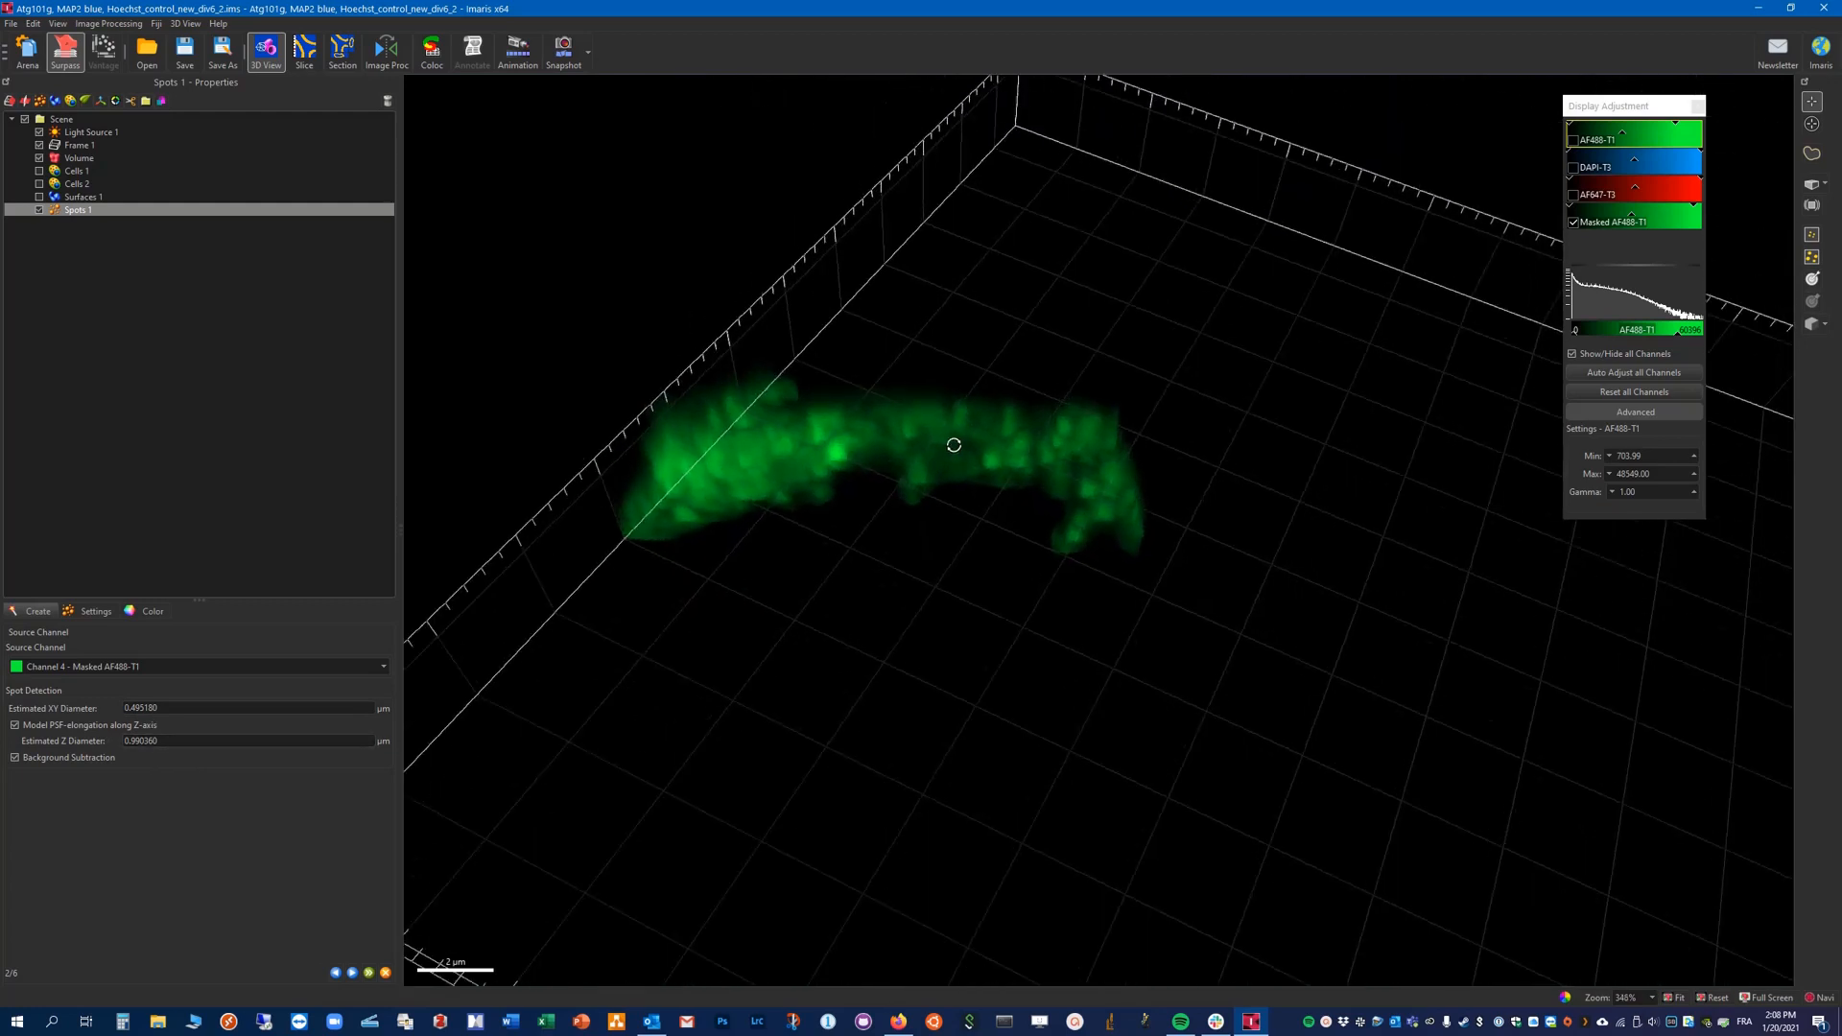
Step: Enter estimated spot diameters of 0.4 µm in XY and 0.90 µm in Z
{"action": "left_click_drag", "start_coordinate": [953, 445], "coordinate": [822, 588]}
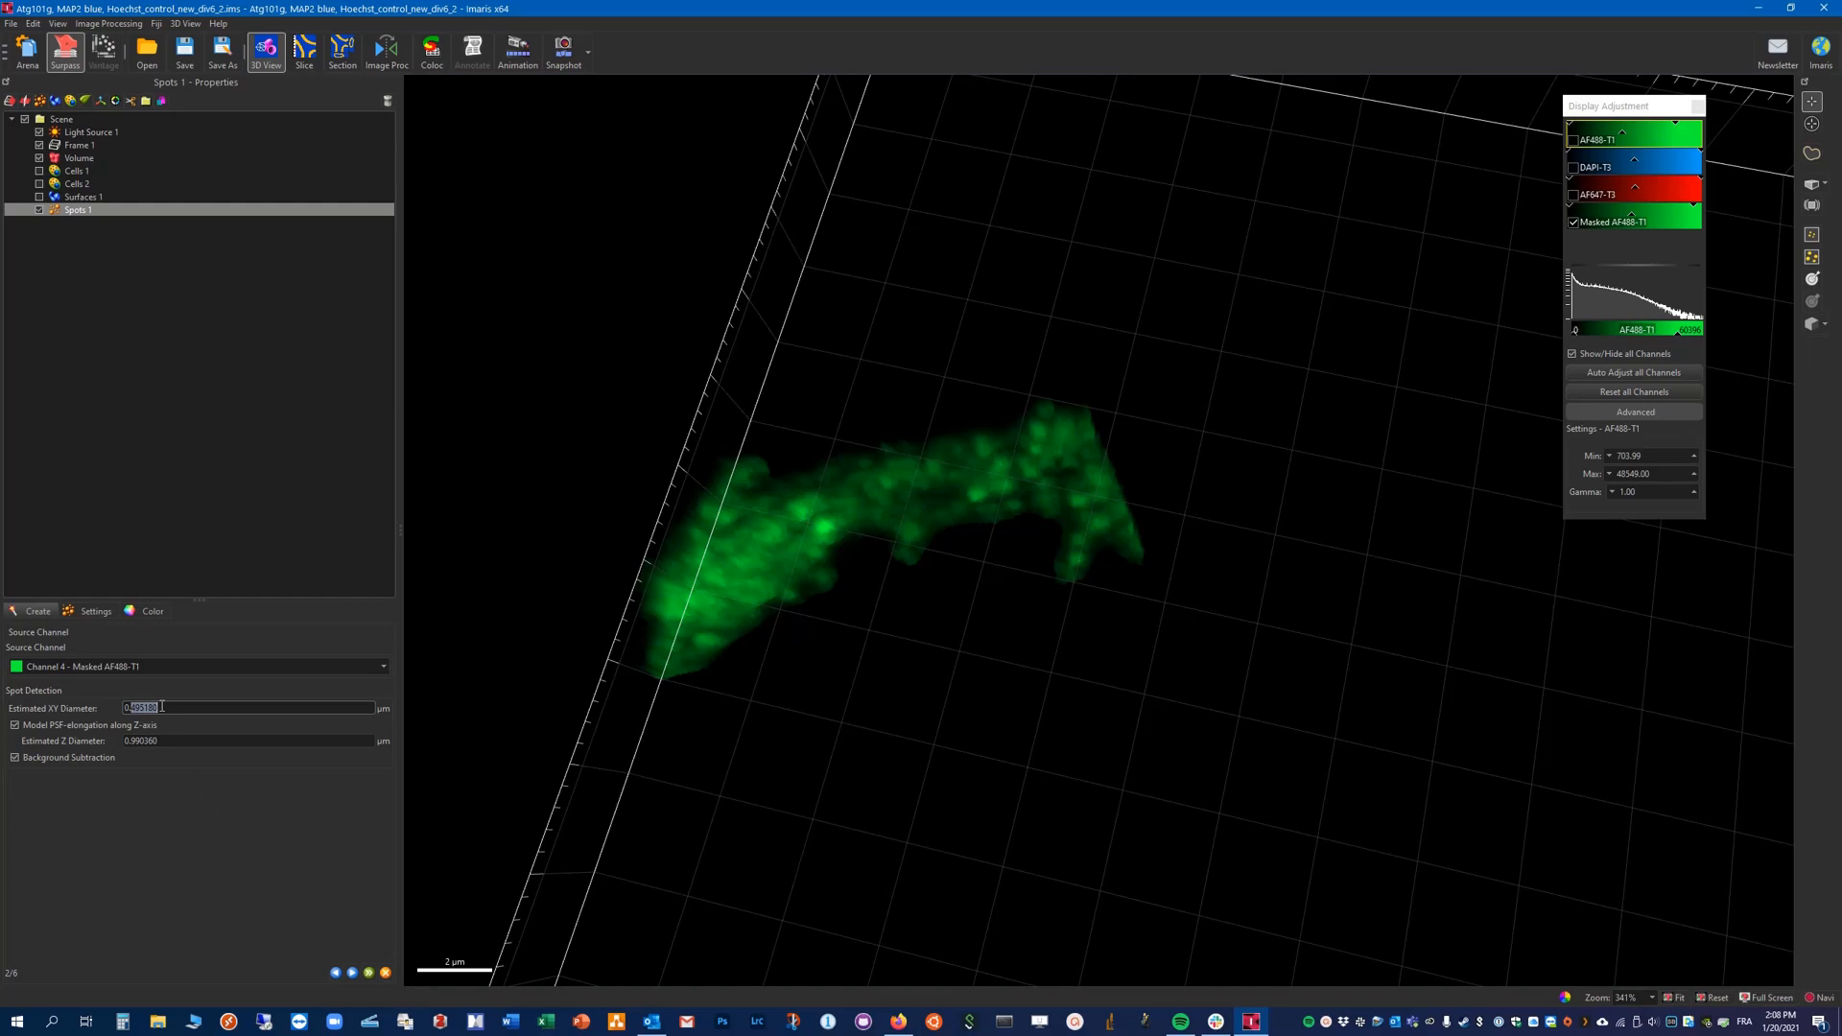
{"action": "type", "text": "0.4"}
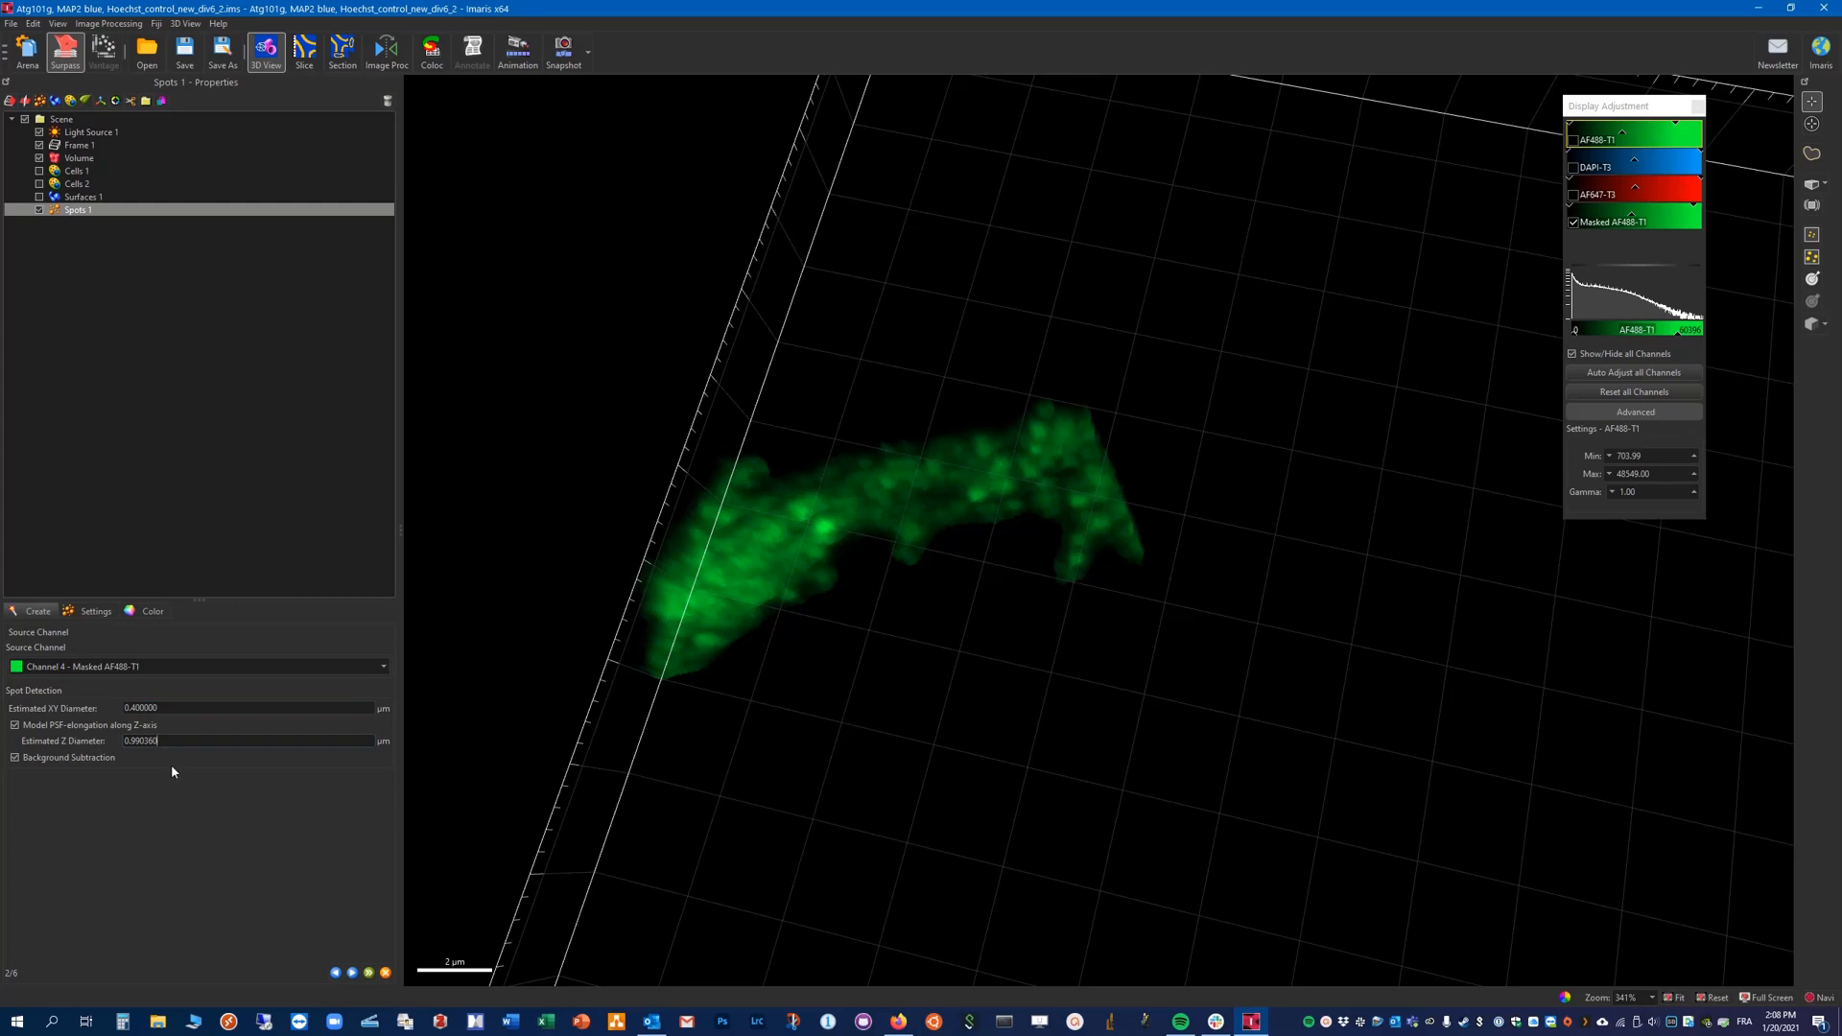
{"action": "type", "text": "0.90"}
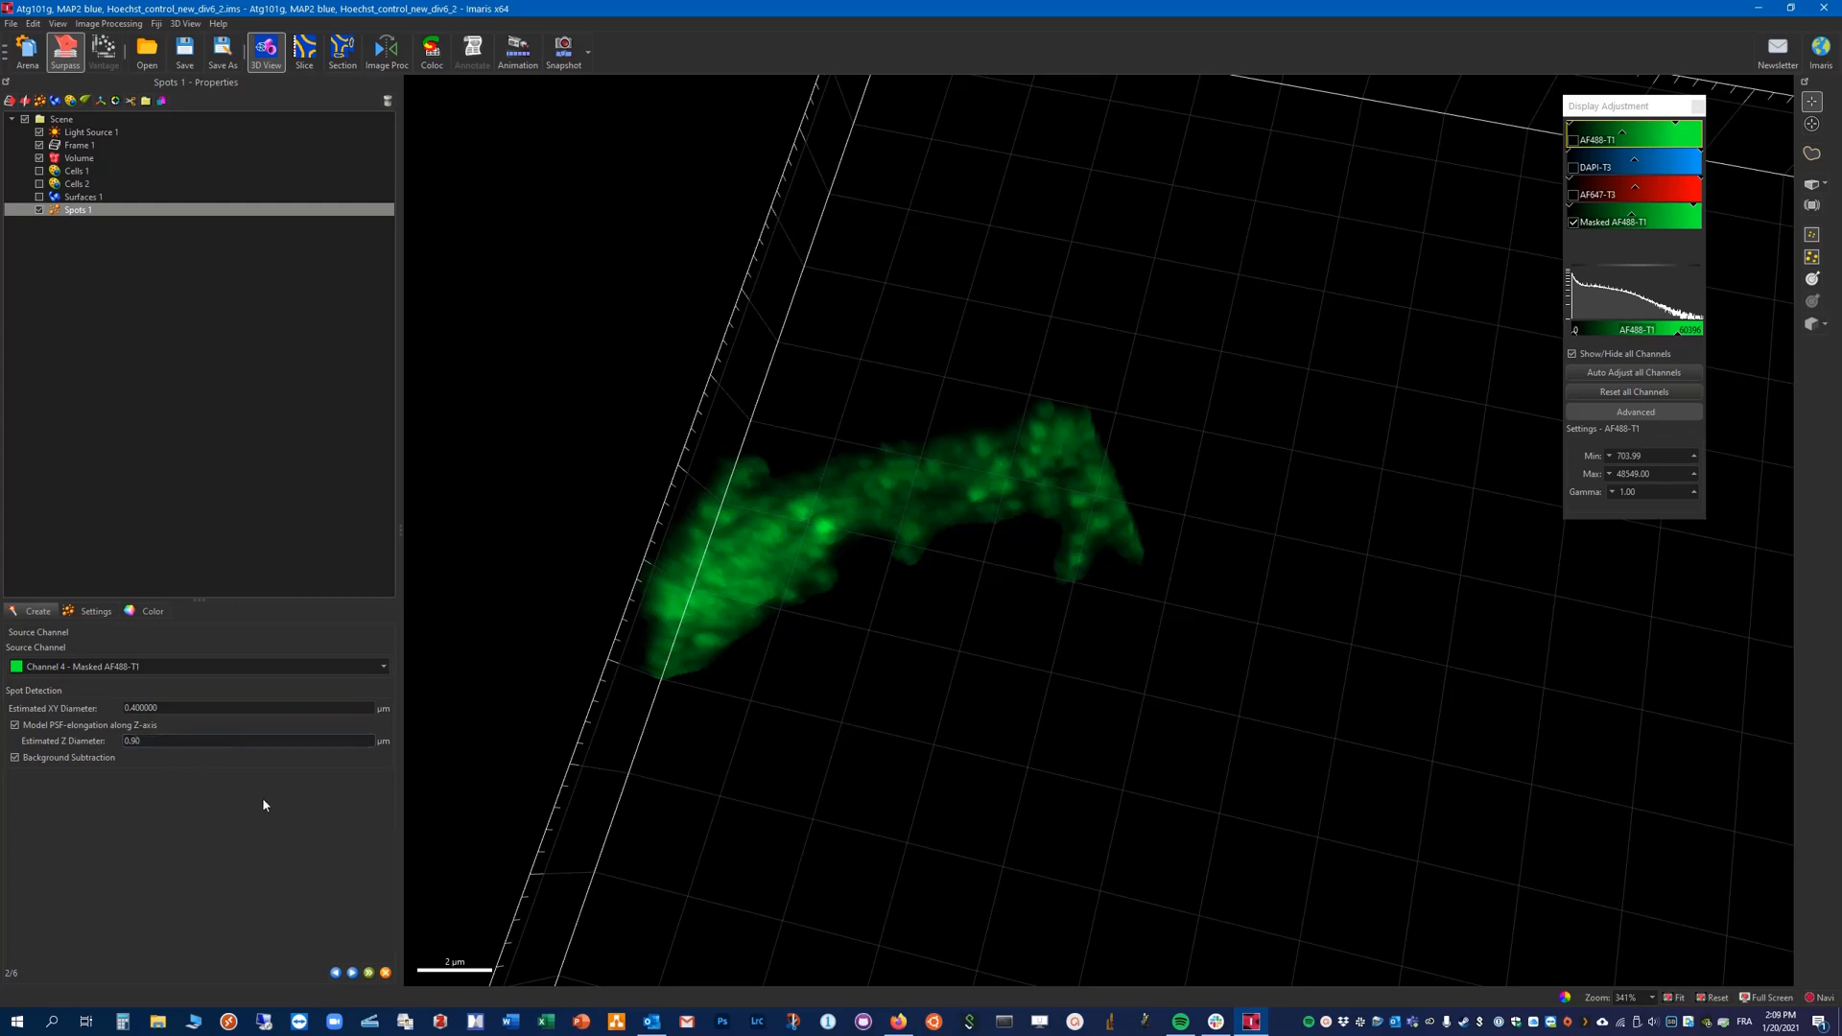
{"action": "mouse_move", "coordinate": [258, 884]}
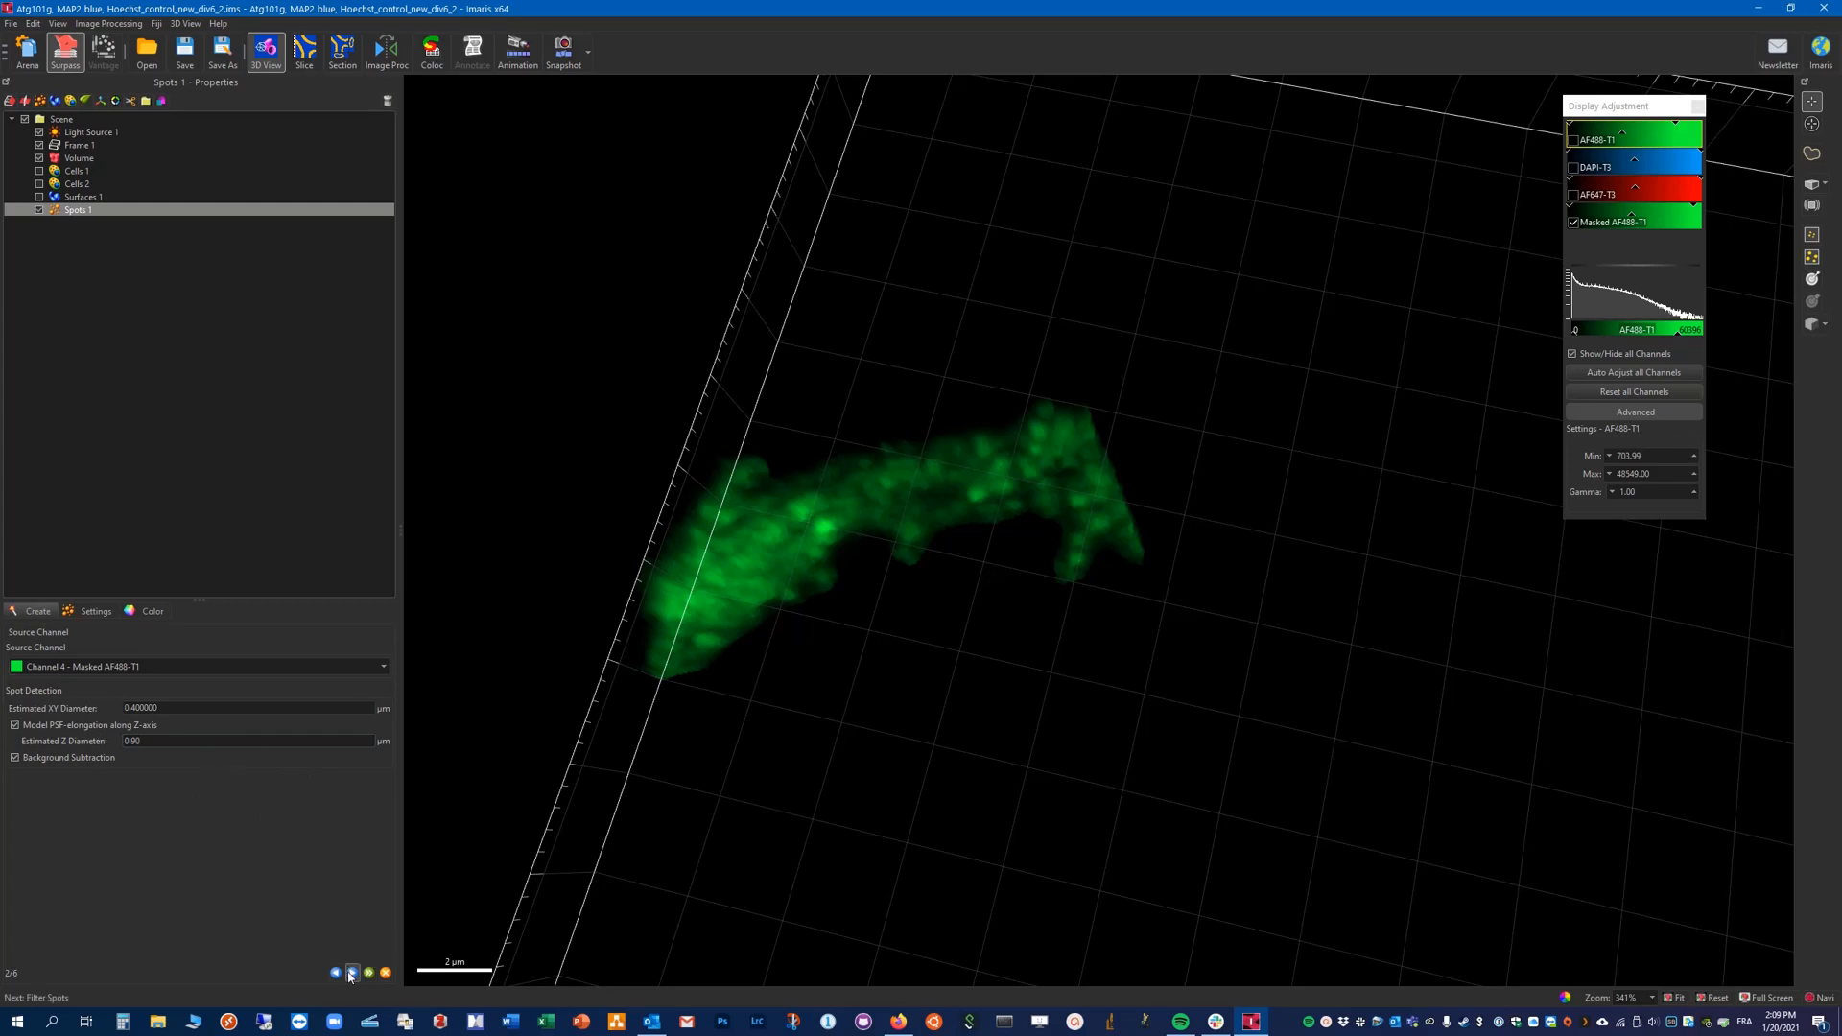
Step: Filter the detected spots with a Quality threshold of about 1928, keeping 50 of 55
{"action": "left_click", "coordinate": [350, 973]}
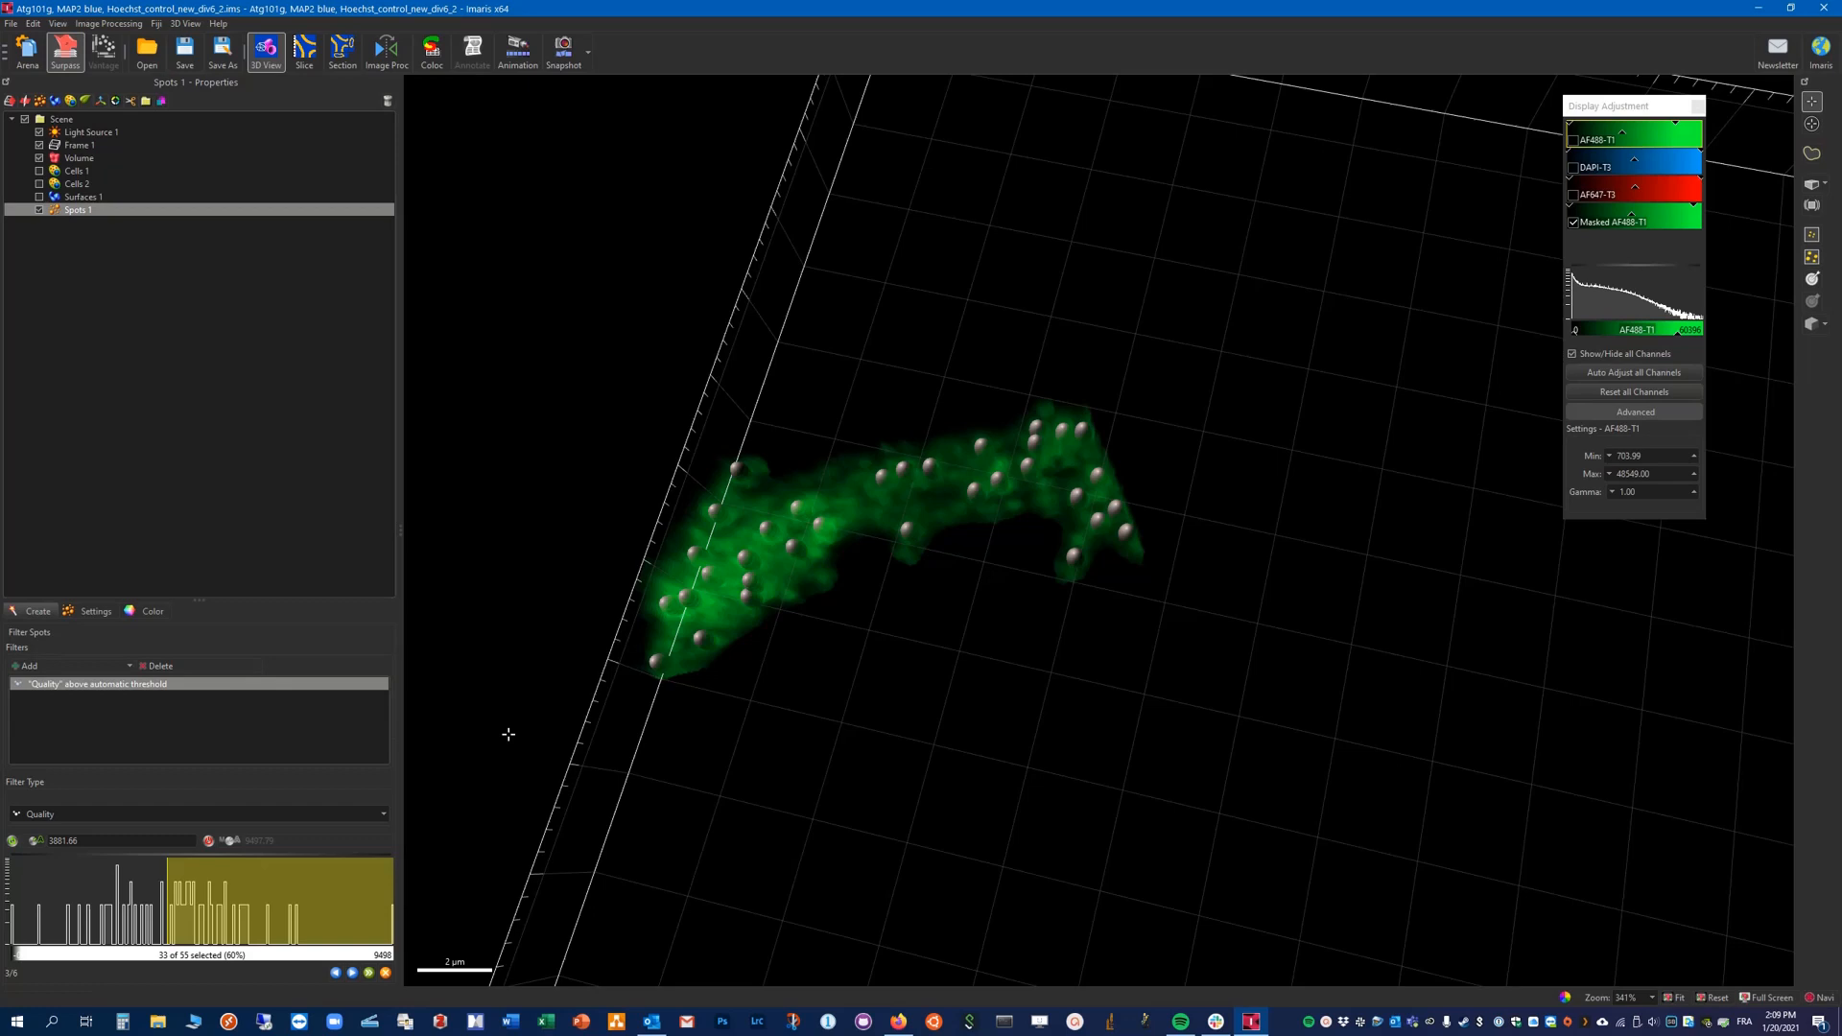
{"action": "left_click_drag", "start_coordinate": [508, 734], "coordinate": [822, 781]}
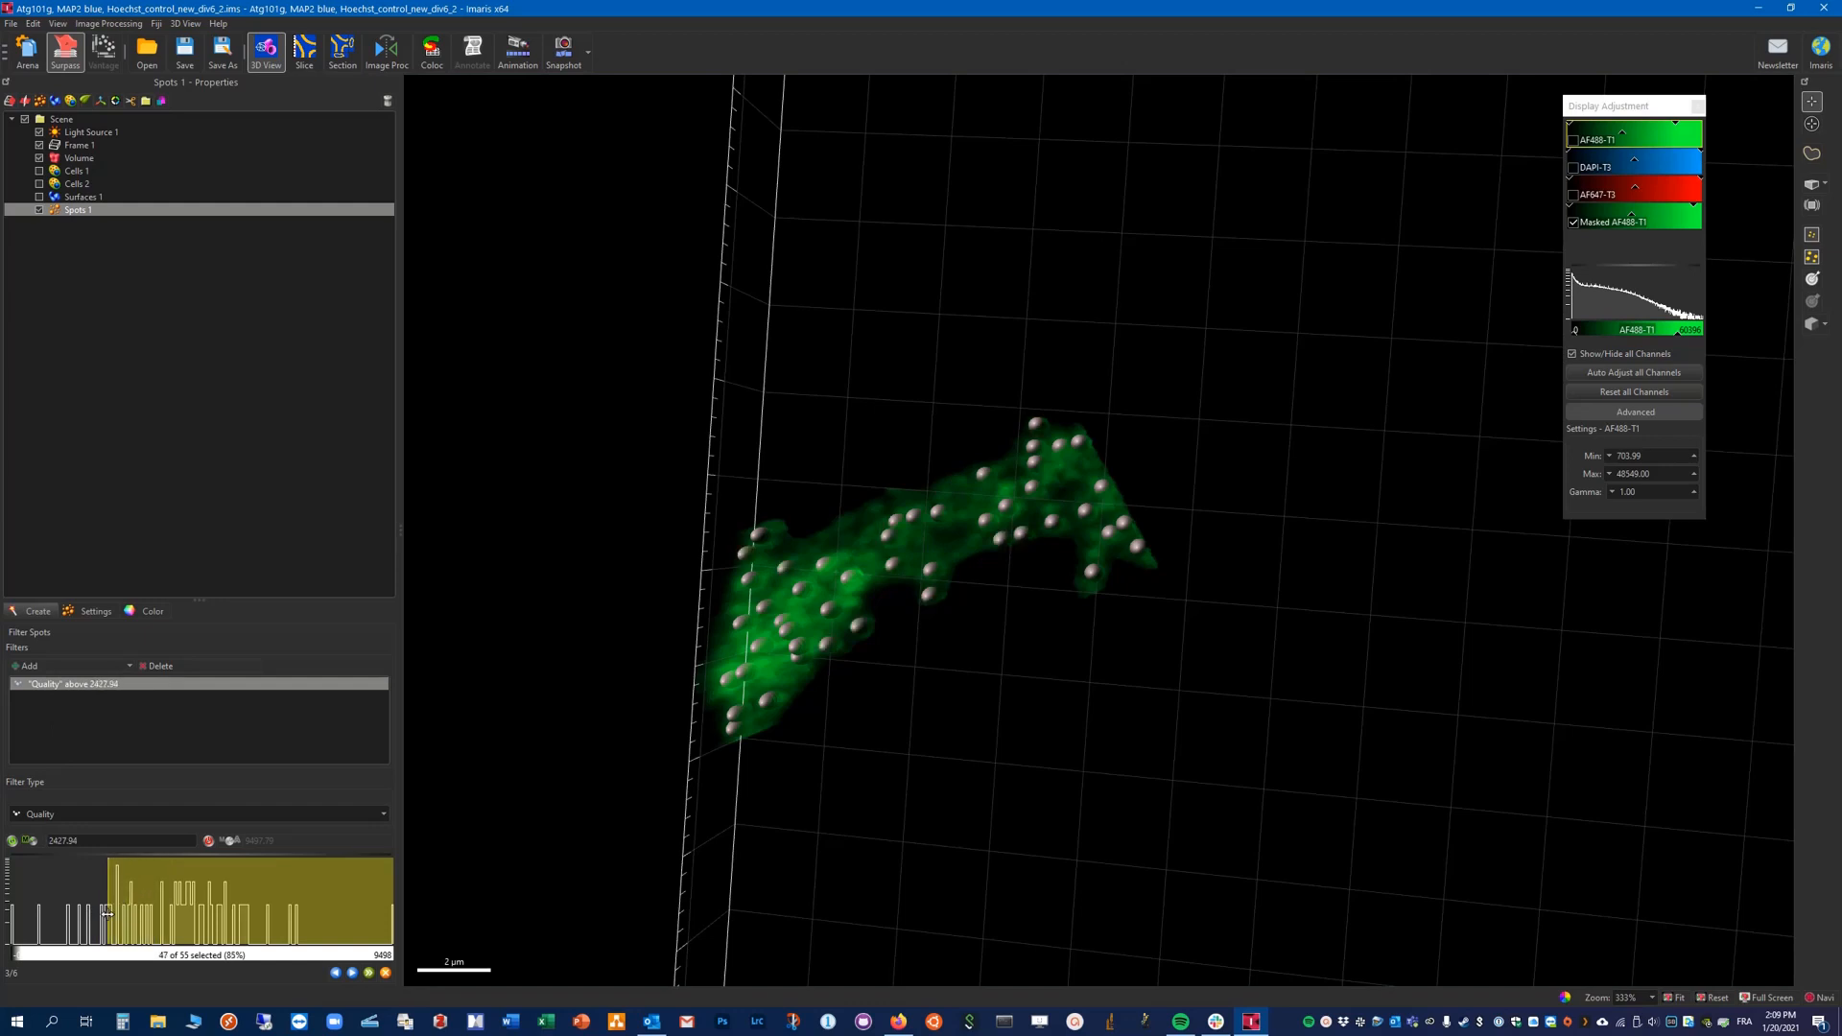
{"action": "left_click_drag", "start_coordinate": [106, 914], "coordinate": [92, 916]}
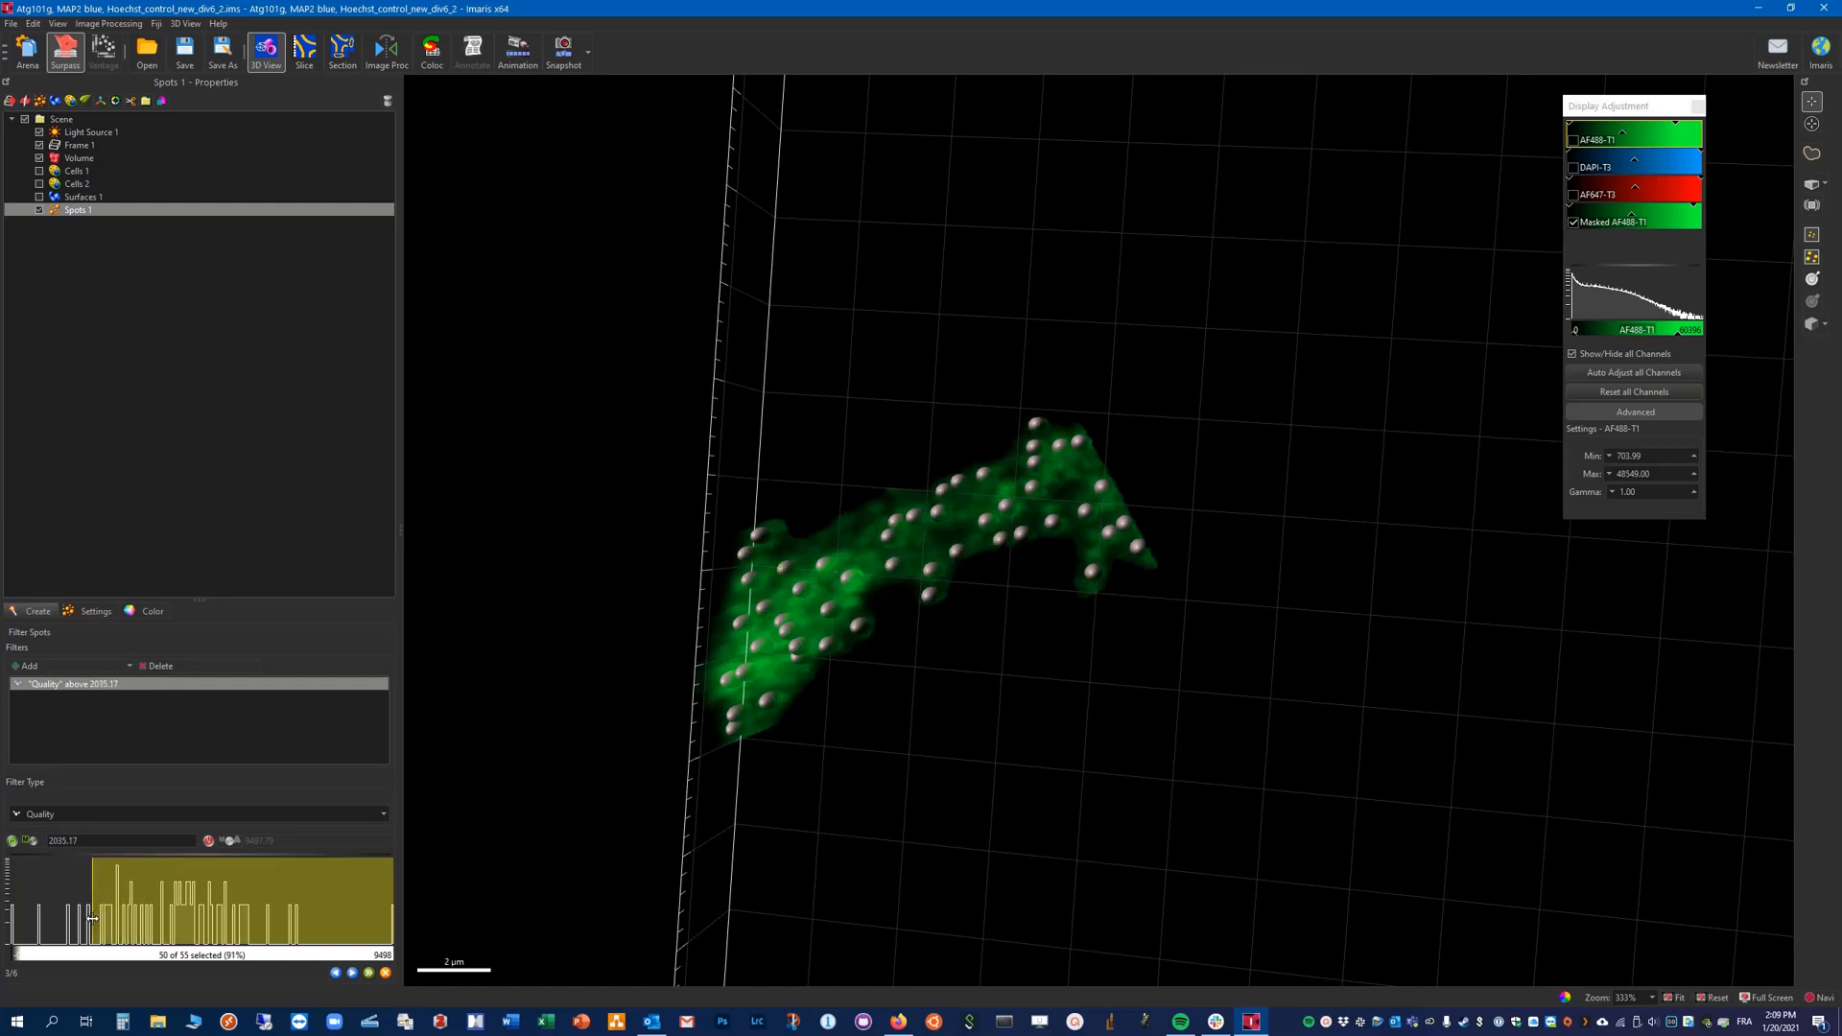
{"action": "left_click_drag", "start_coordinate": [92, 916], "coordinate": [106, 916]}
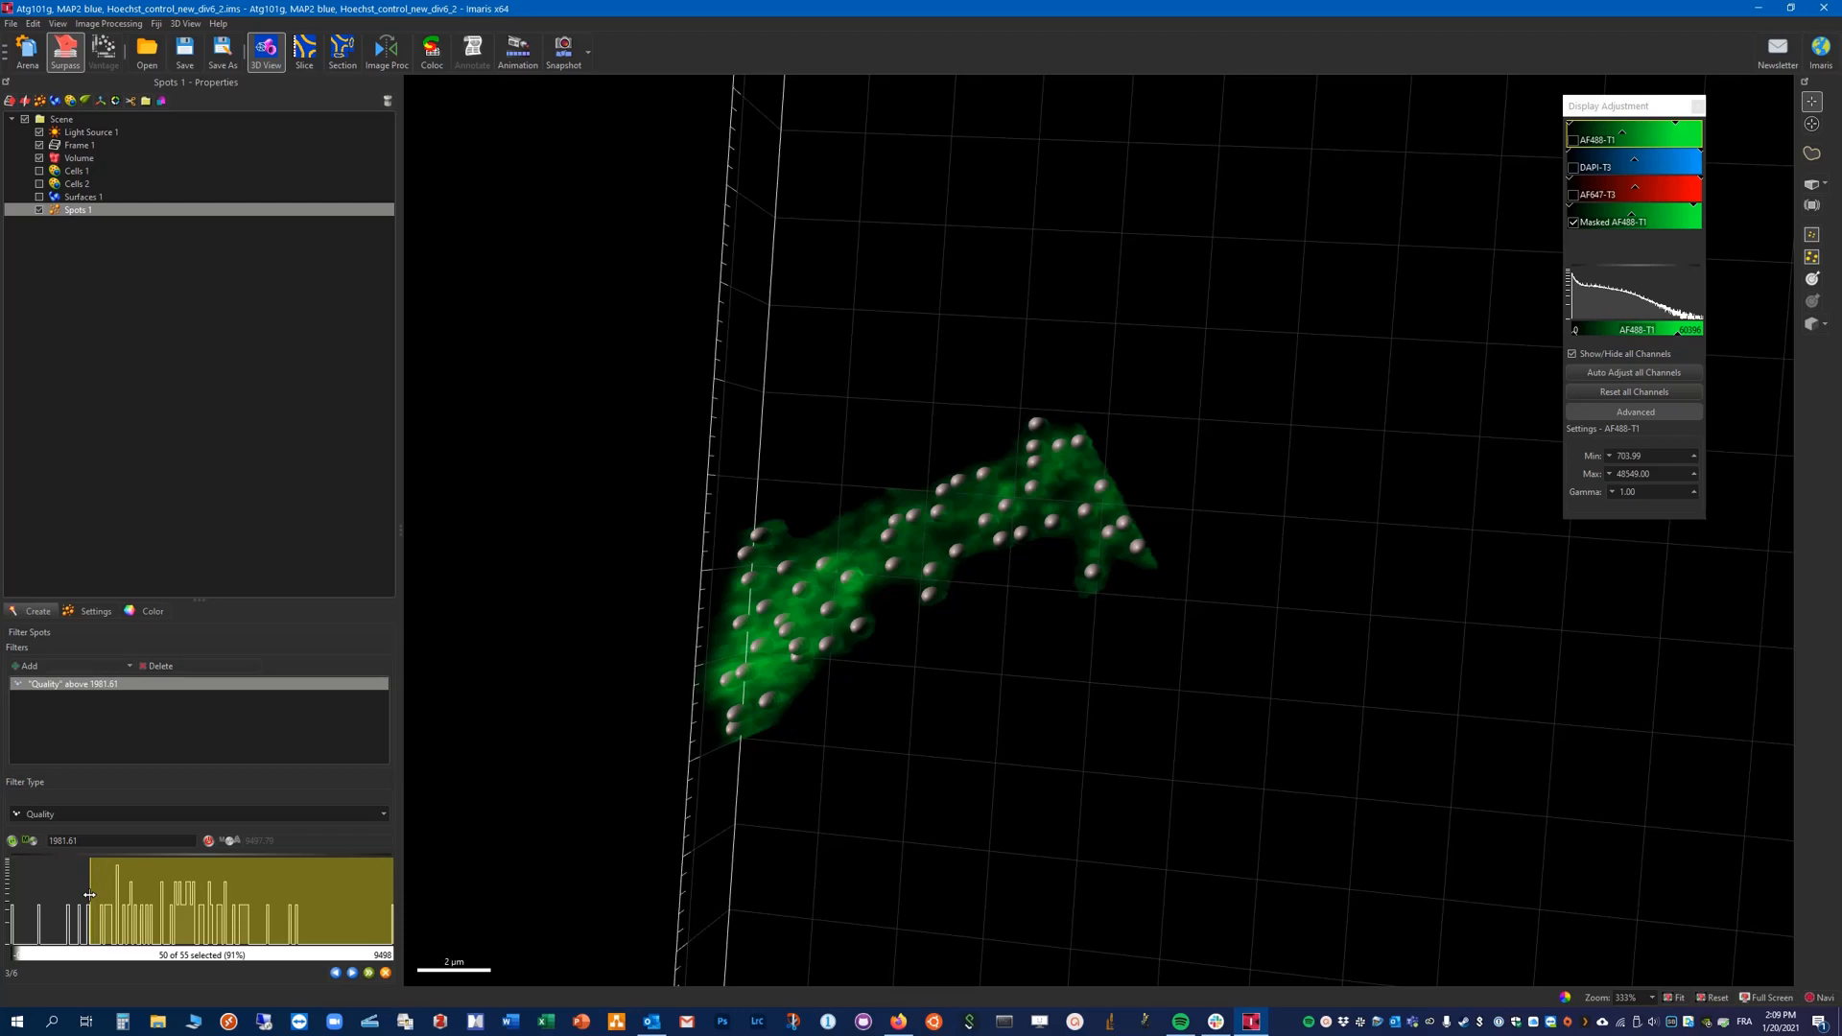
{"action": "left_click_drag", "start_coordinate": [89, 898], "coordinate": [70, 898]}
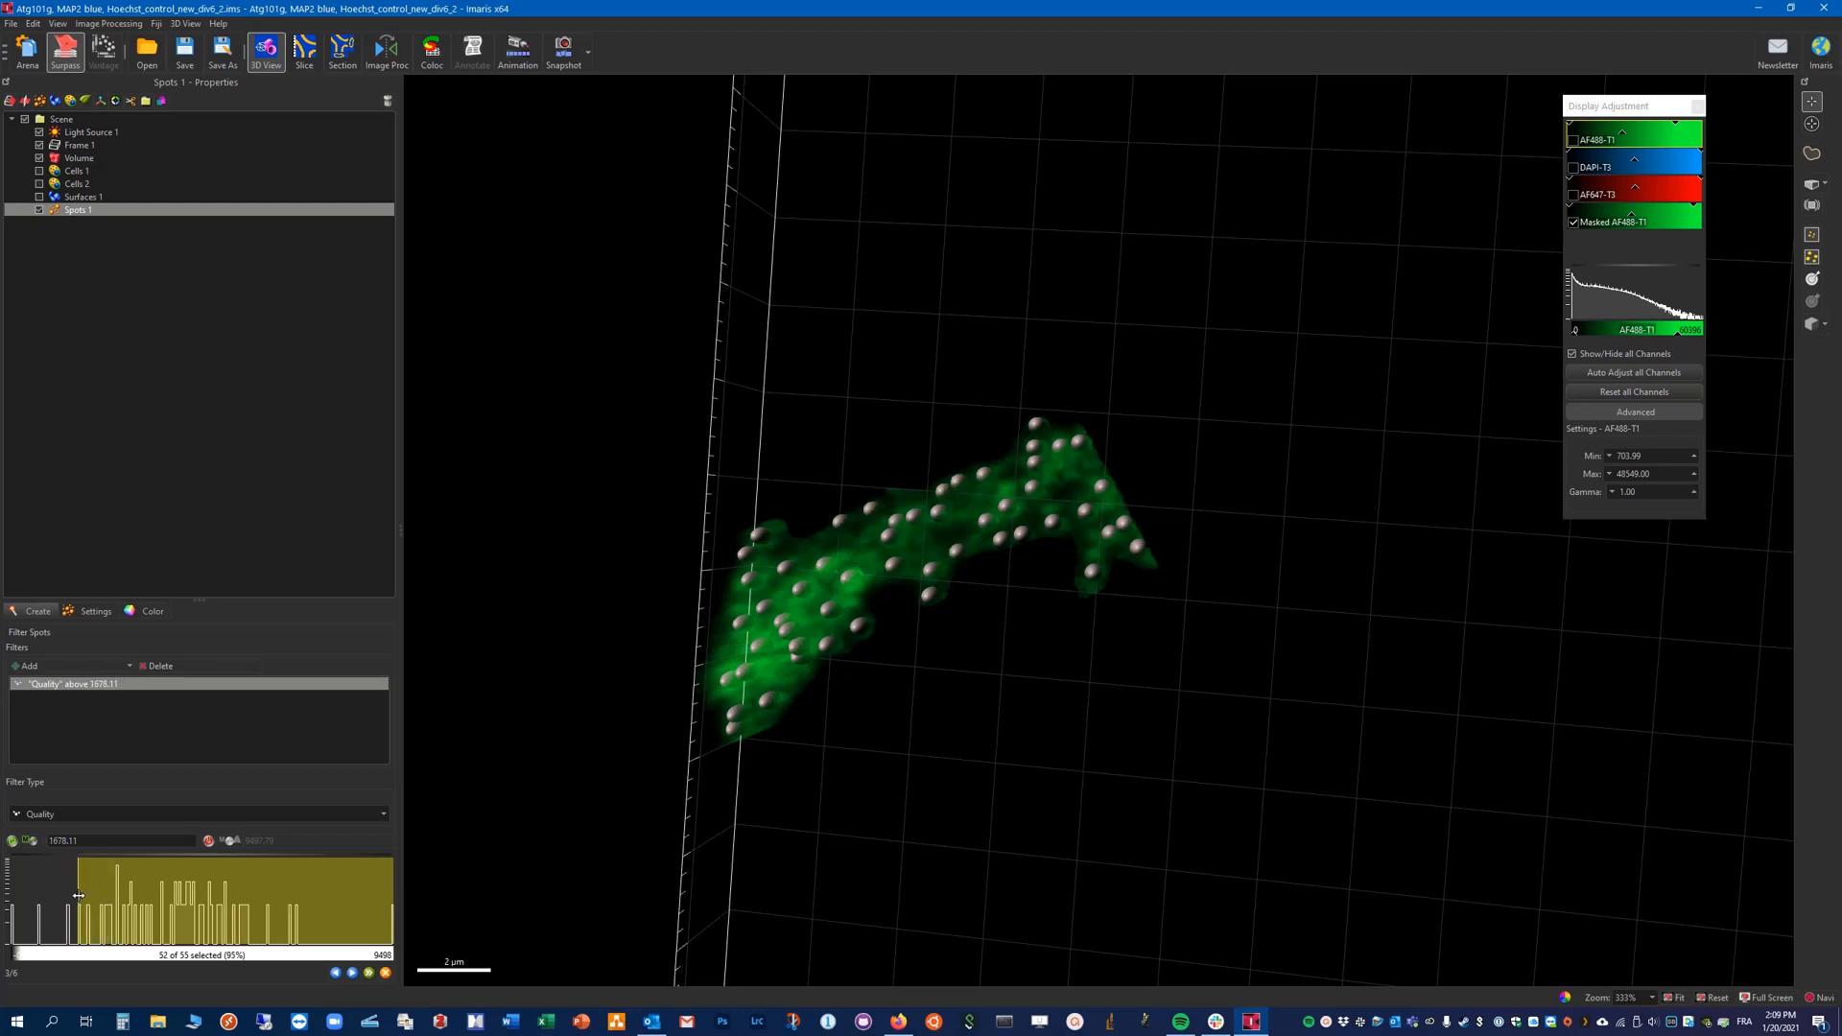
{"action": "left_click_drag", "start_coordinate": [73, 895], "coordinate": [85, 895]}
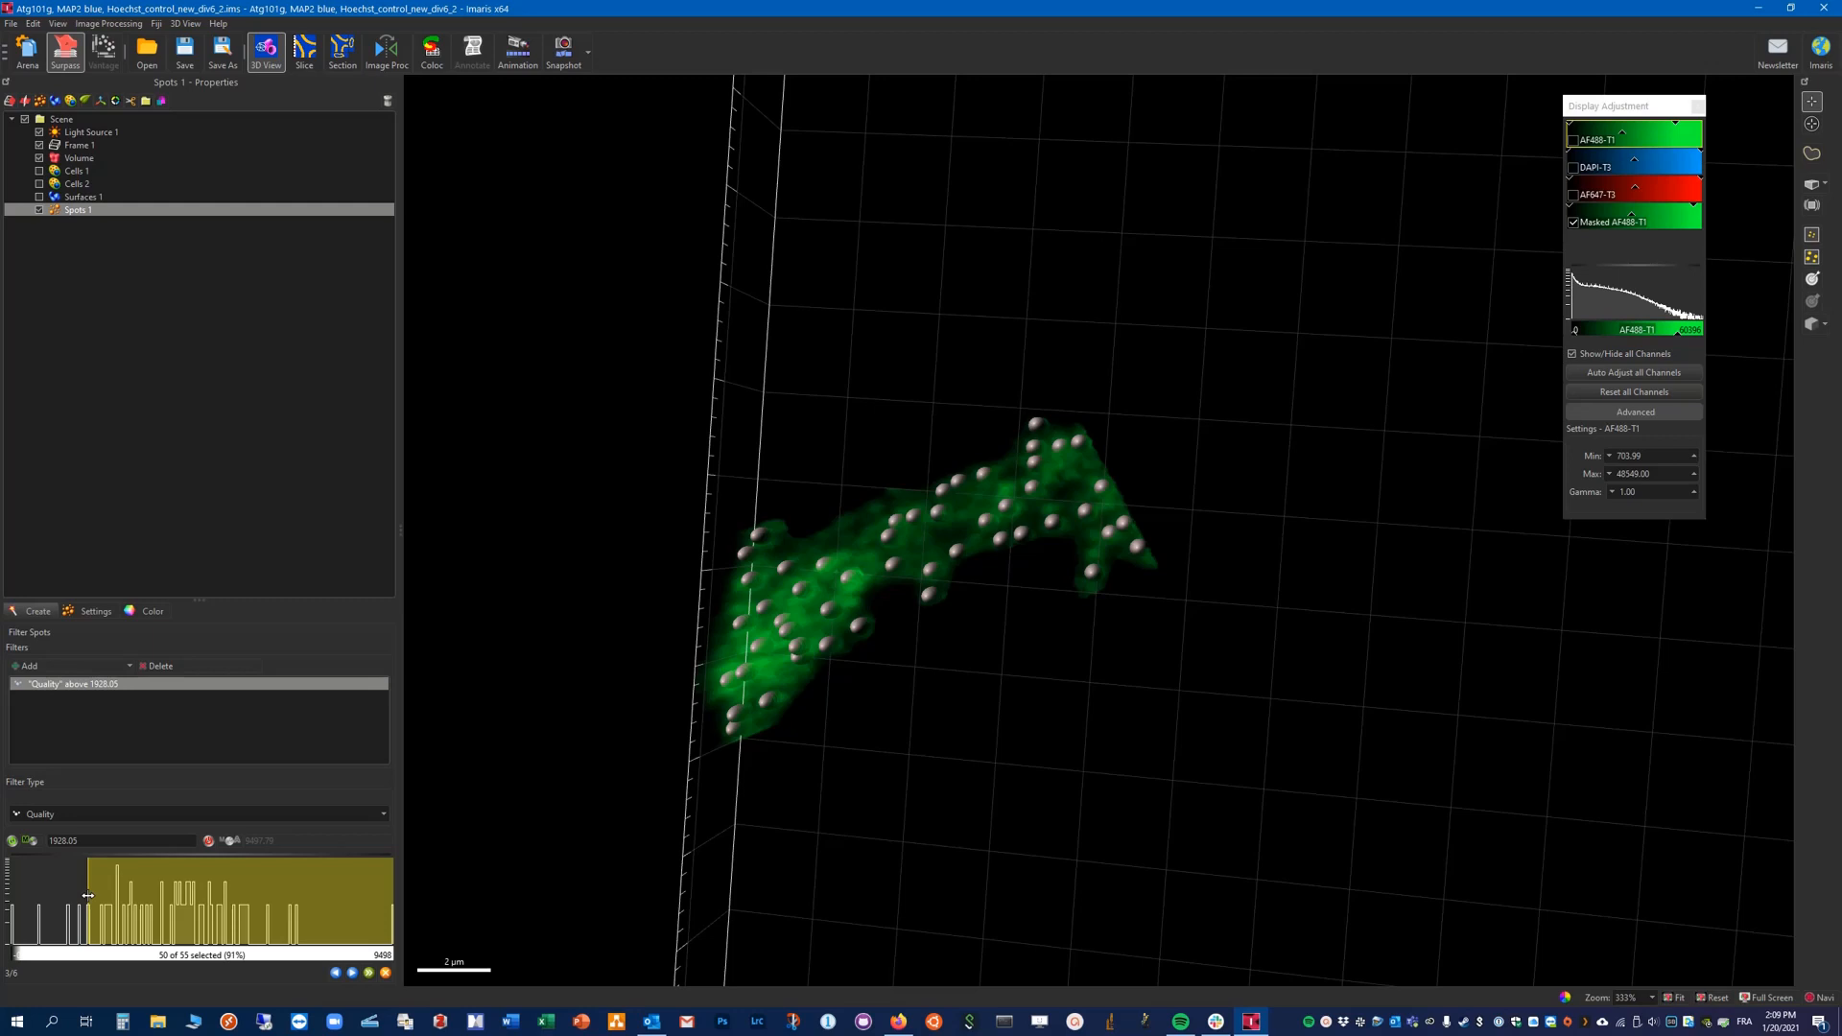
{"action": "mouse_move", "coordinate": [1207, 644]}
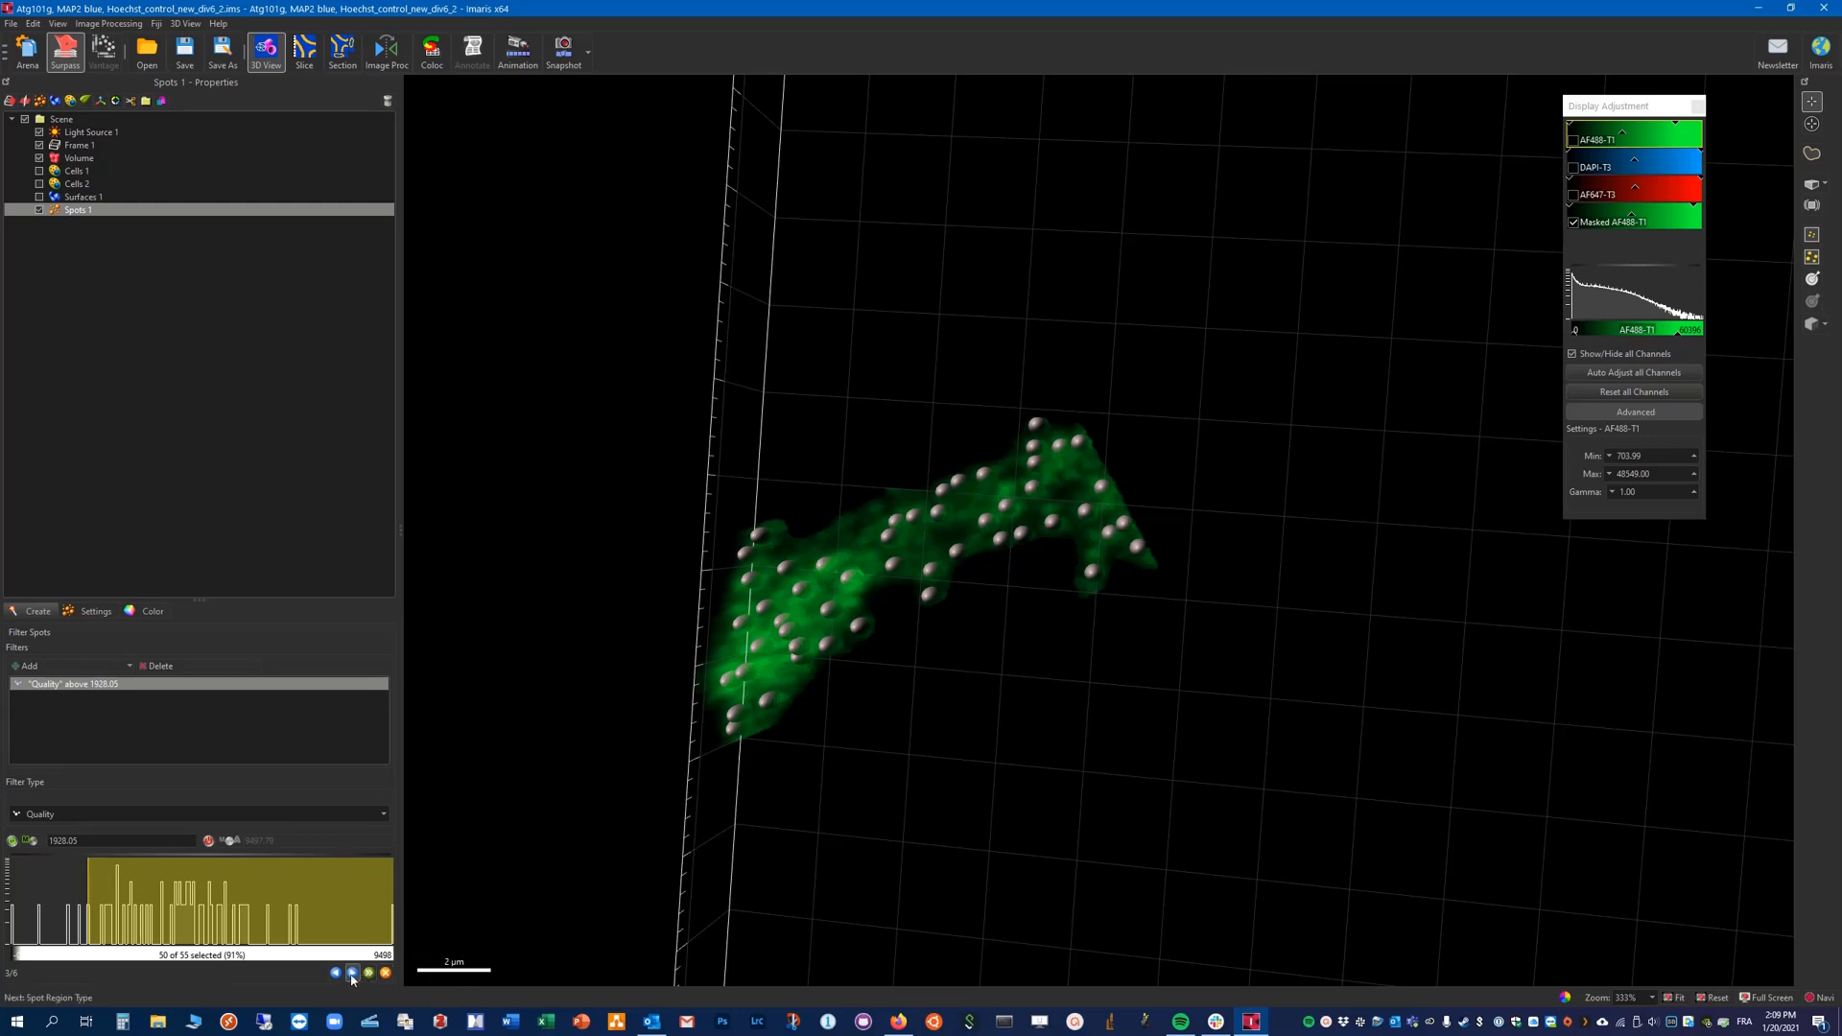
Step: Size spots by Local Contrast regions with the Region Threshold raised to about 15.17
{"action": "left_click", "coordinate": [351, 973]}
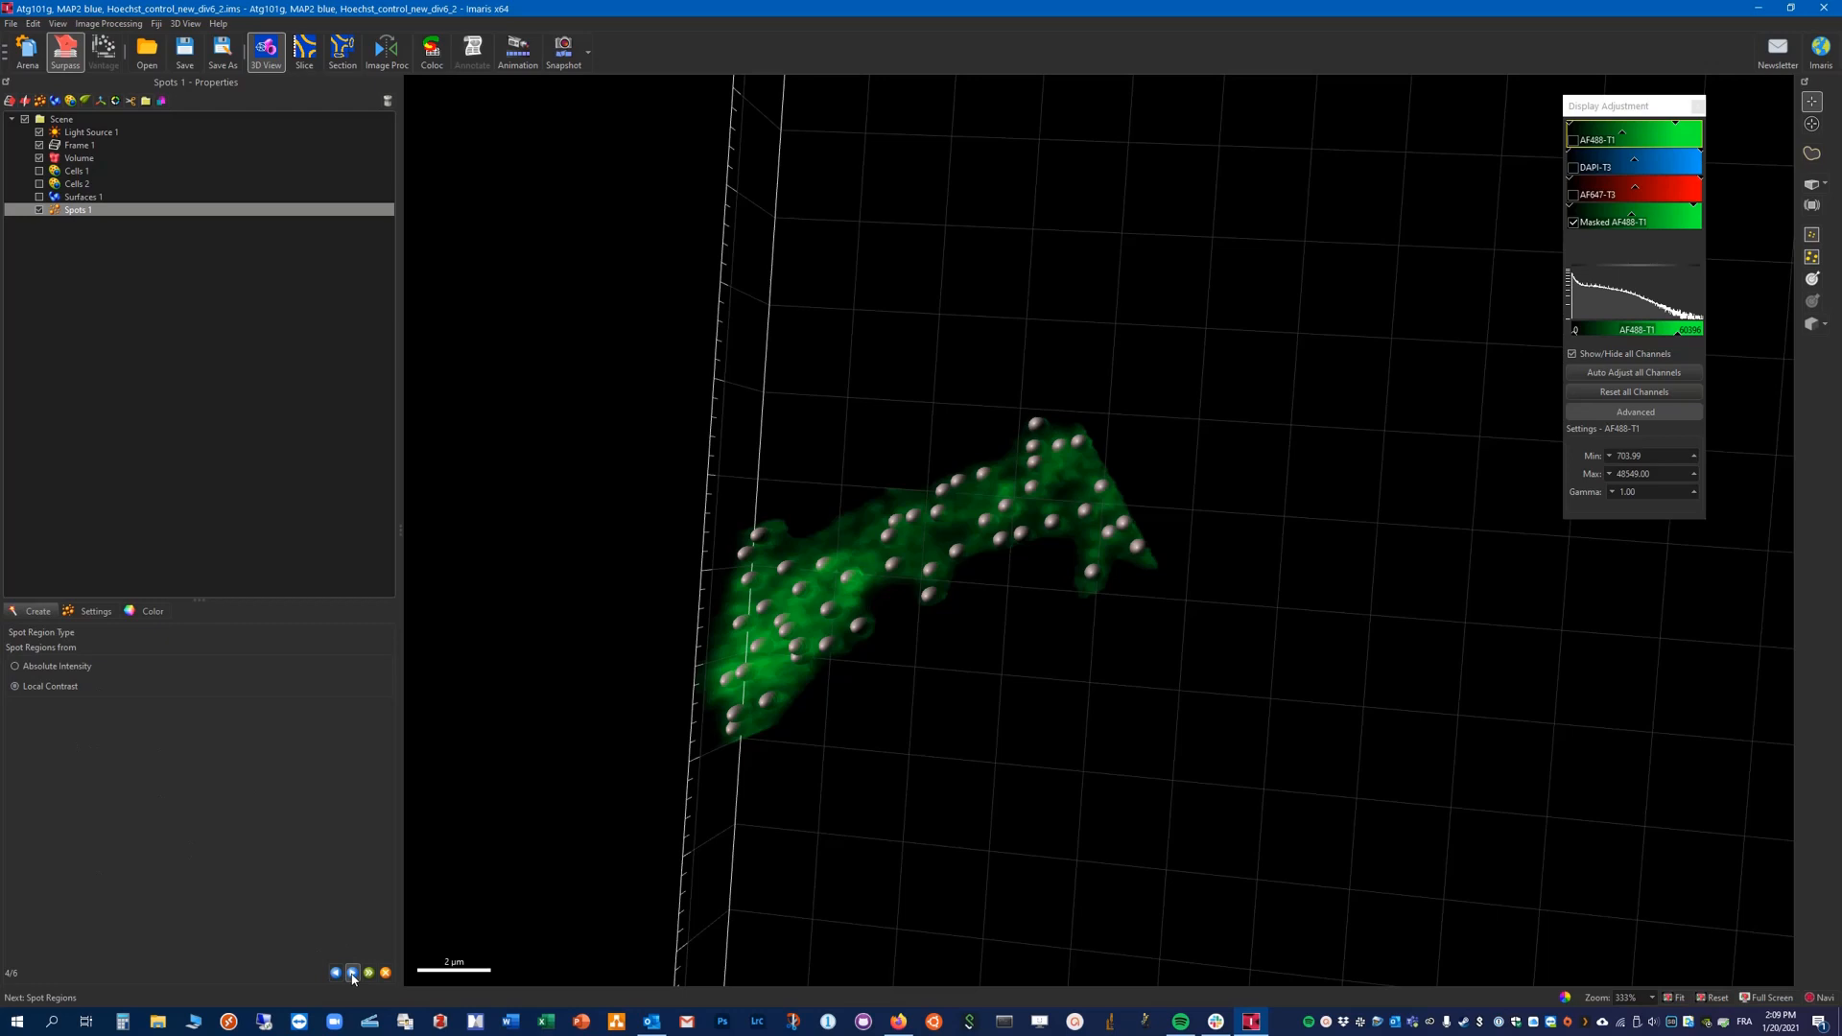
{"action": "mouse_move", "coordinate": [351, 973]}
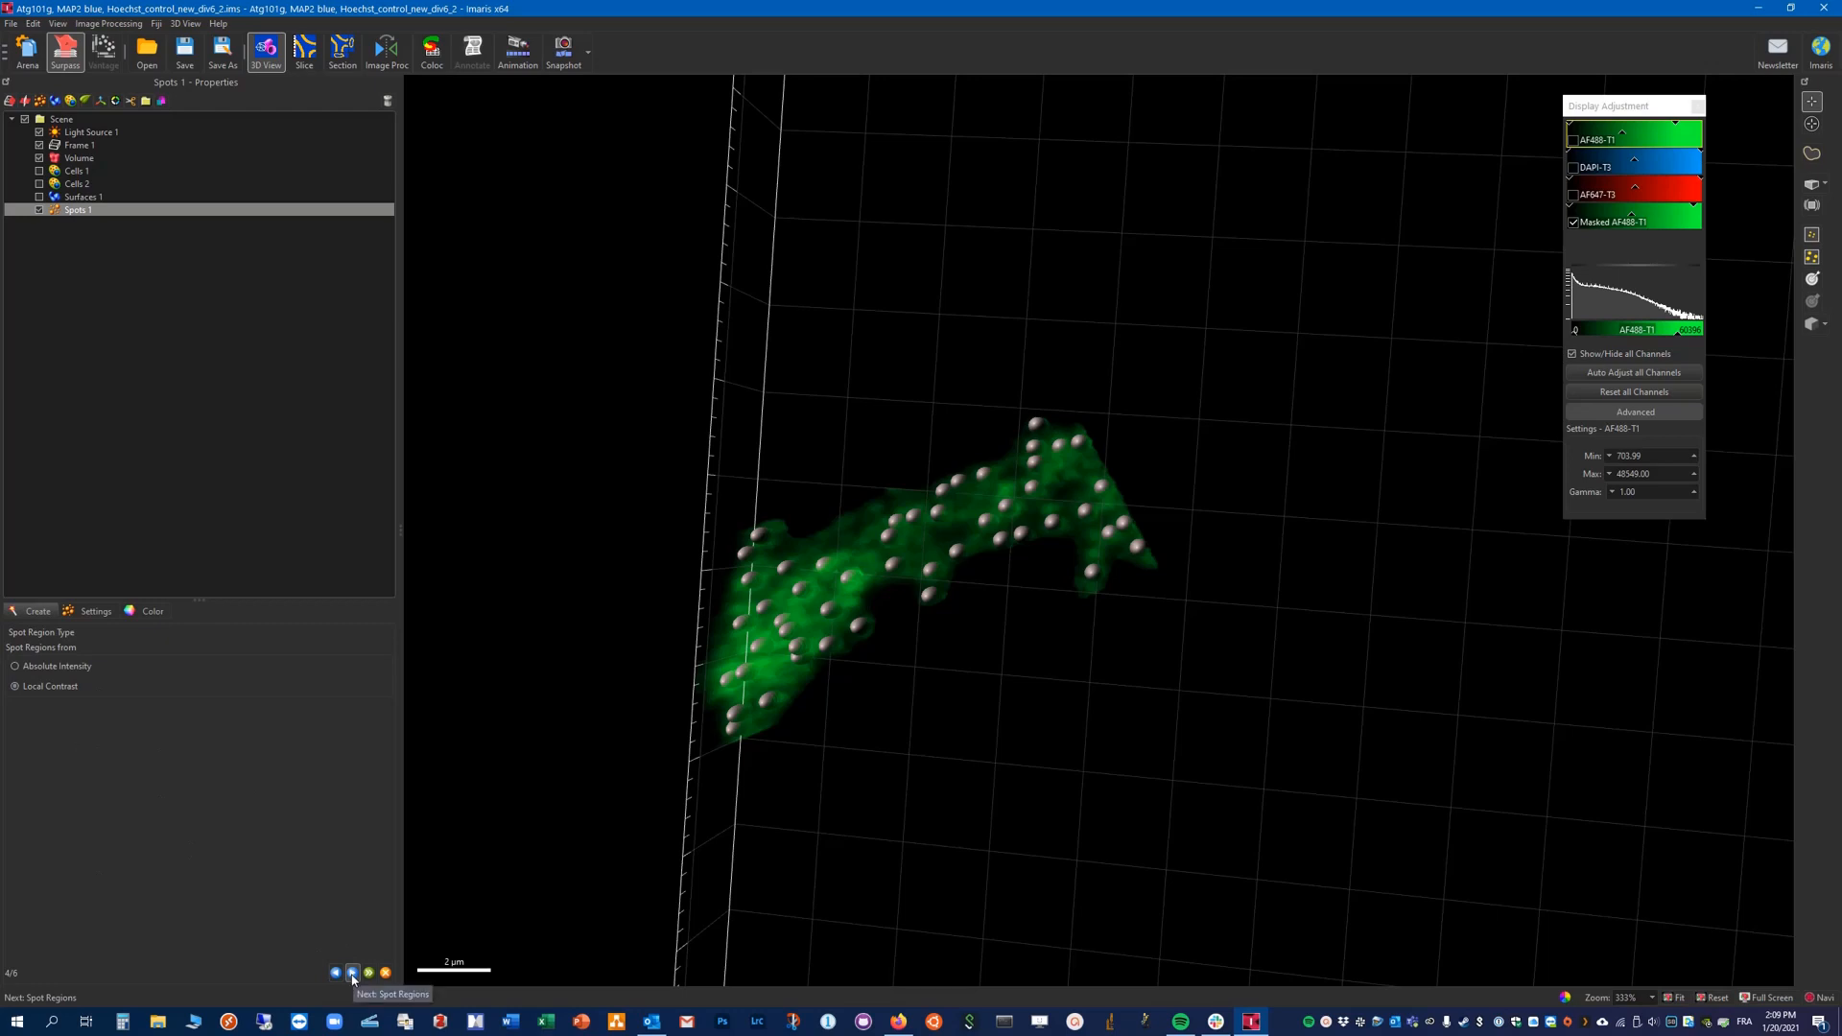
{"action": "left_click", "coordinate": [352, 973]}
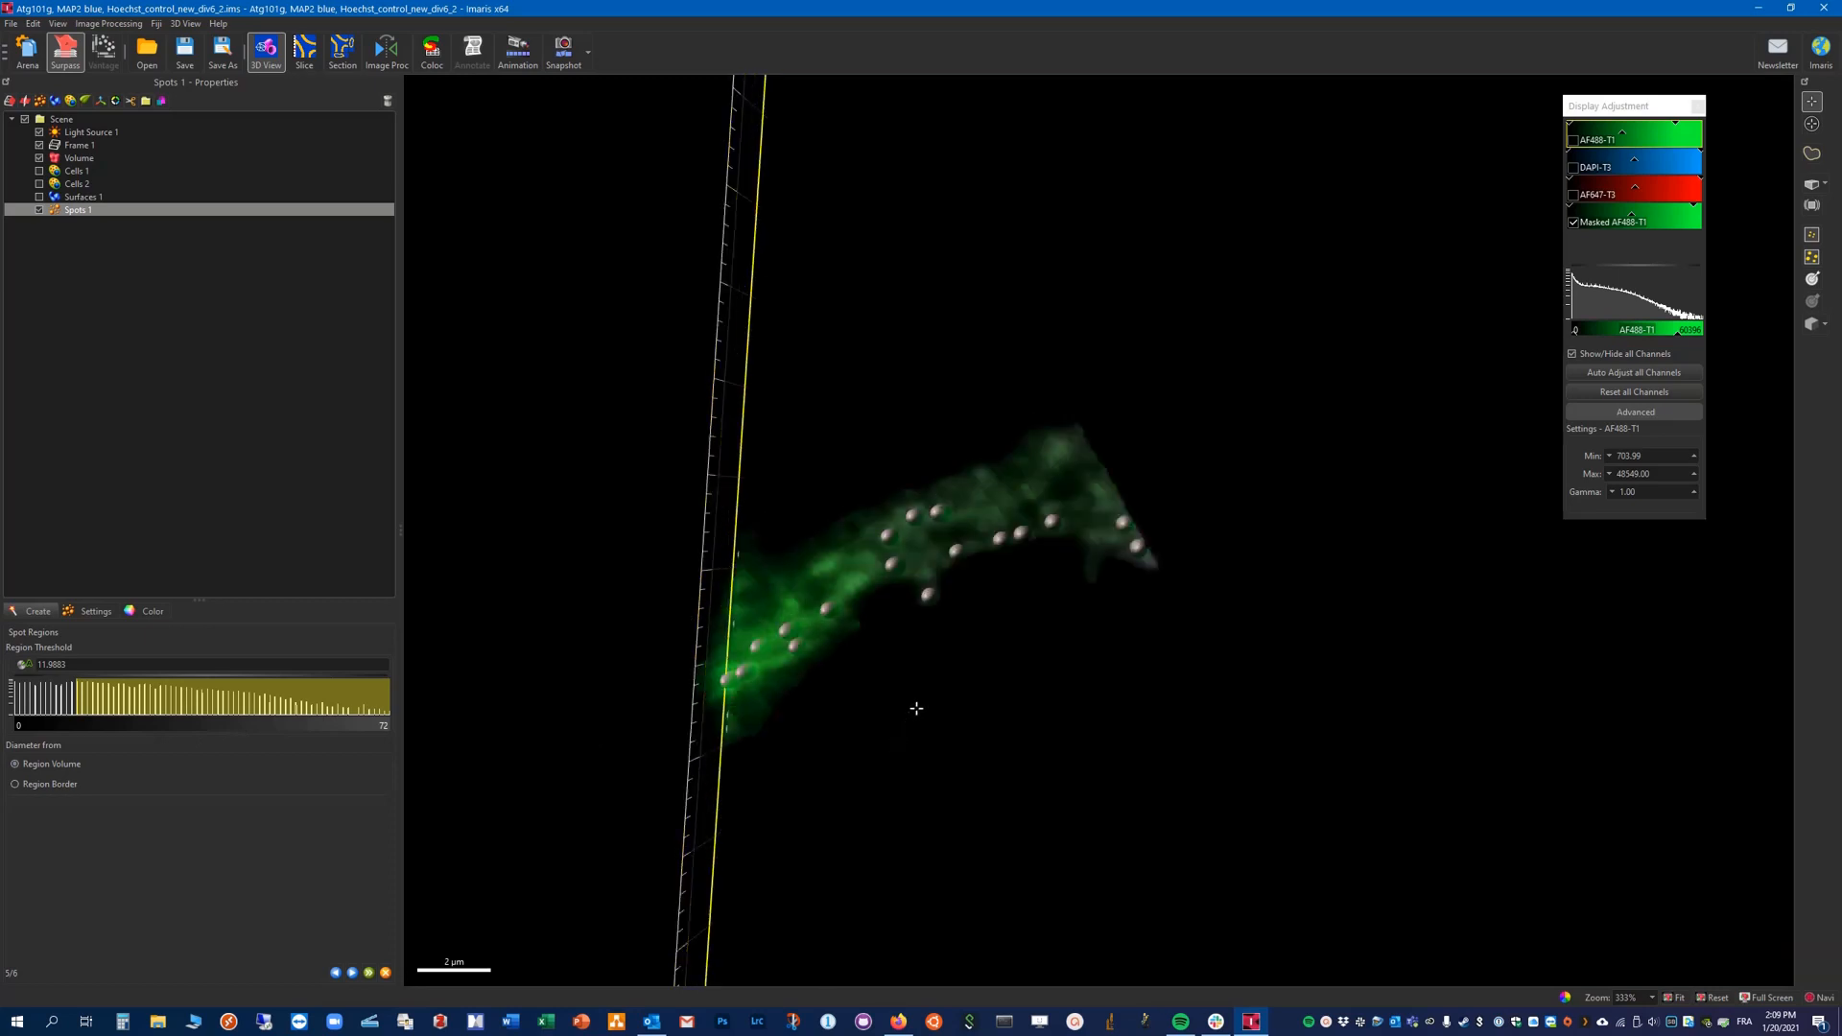
{"action": "left_click", "coordinate": [83, 196]}
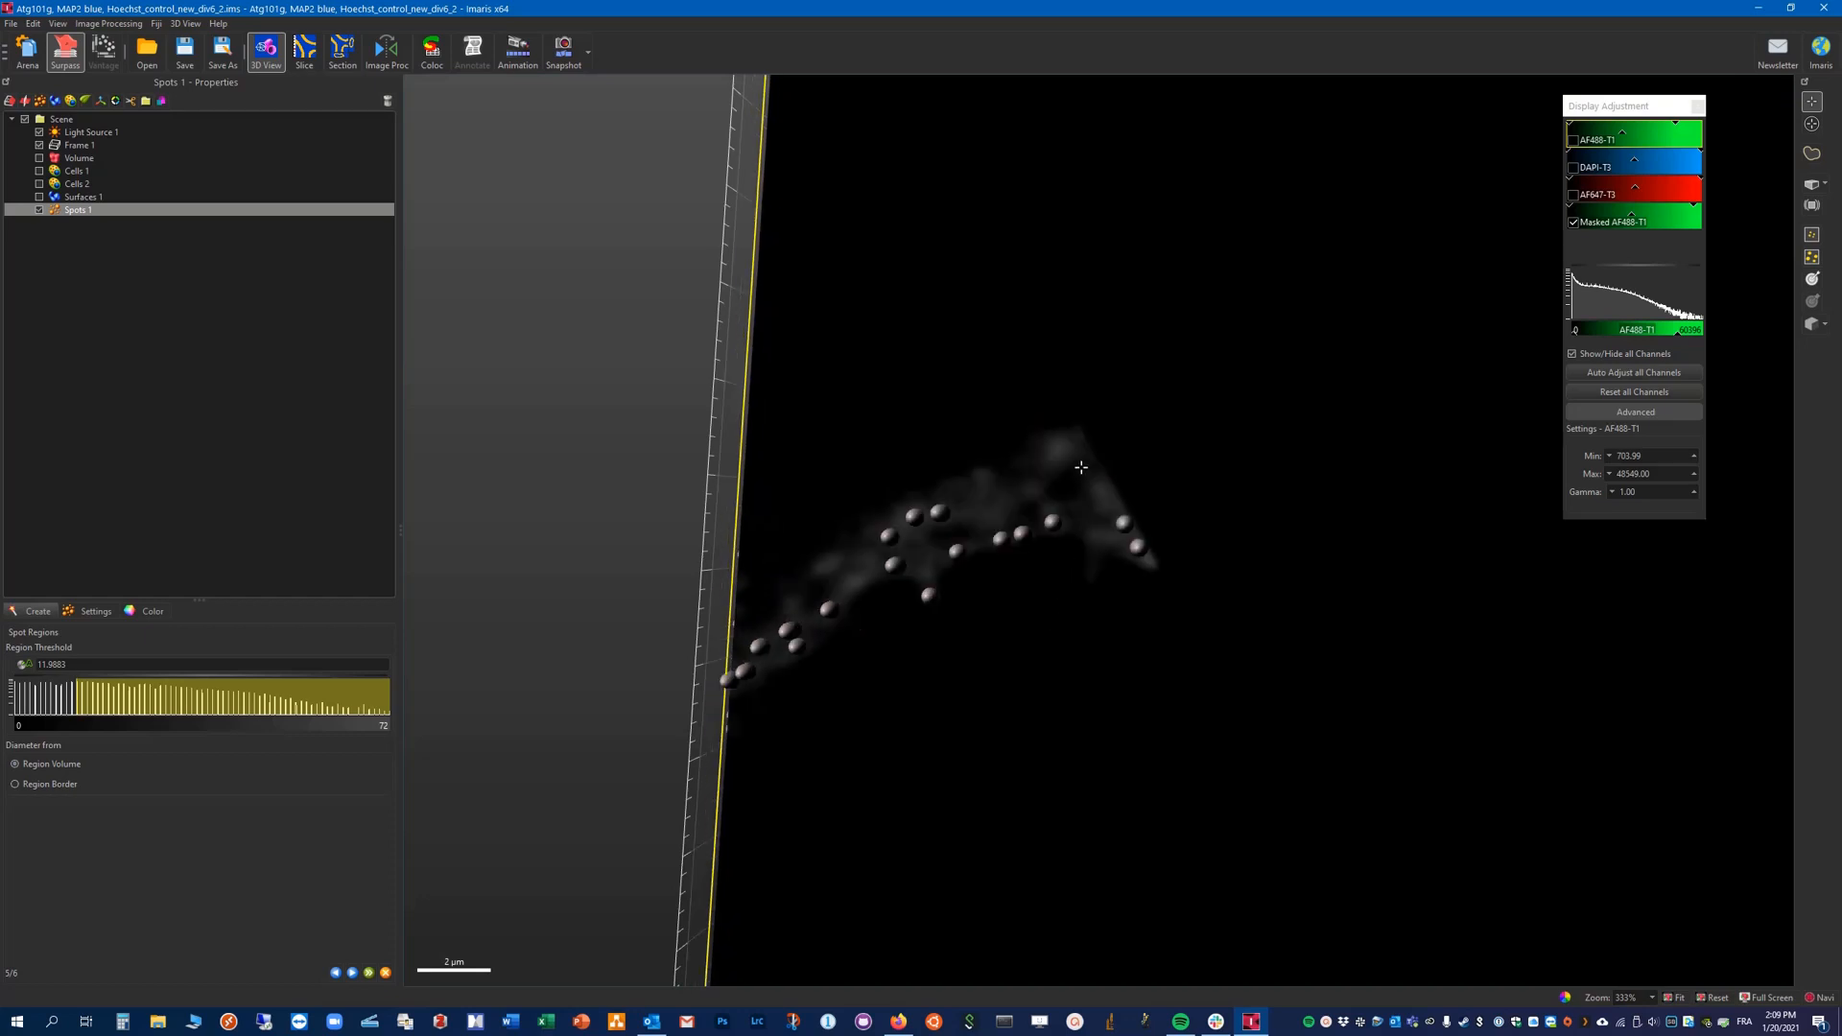
{"action": "mouse_move", "coordinate": [1024, 490]}
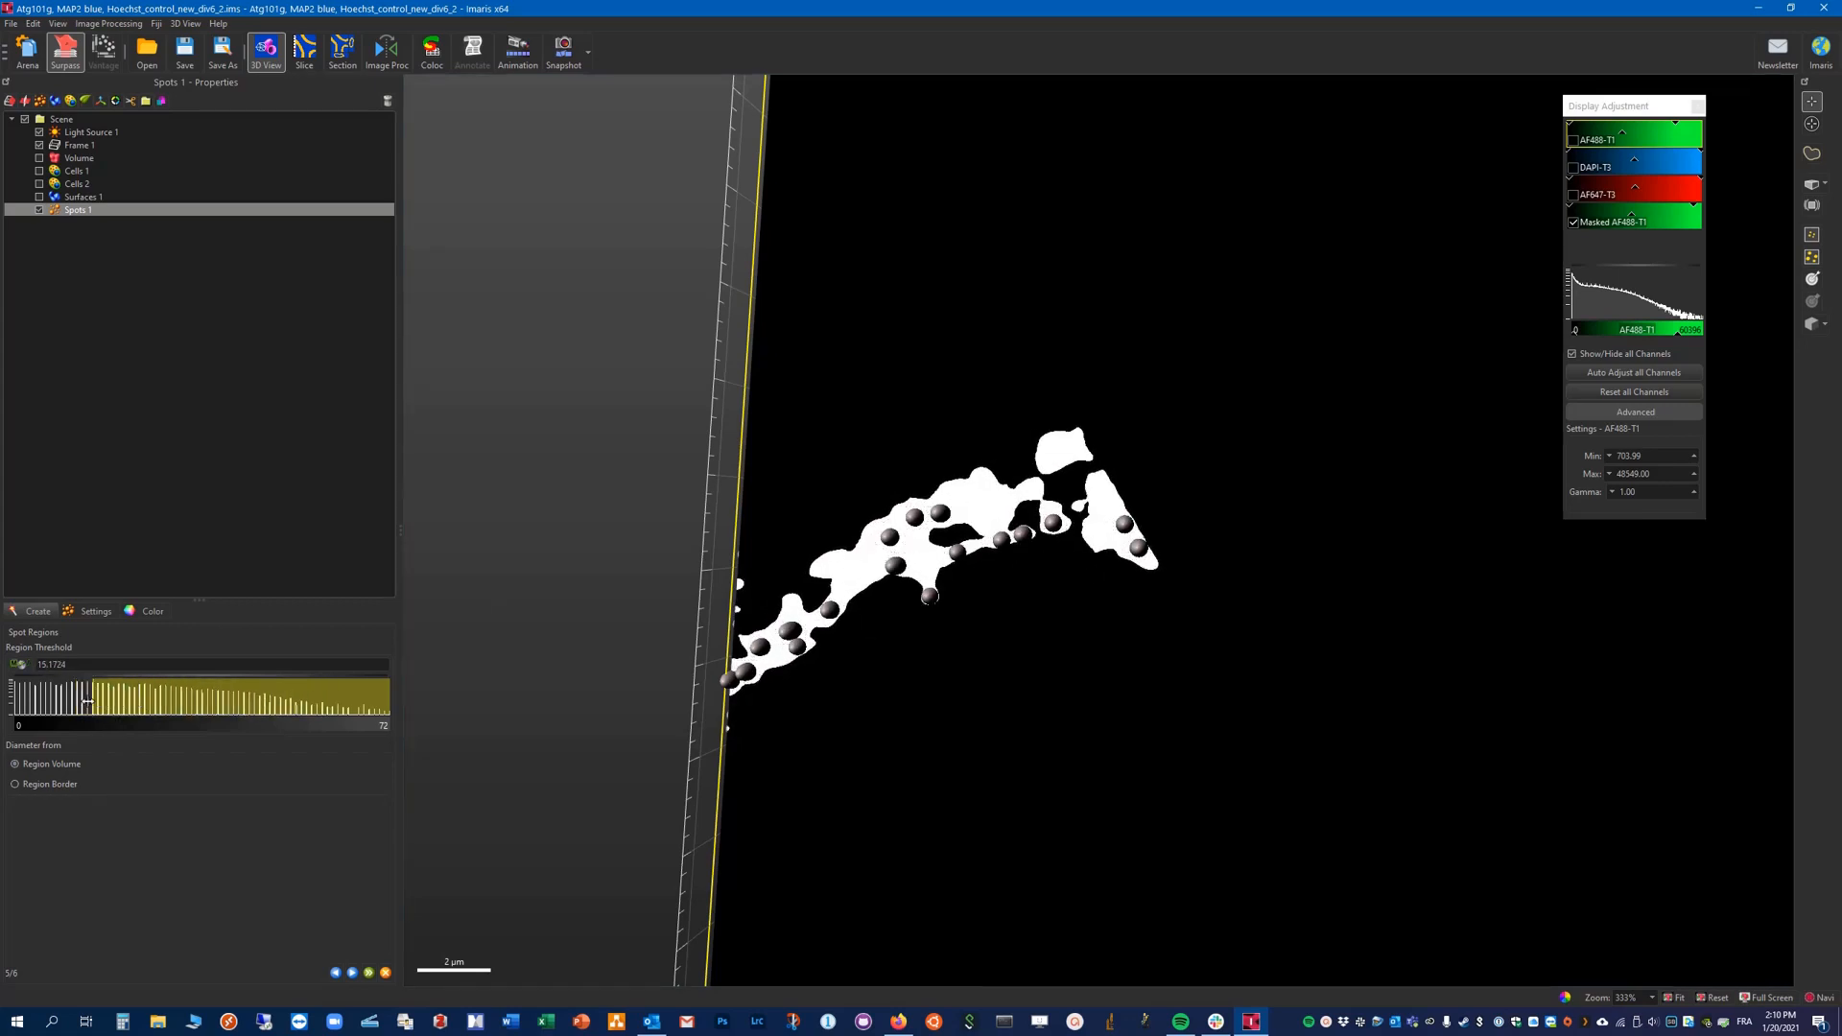
{"action": "left_click_drag", "start_coordinate": [85, 701], "coordinate": [156, 701]}
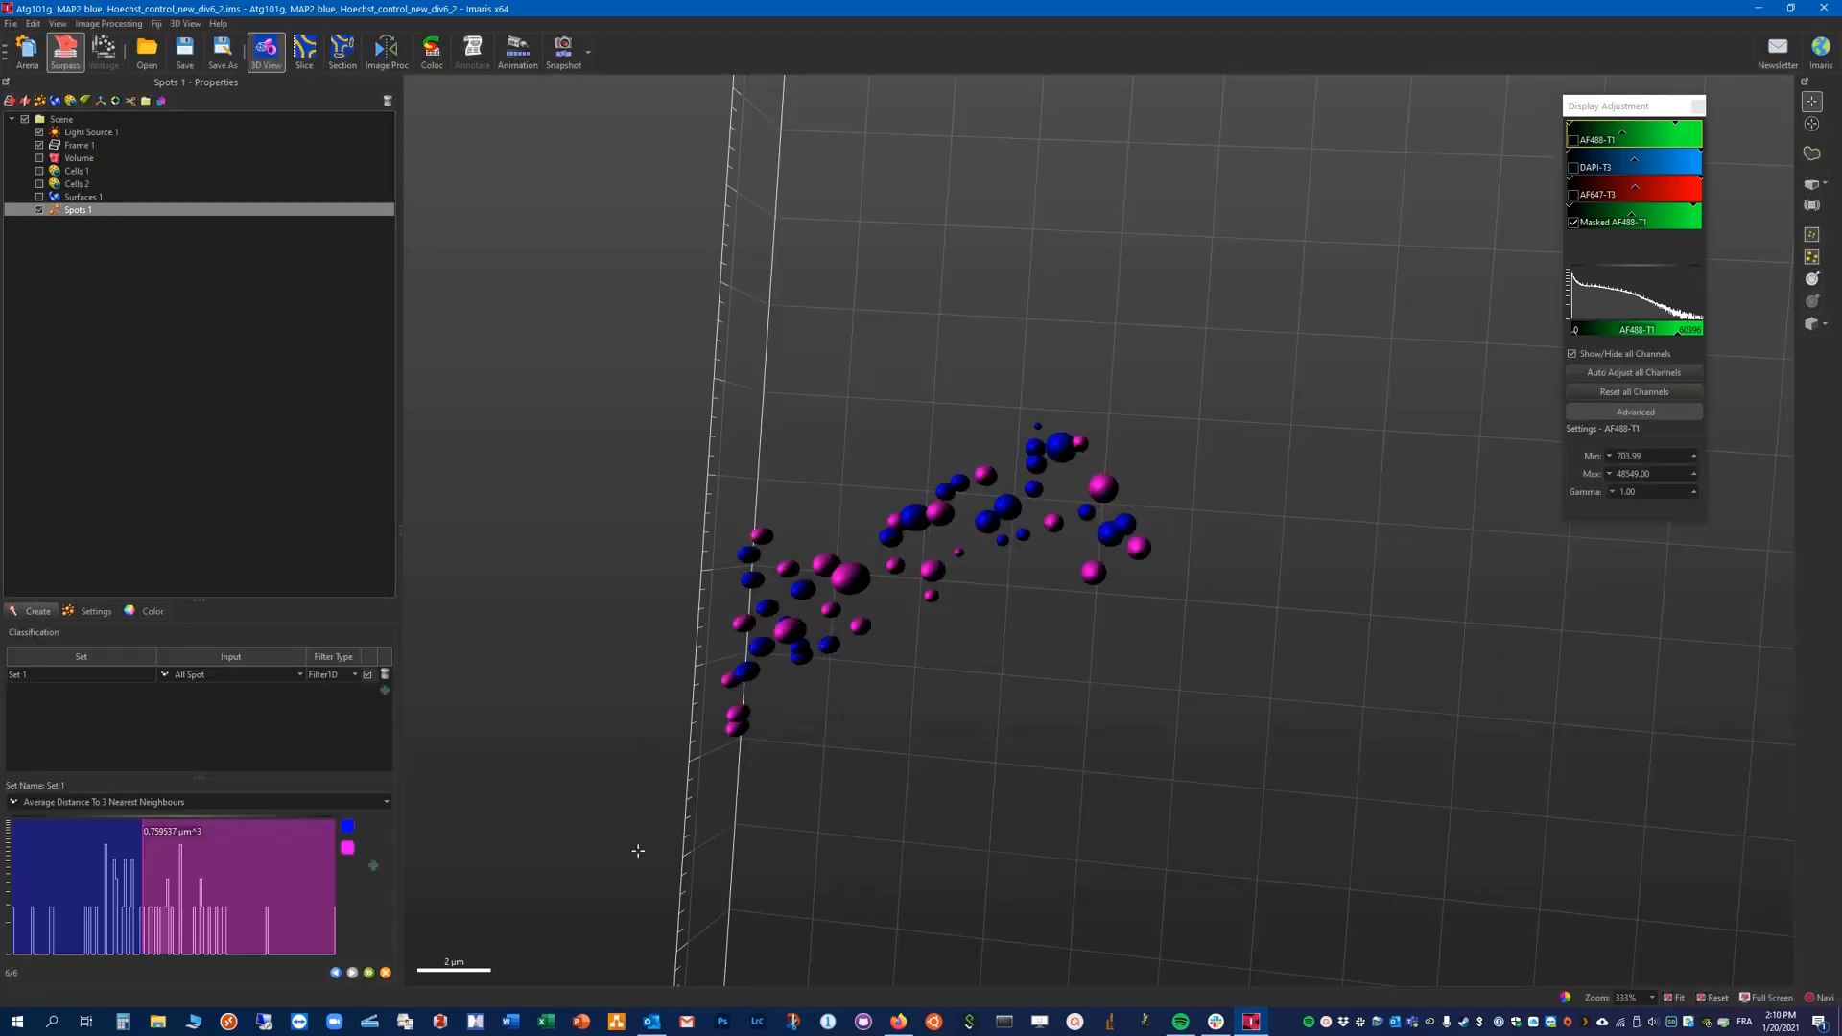
Step: Split the spots into blue and magenta classes by Volume, leaving the largest ones magenta
{"action": "left_click_drag", "start_coordinate": [638, 851], "coordinate": [1010, 695]}
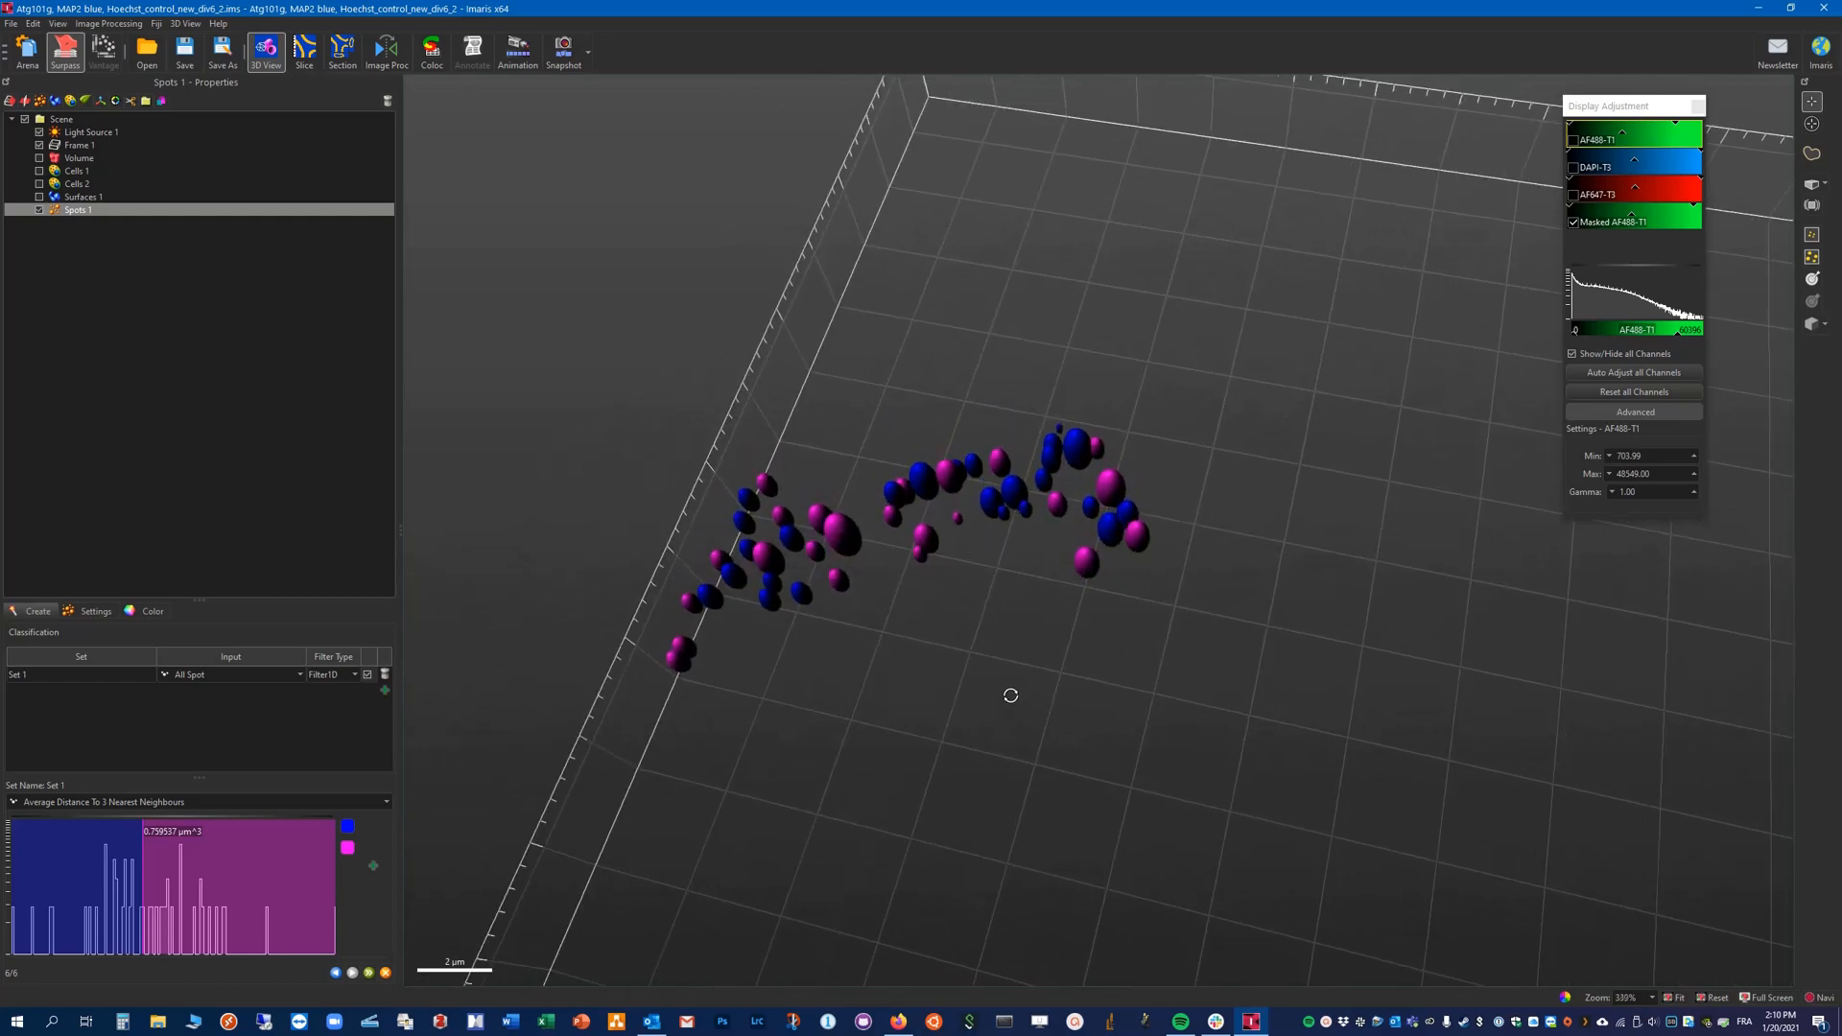
{"action": "left_click_drag", "start_coordinate": [1010, 695], "coordinate": [721, 712]}
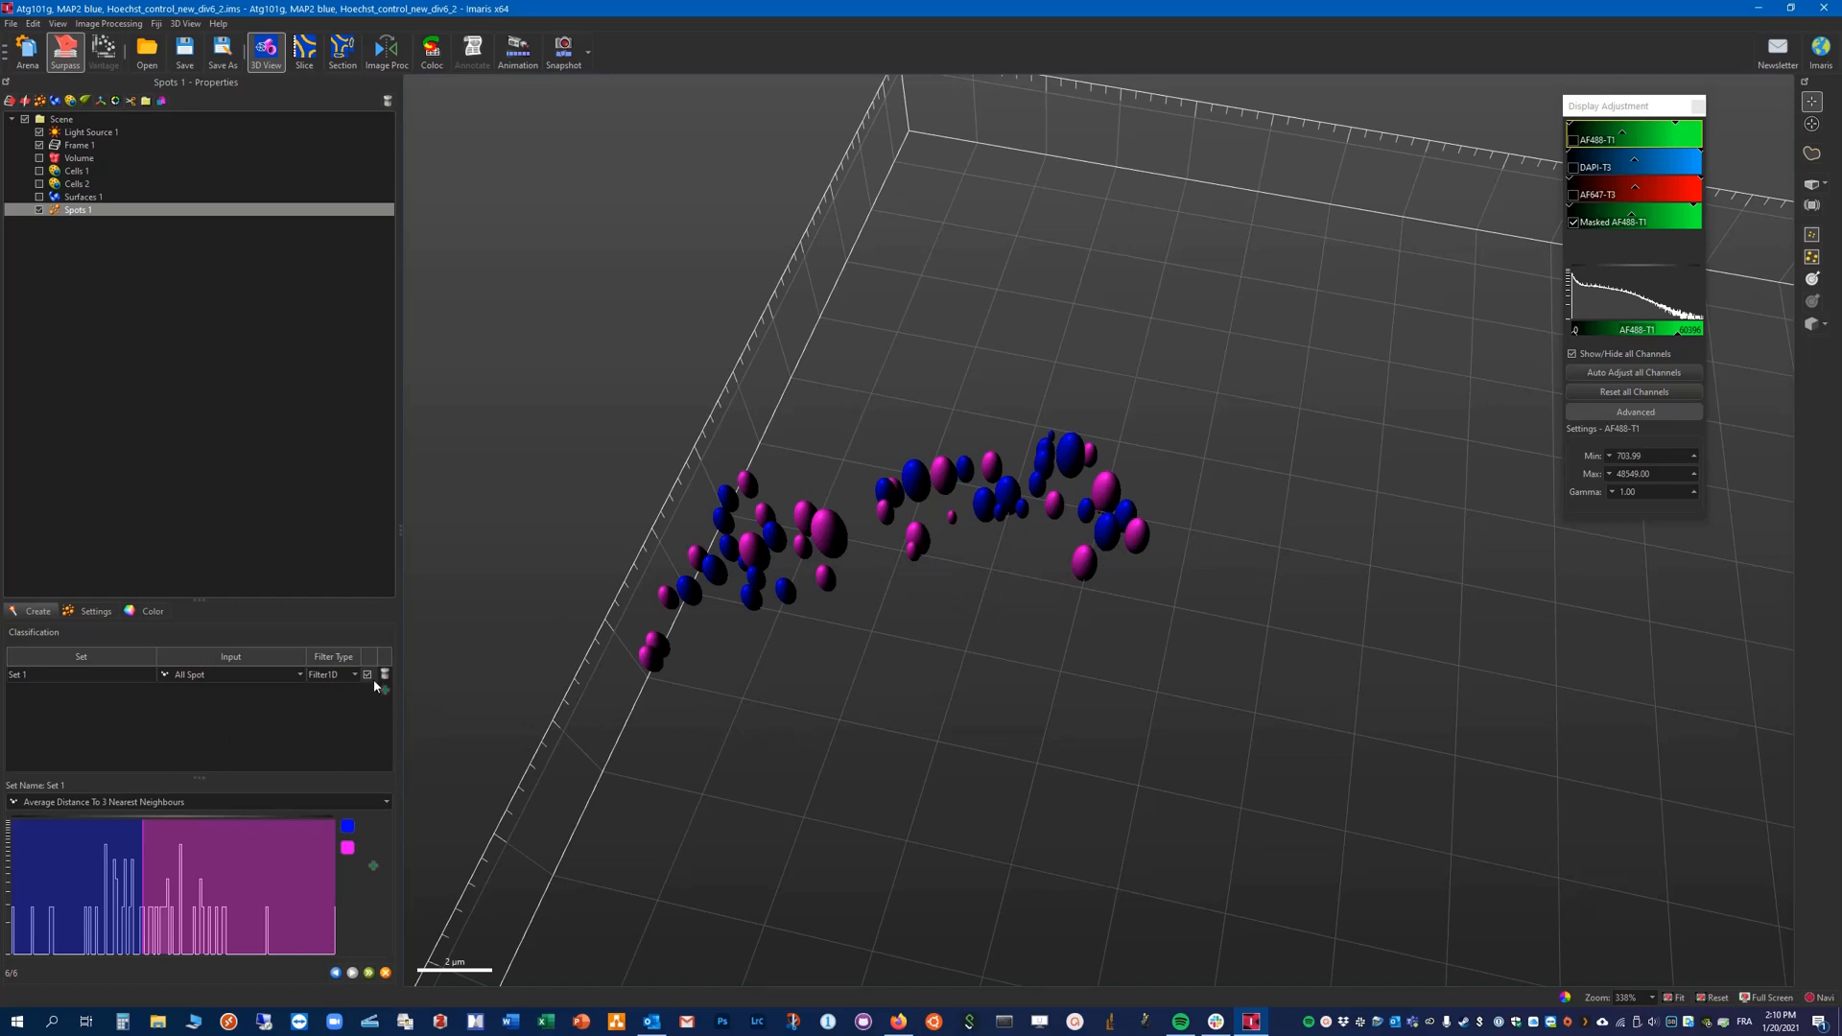
{"action": "left_click", "coordinate": [352, 673]}
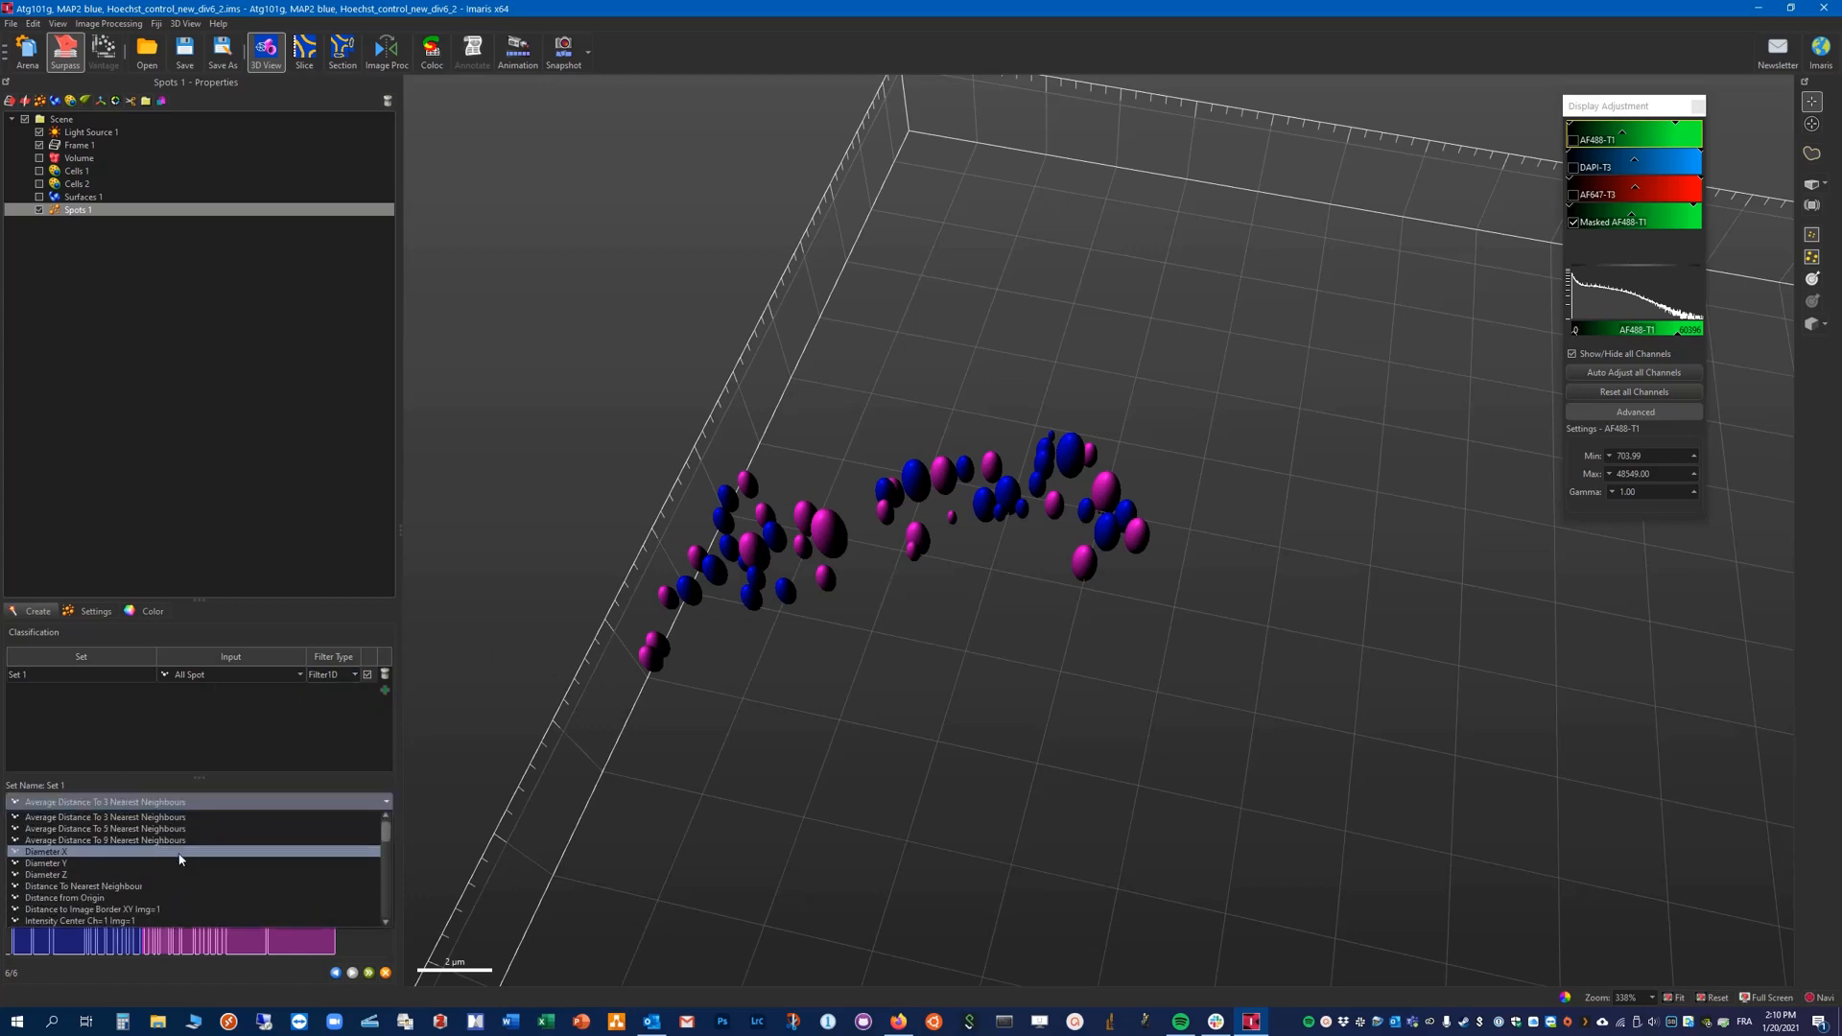
{"action": "scroll", "scroll_direction": "down", "scroll_amount": 3}
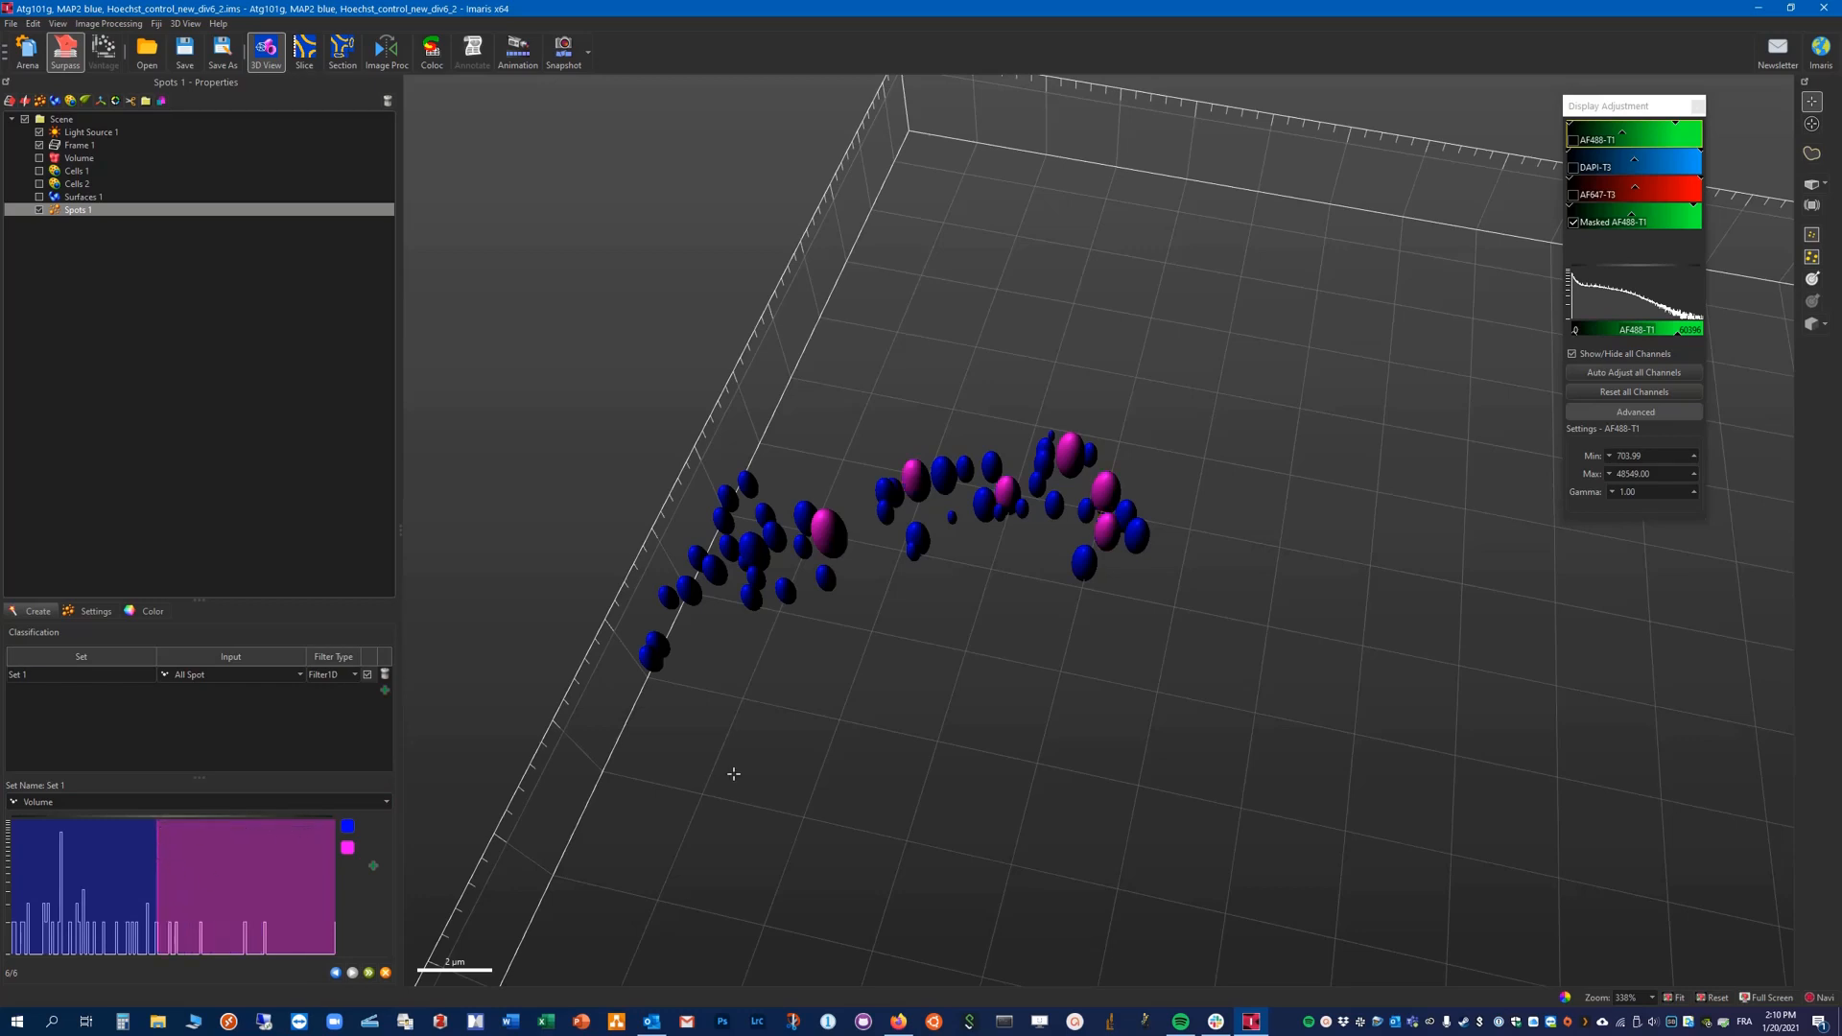
{"action": "mouse_move", "coordinate": [1109, 508]}
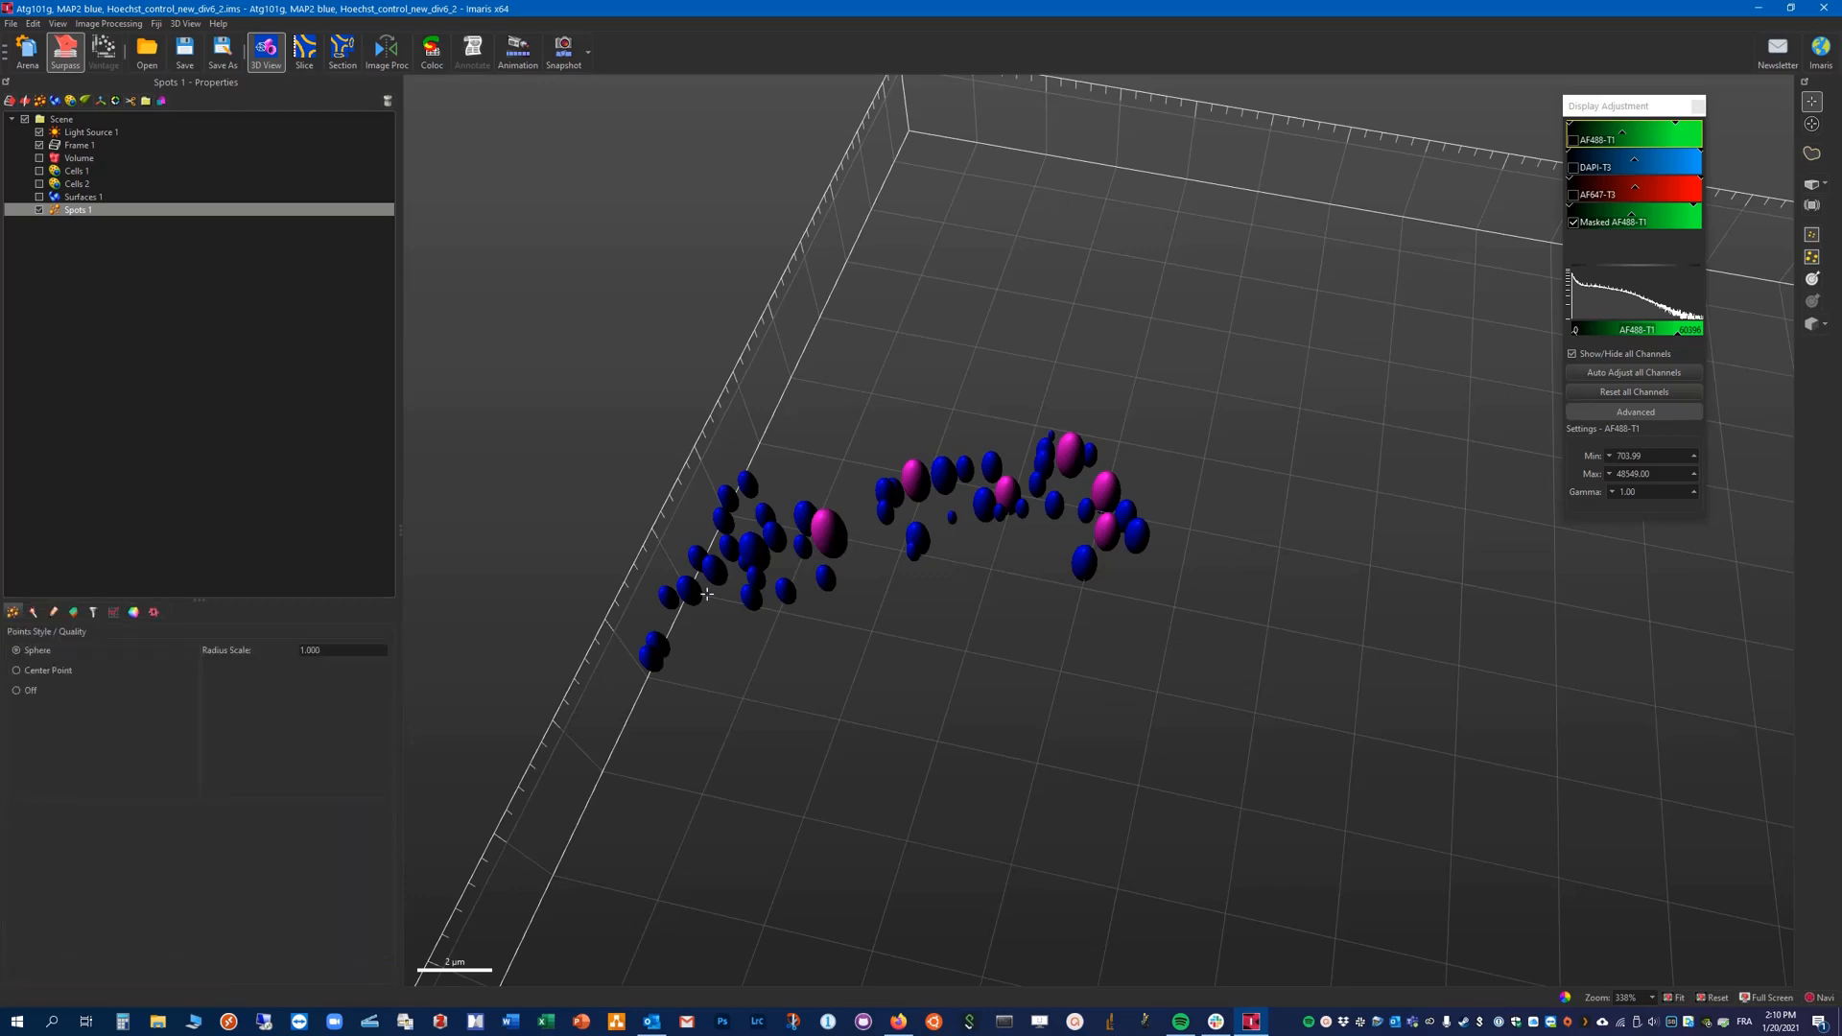
Step: Show the full volume with AF488-T1, DAPI-T3 and AF647-T3 channels beneath the spots
{"action": "left_click", "coordinate": [78, 157]}
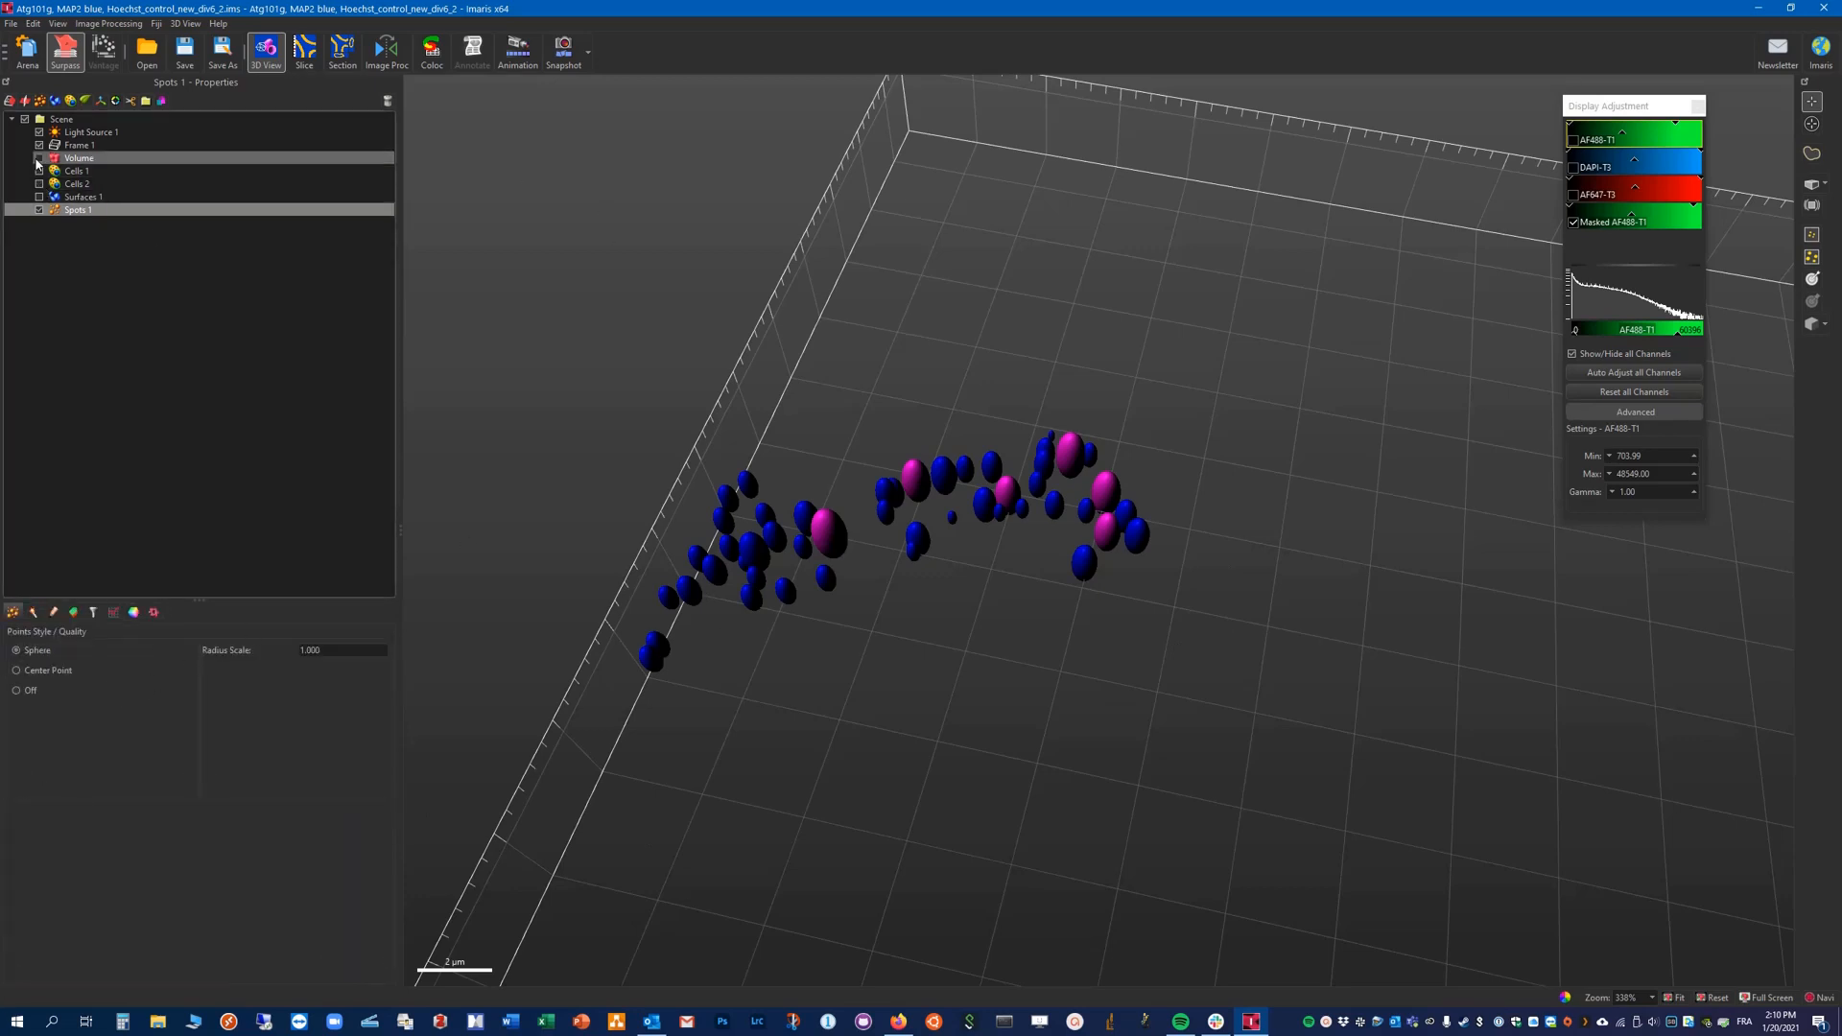
{"action": "left_click", "coordinate": [38, 170]}
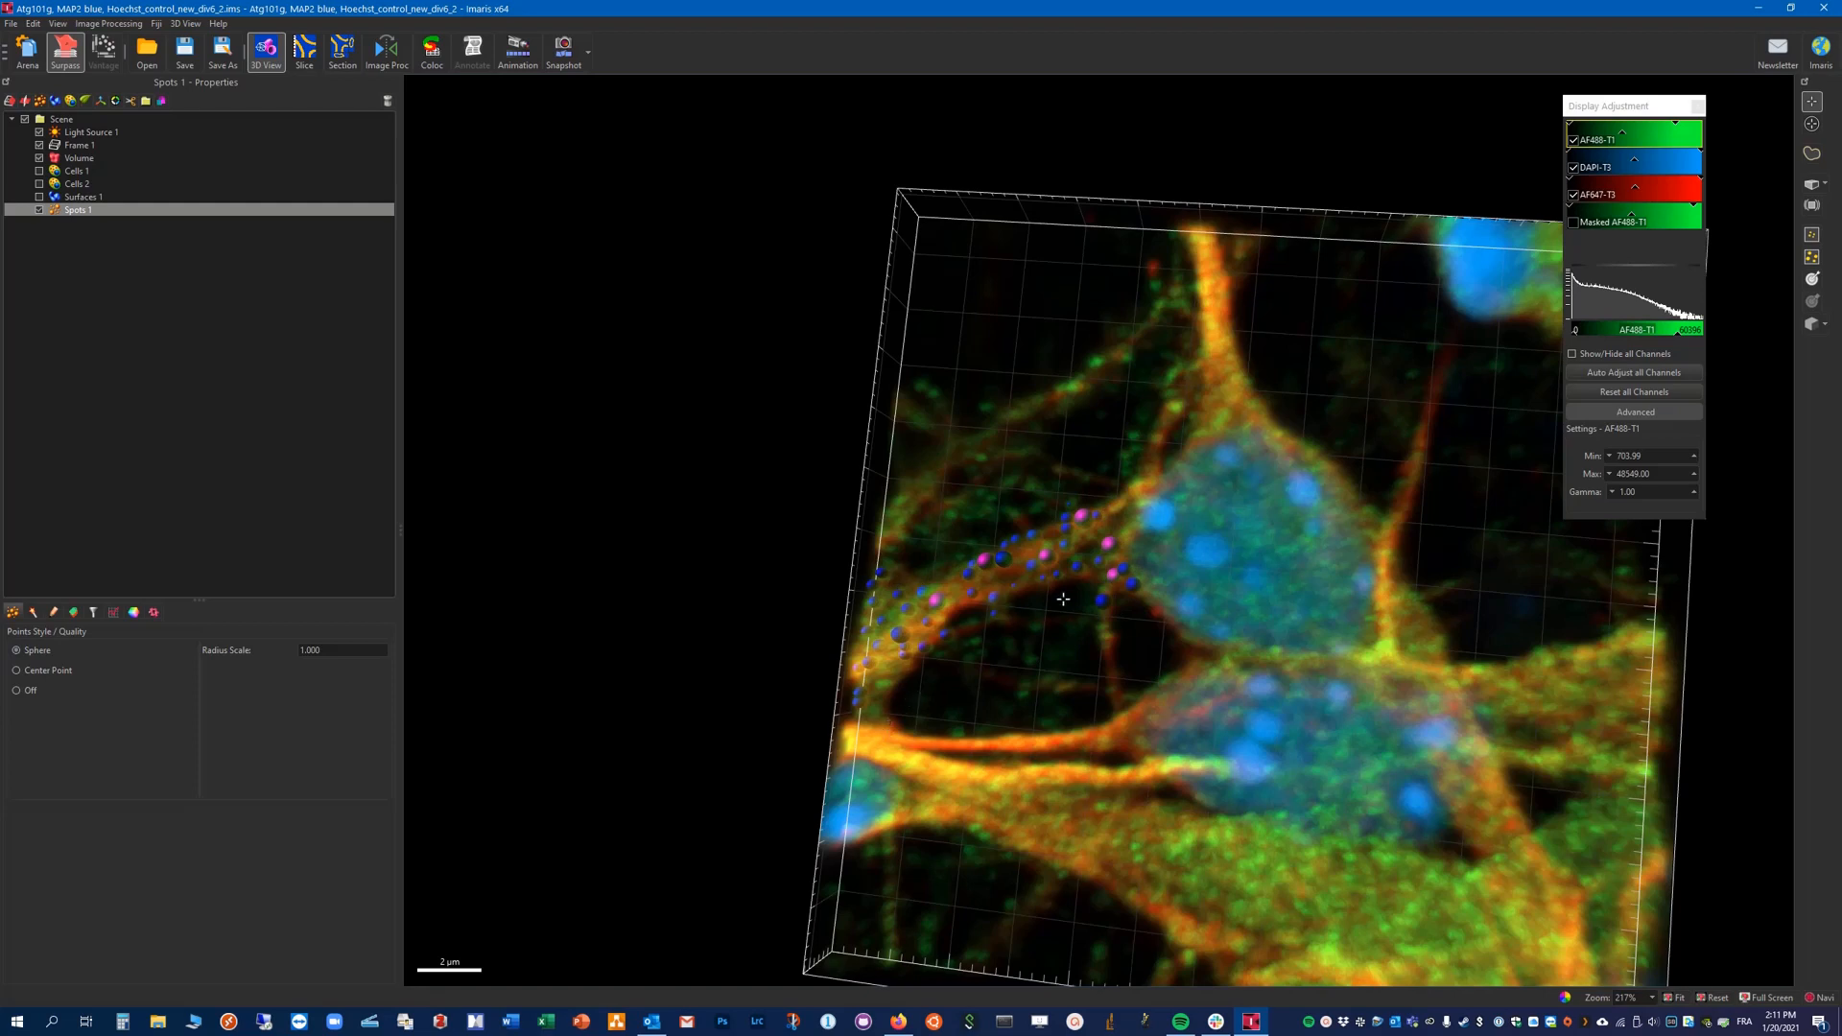
{"action": "left_click_drag", "start_coordinate": [1063, 599], "coordinate": [1159, 951]}
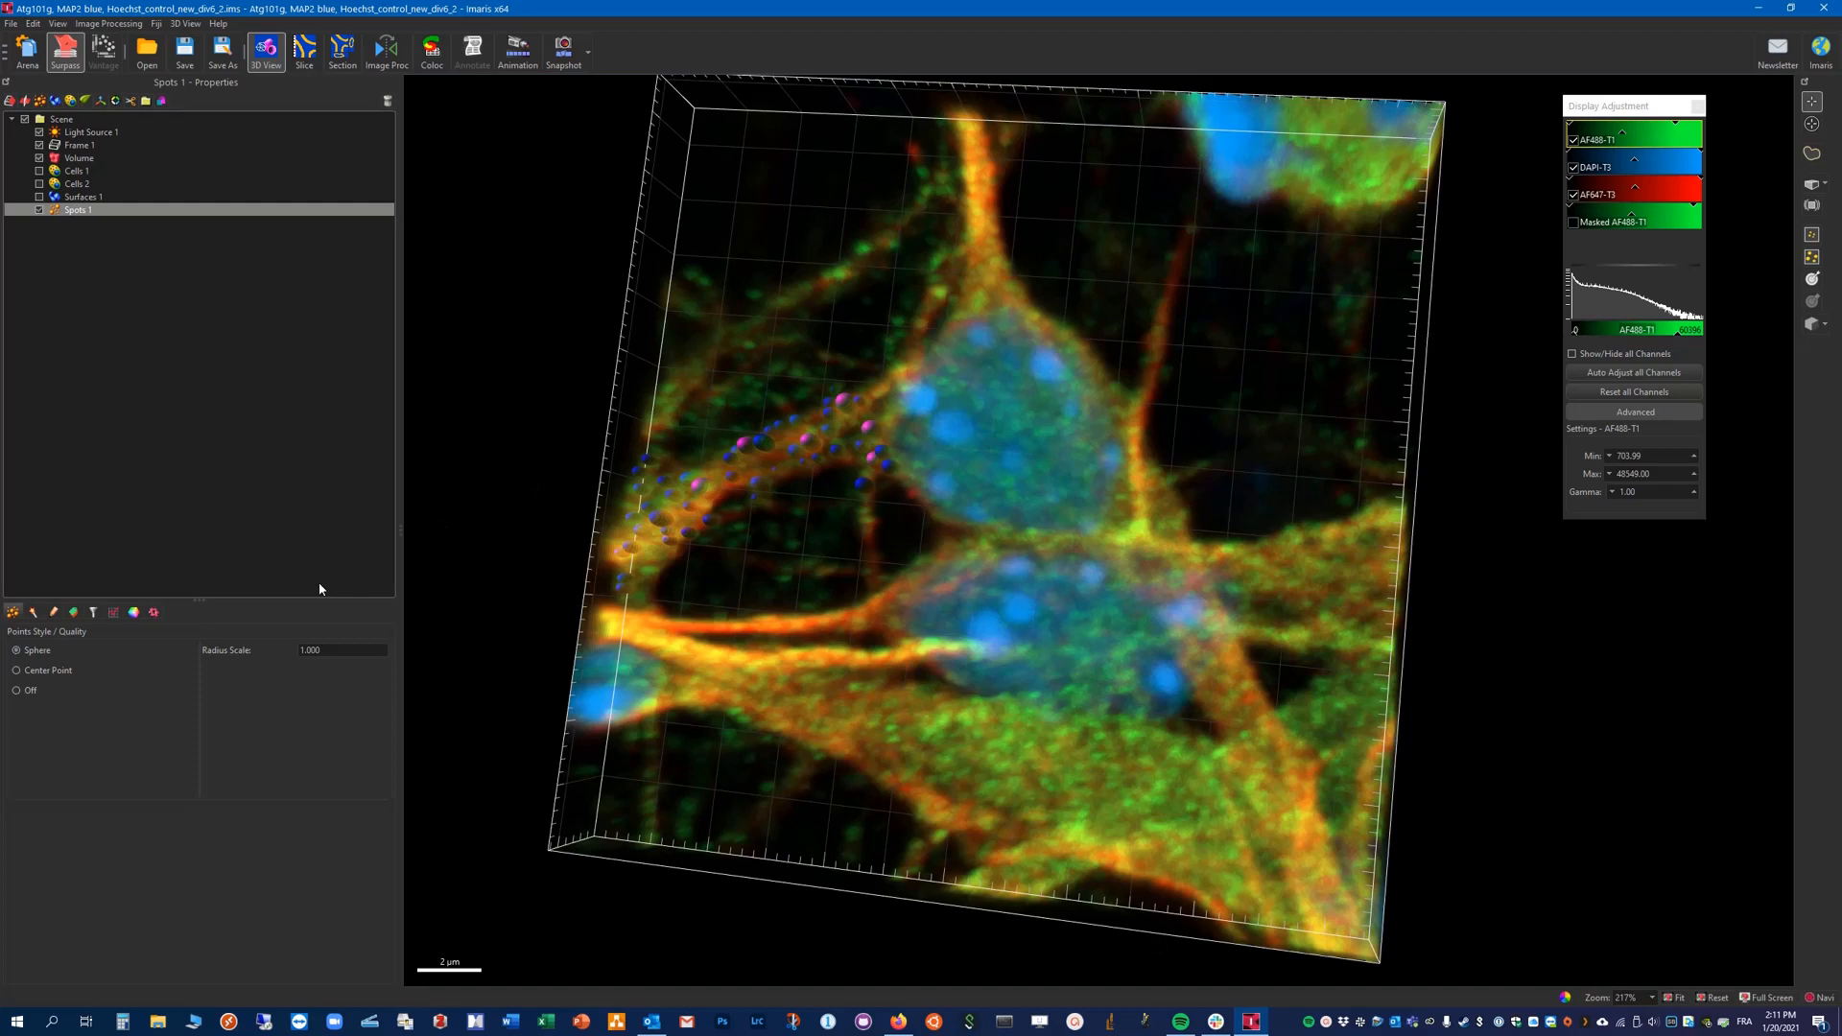
{"action": "mouse_move", "coordinate": [795, 535]}
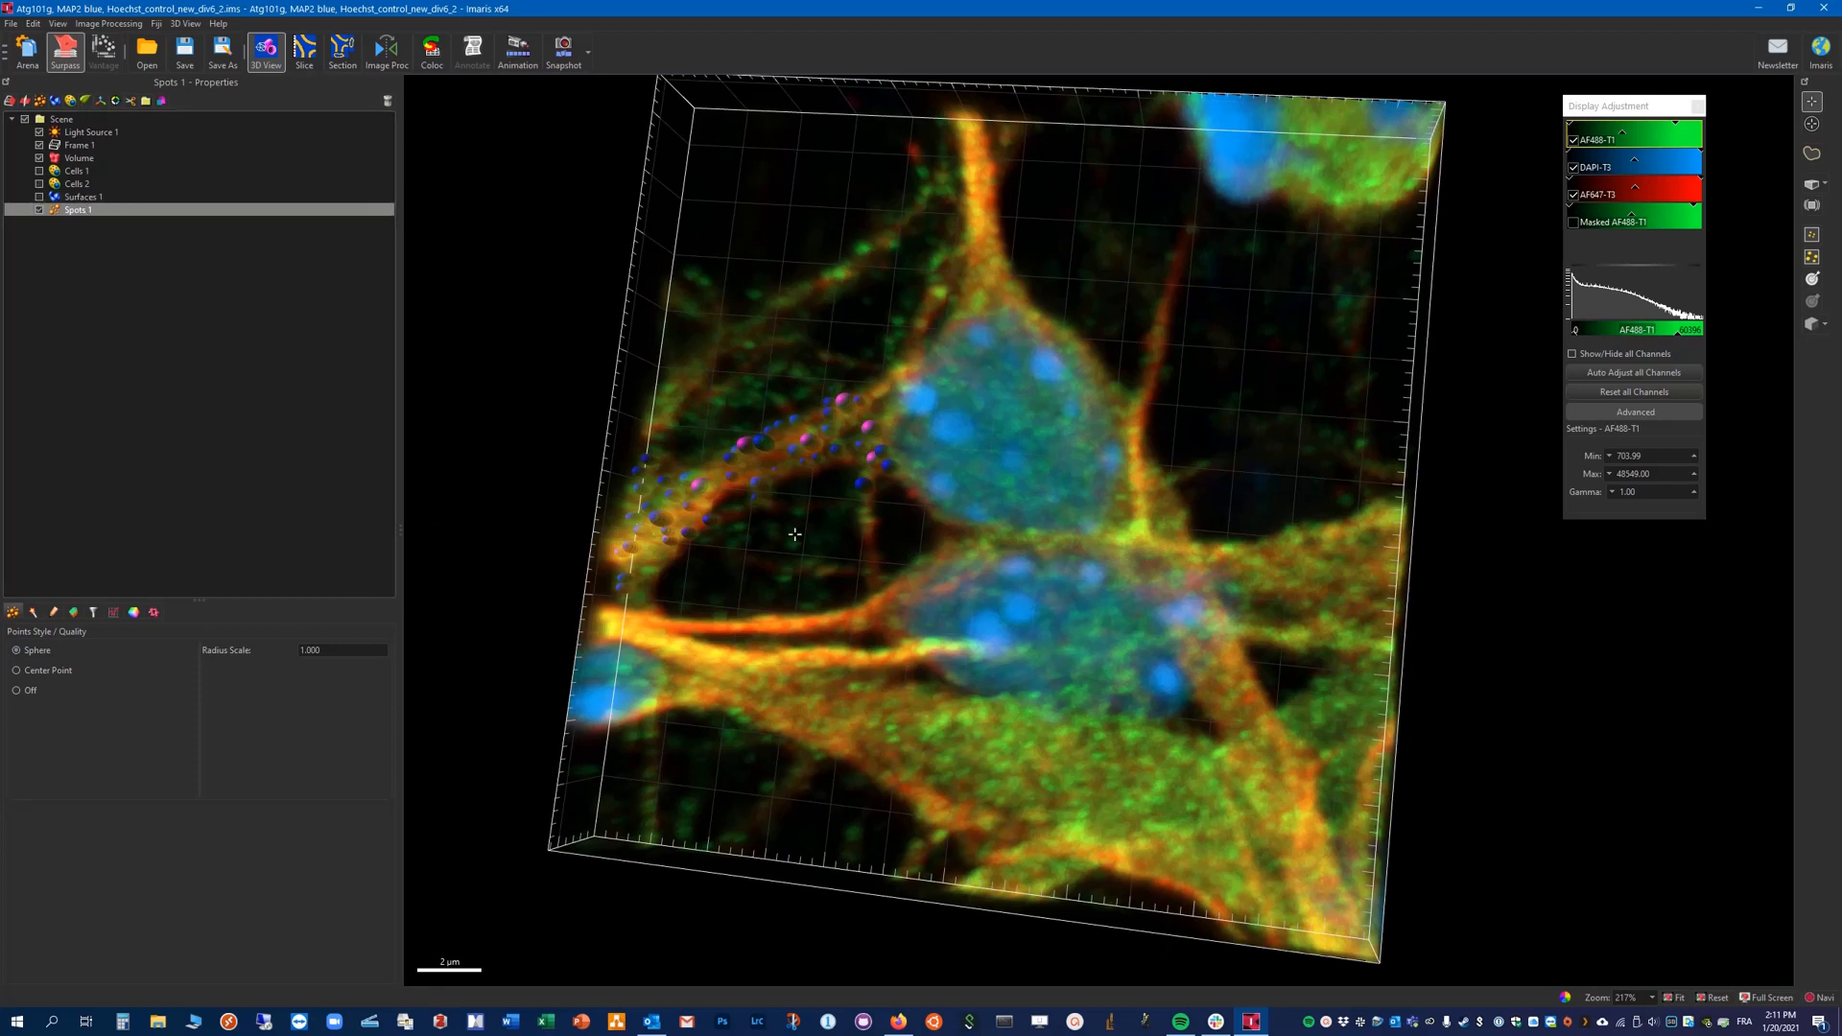
{"action": "mouse_move", "coordinate": [894, 415]}
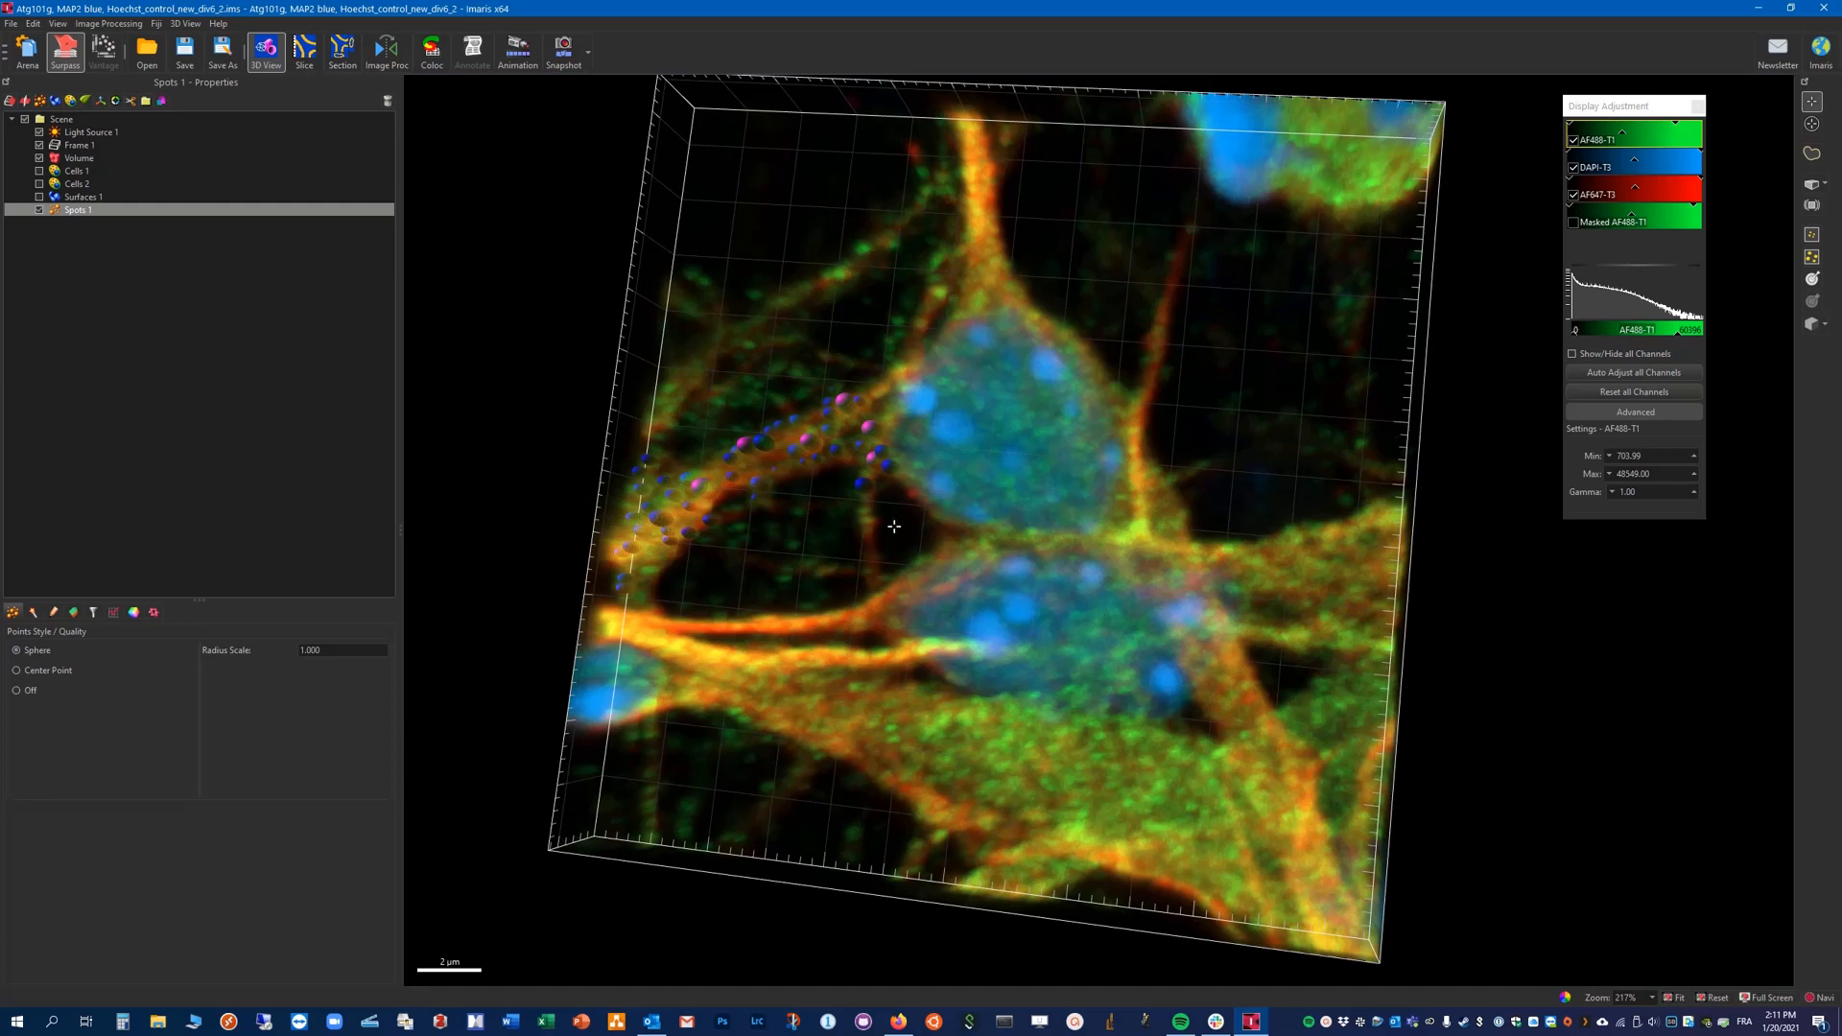
{"action": "mouse_move", "coordinate": [903, 527]}
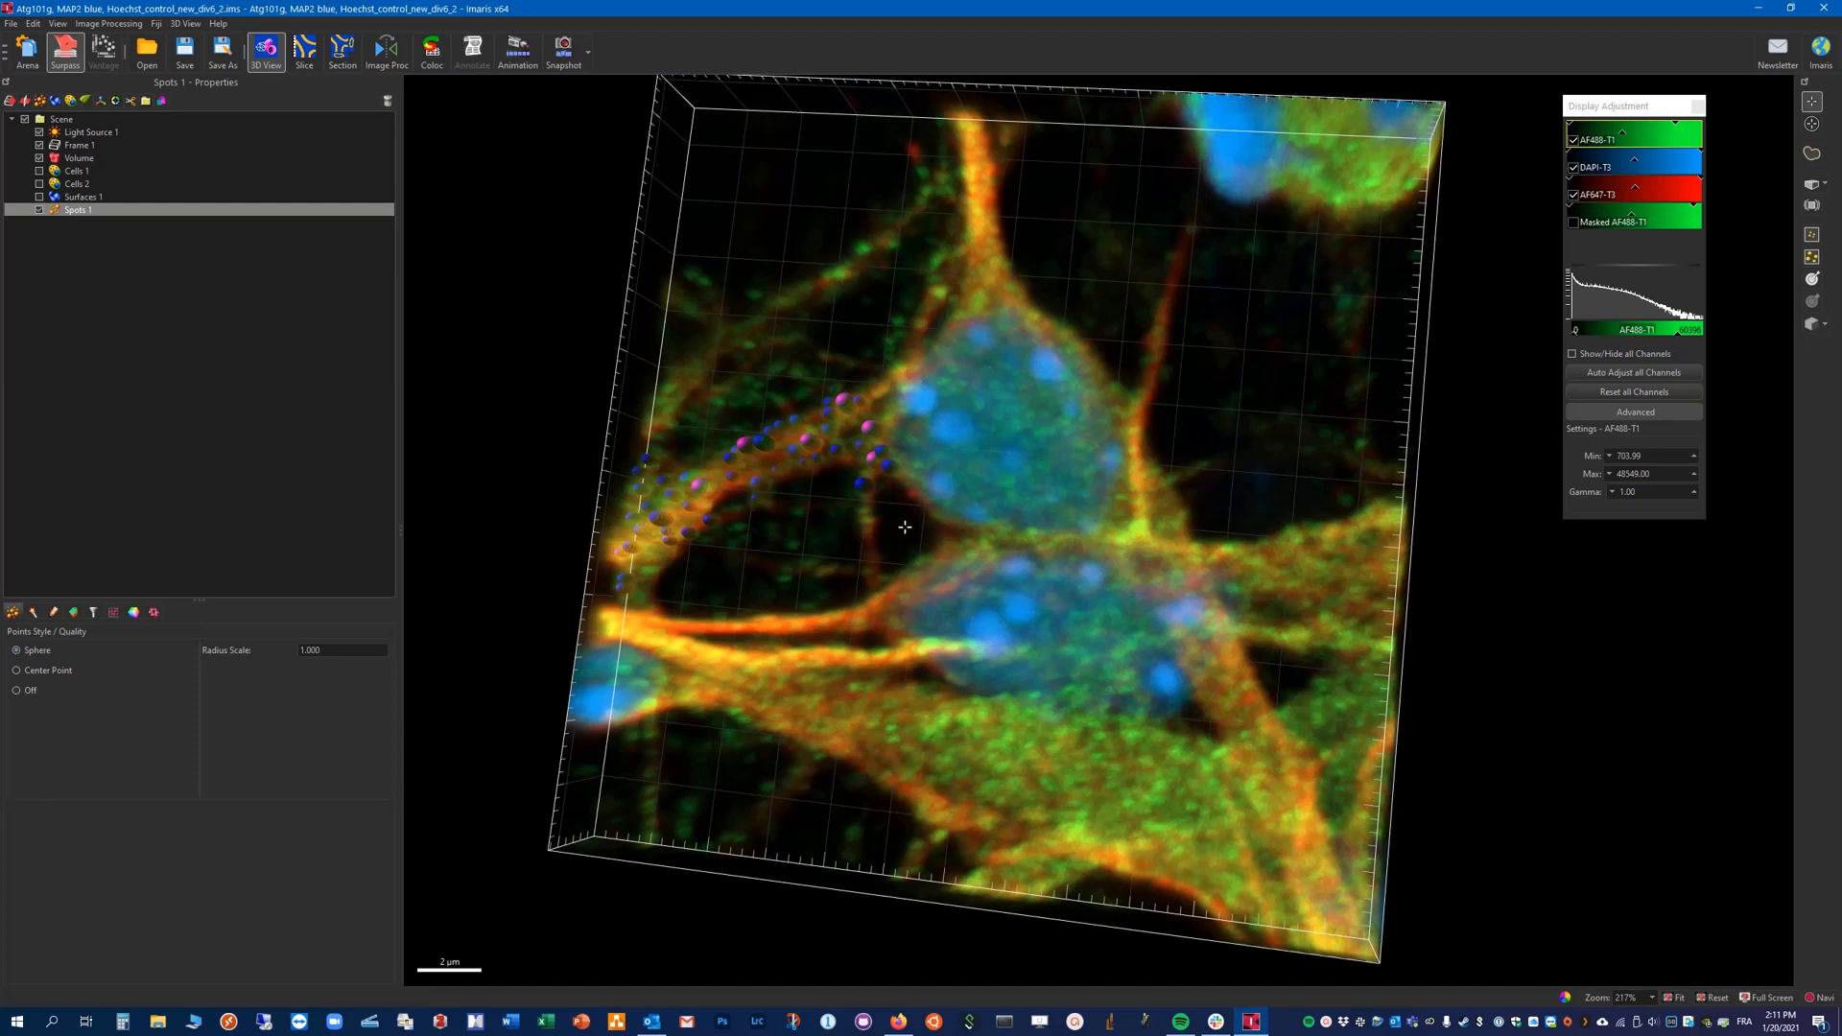